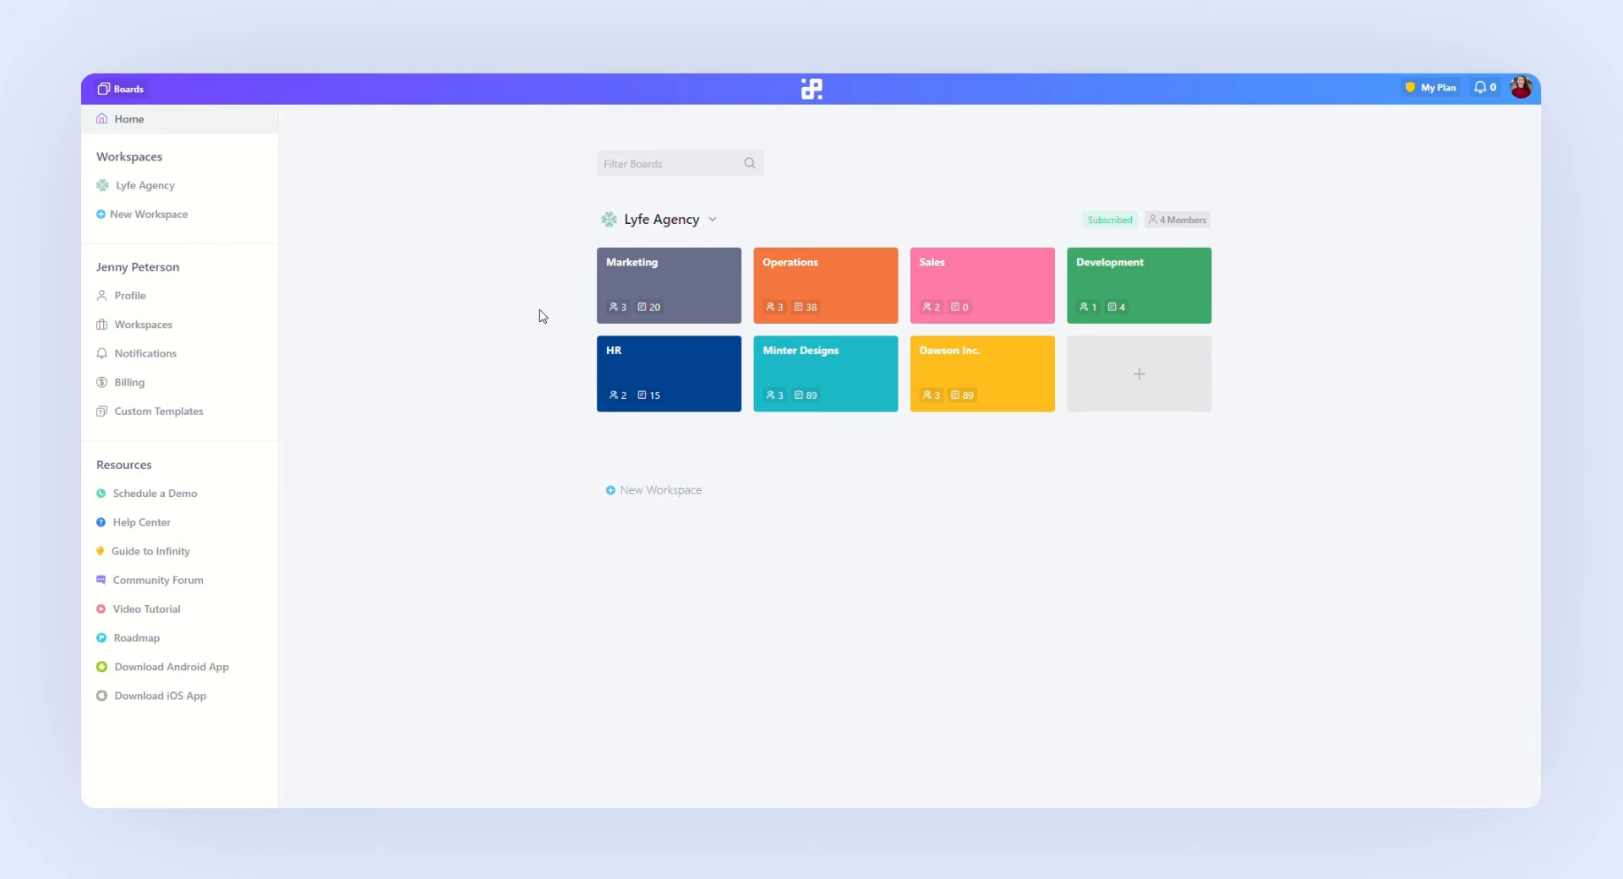
{"action": "mouse_move", "coordinate": [491, 800]}
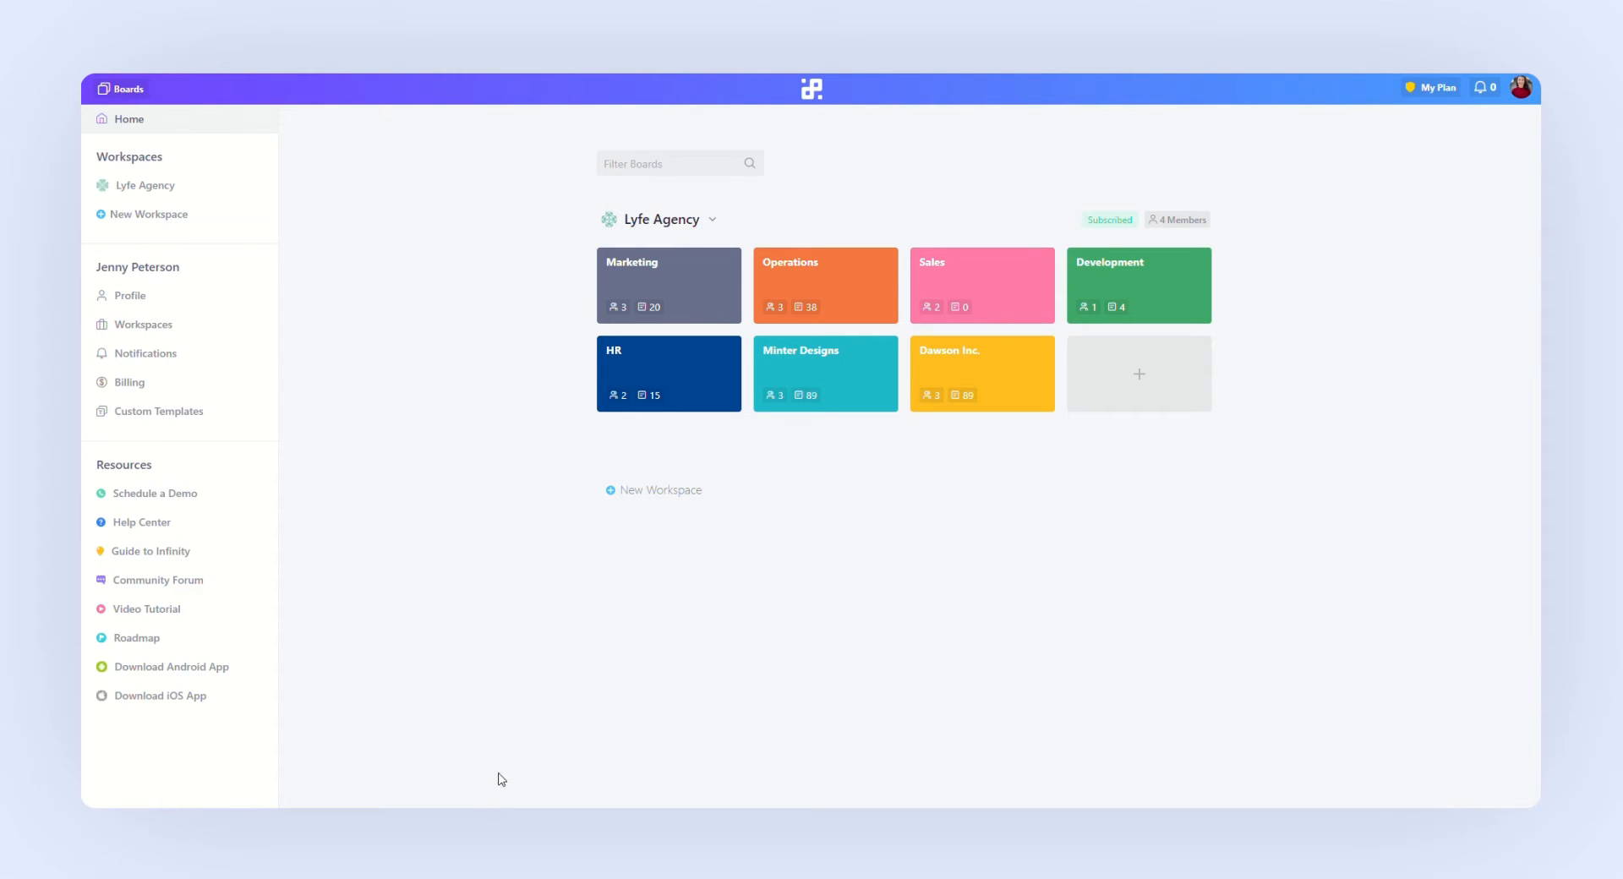
{"action": "mouse_move", "coordinate": [801, 218]}
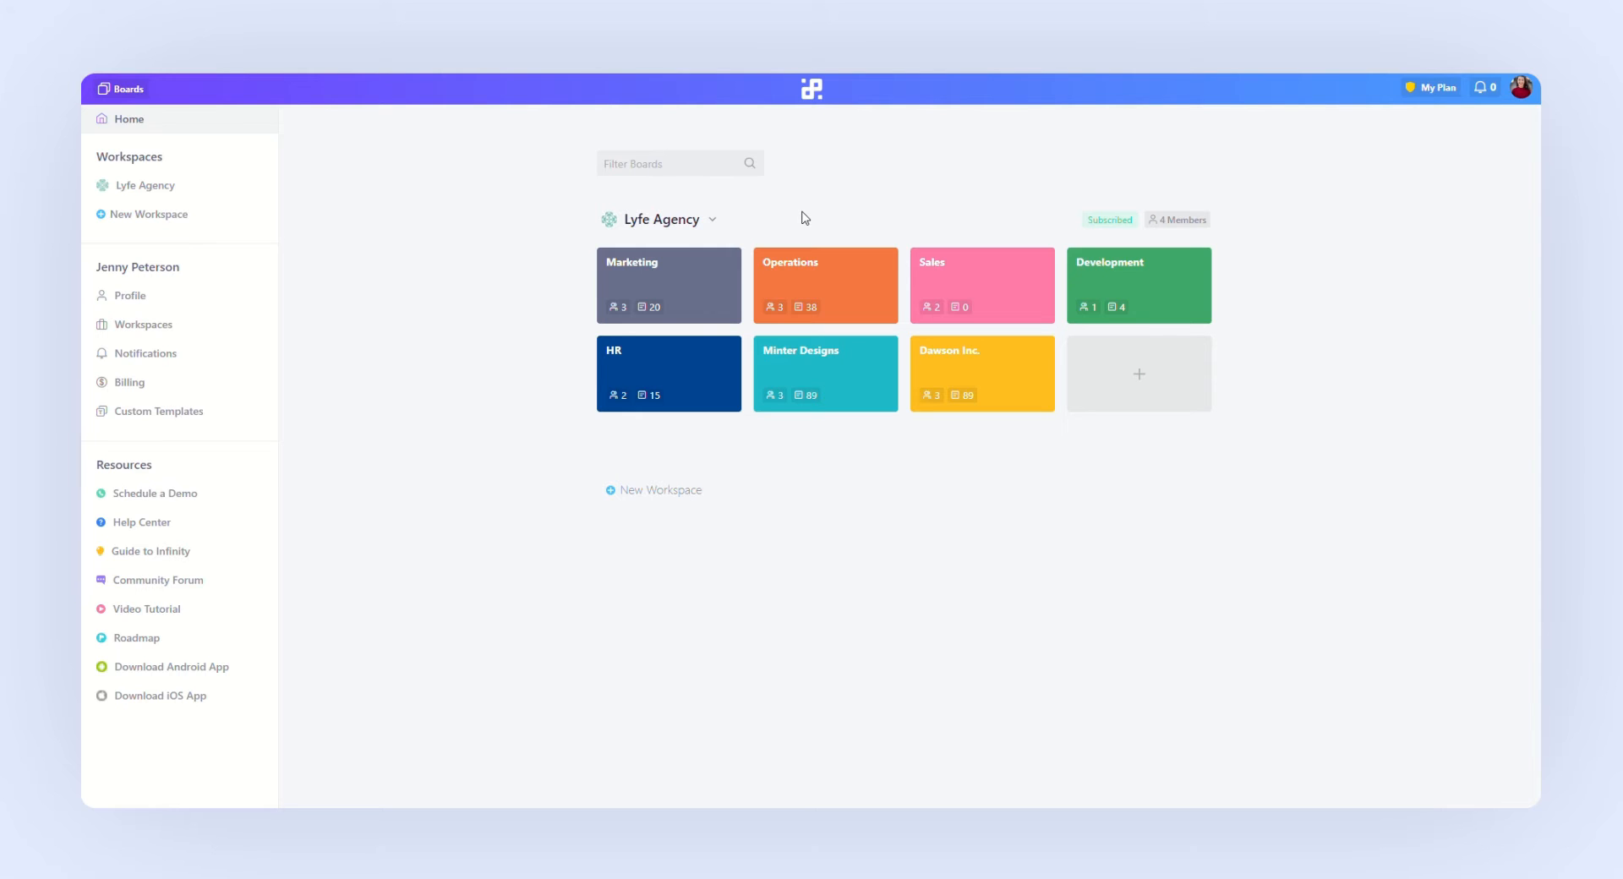
{"action": "mouse_move", "coordinate": [659, 219]}
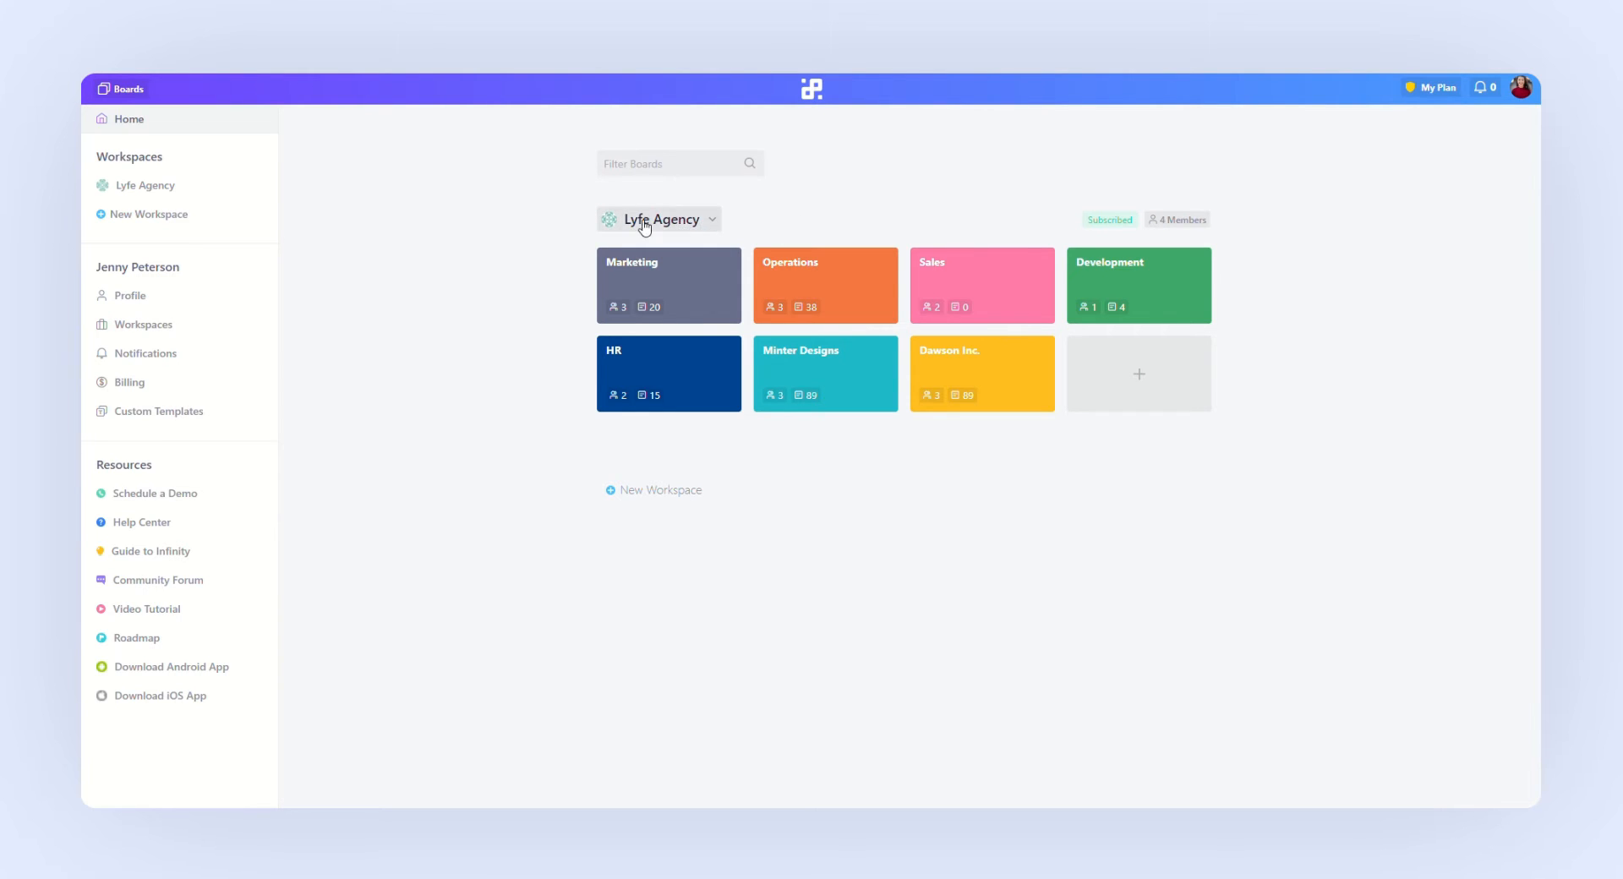
{"action": "mouse_move", "coordinate": [682, 227]}
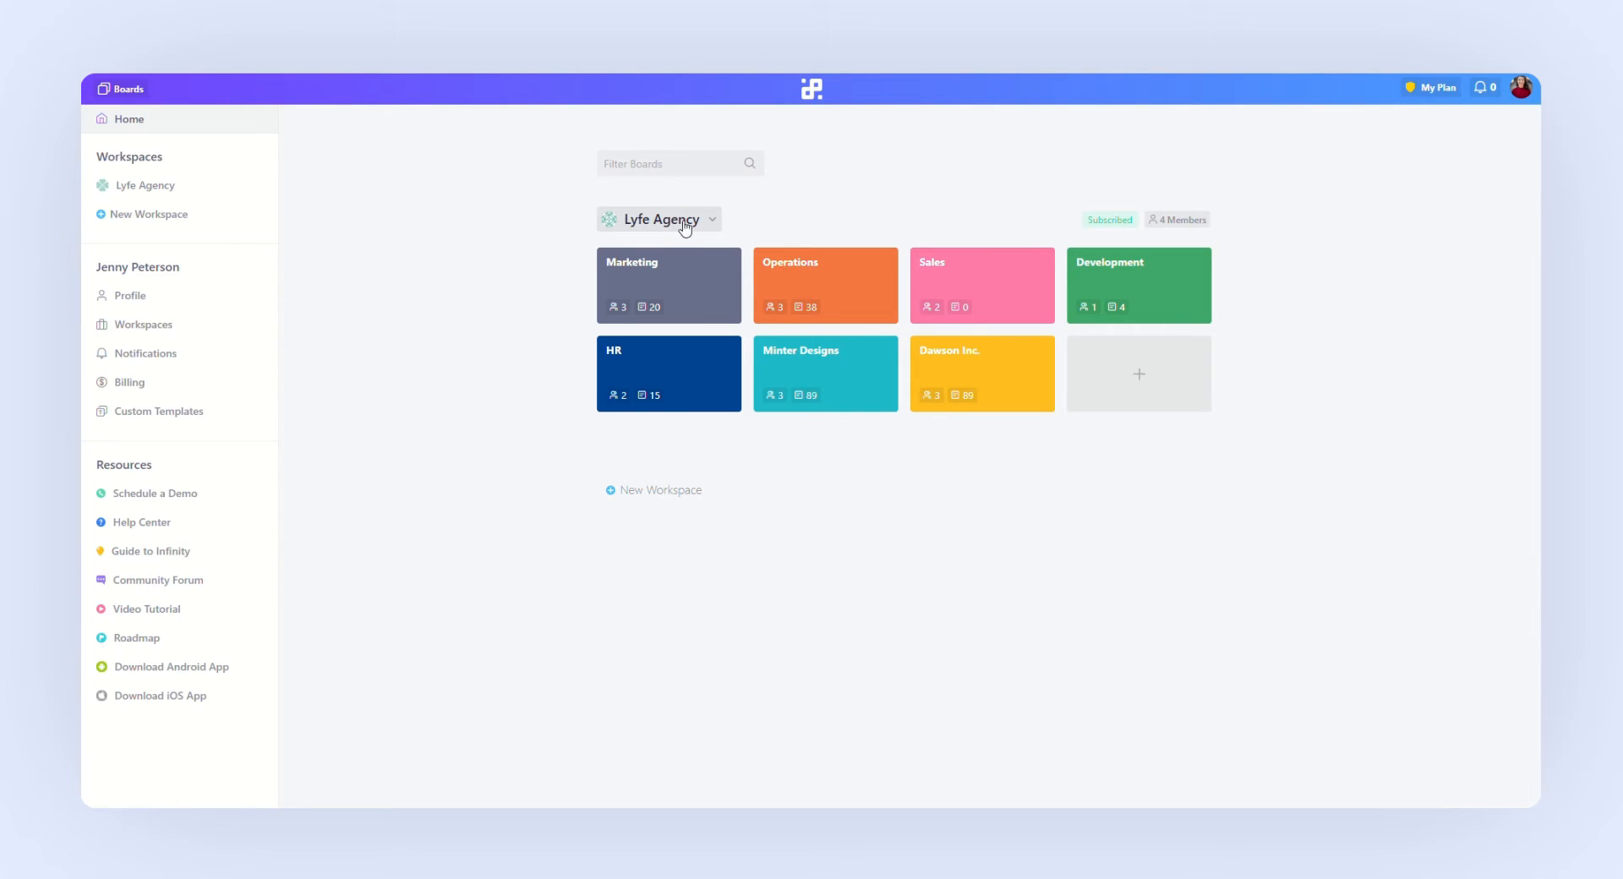
{"action": "mouse_move", "coordinate": [555, 343]}
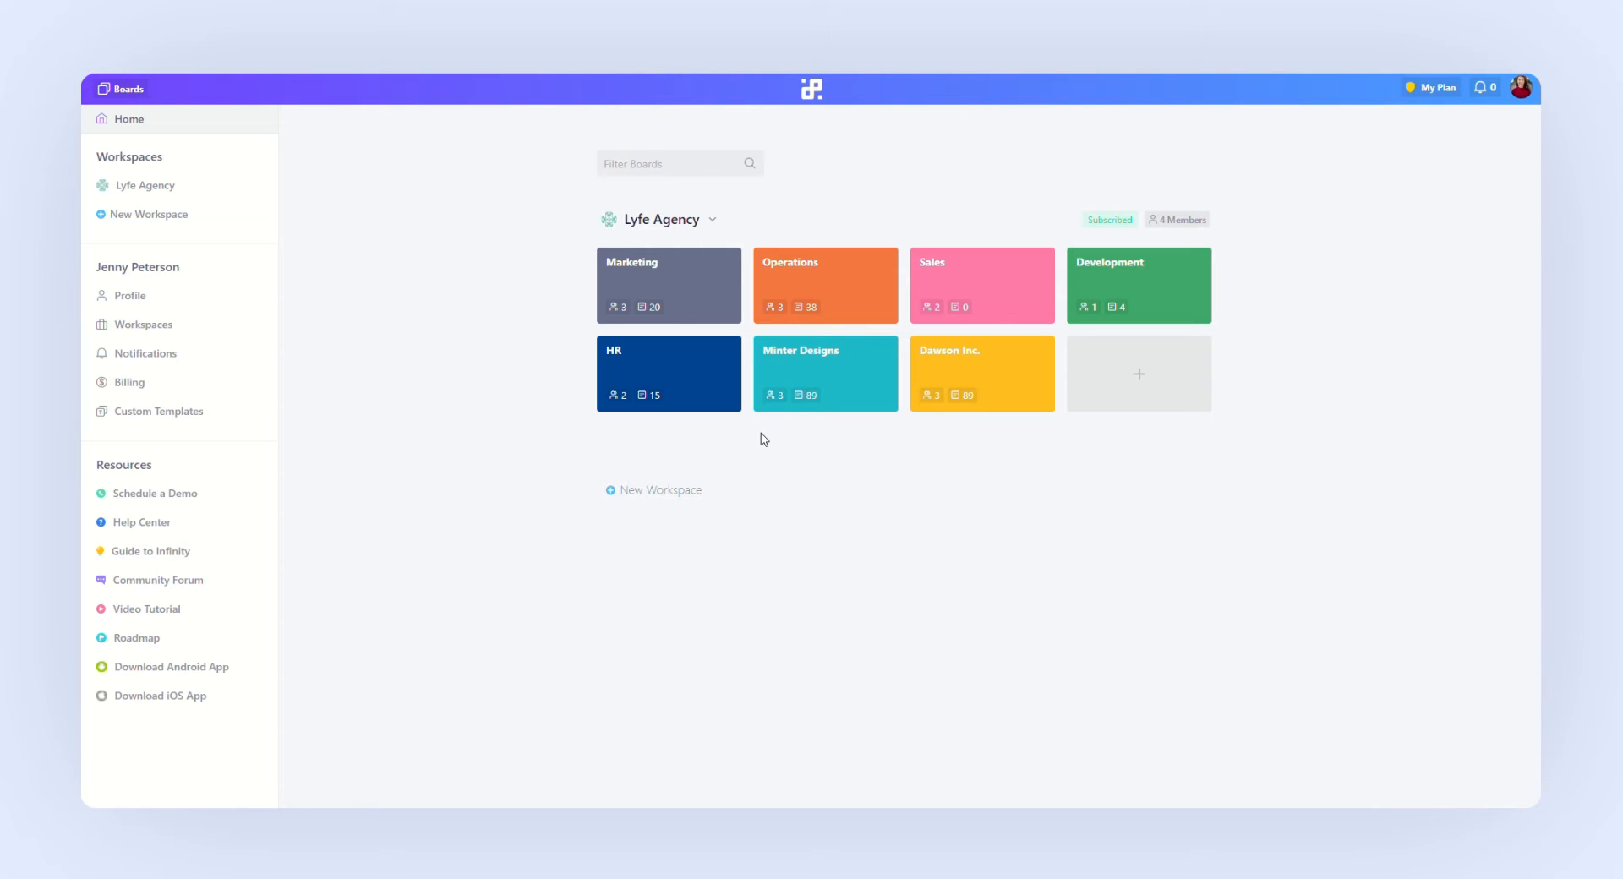
{"action": "mouse_move", "coordinate": [797, 372]}
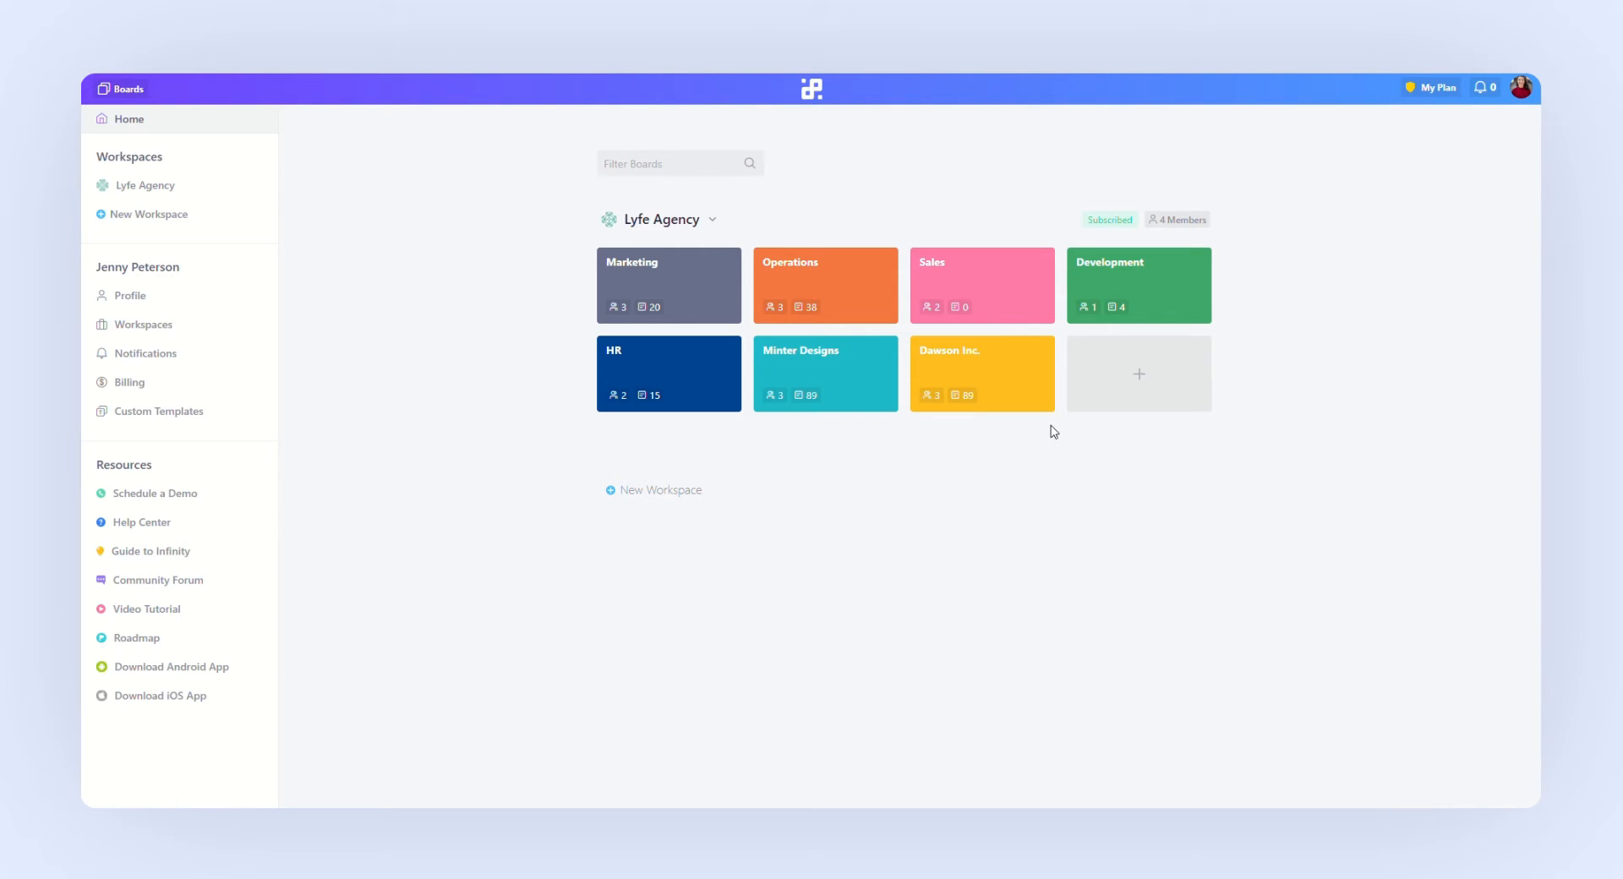
{"action": "mouse_move", "coordinate": [1138, 372]}
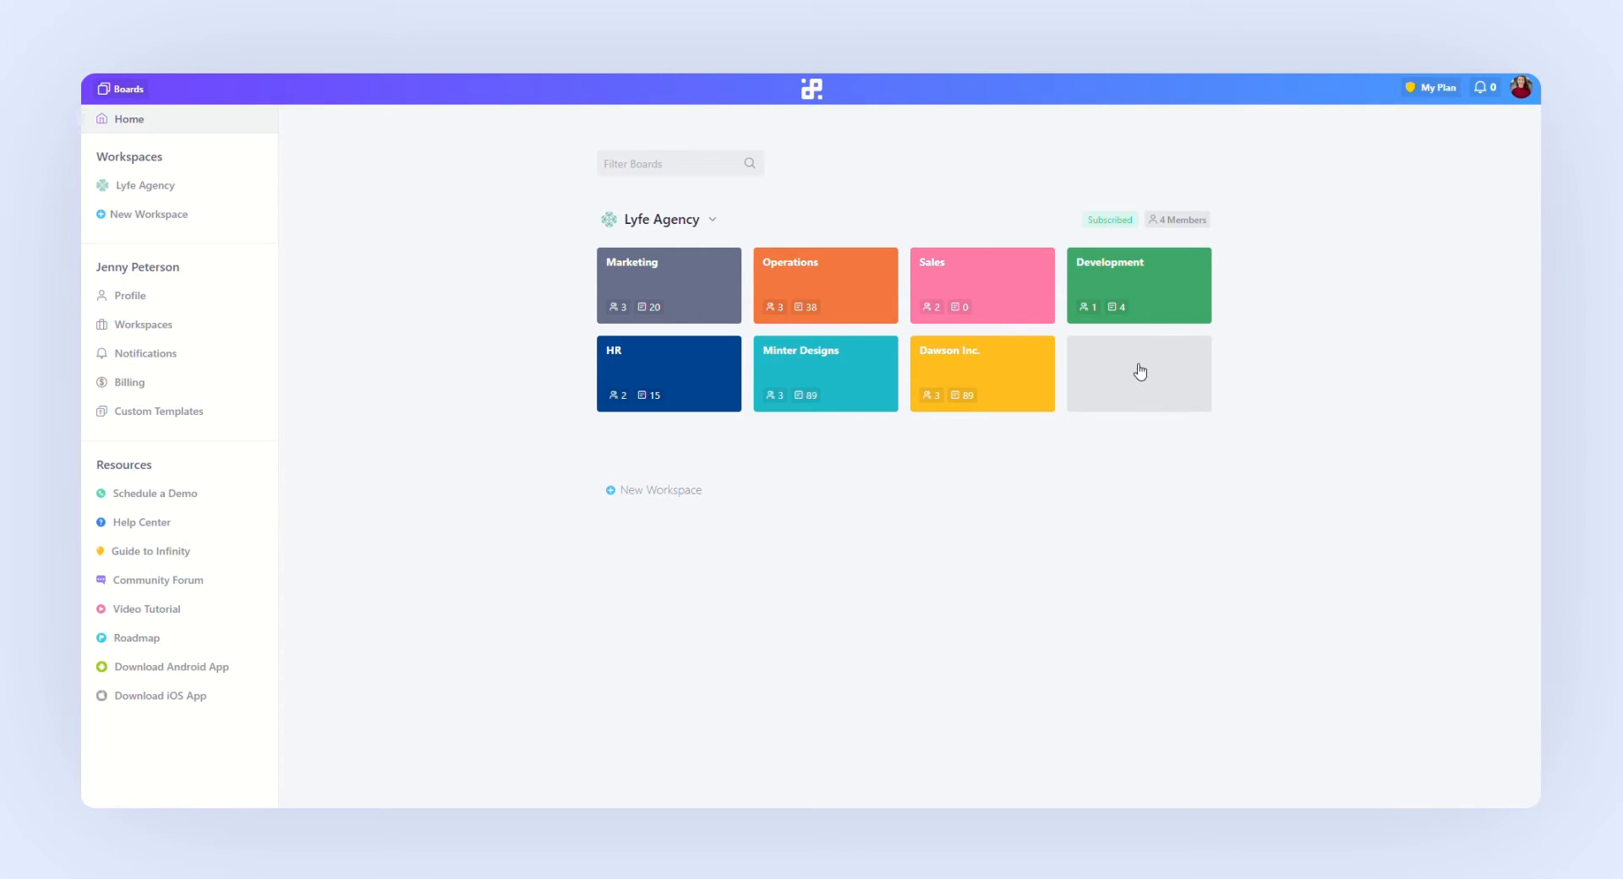
{"action": "mouse_move", "coordinate": [1138, 375]}
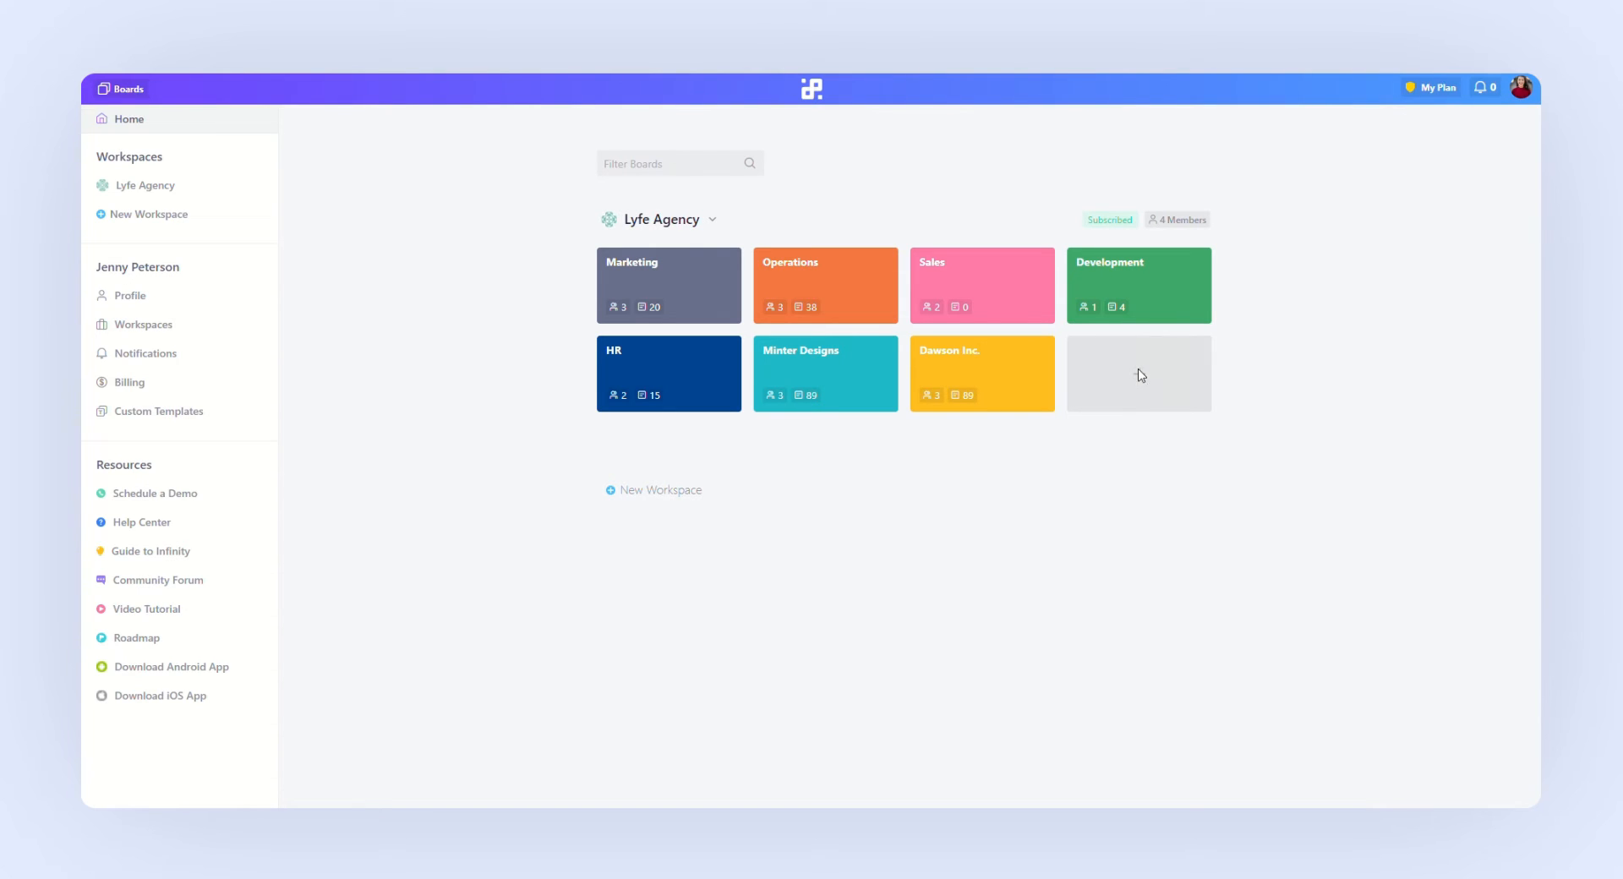
Step: Bring up the new-board choices from the + tile in the Lyfe Agency workspace
{"action": "left_click", "coordinate": [1138, 372]}
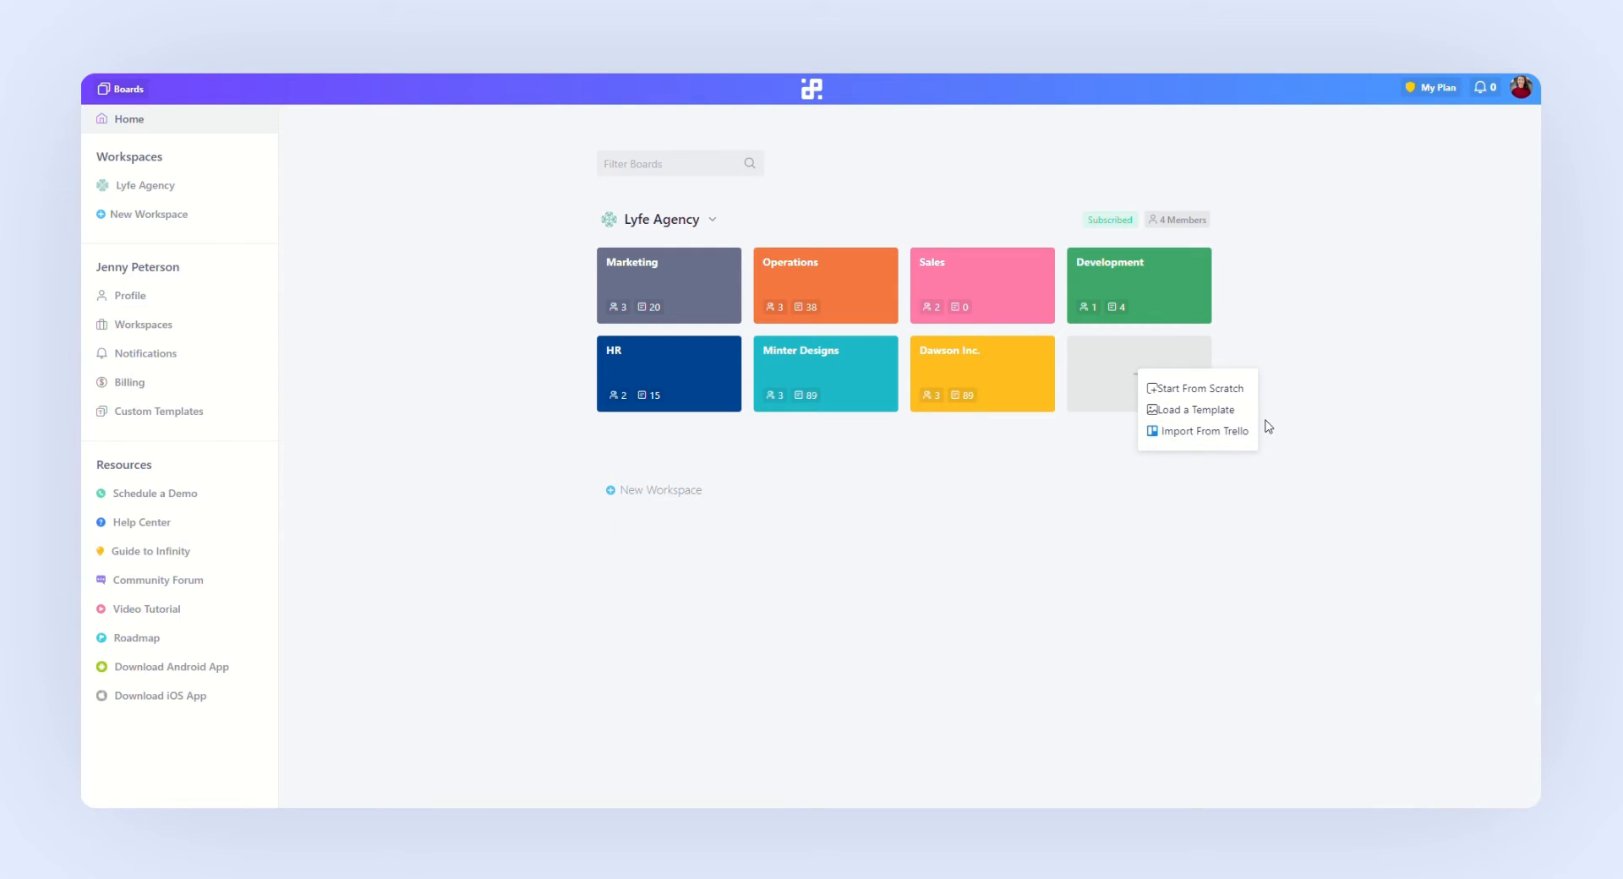
{"action": "mouse_move", "coordinate": [1280, 414]}
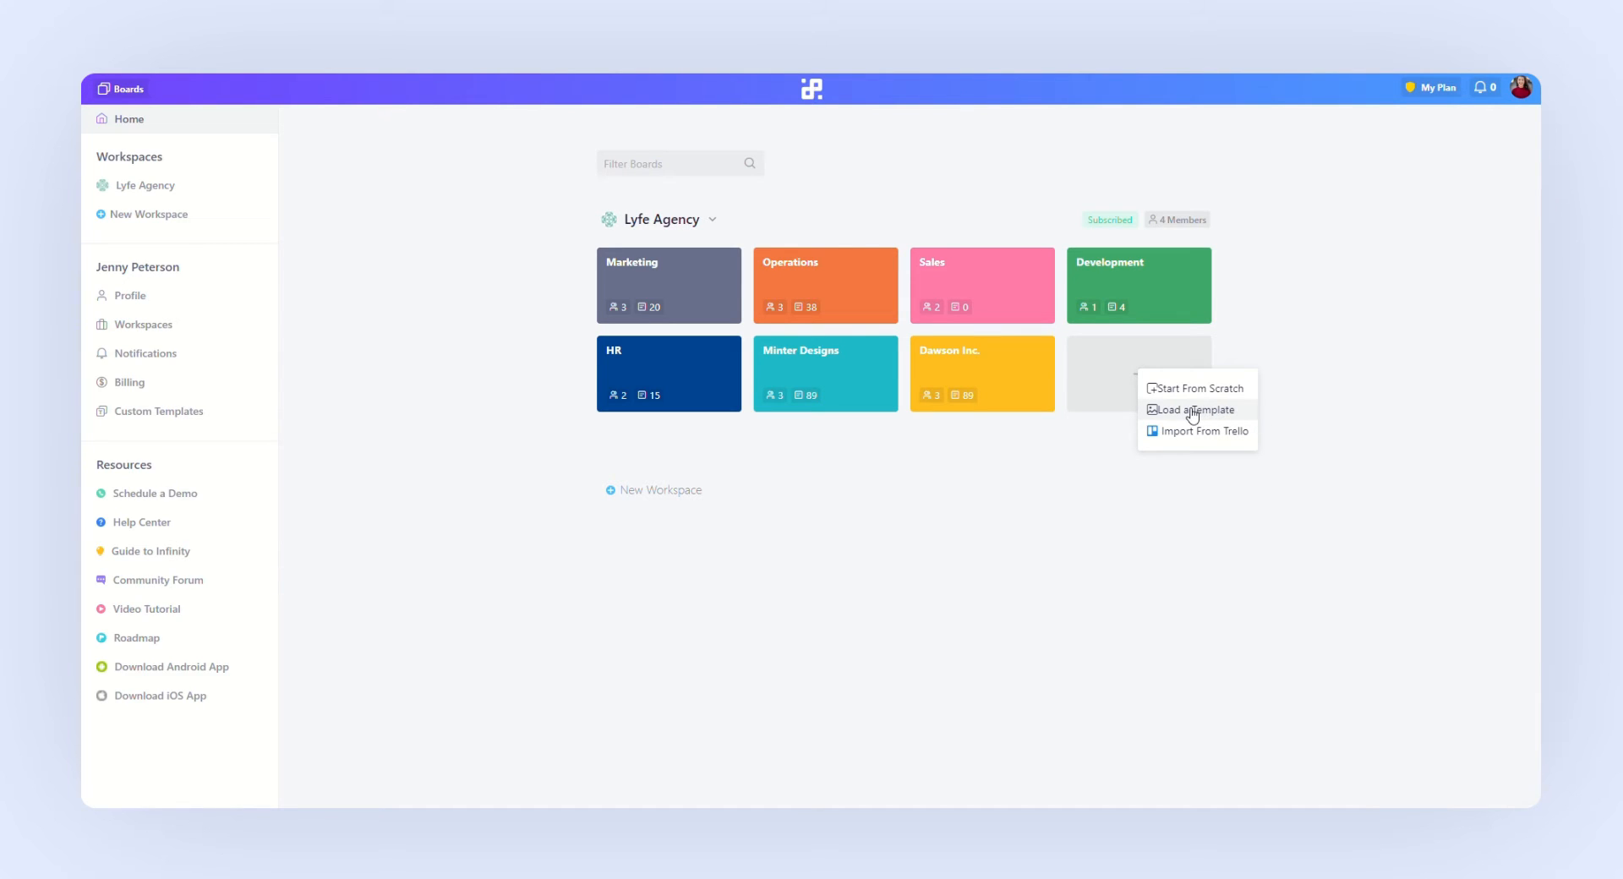
Step: Start a template board named BlueSky with a purple theme colour and all members ticked
{"action": "left_click", "coordinate": [1199, 387]}
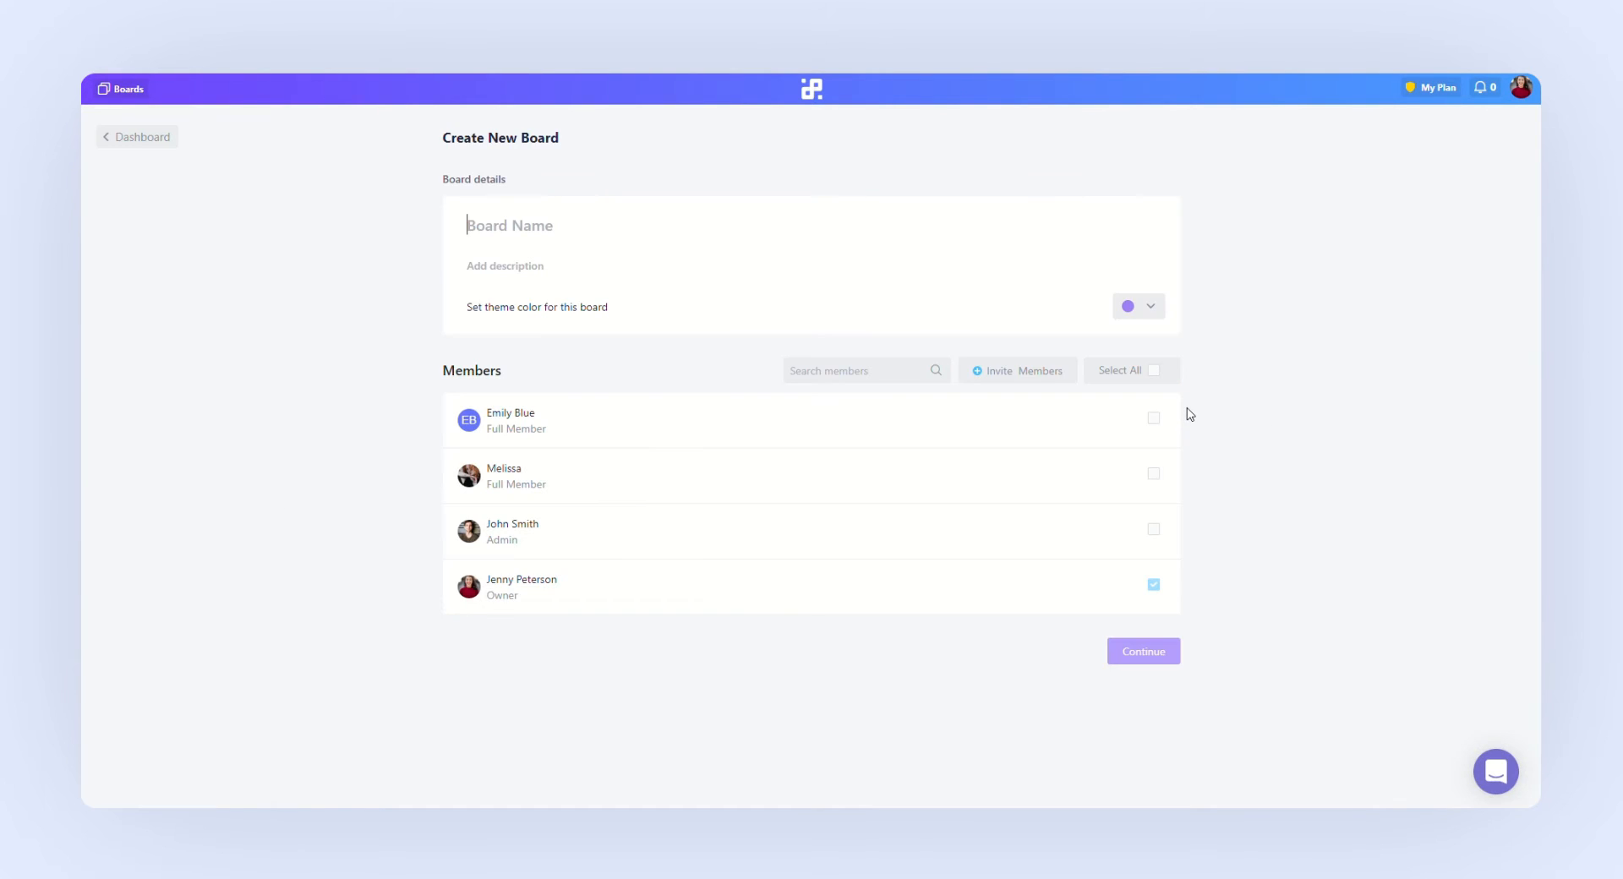
{"action": "type", "text": "B"}
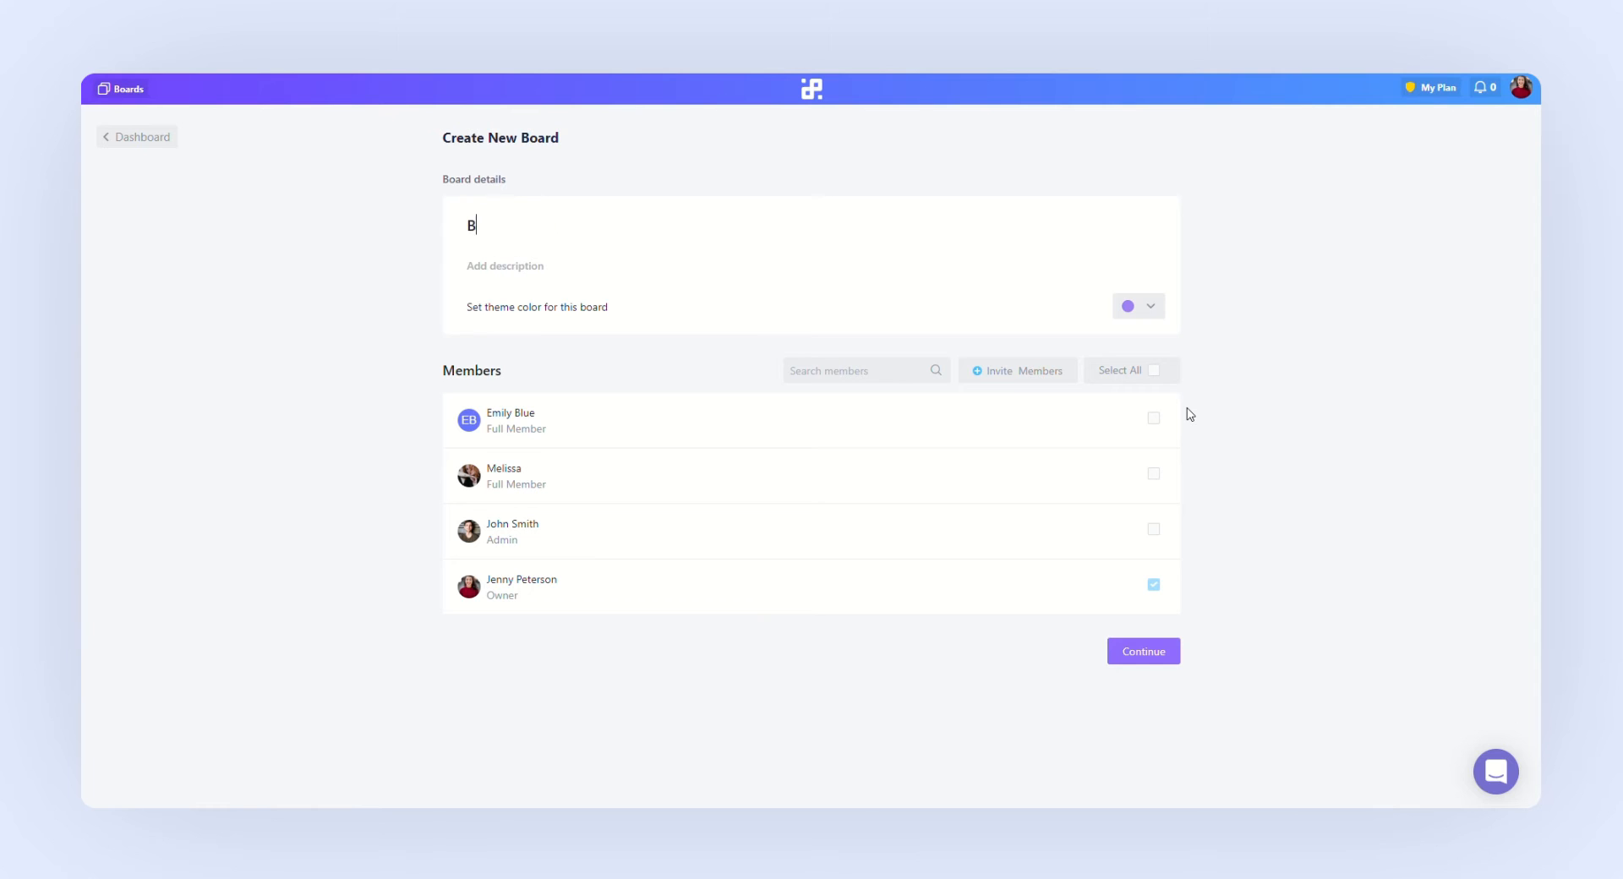
{"action": "type", "text": "lueSky"}
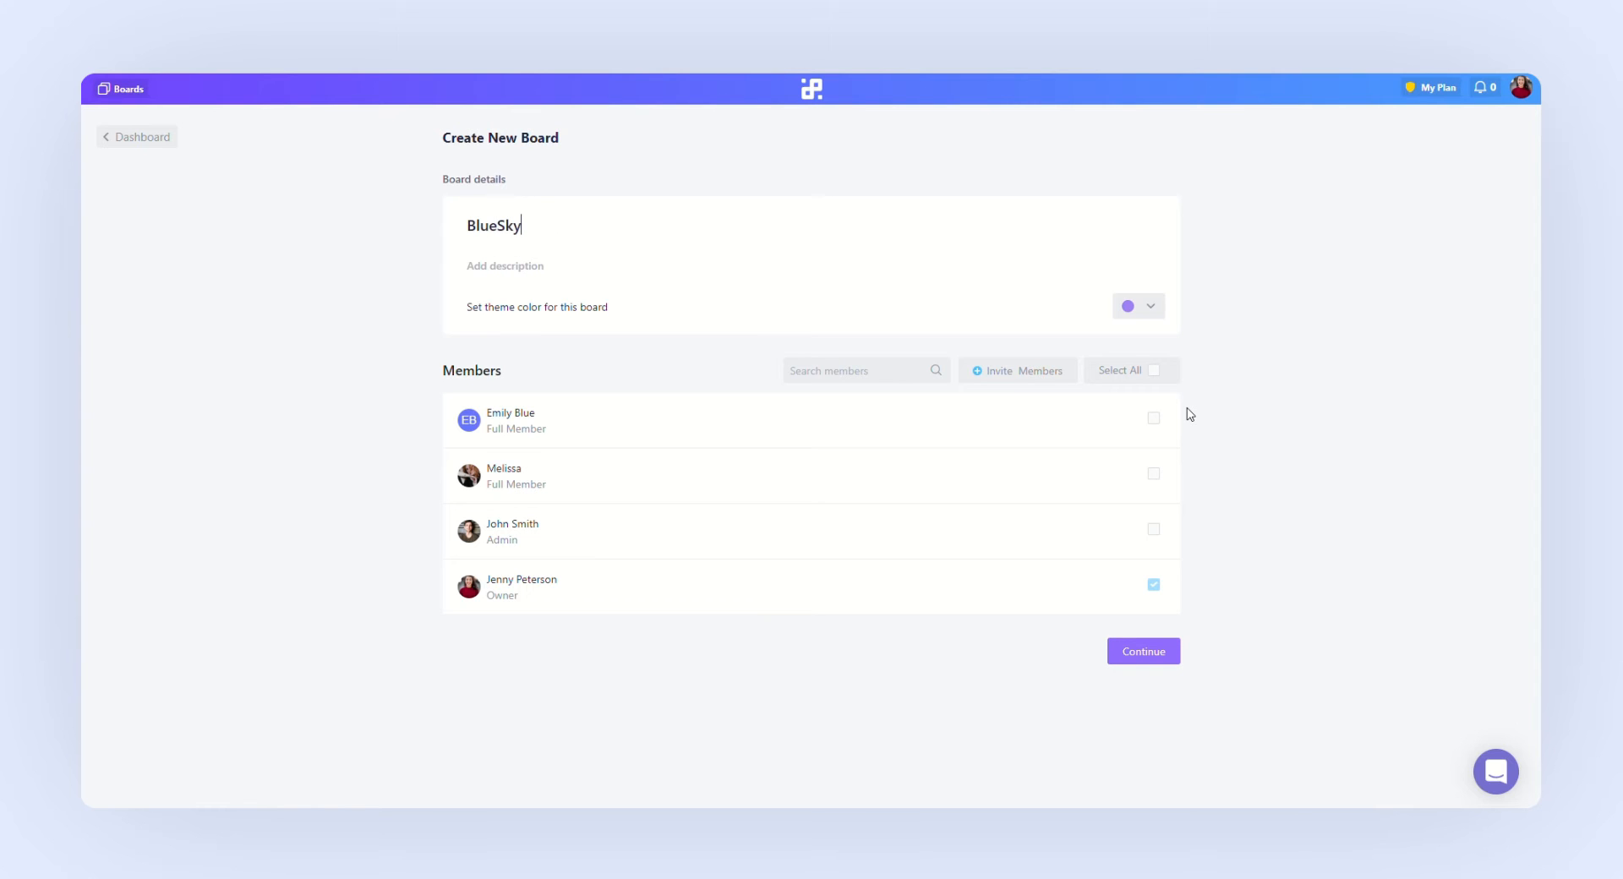
{"action": "left_click", "coordinate": [504, 266]}
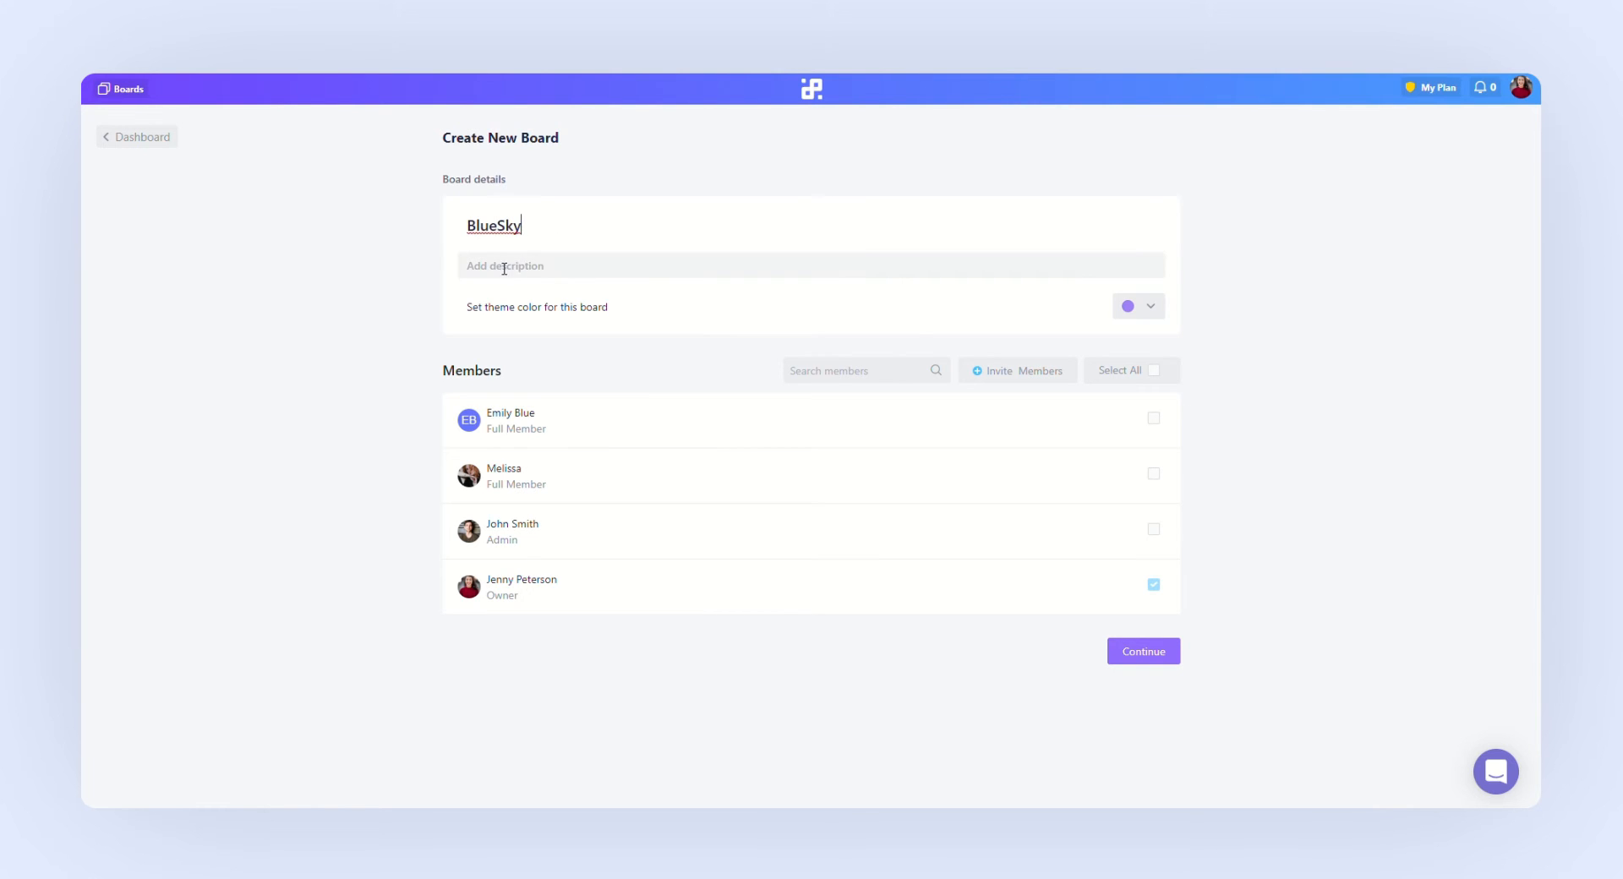
{"action": "left_click", "coordinate": [1138, 306]}
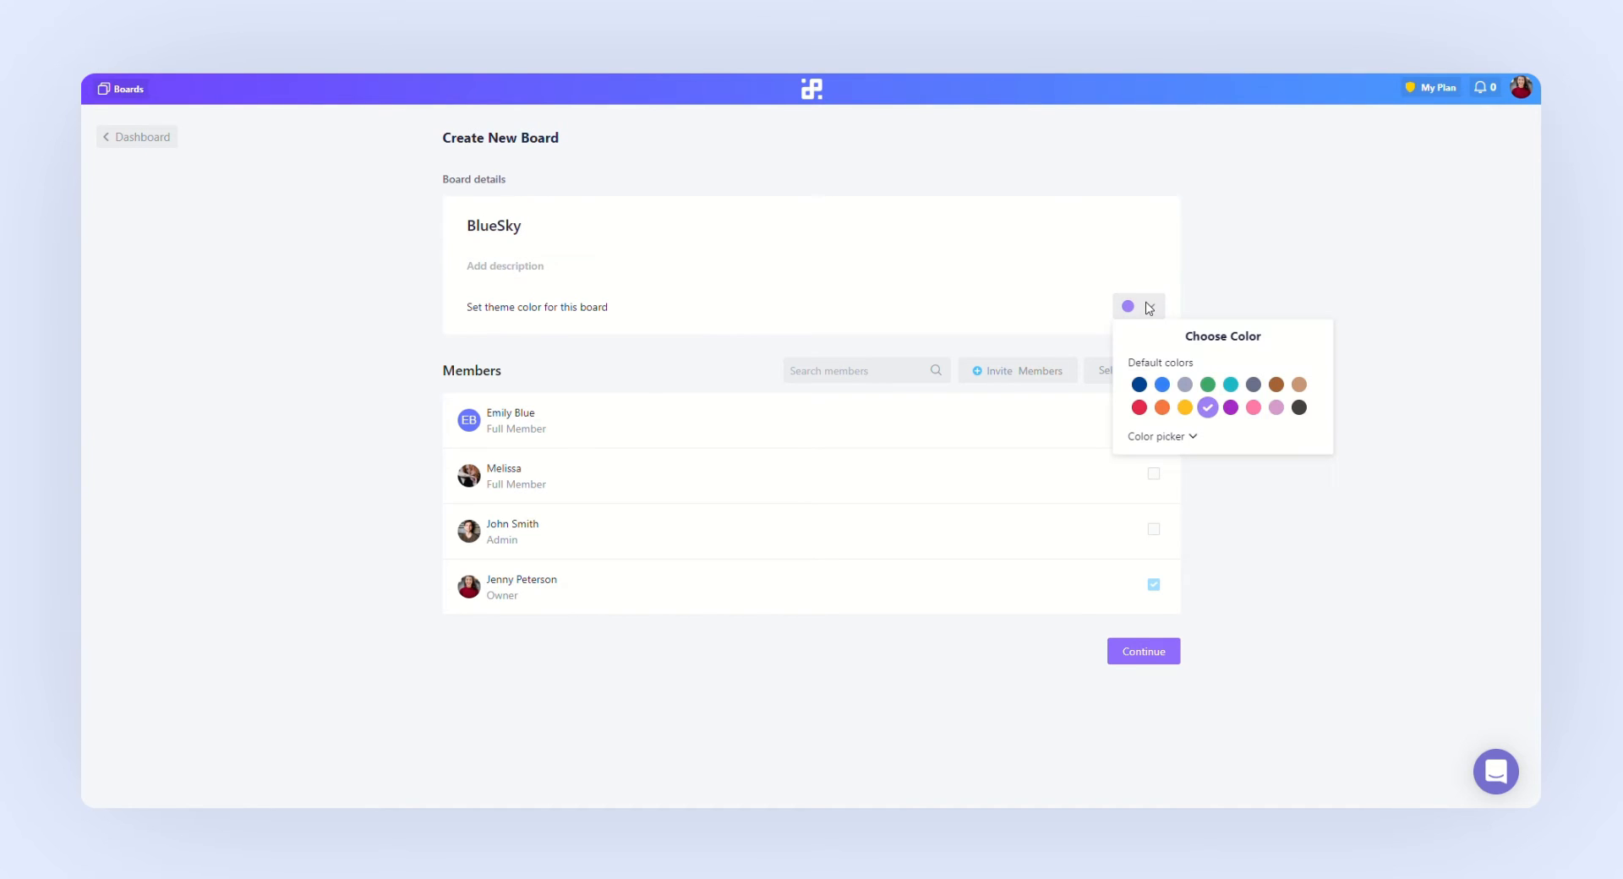
{"action": "left_click", "coordinate": [1207, 408]}
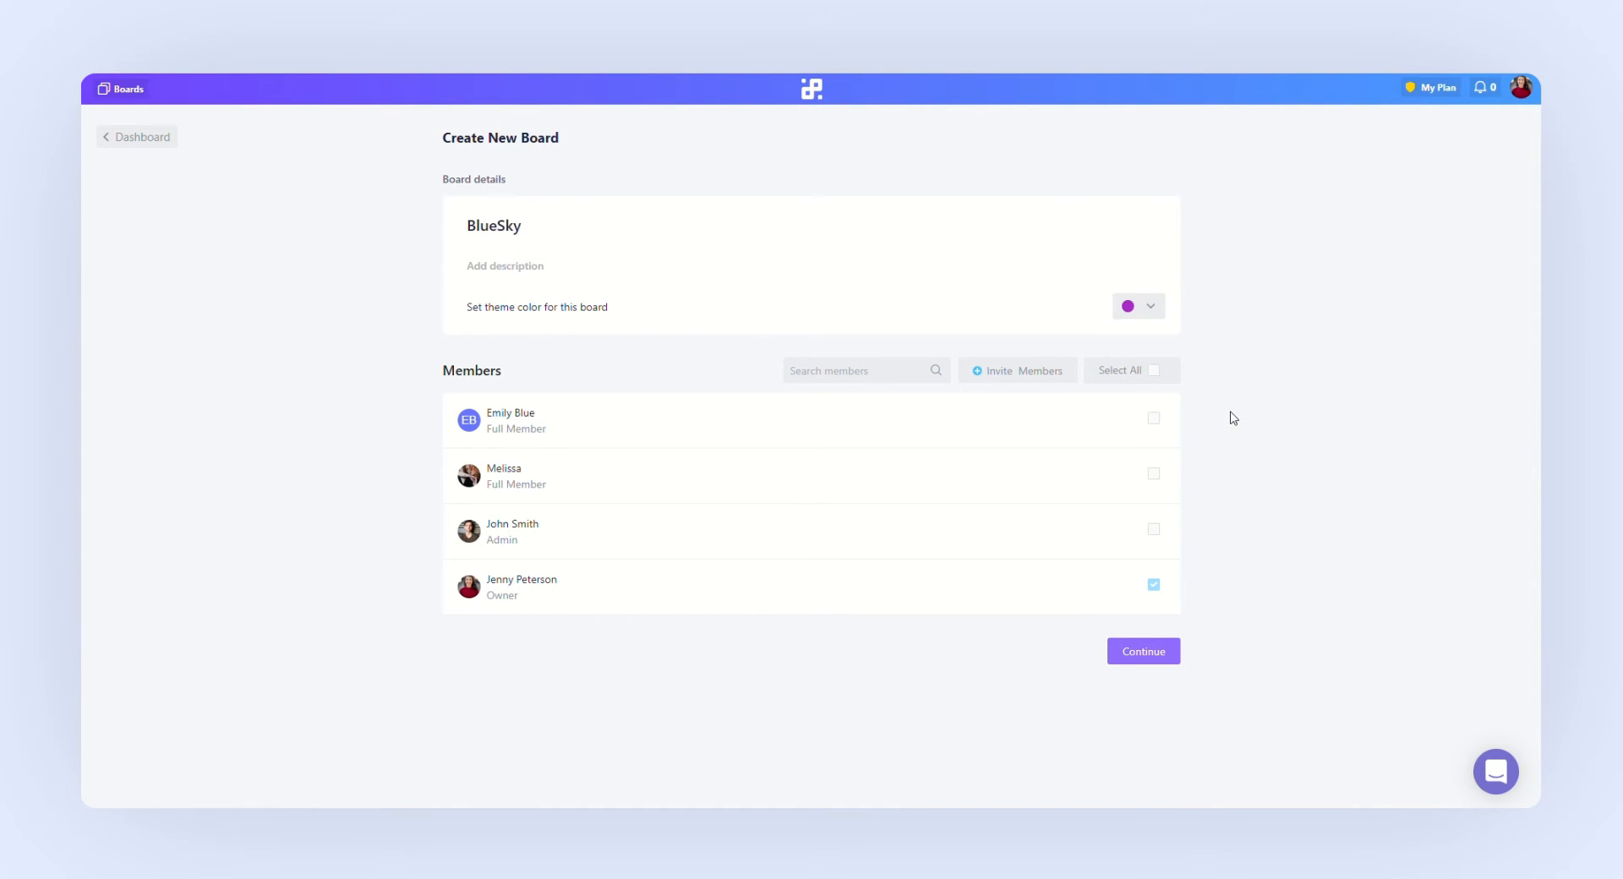
{"action": "mouse_move", "coordinate": [1147, 417]}
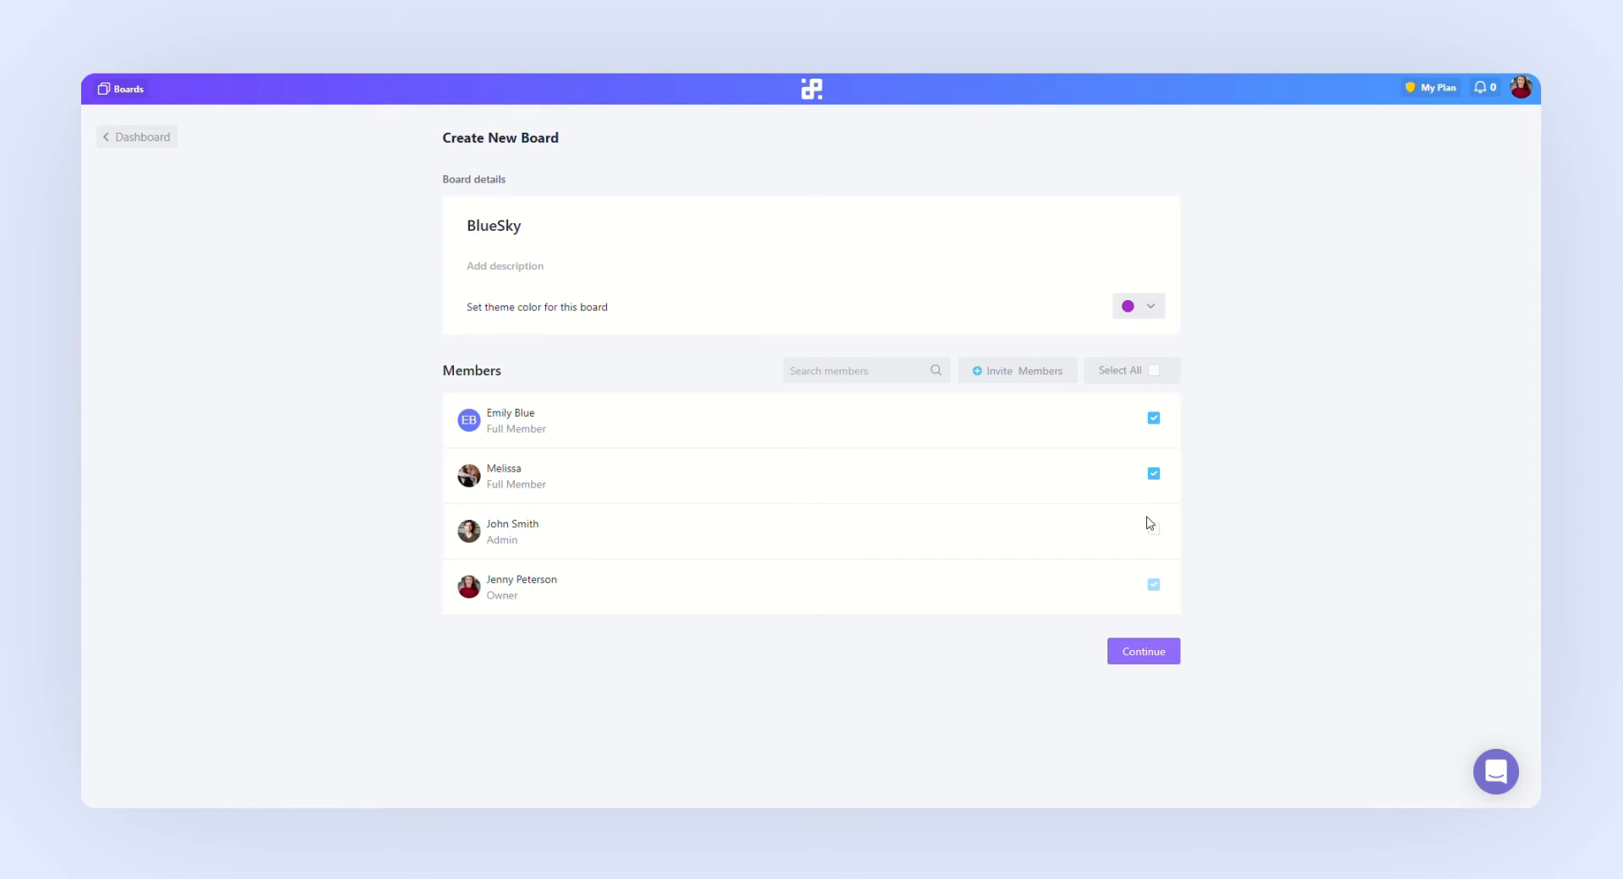
{"action": "left_click", "coordinate": [1151, 529]}
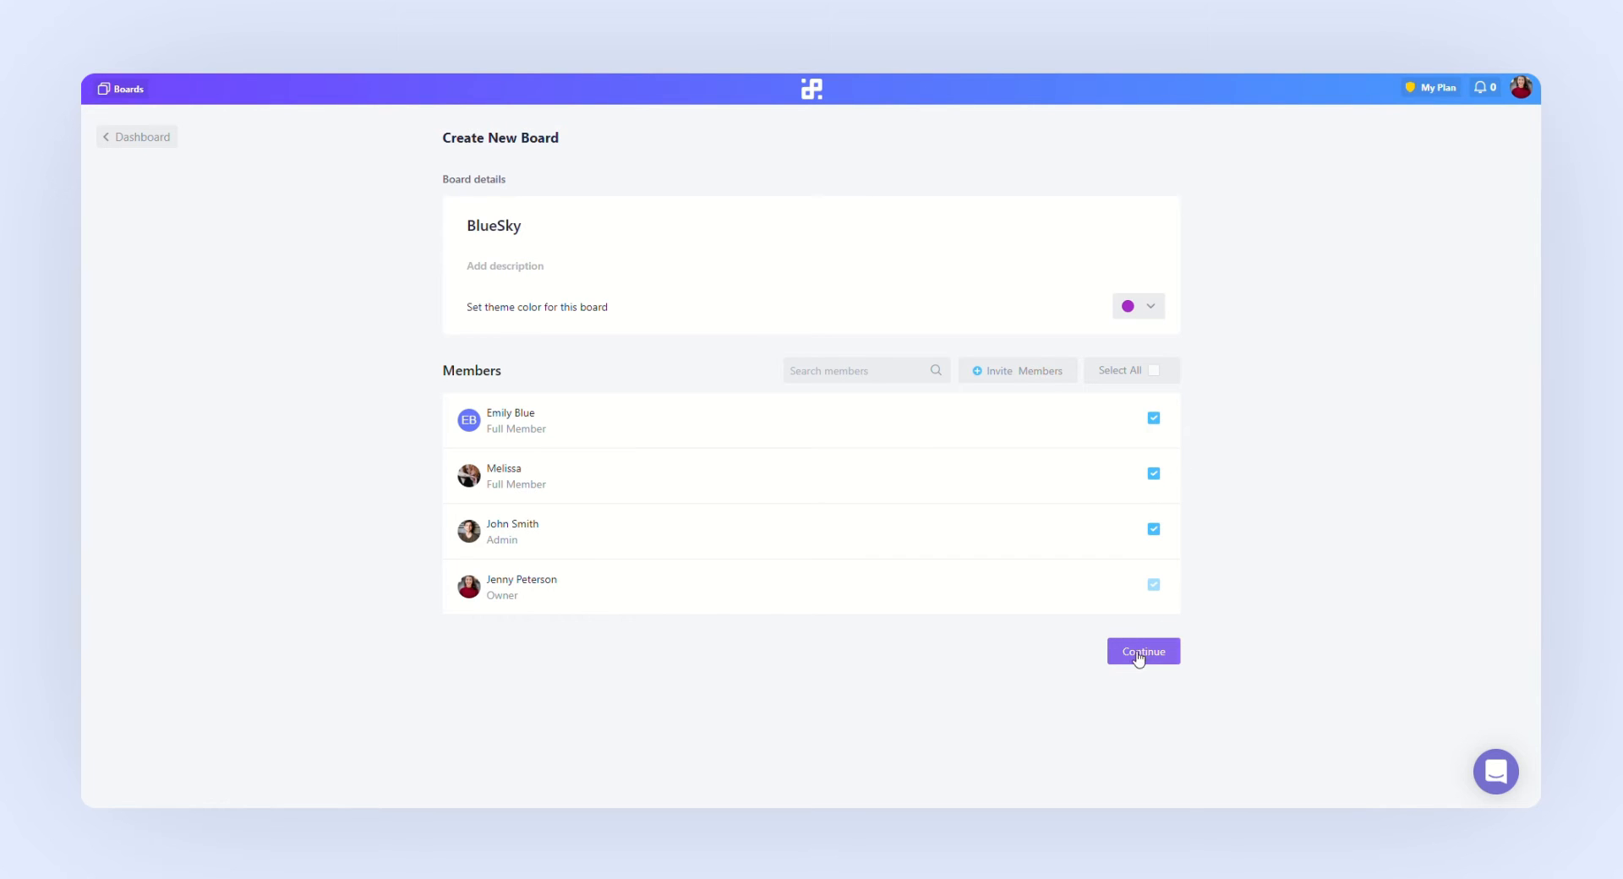
Step: Continue to the template gallery and expand the Marketing category
{"action": "left_click", "coordinate": [1143, 652]}
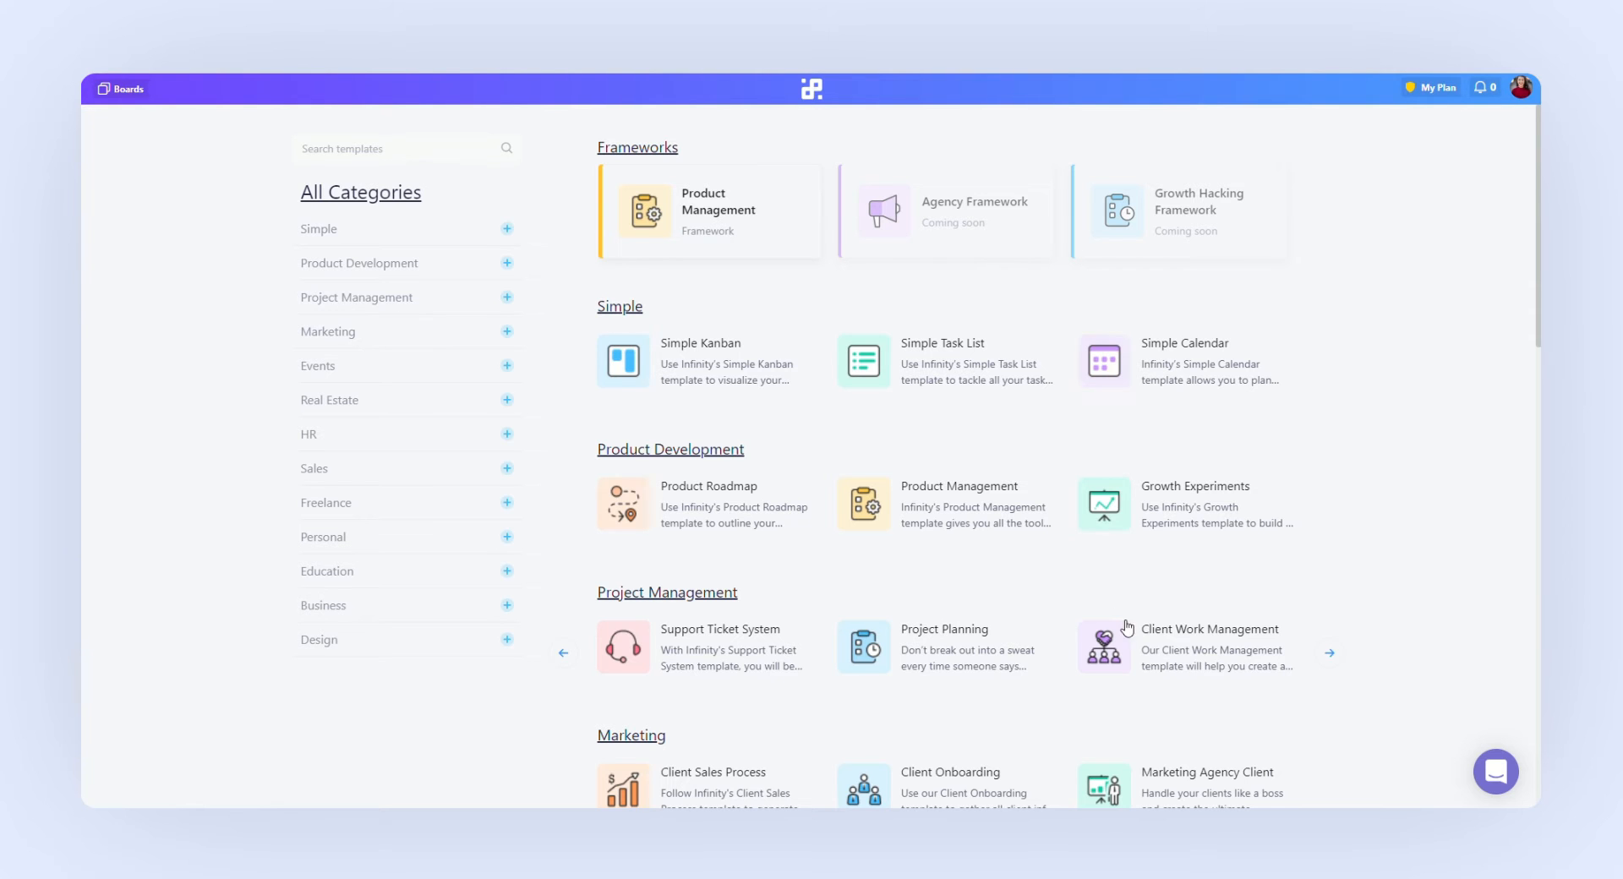
{"action": "mouse_move", "coordinate": [434, 301]}
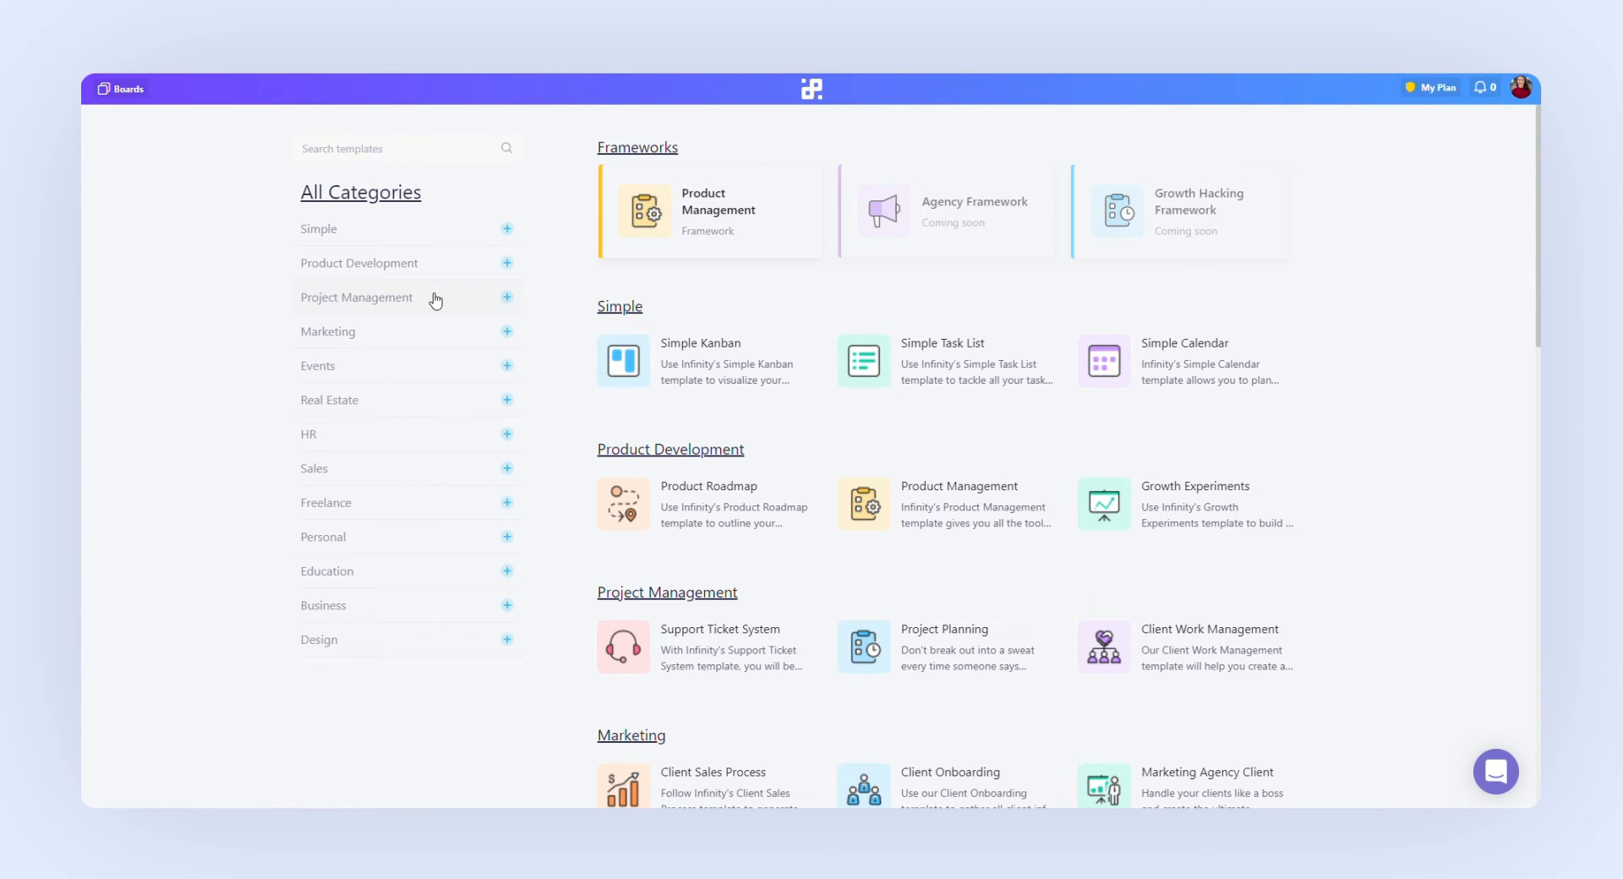
{"action": "mouse_move", "coordinate": [457, 372]}
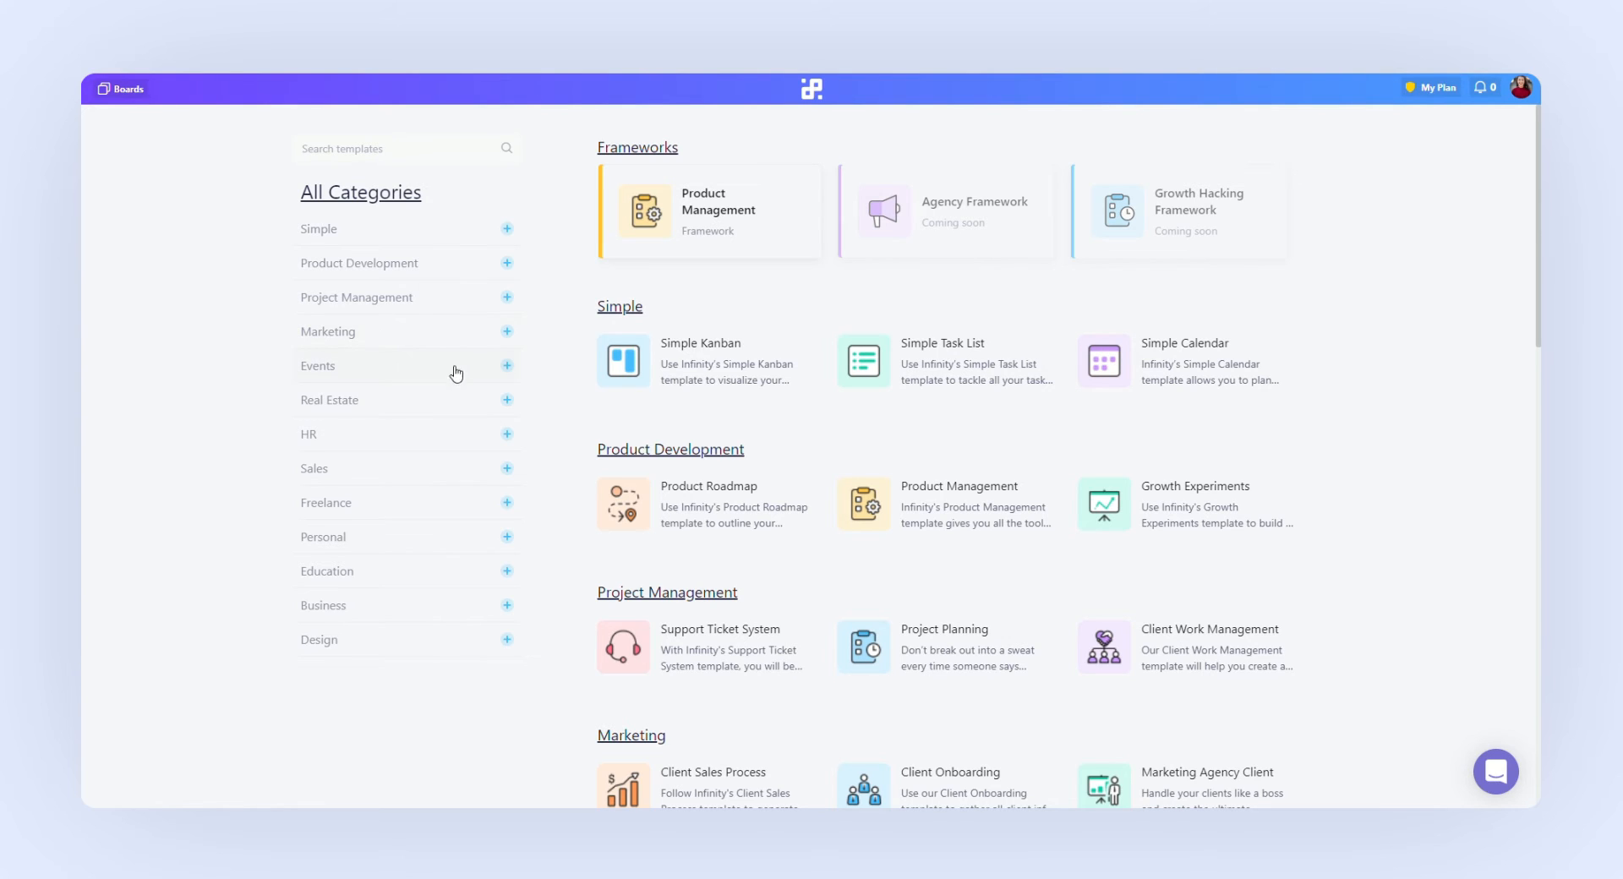
{"action": "mouse_move", "coordinate": [458, 483]}
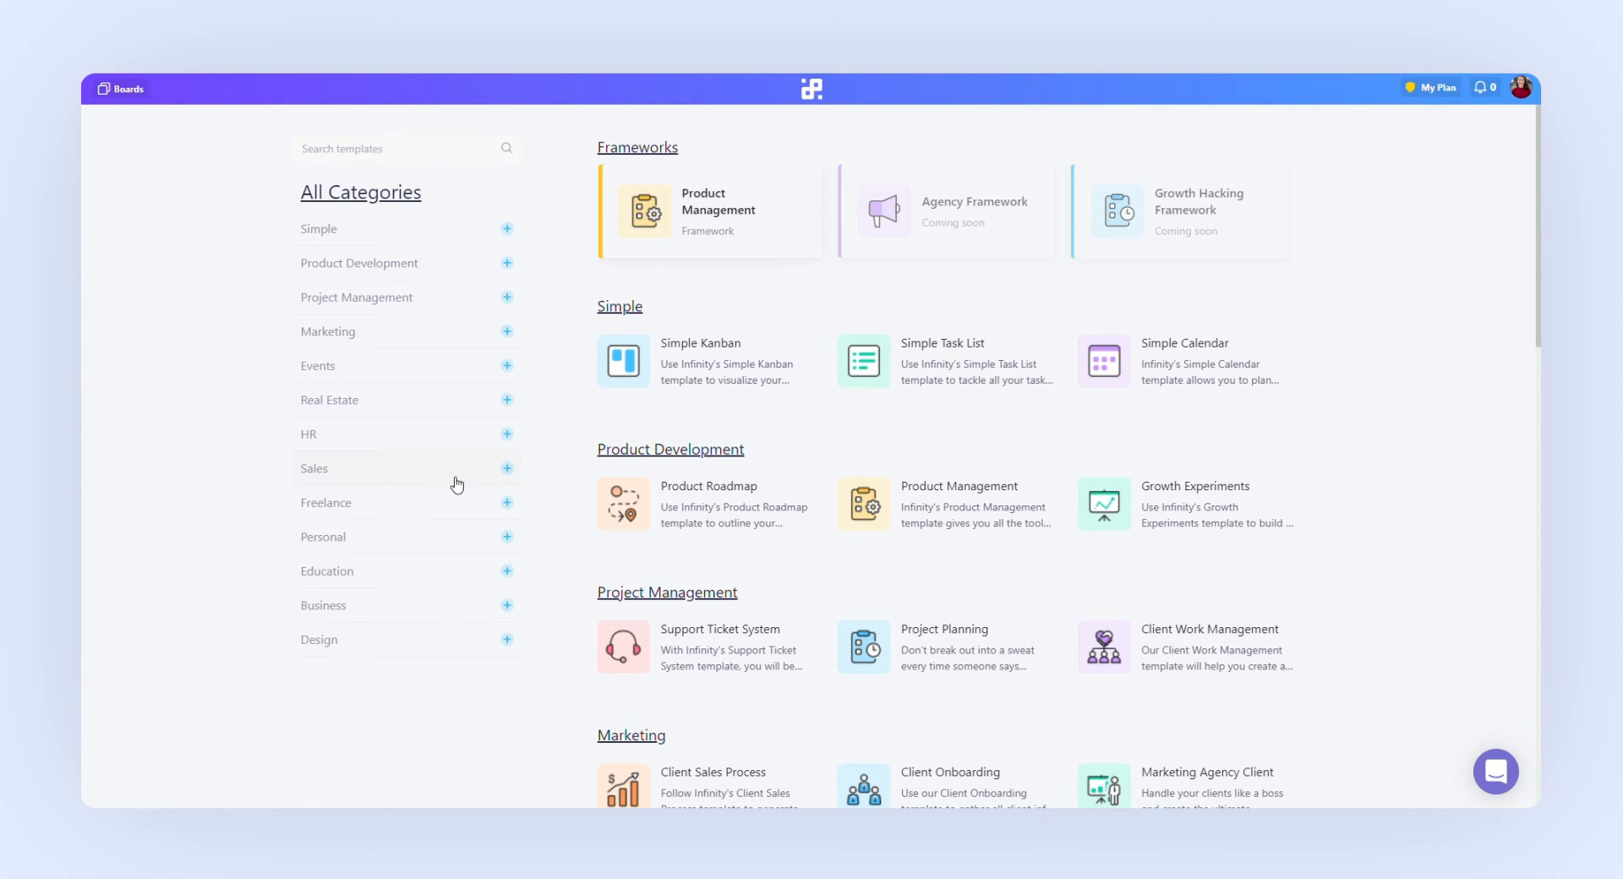
{"action": "mouse_move", "coordinate": [522, 344]}
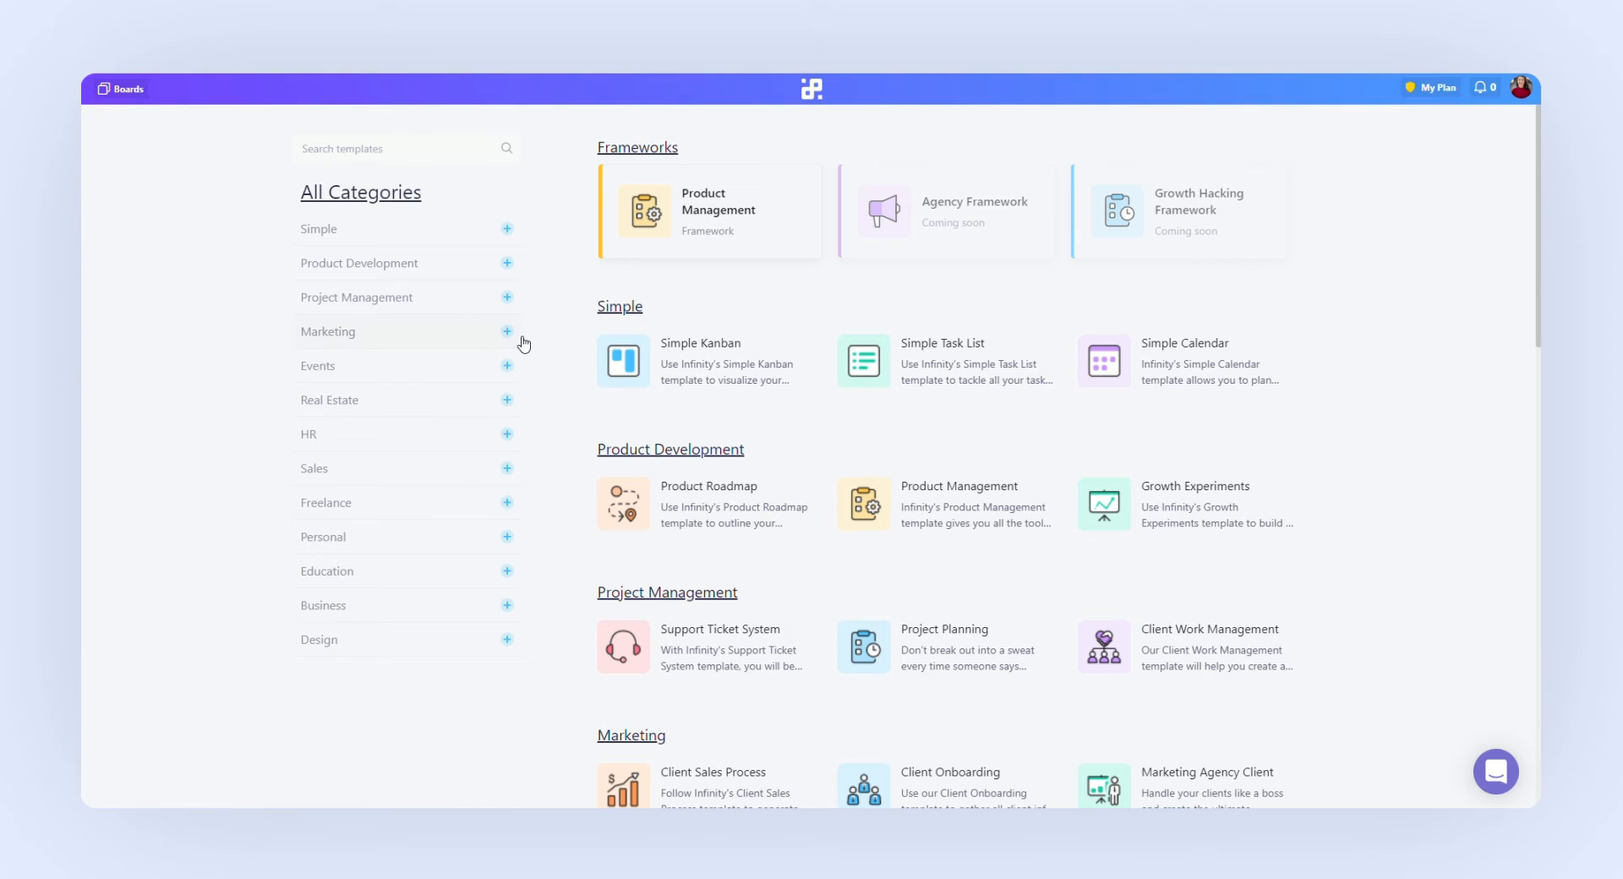
{"action": "left_click", "coordinate": [506, 333]}
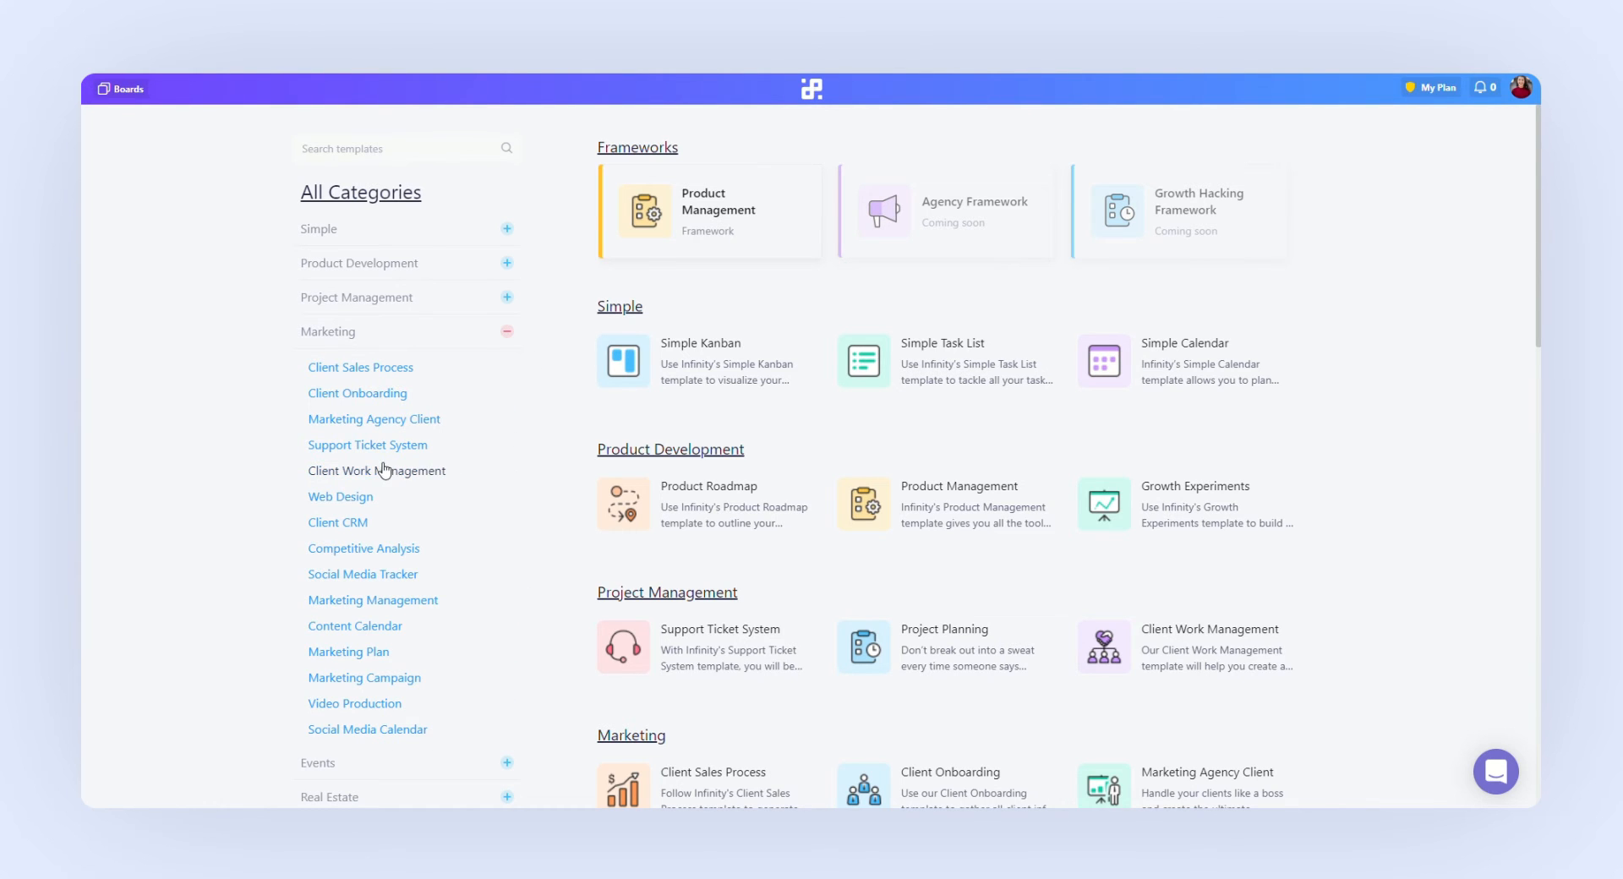
Step: Load the Client Work Management template into the BlueSky board
{"action": "left_click", "coordinate": [377, 470]}
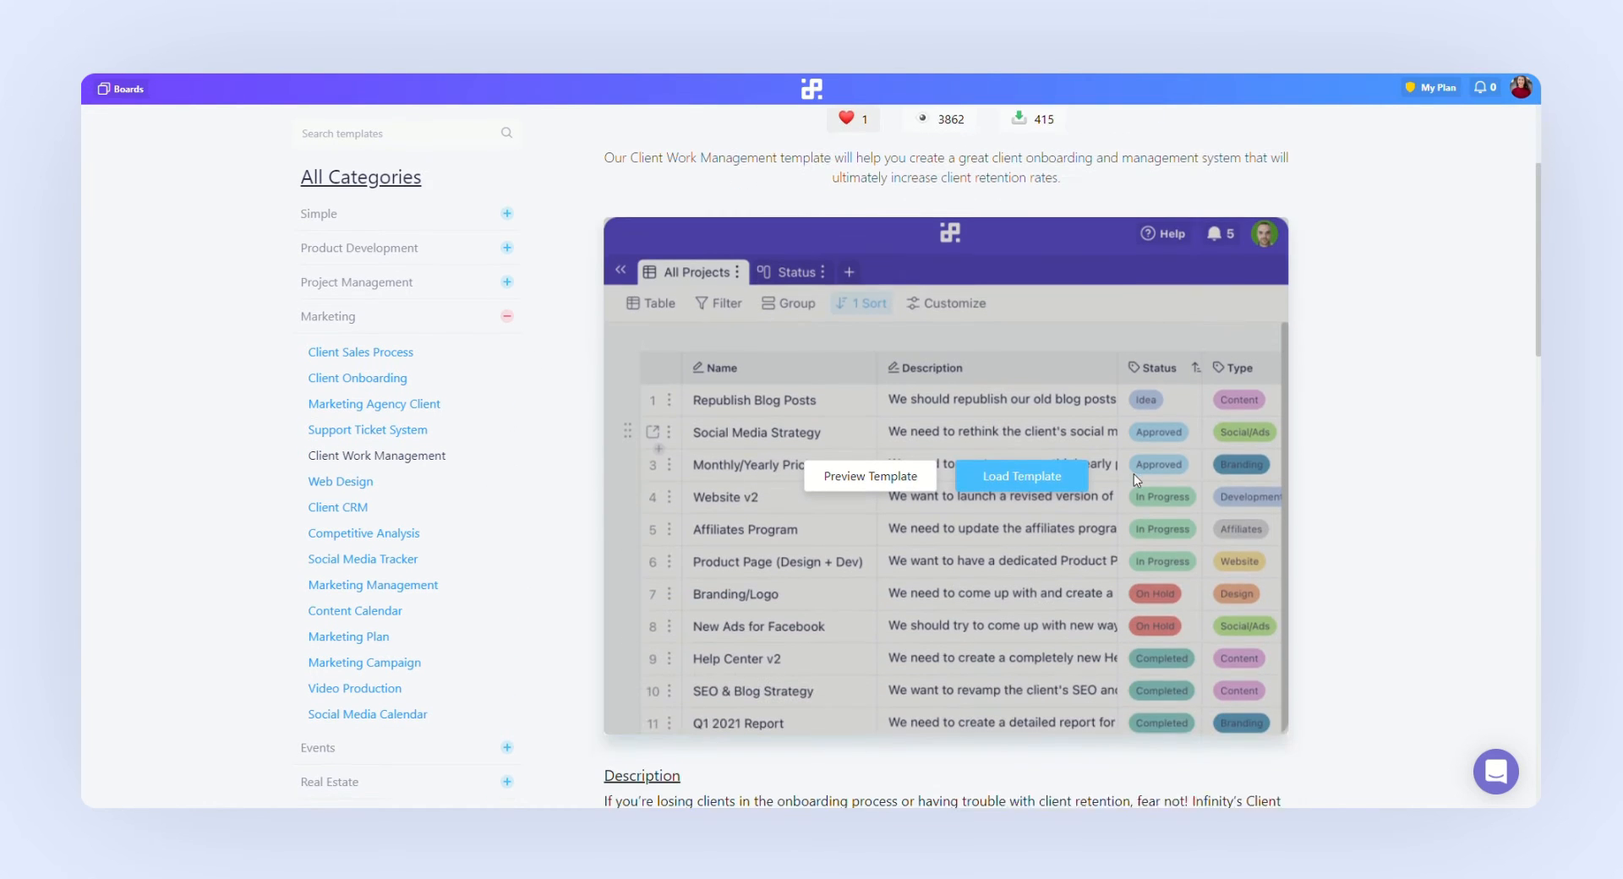
{"action": "left_click", "coordinate": [1021, 477]}
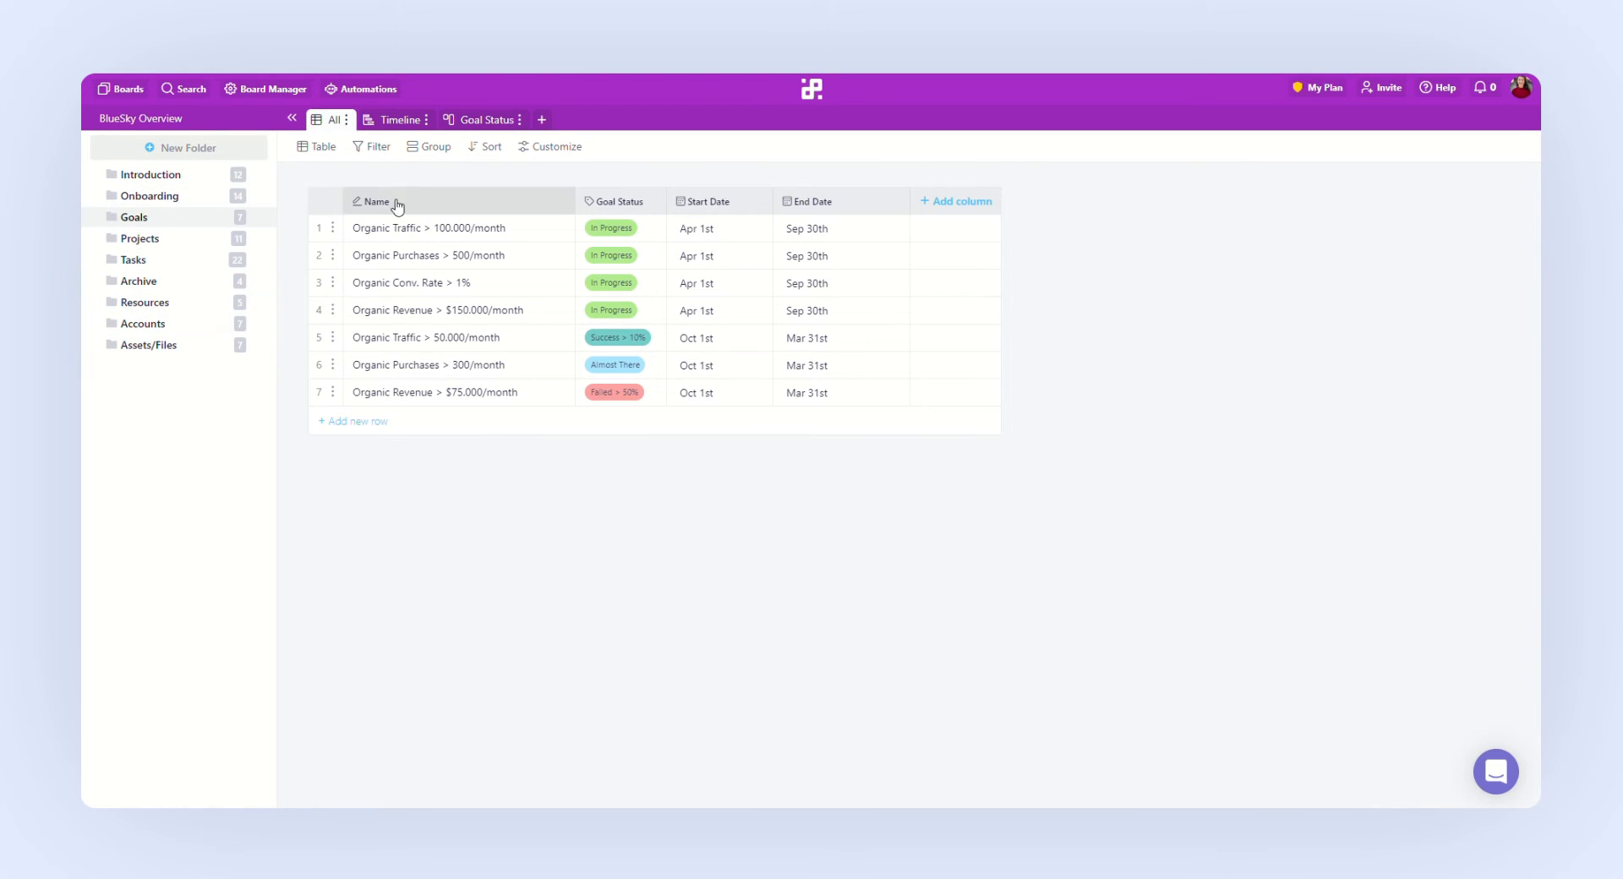
{"action": "mouse_move", "coordinate": [763, 209]}
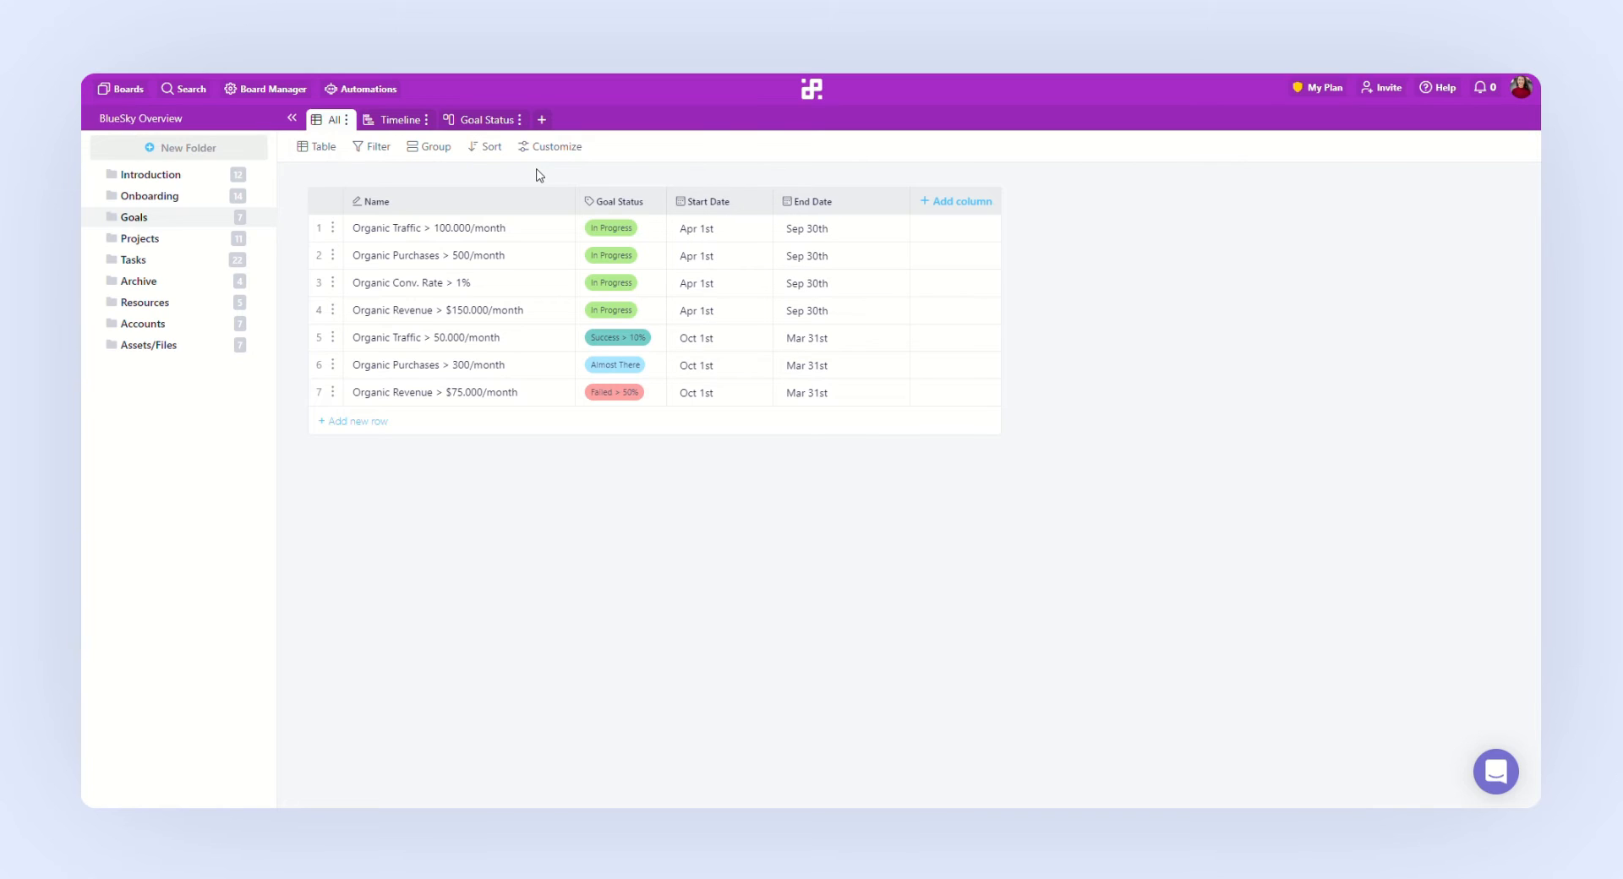
{"action": "mouse_move", "coordinate": [352, 171]}
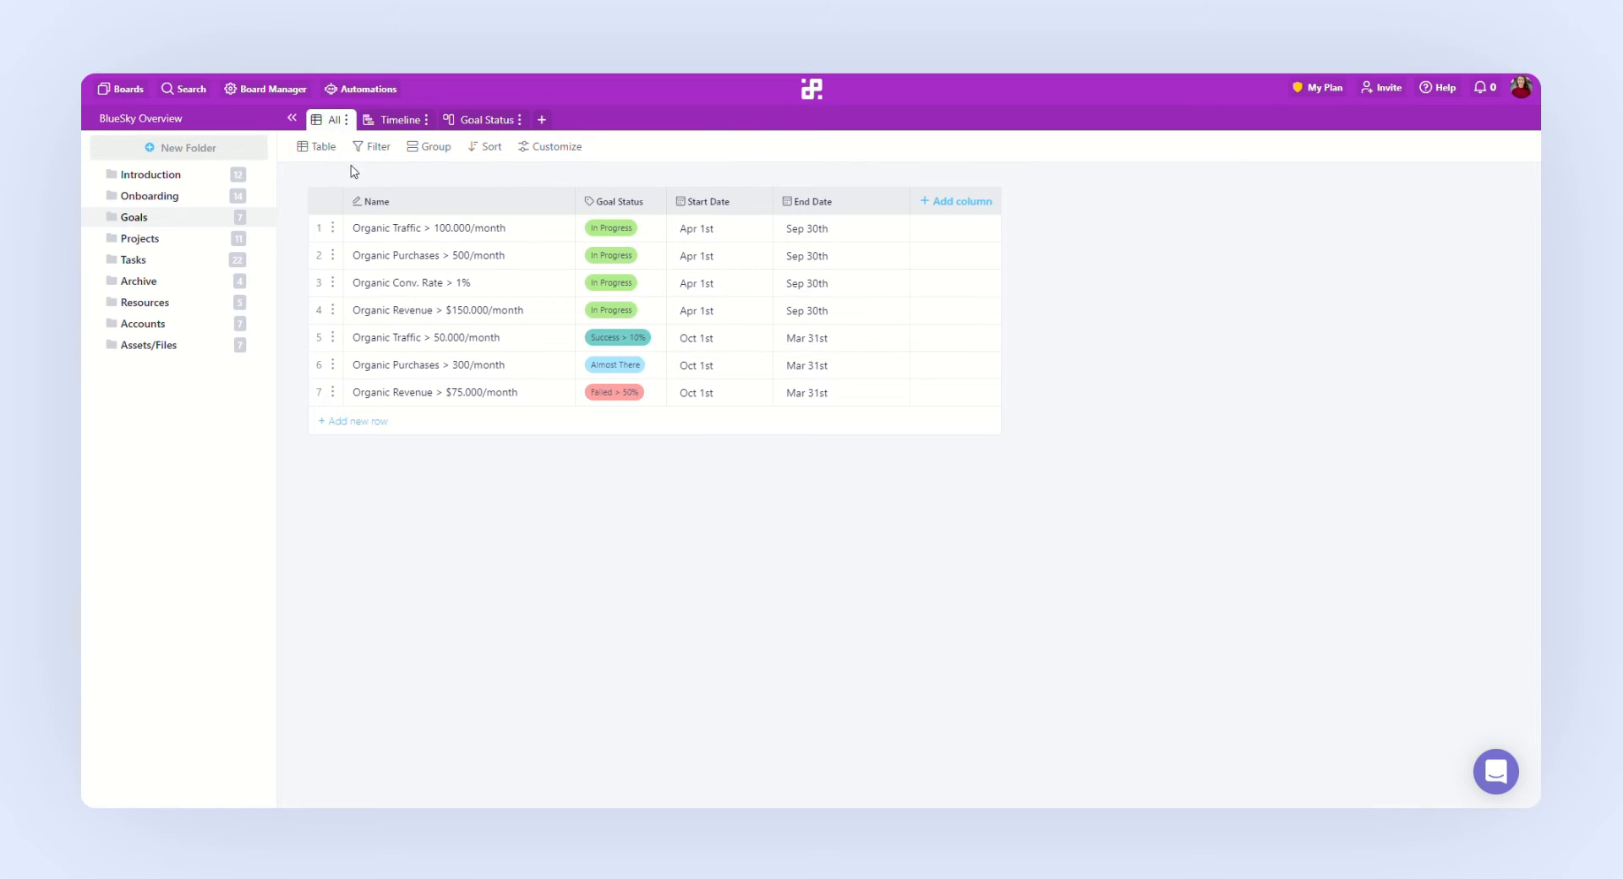
{"action": "mouse_move", "coordinate": [288, 178]}
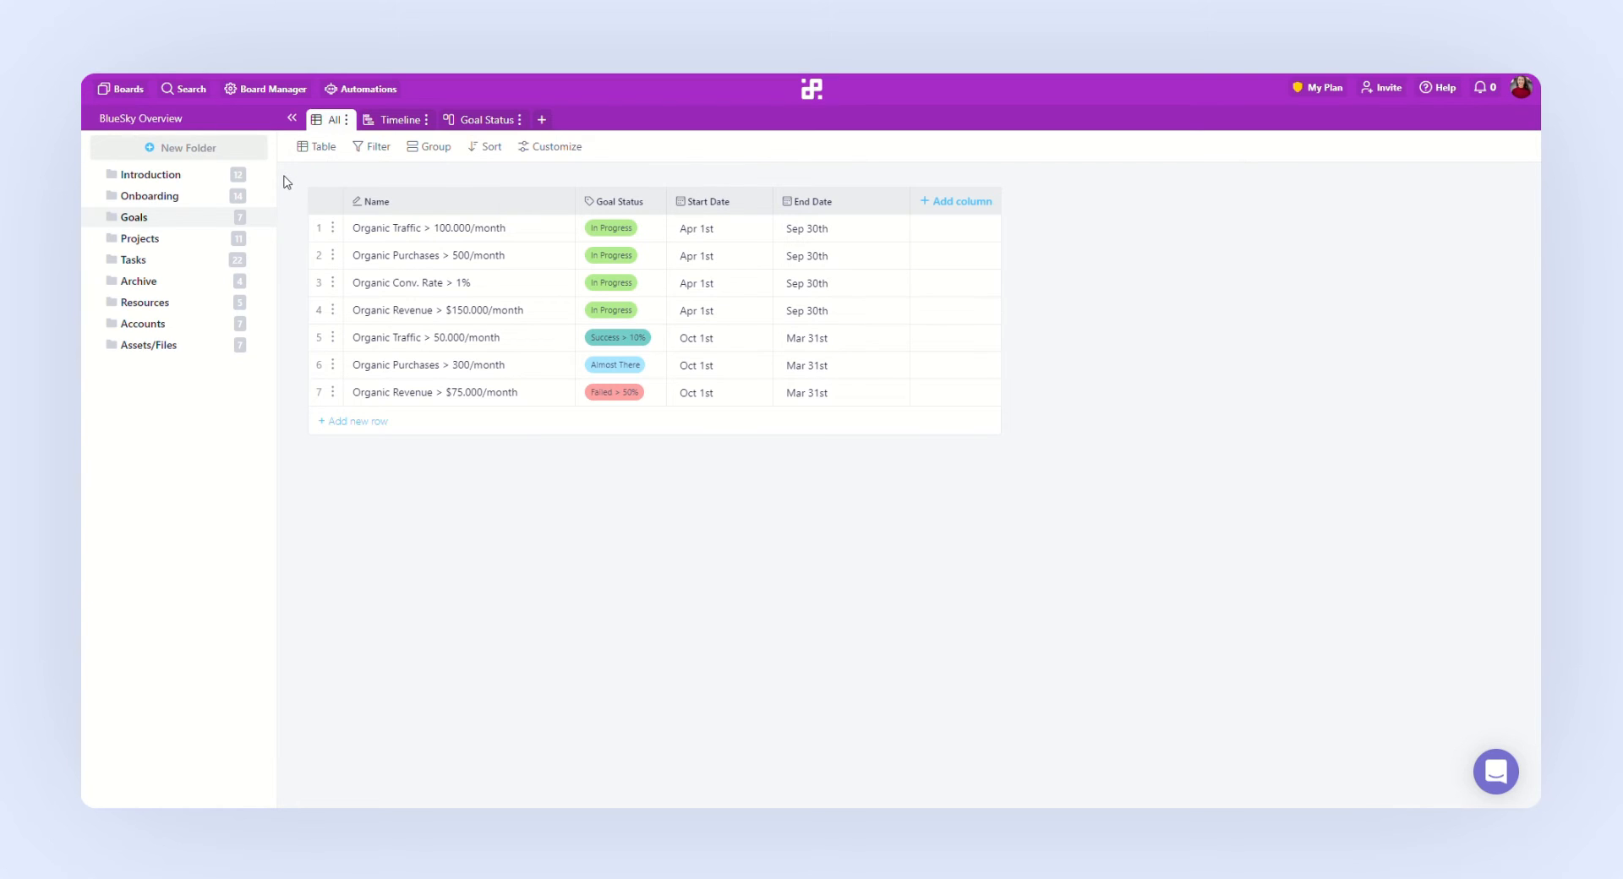
{"action": "mouse_move", "coordinate": [287, 186]}
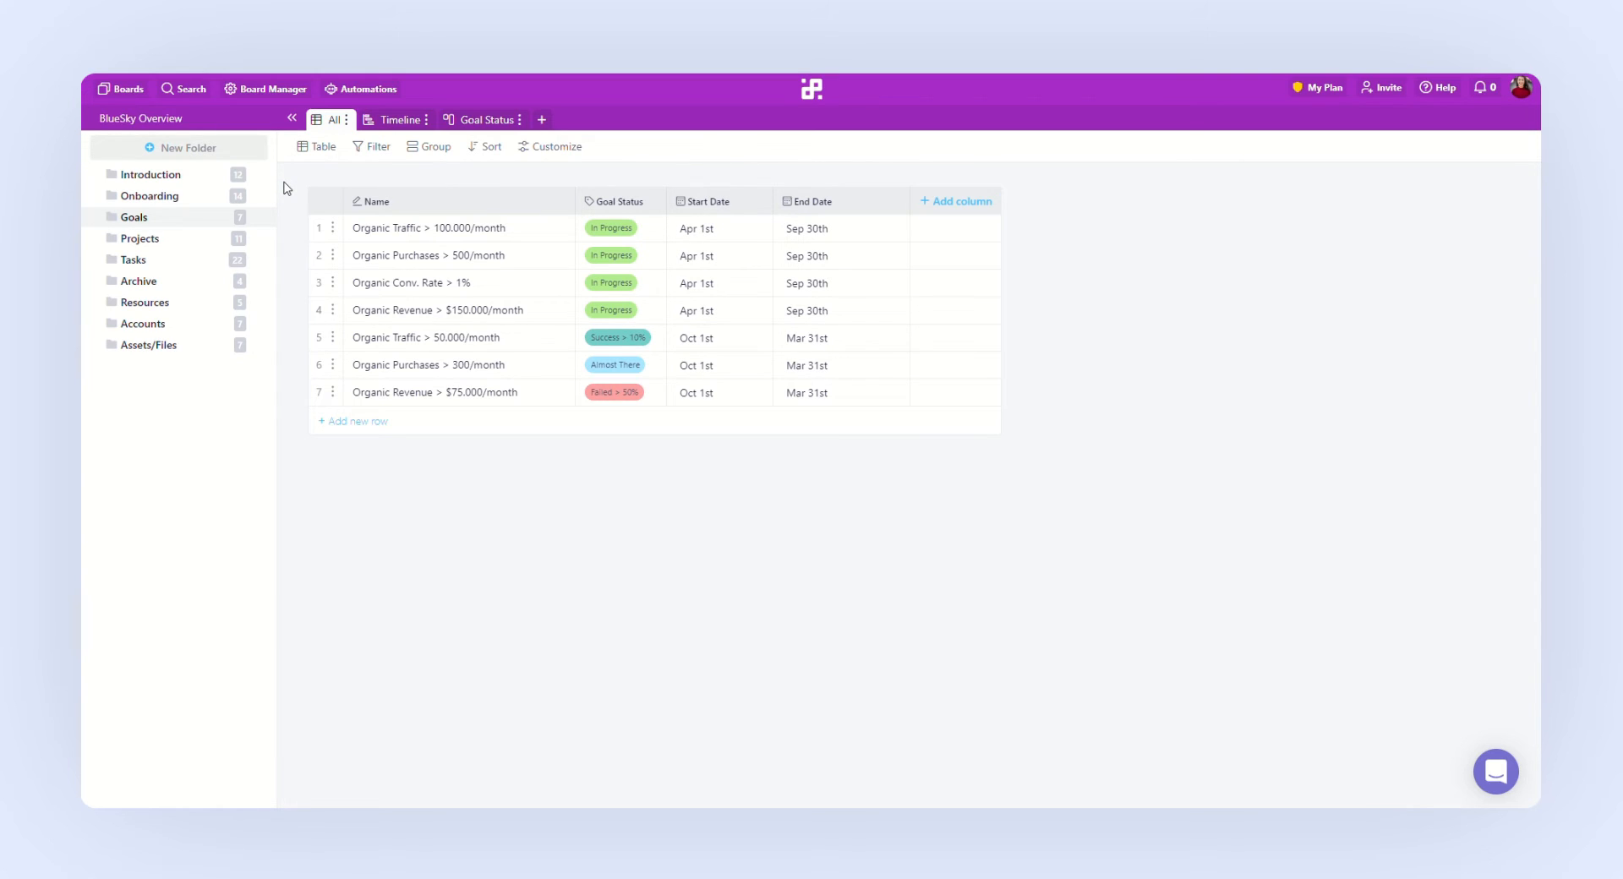
{"action": "mouse_move", "coordinate": [287, 196]}
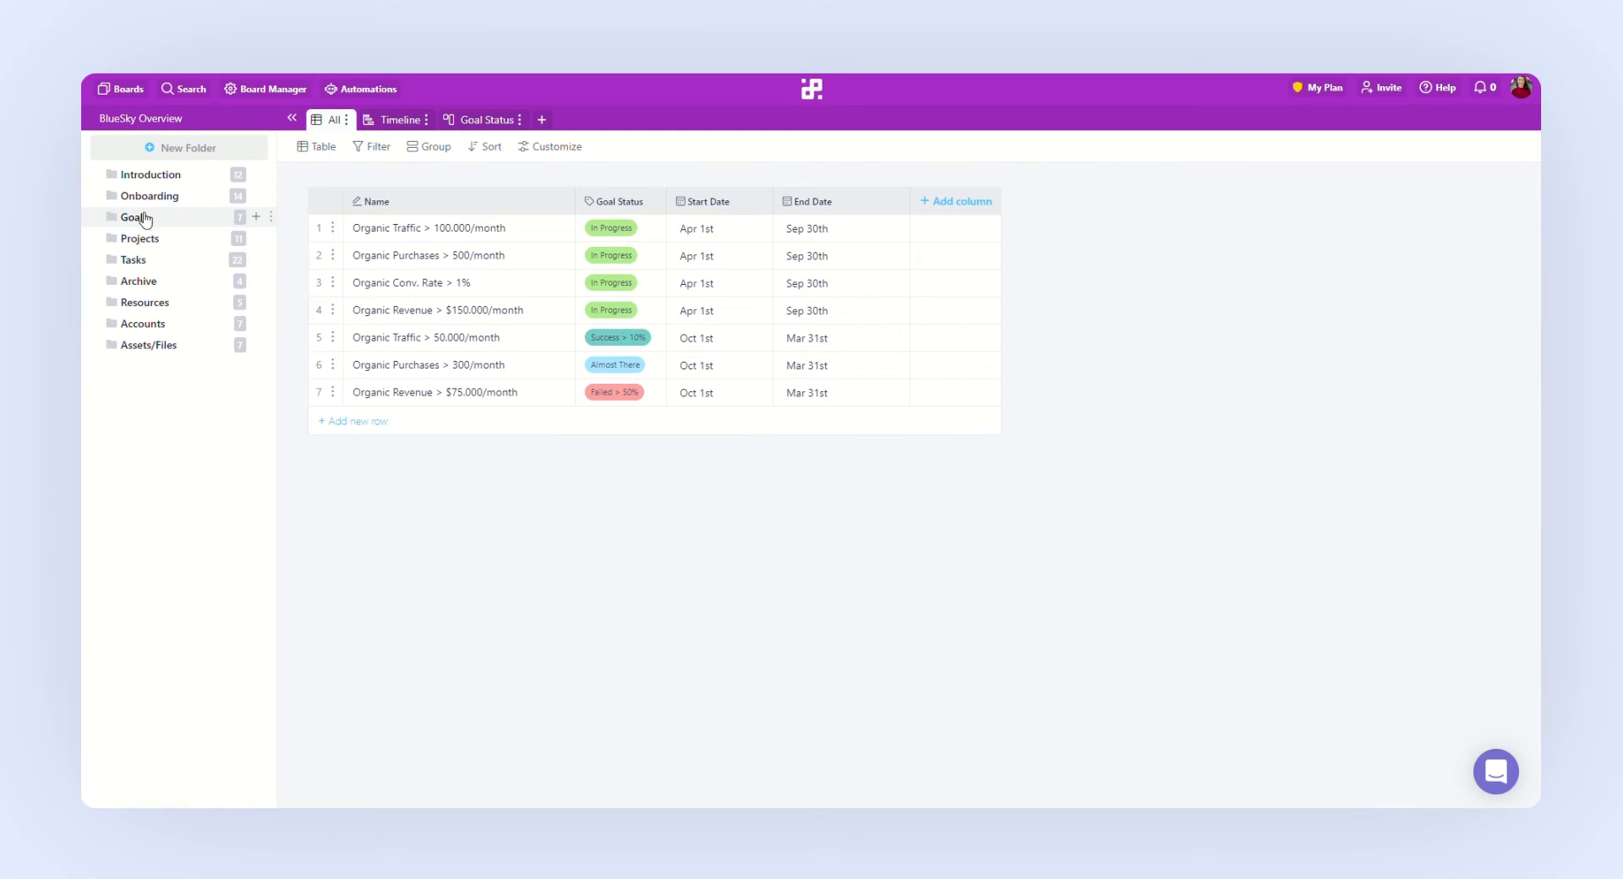
Step: Browse the Projects, Tasks, Accounts folders and land on Assets/Files grouped by asset type
{"action": "left_click", "coordinate": [140, 238]}
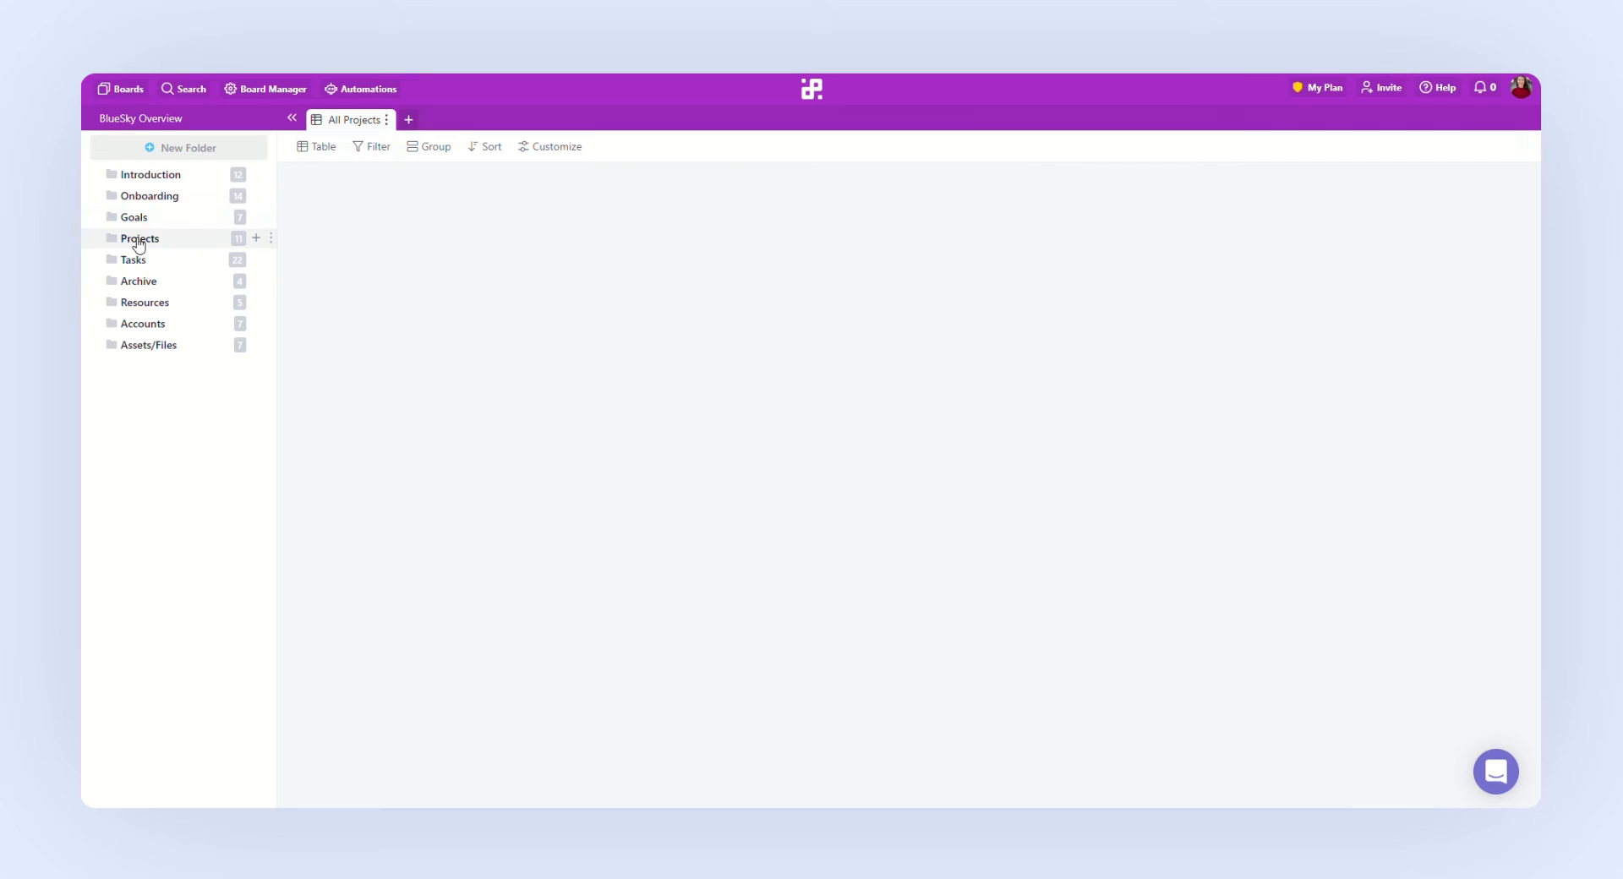
{"action": "left_click", "coordinate": [140, 238]}
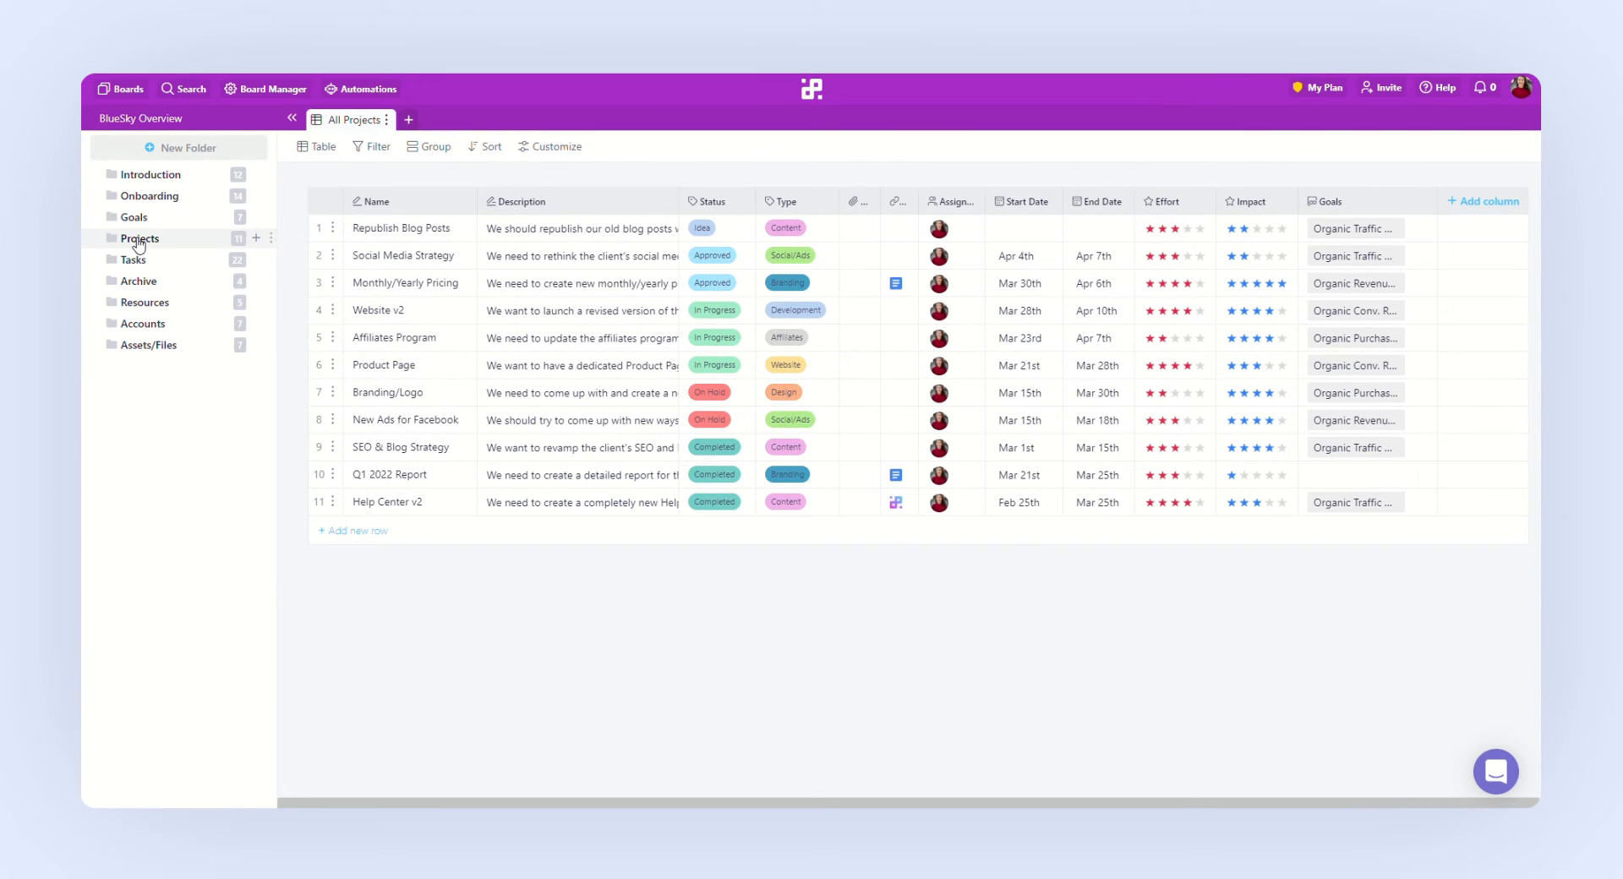
{"action": "left_click", "coordinate": [134, 258]}
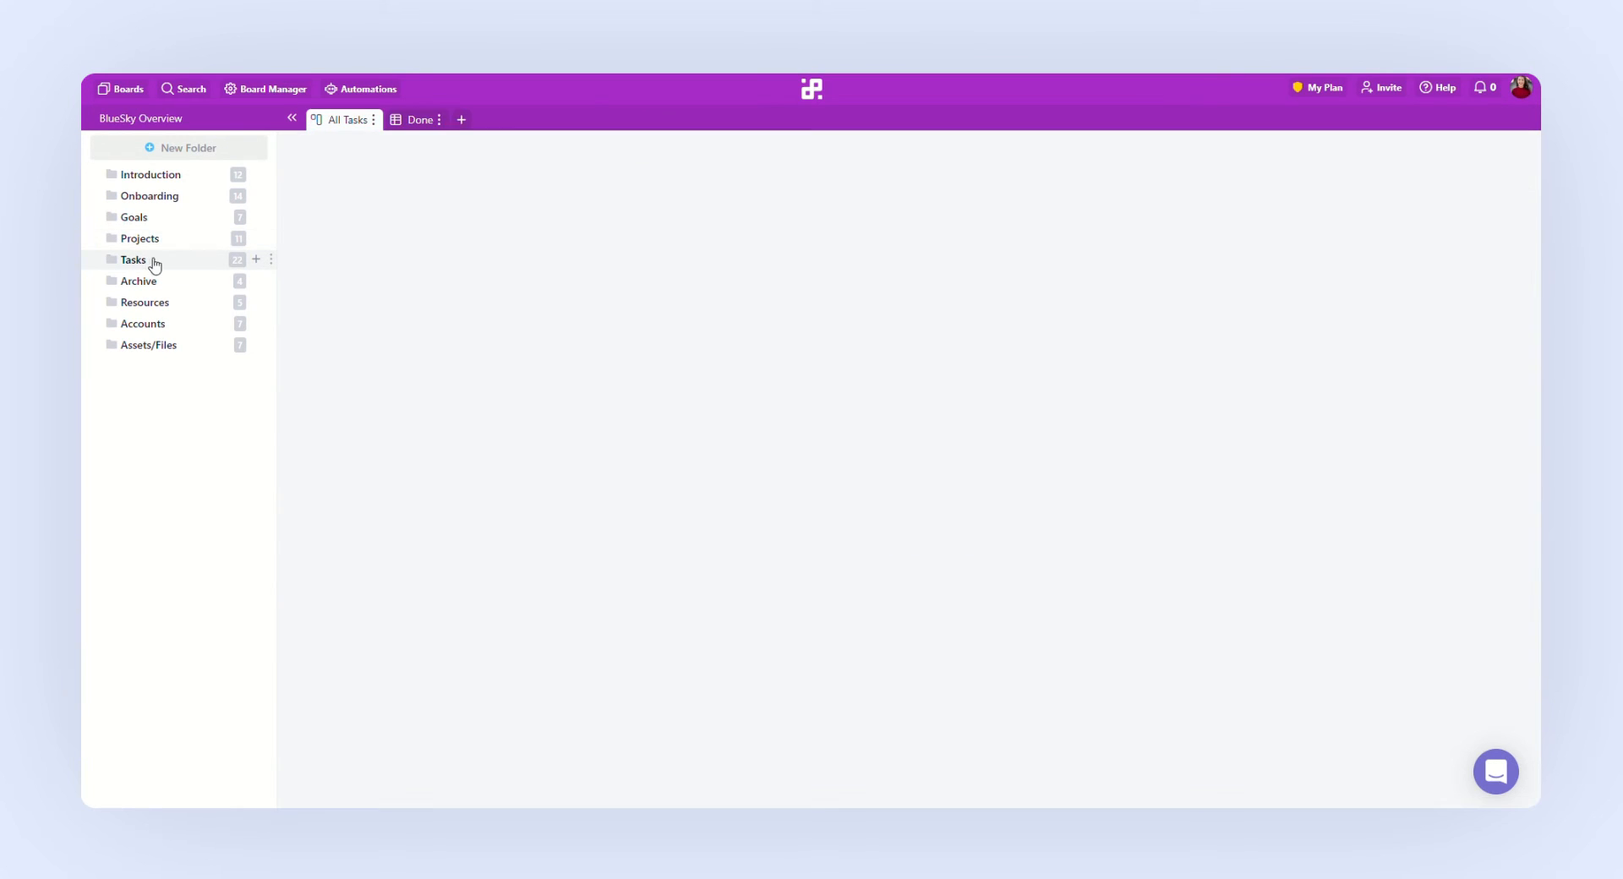
{"action": "left_click", "coordinate": [132, 260]}
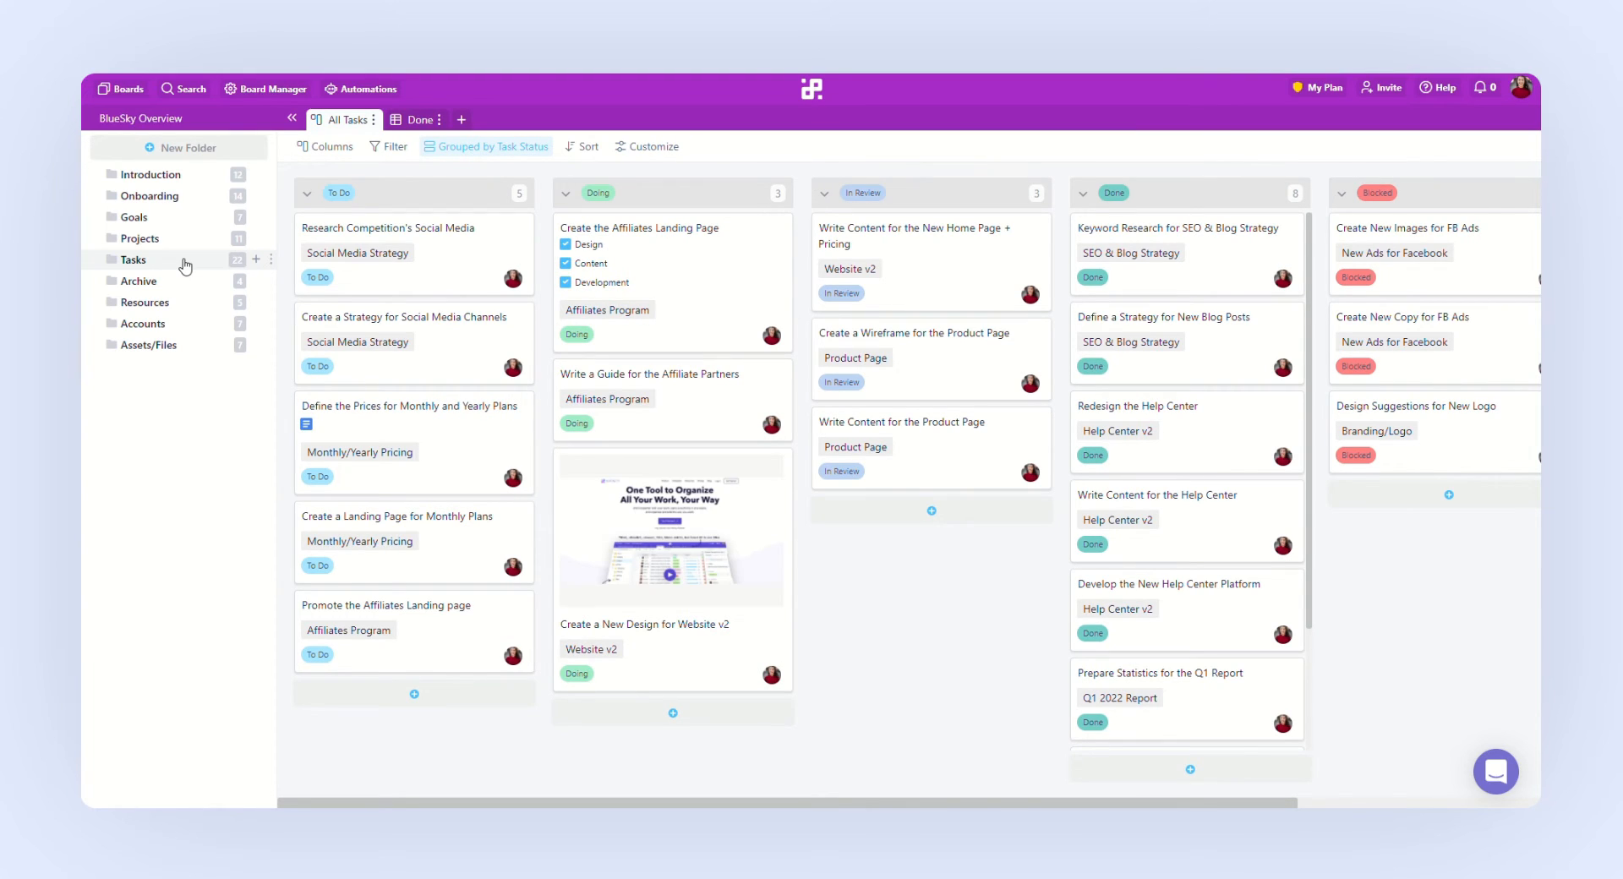
{"action": "mouse_move", "coordinate": [183, 267]}
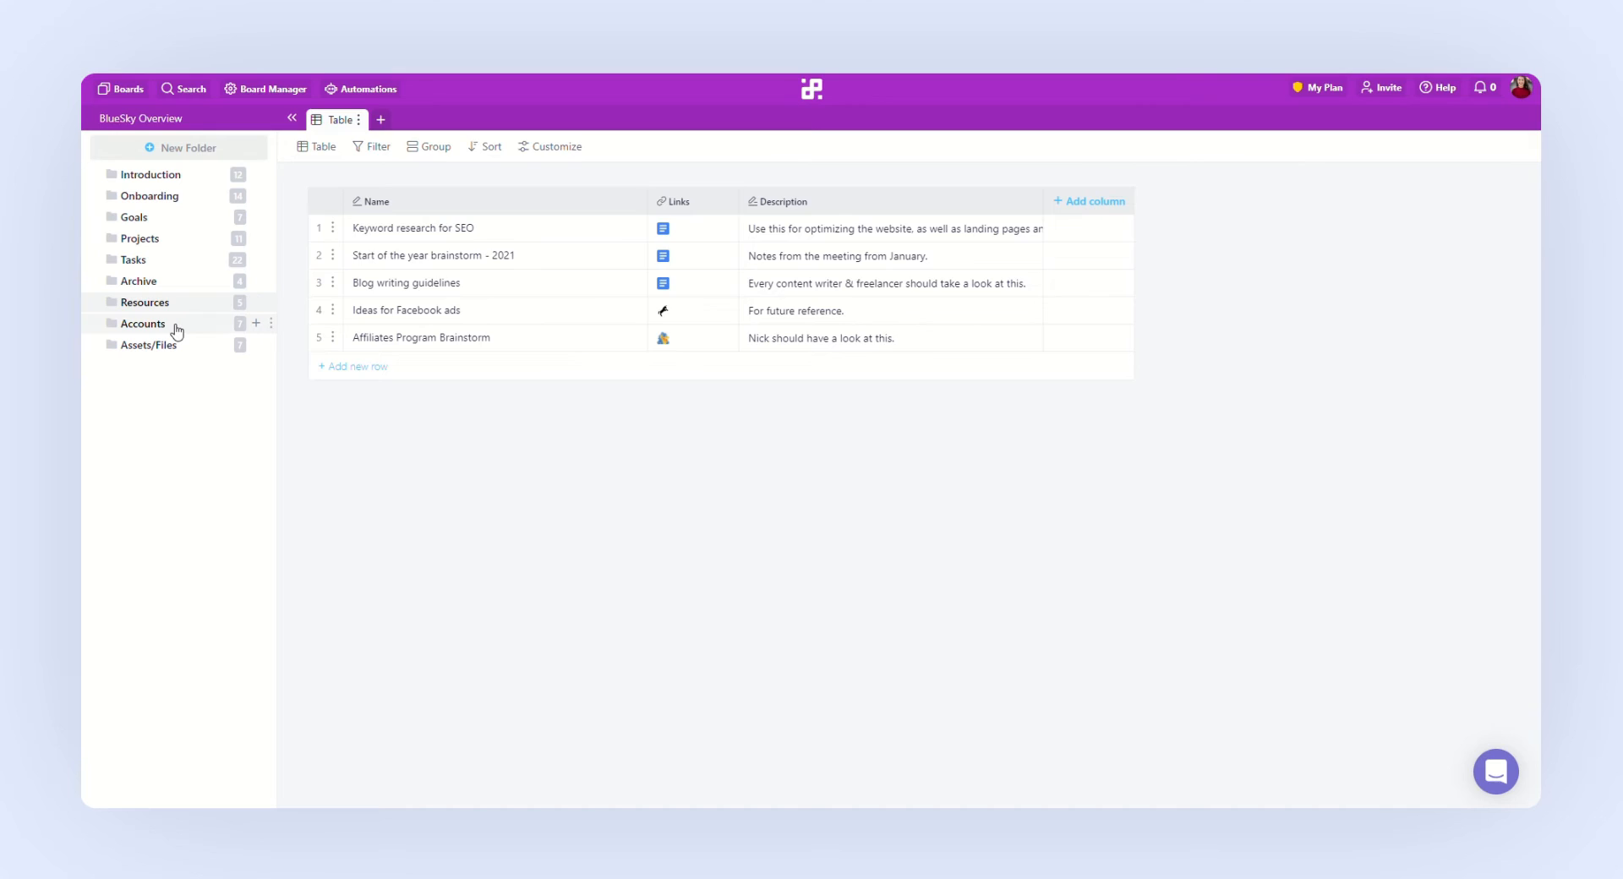
{"action": "left_click", "coordinate": [142, 323]}
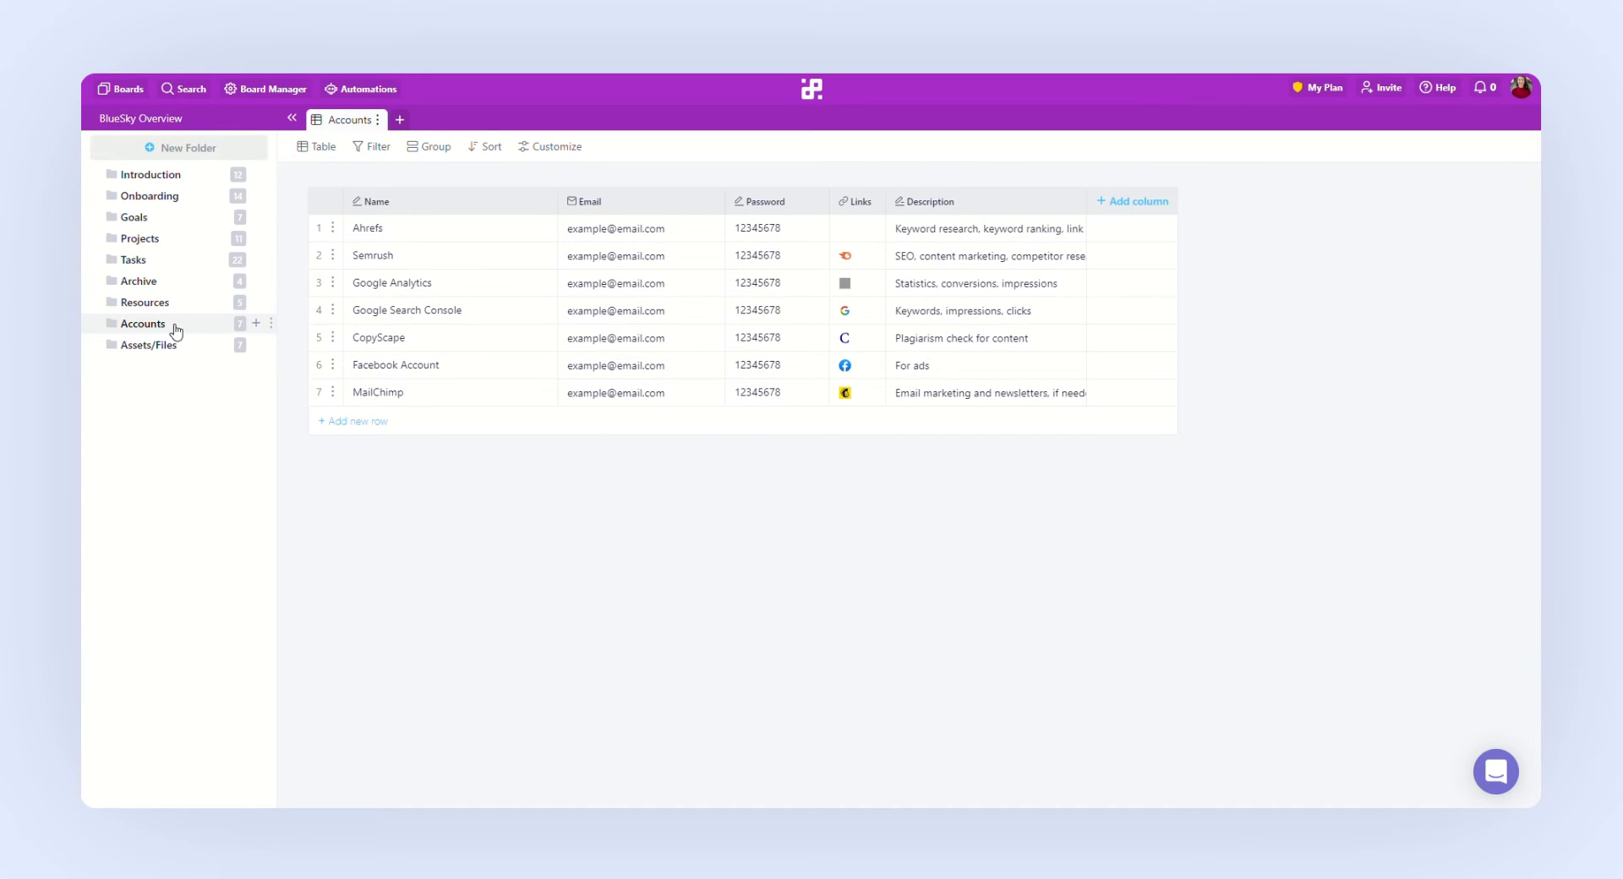
{"action": "left_click", "coordinate": [148, 345]}
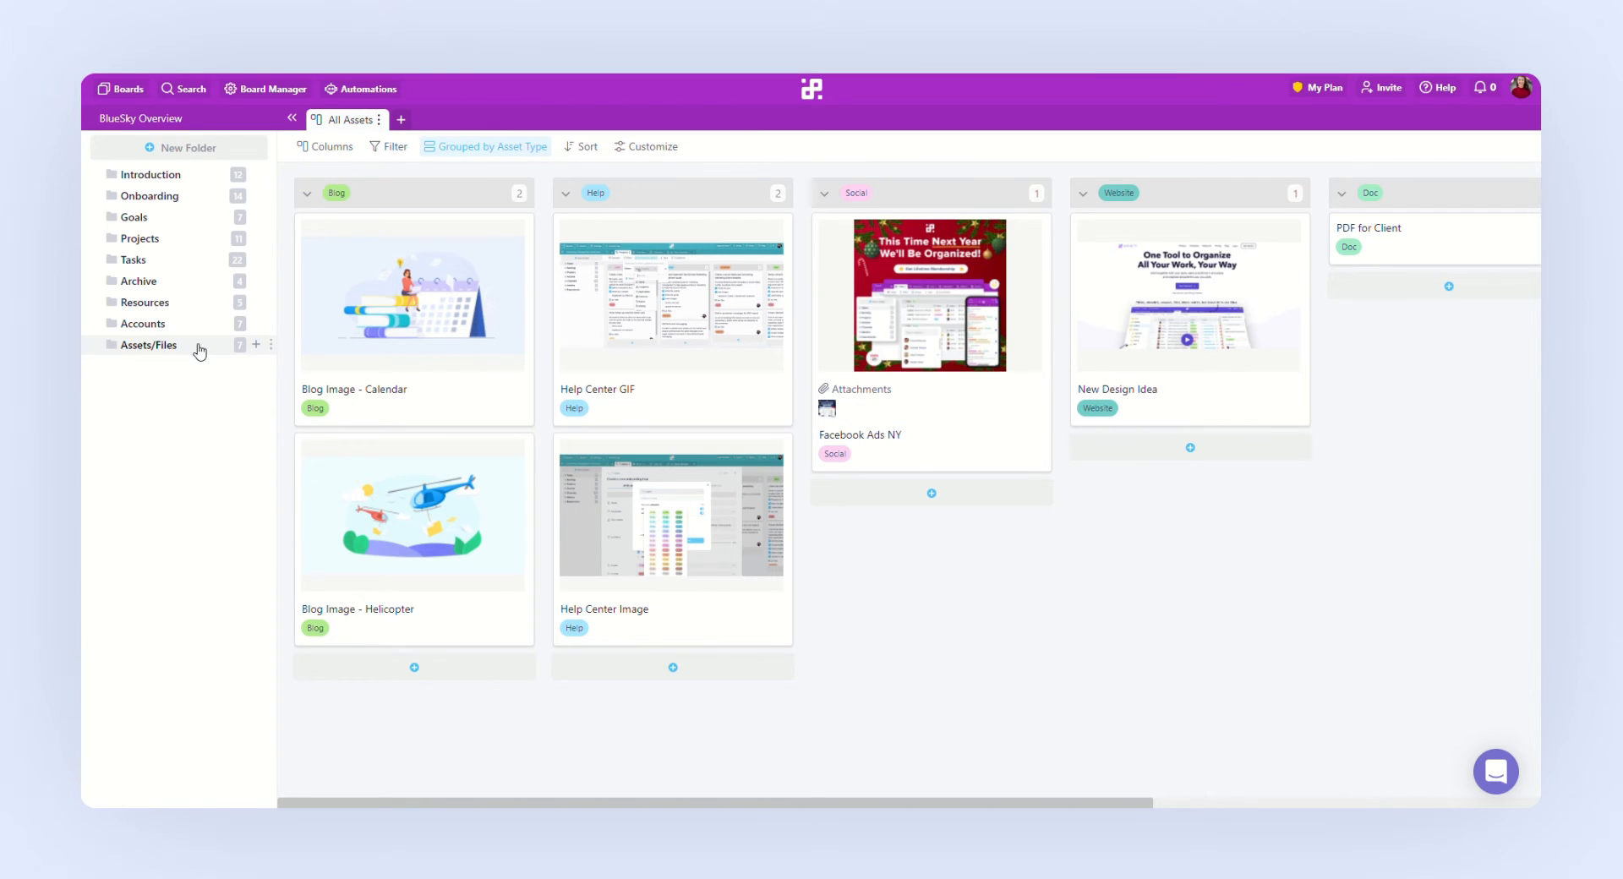
Step: In Projects, mark Republish Blog Posts Approved and search 'che' to add a Checklist column
{"action": "left_click", "coordinate": [141, 239]}
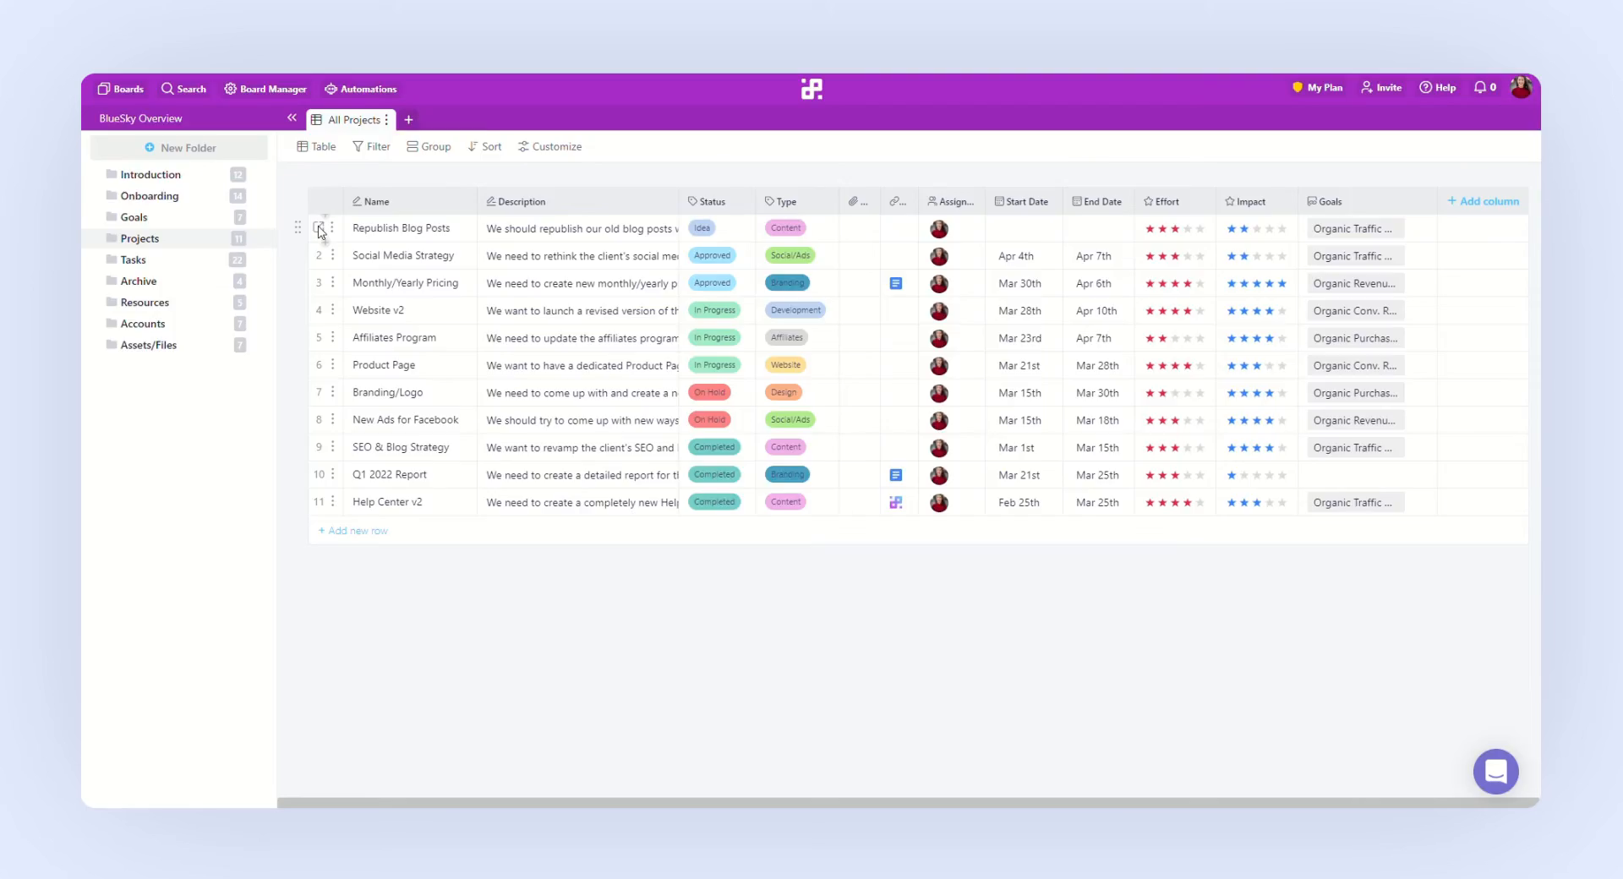
{"action": "left_click", "coordinate": [321, 229]}
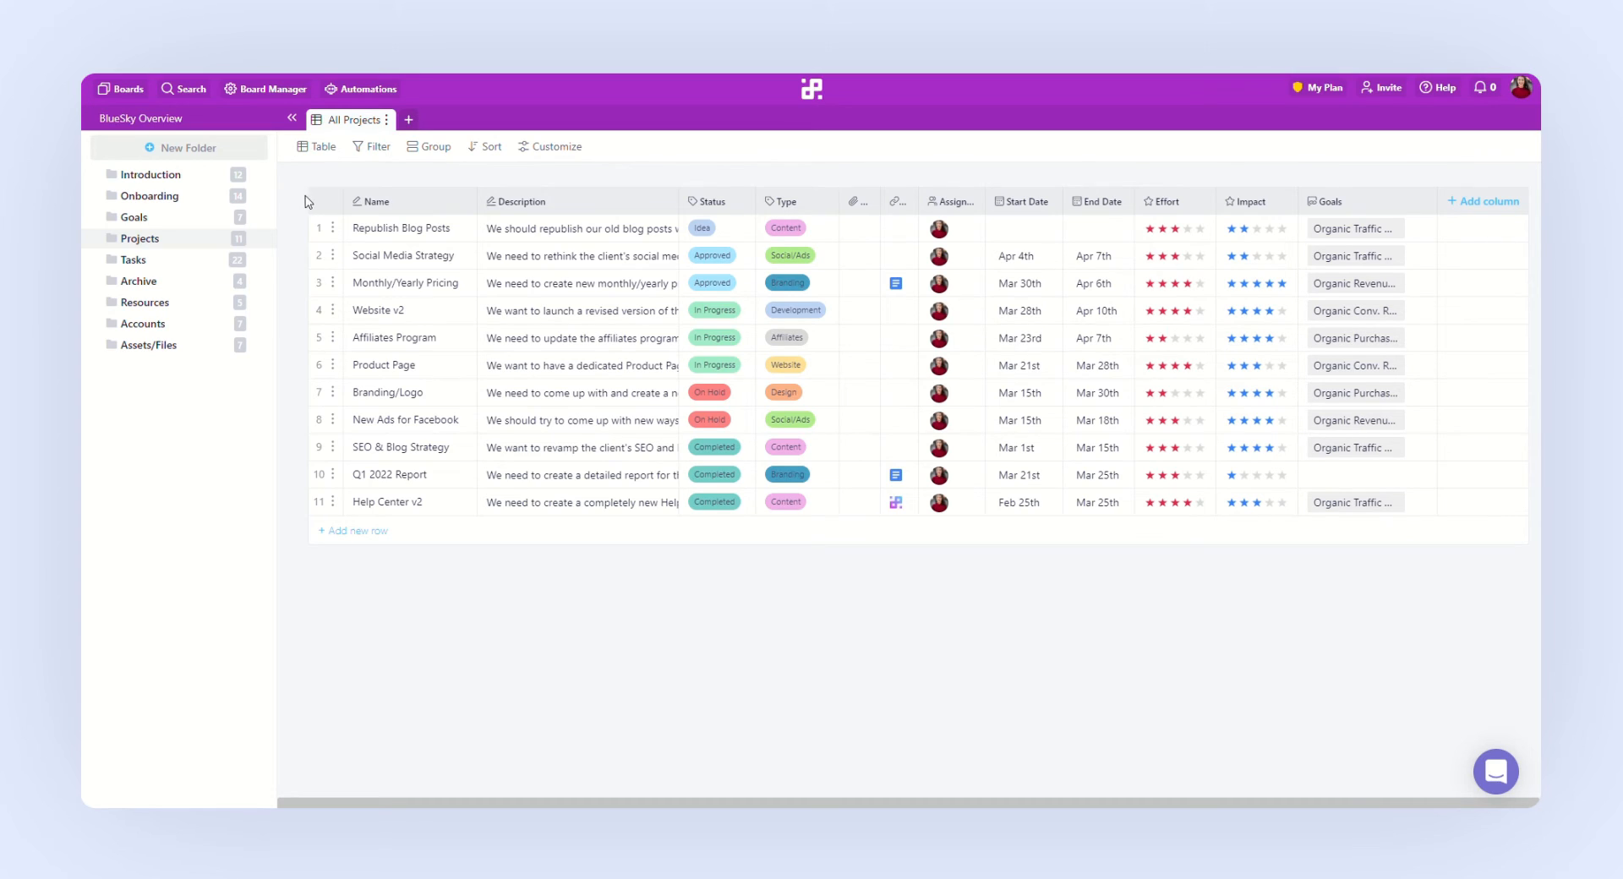
{"action": "mouse_move", "coordinate": [661, 201]}
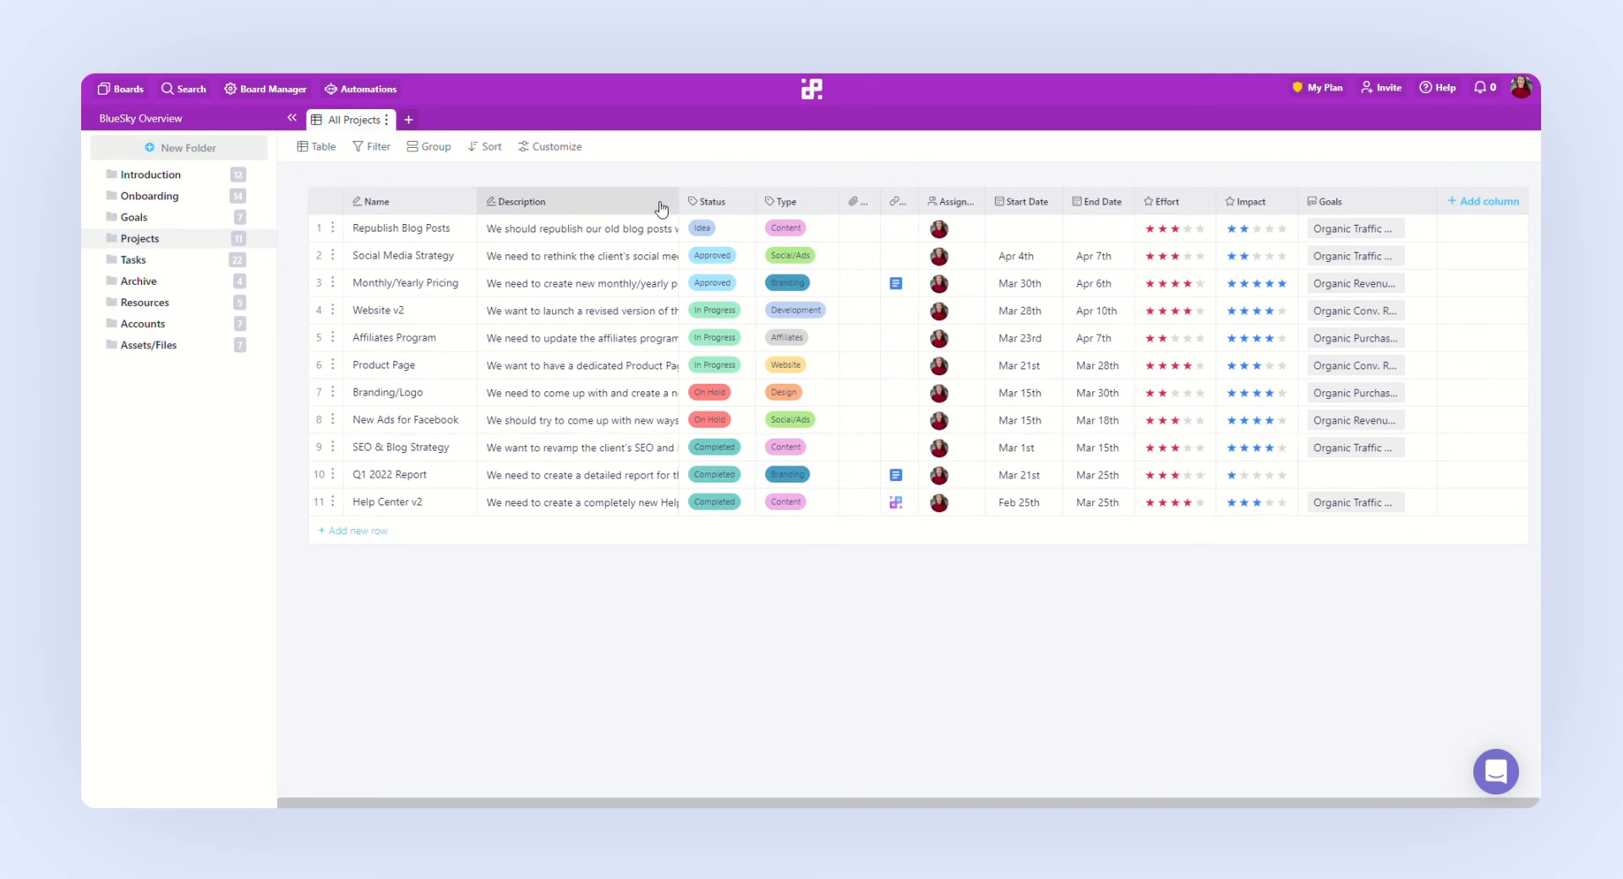
{"action": "mouse_move", "coordinate": [876, 201]}
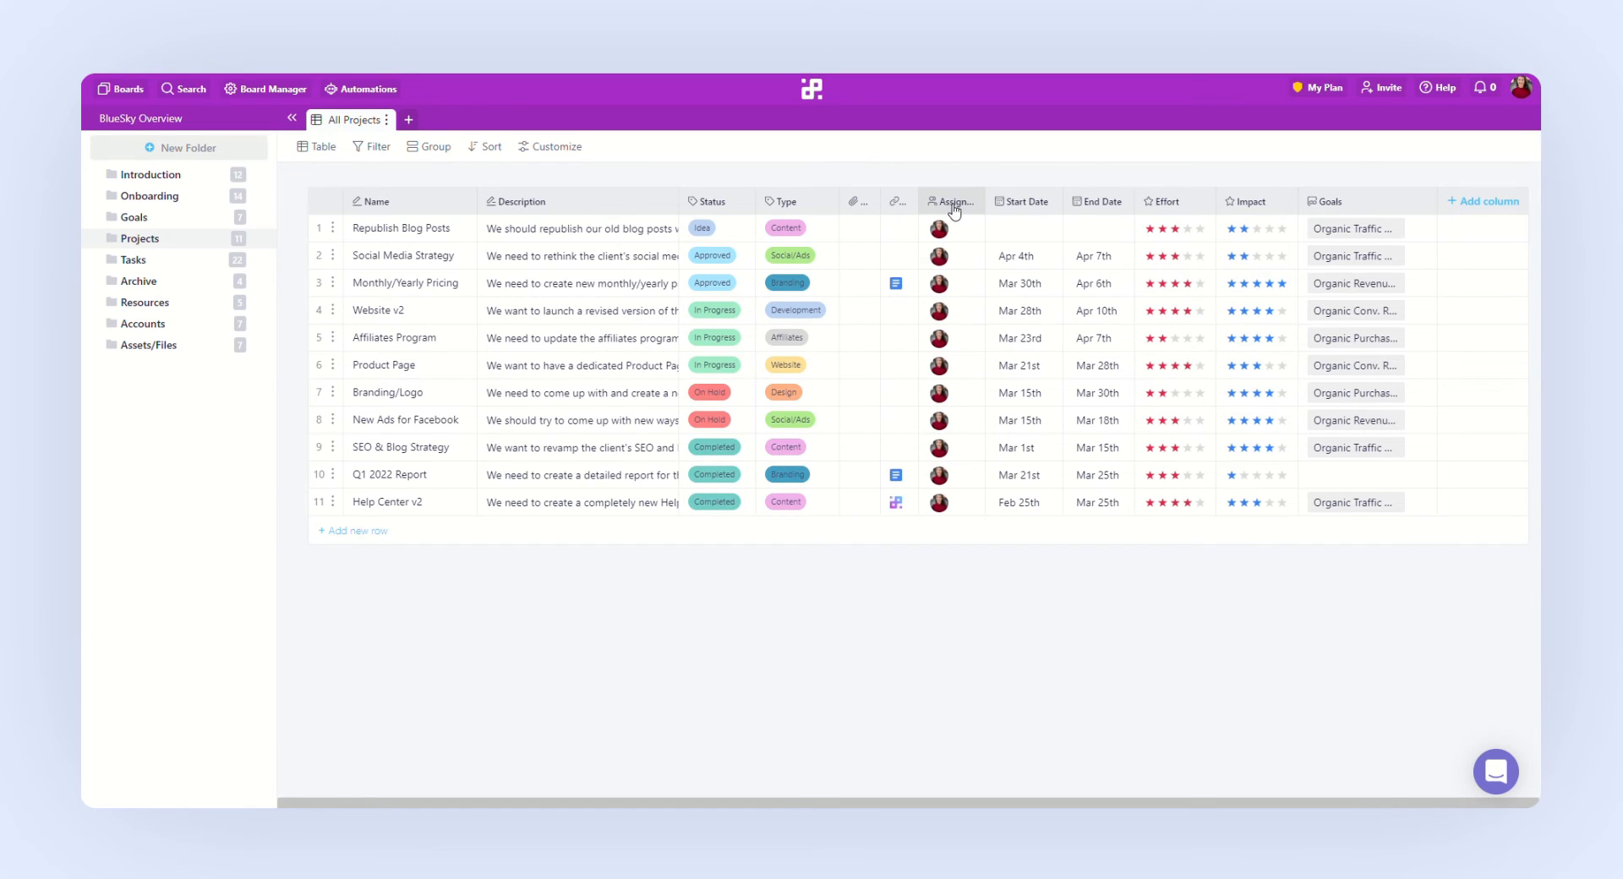
{"action": "mouse_move", "coordinate": [1253, 201]}
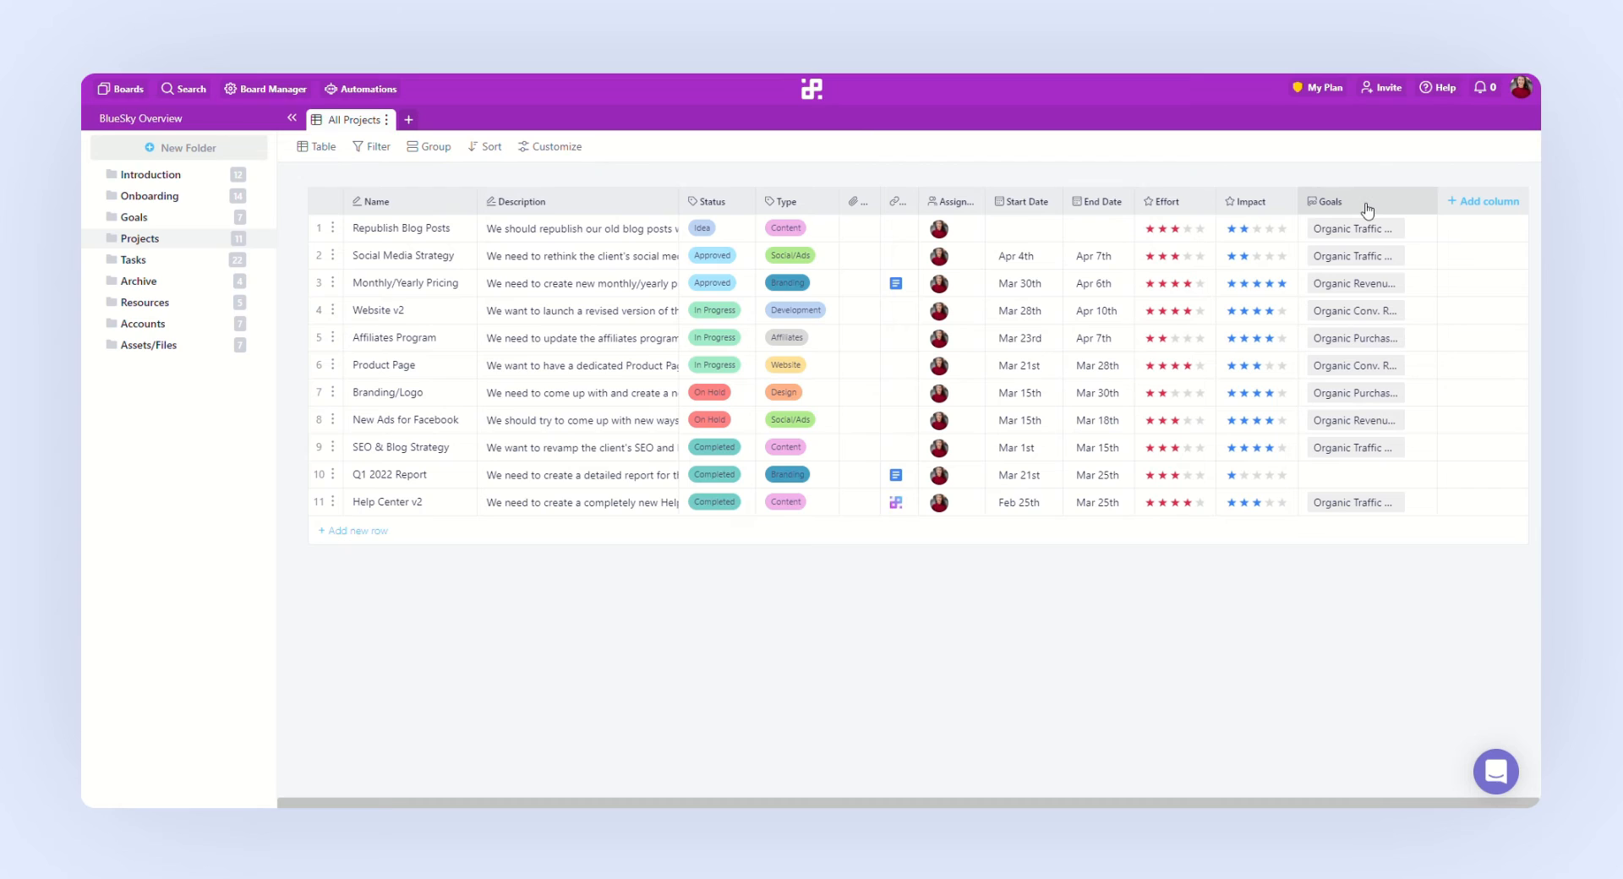
{"action": "mouse_move", "coordinate": [1206, 180]}
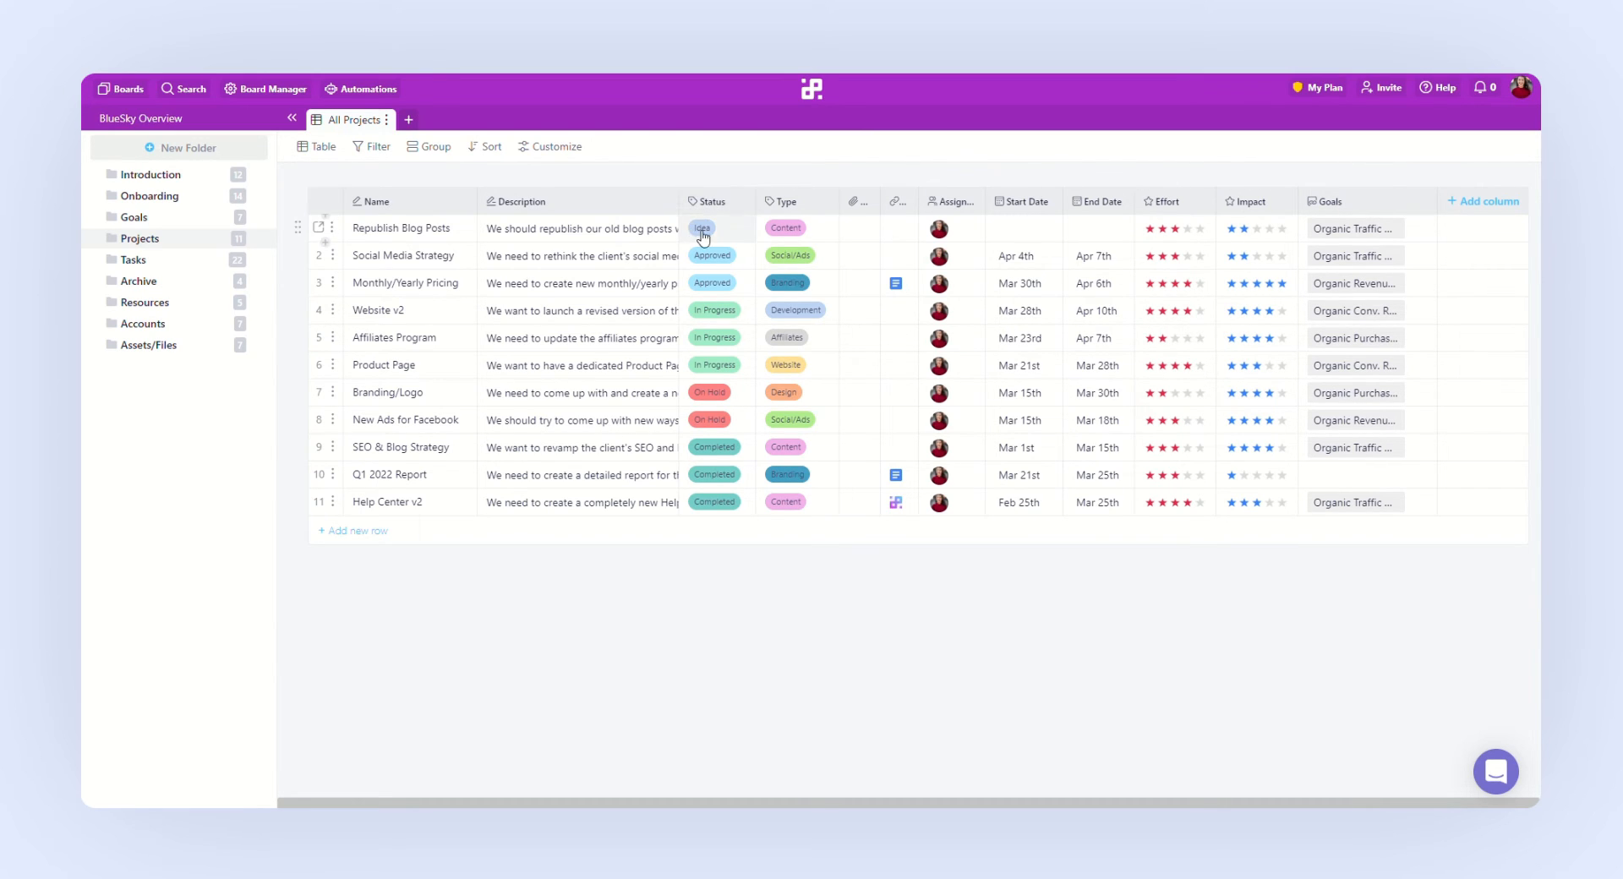
{"action": "left_click", "coordinate": [712, 228]}
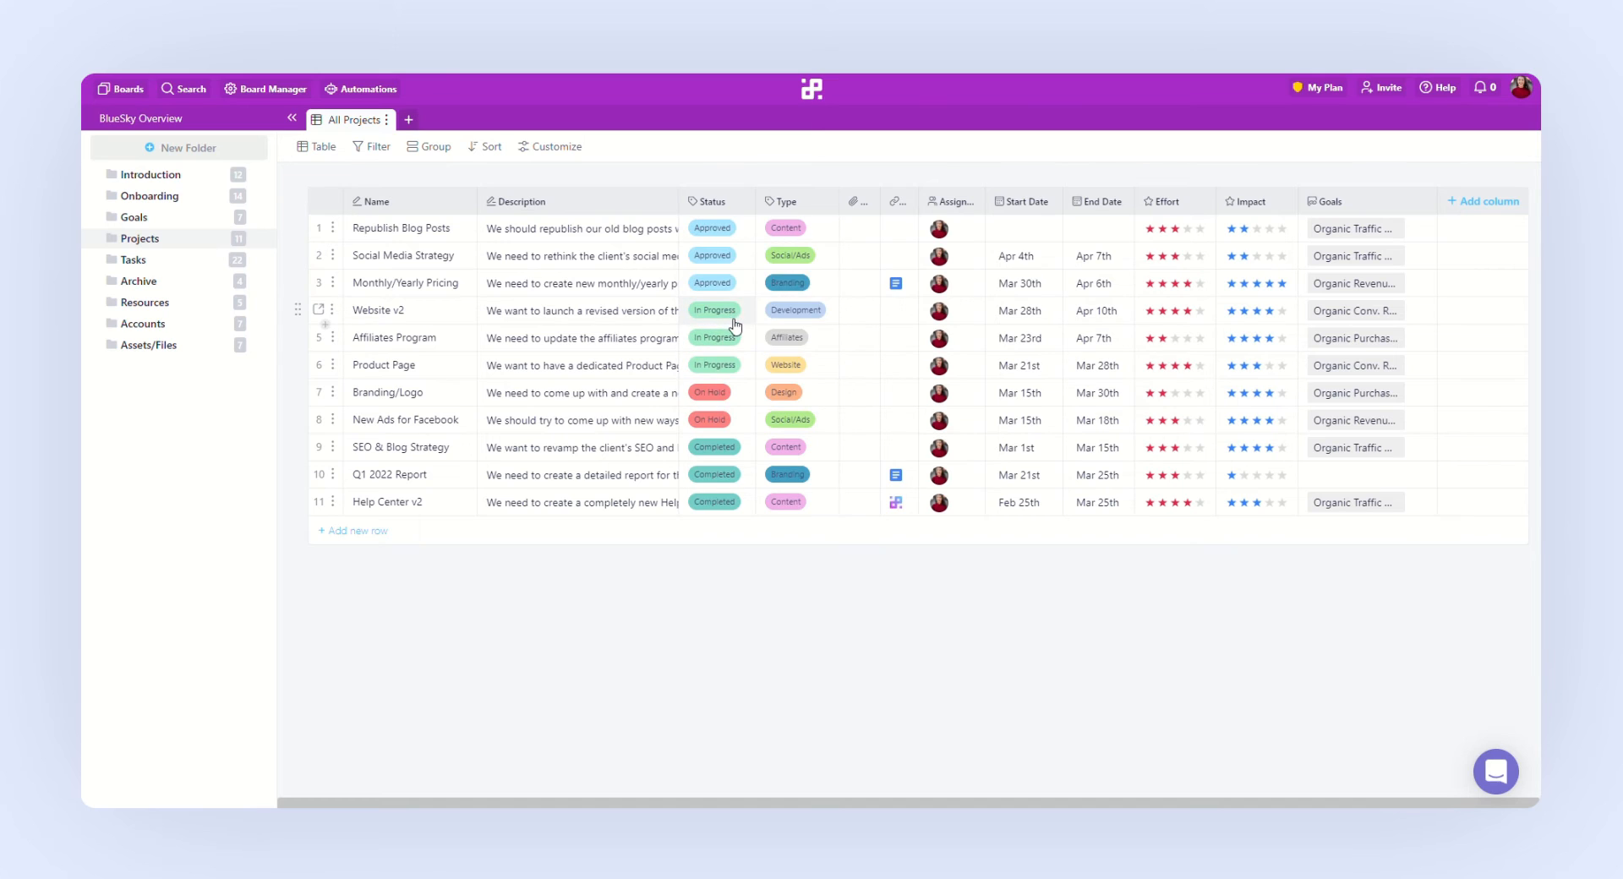
{"action": "left_click", "coordinate": [1483, 201]}
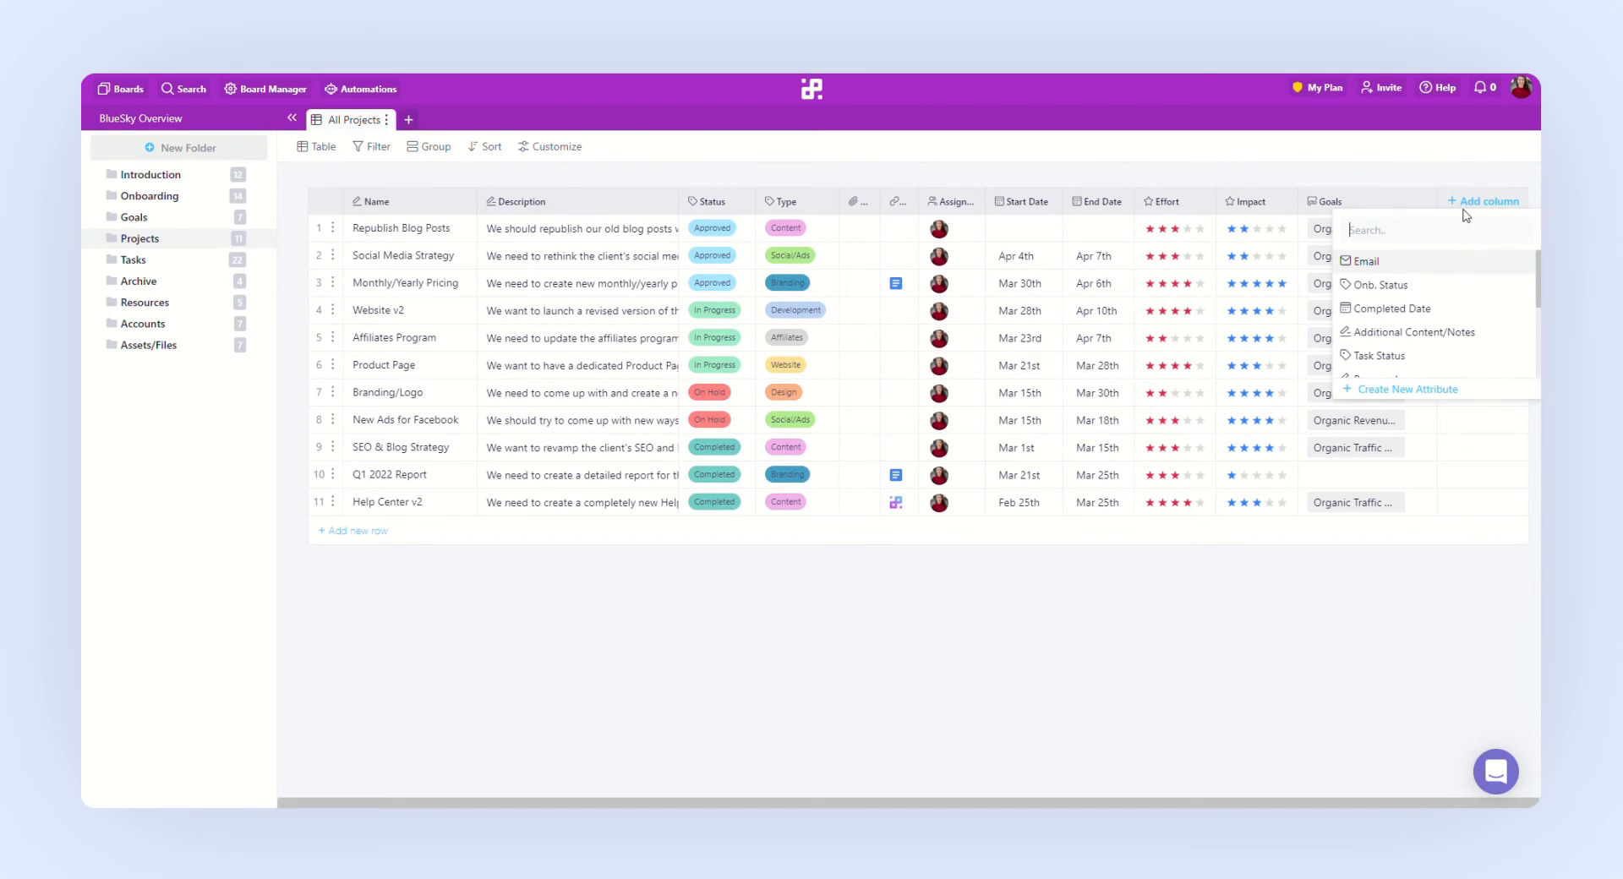
{"action": "type", "text": "che"}
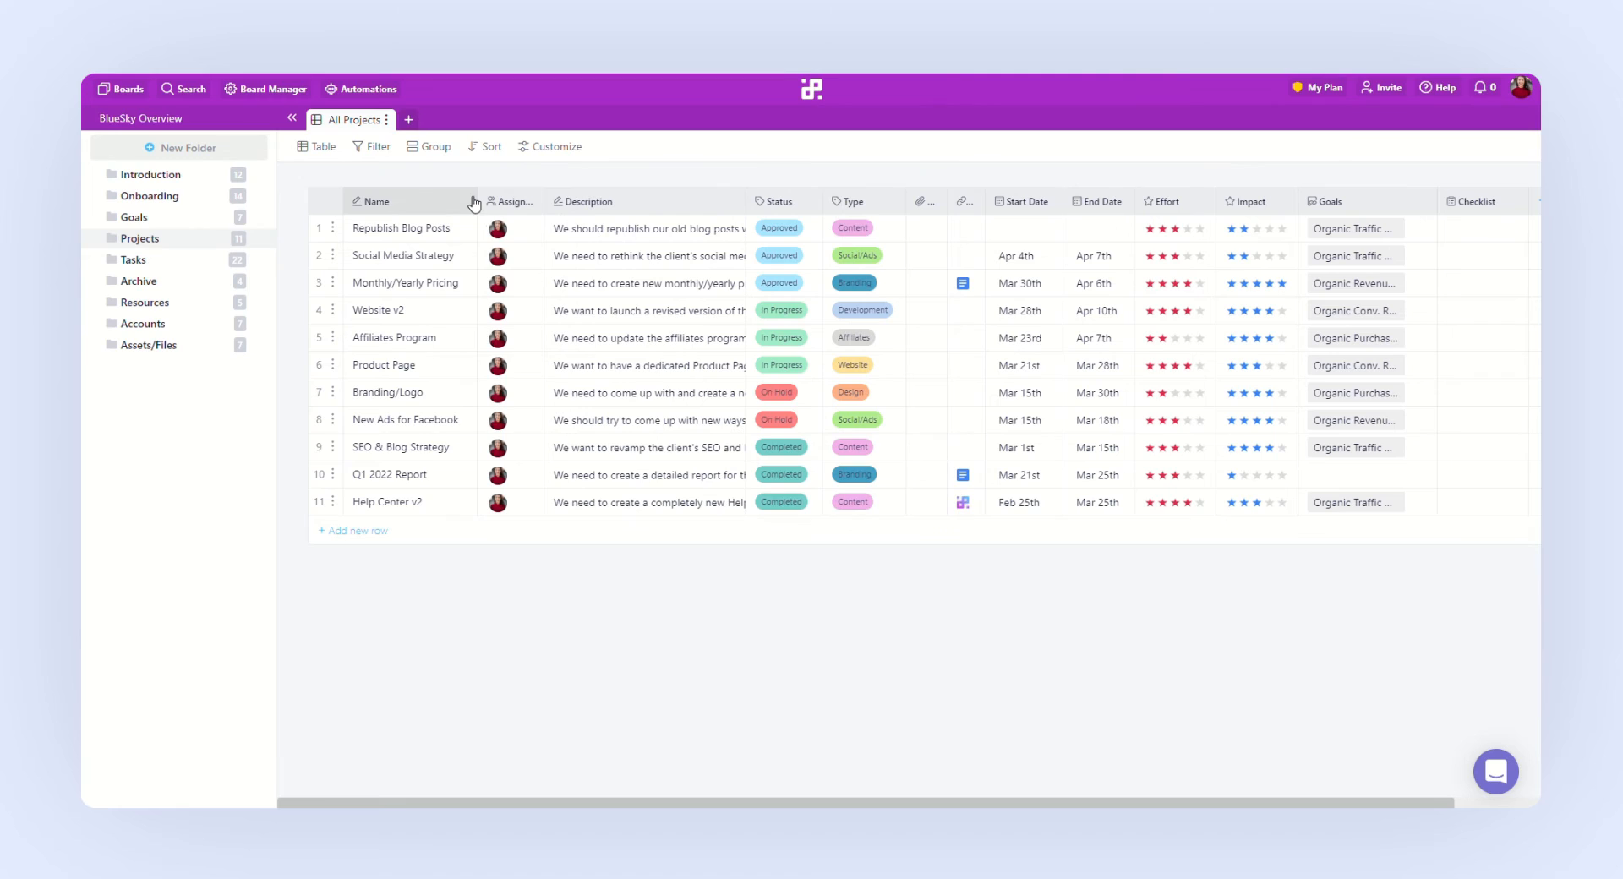
{"action": "mouse_move", "coordinate": [334, 172]}
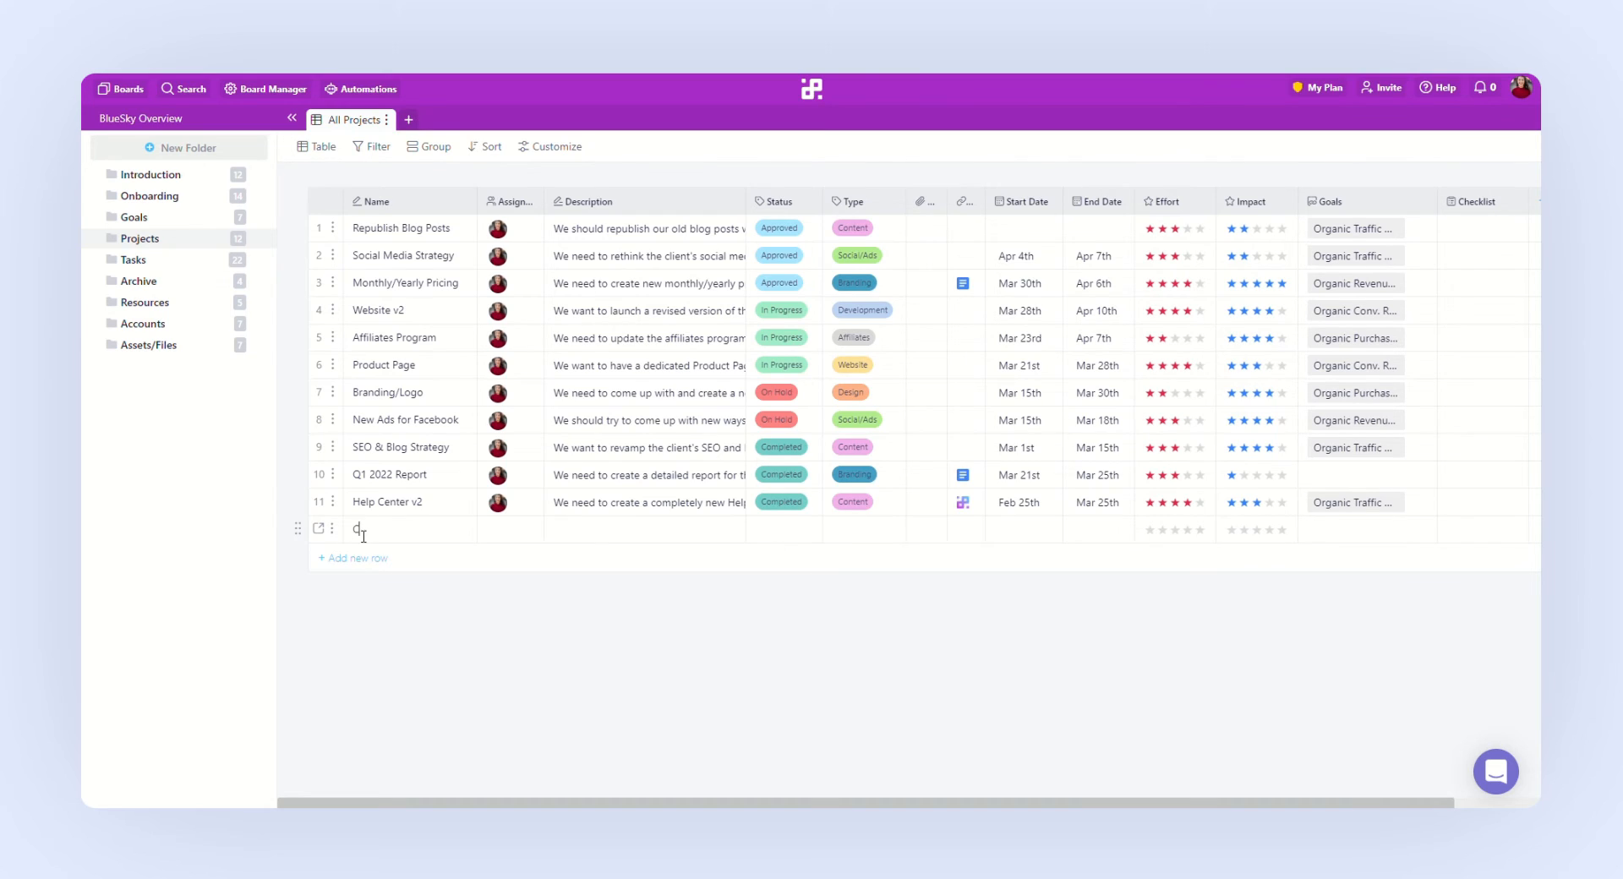
Step: Add project Create a Webinar: Idea status, April 4th start, three-star effort, Organic Purchases goal
{"action": "type", "text": "Create a W"}
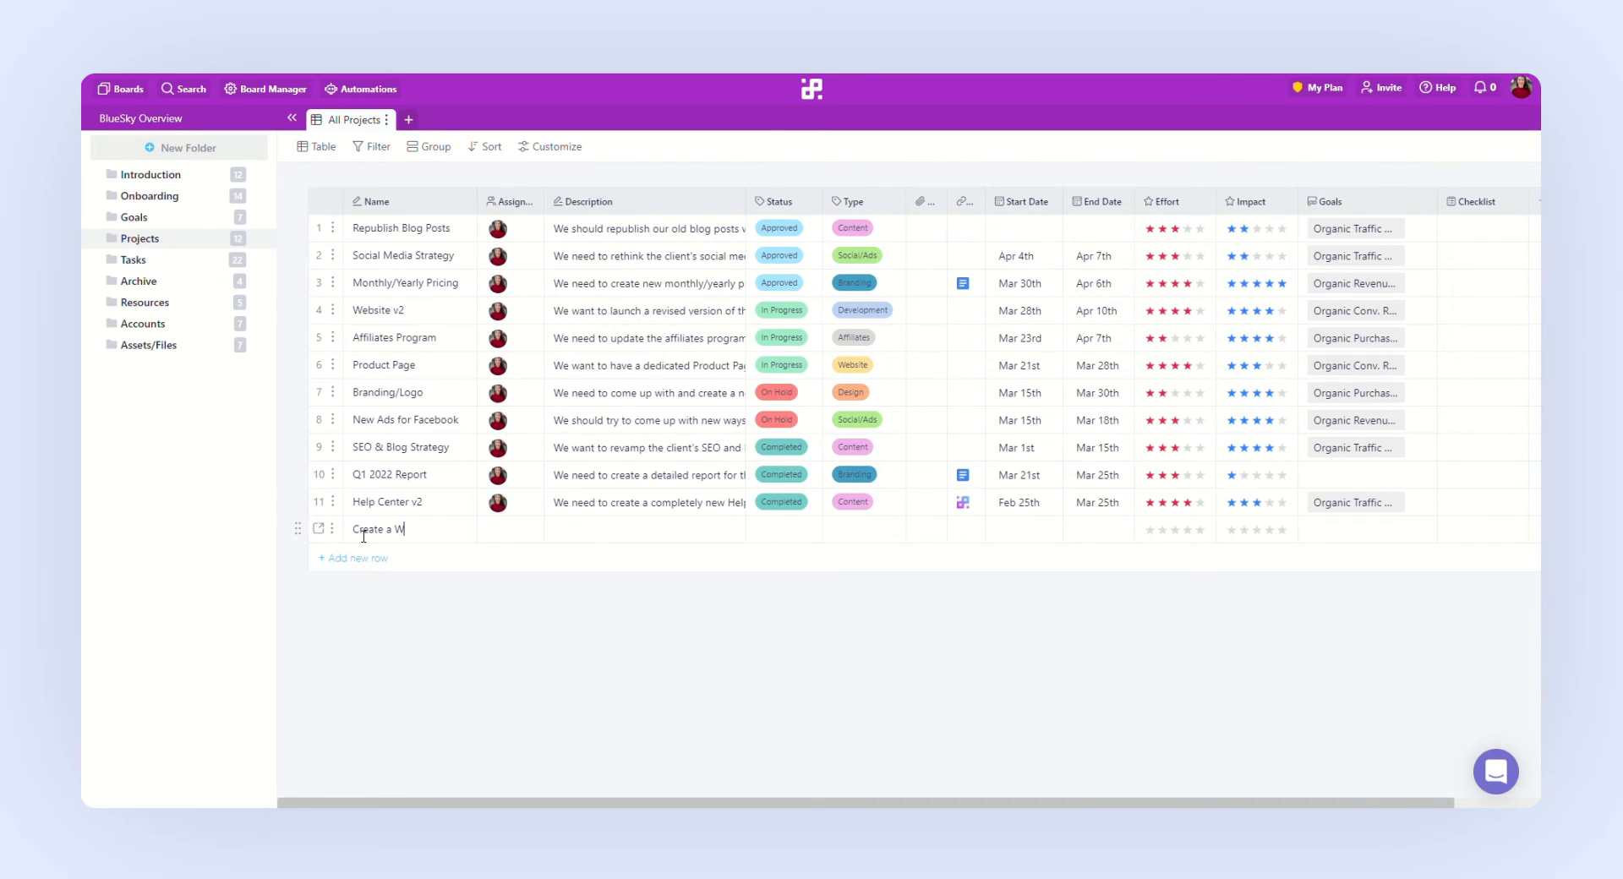
{"action": "type", "text": "ebinar"}
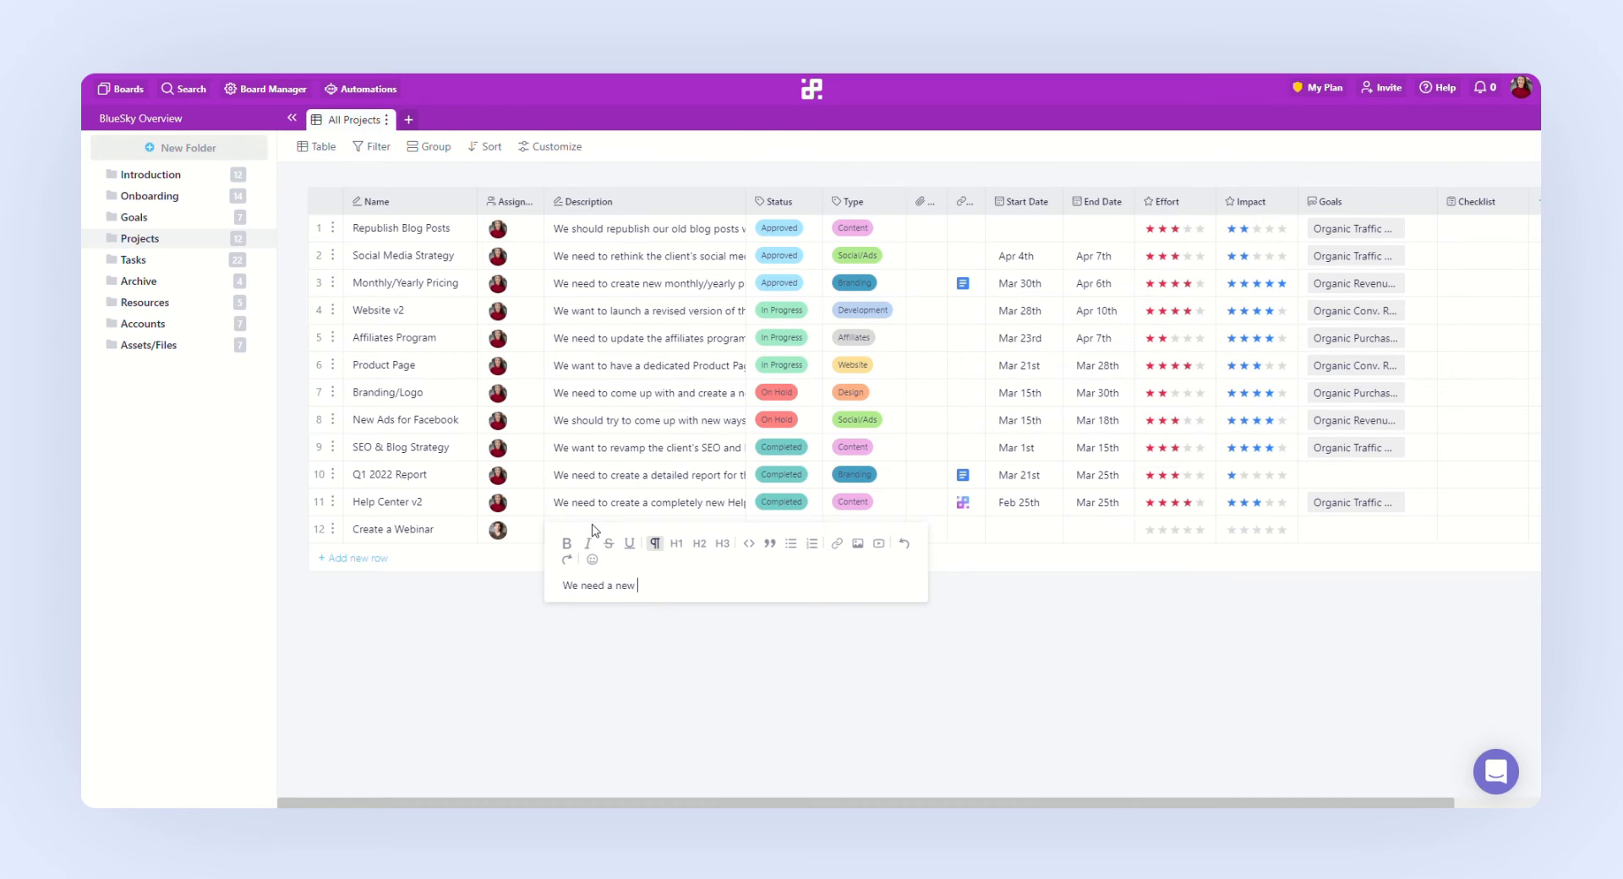
{"action": "type", "text": "webinar/"}
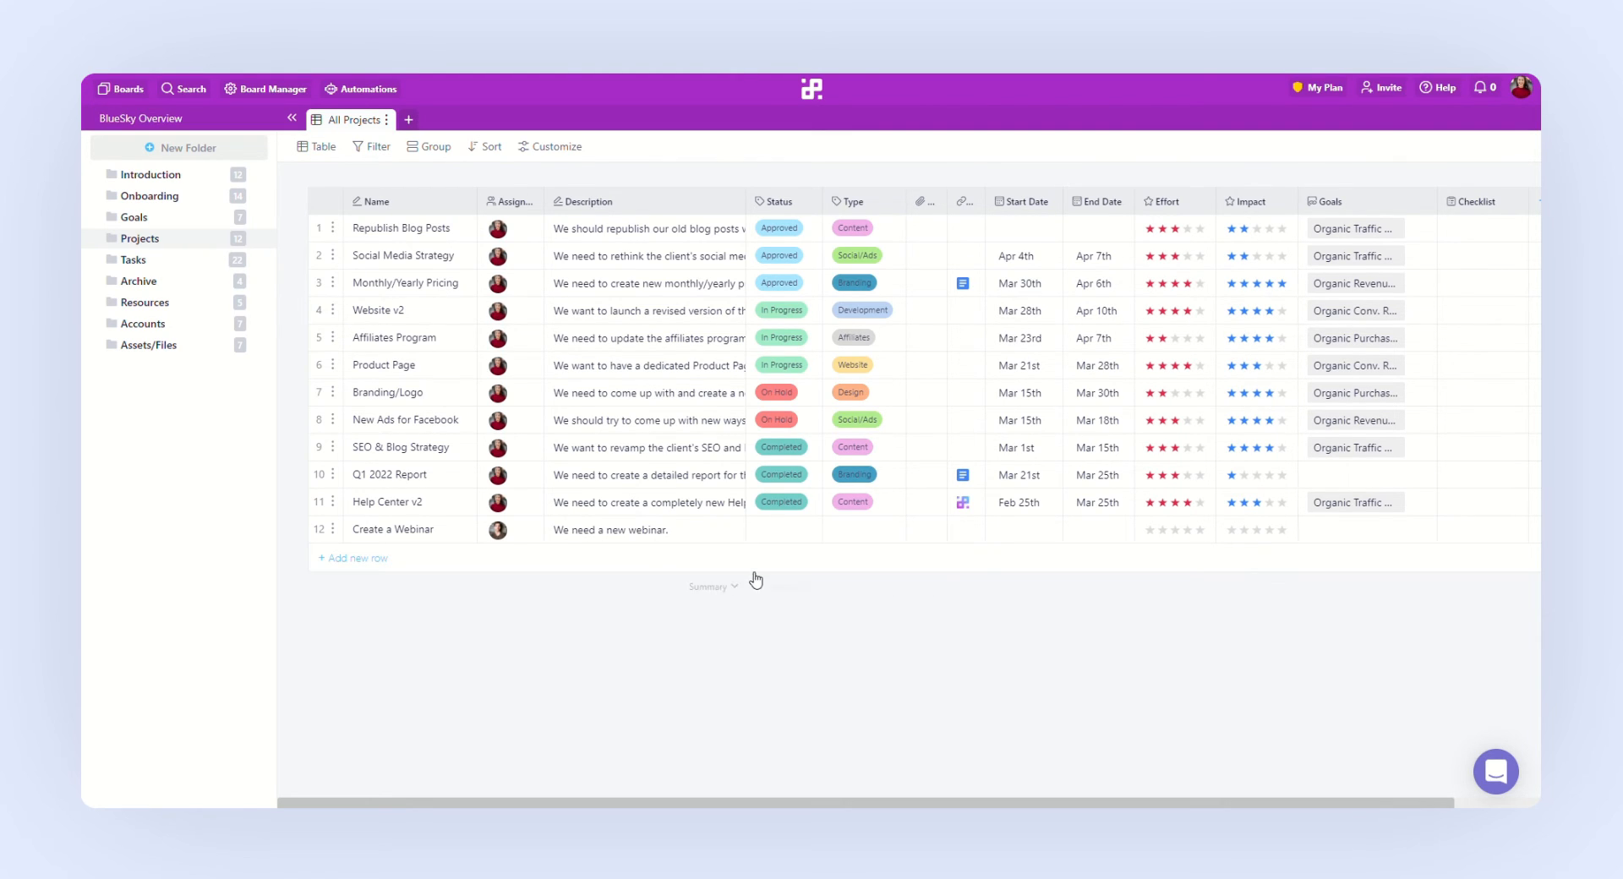
{"action": "left_click", "coordinate": [784, 529]}
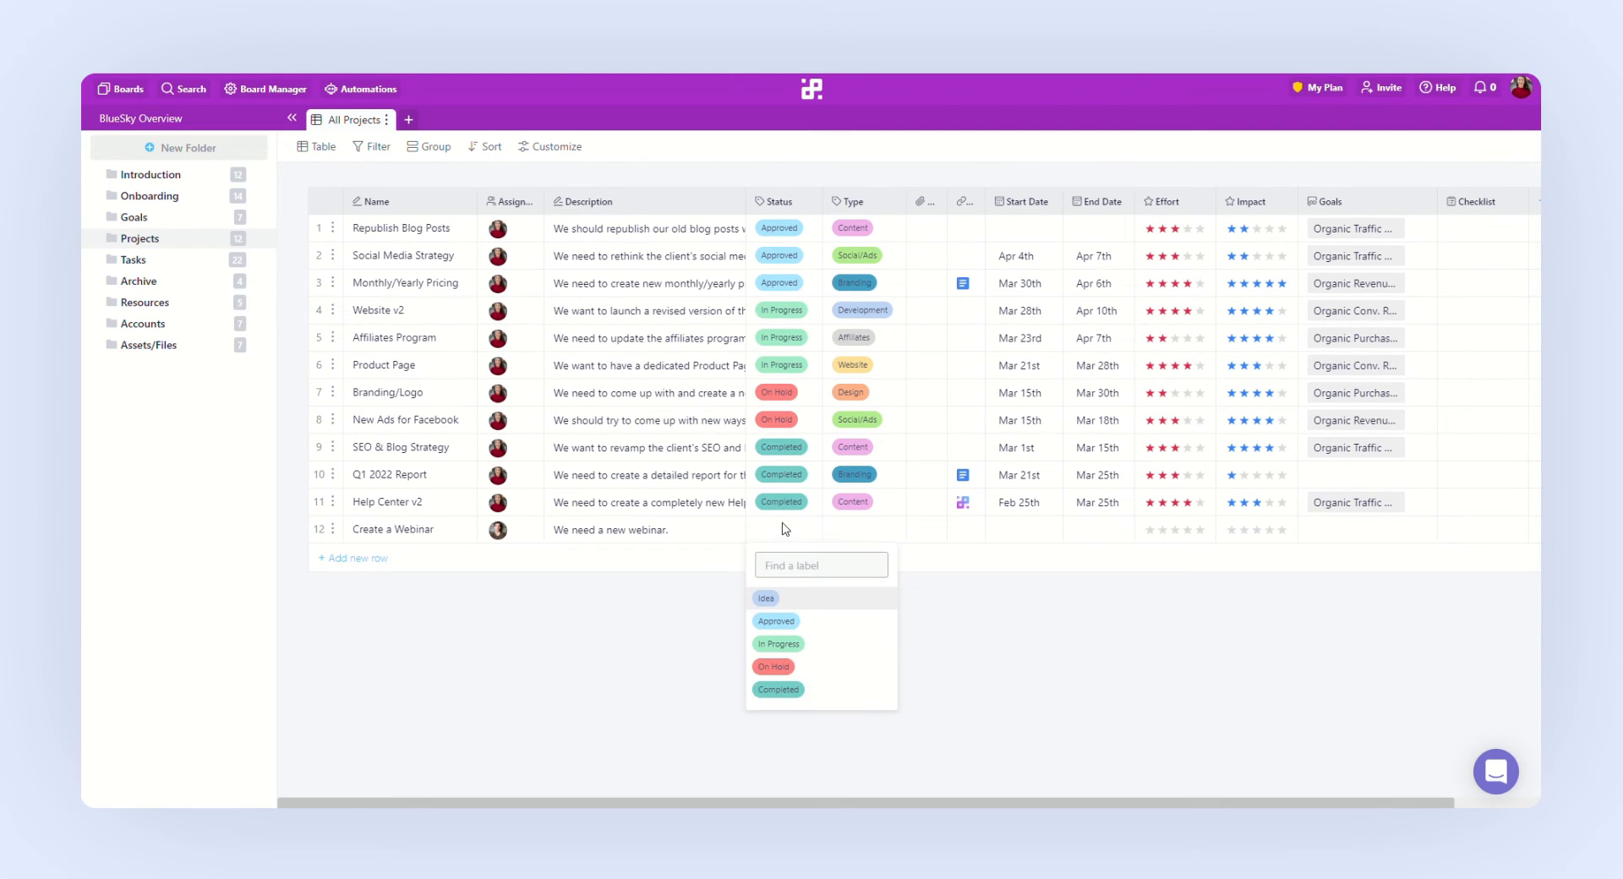
{"action": "left_click", "coordinate": [766, 599]}
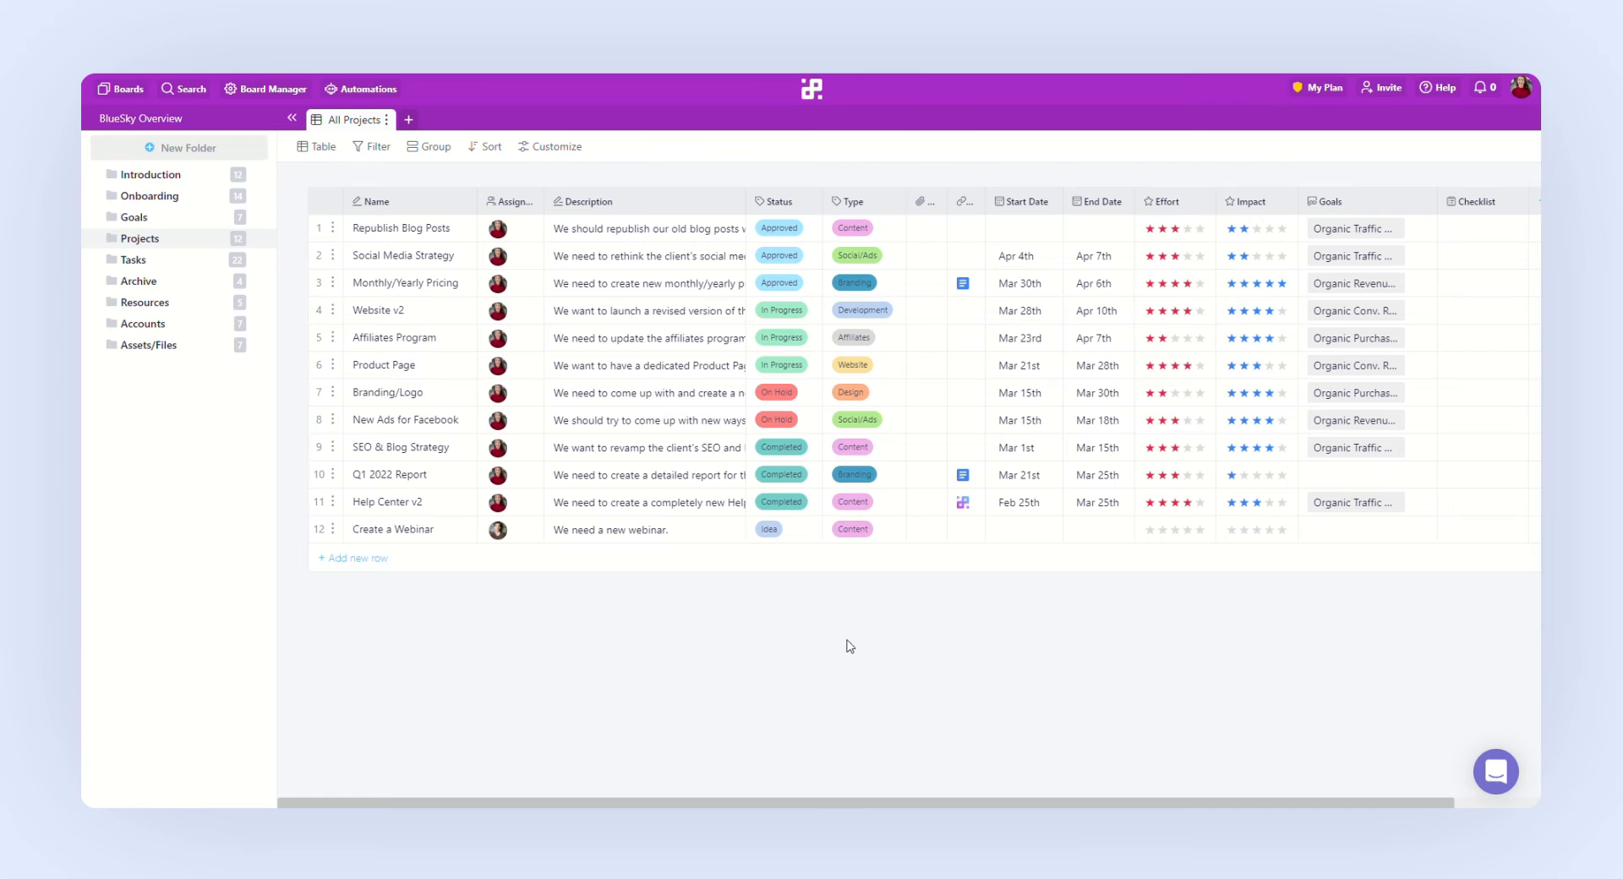
{"action": "left_click", "coordinate": [1023, 530]}
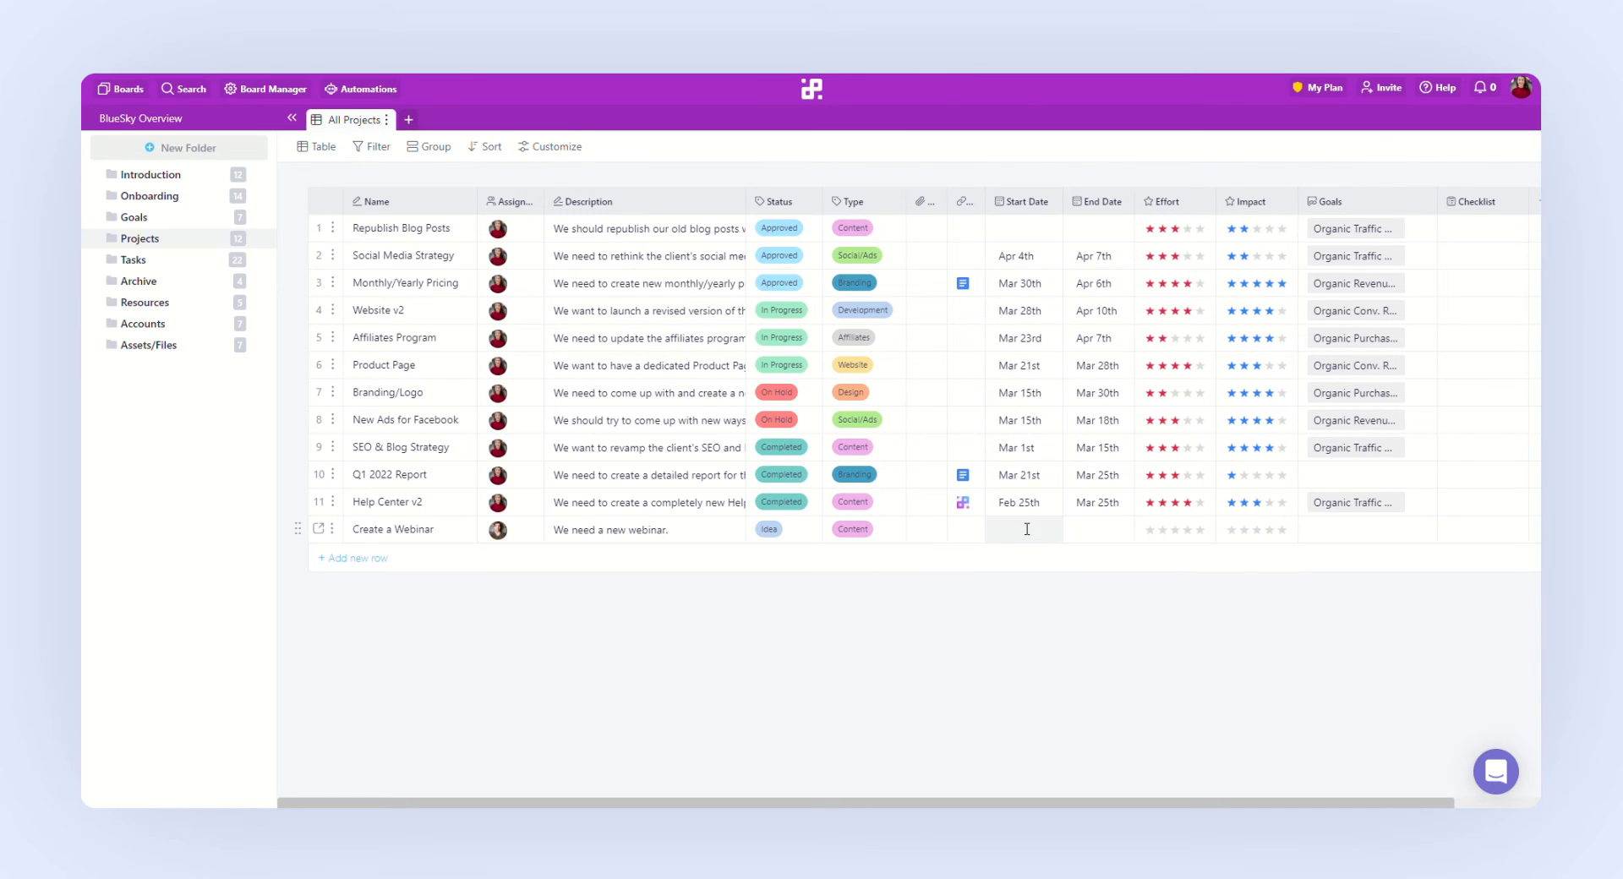
{"action": "left_click", "coordinate": [1025, 529]}
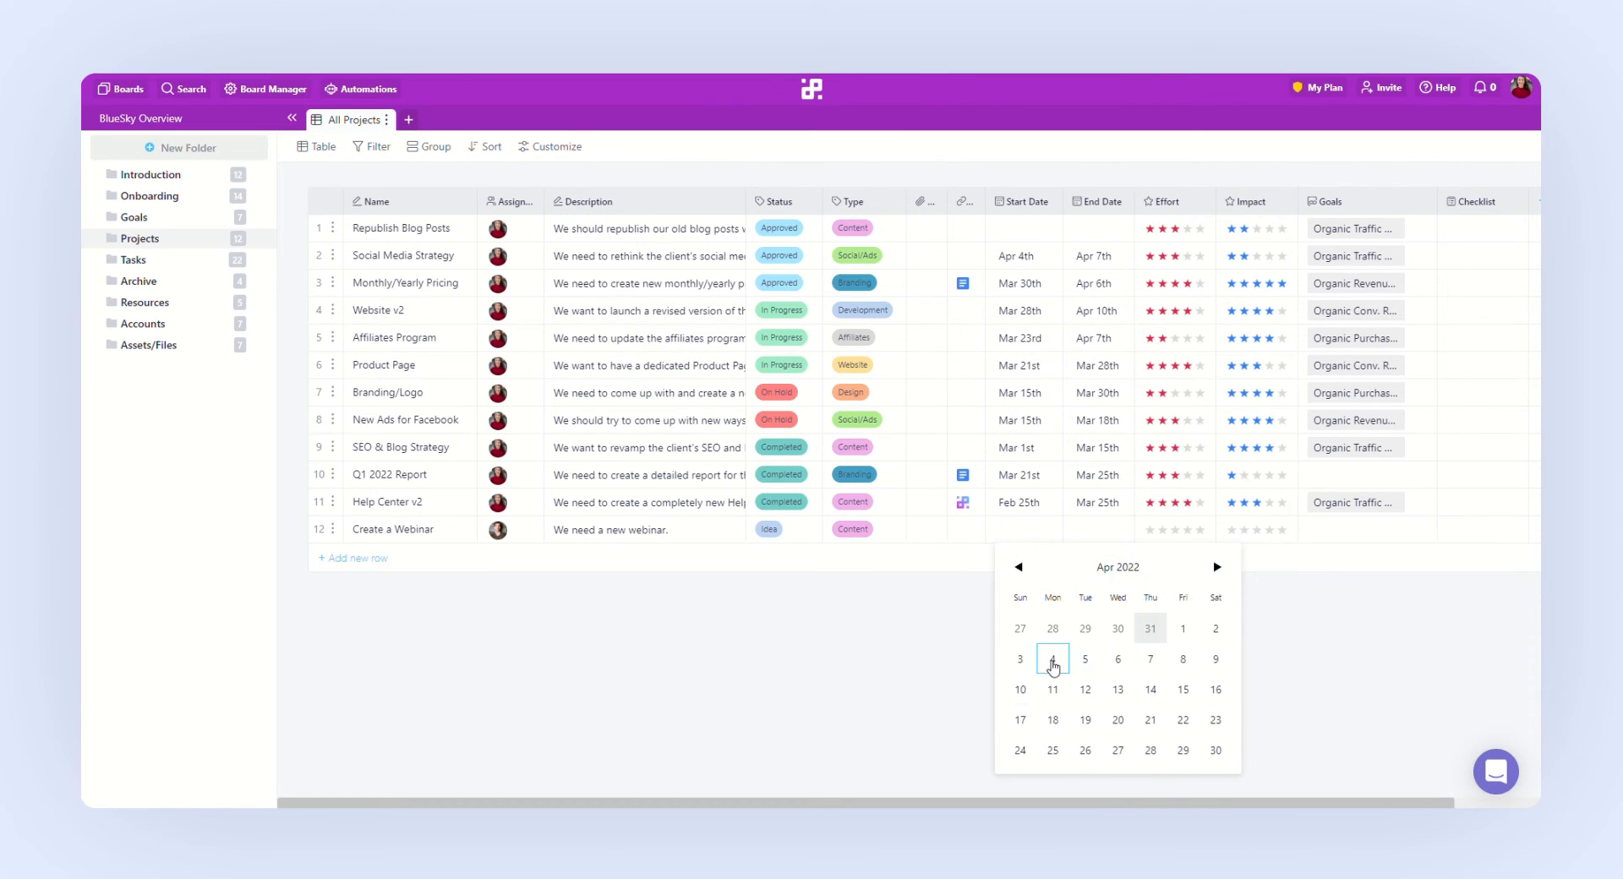
{"action": "left_click", "coordinate": [1054, 659]}
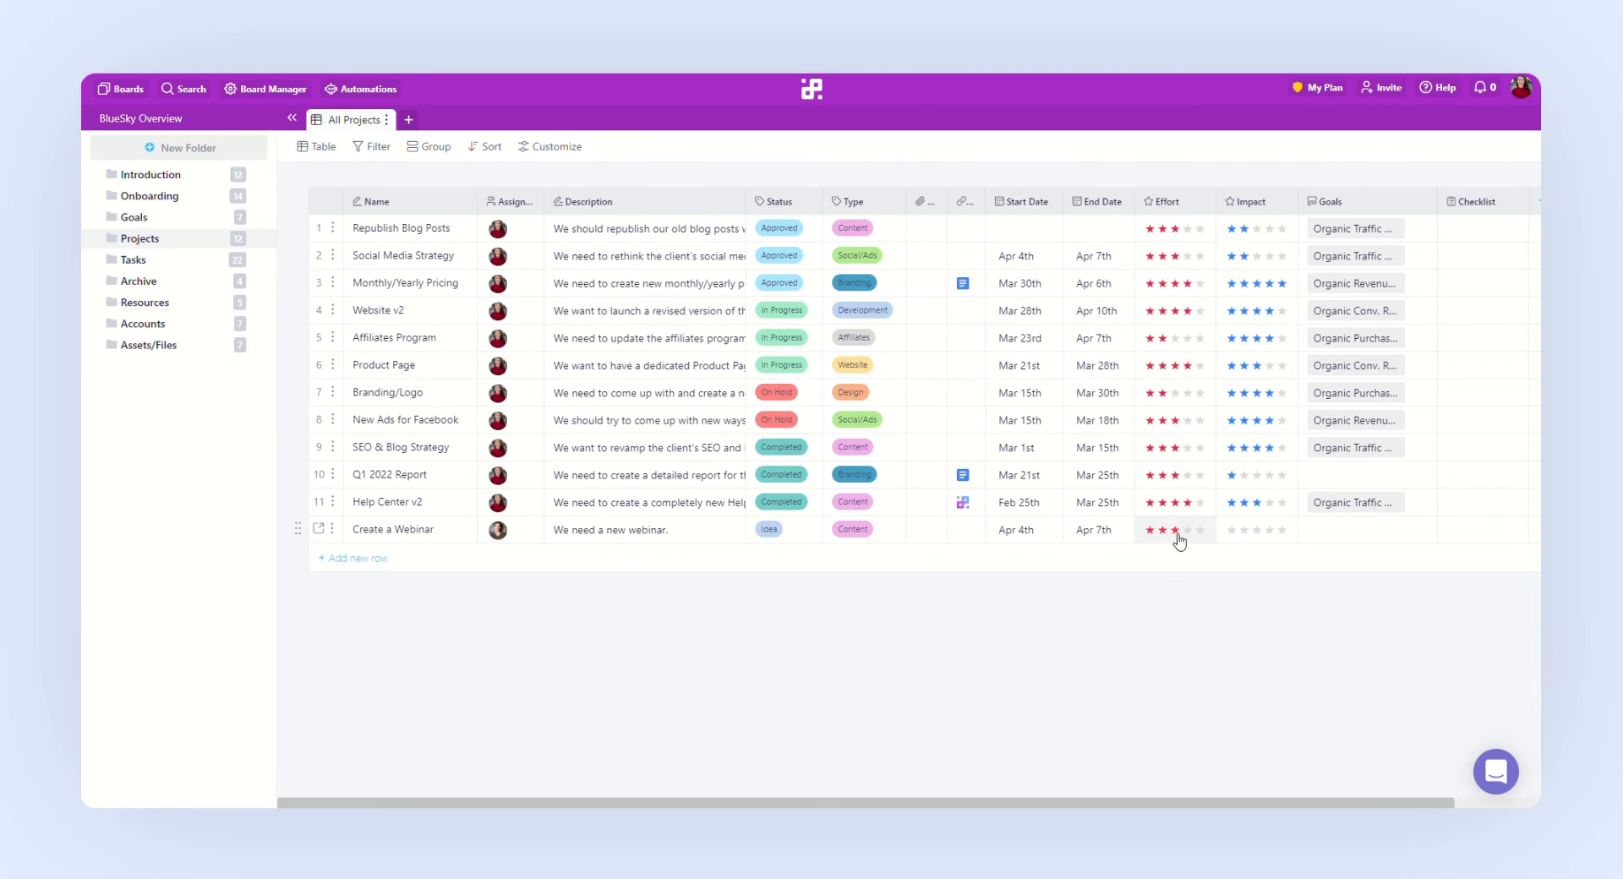
{"action": "left_click", "coordinate": [1287, 529]}
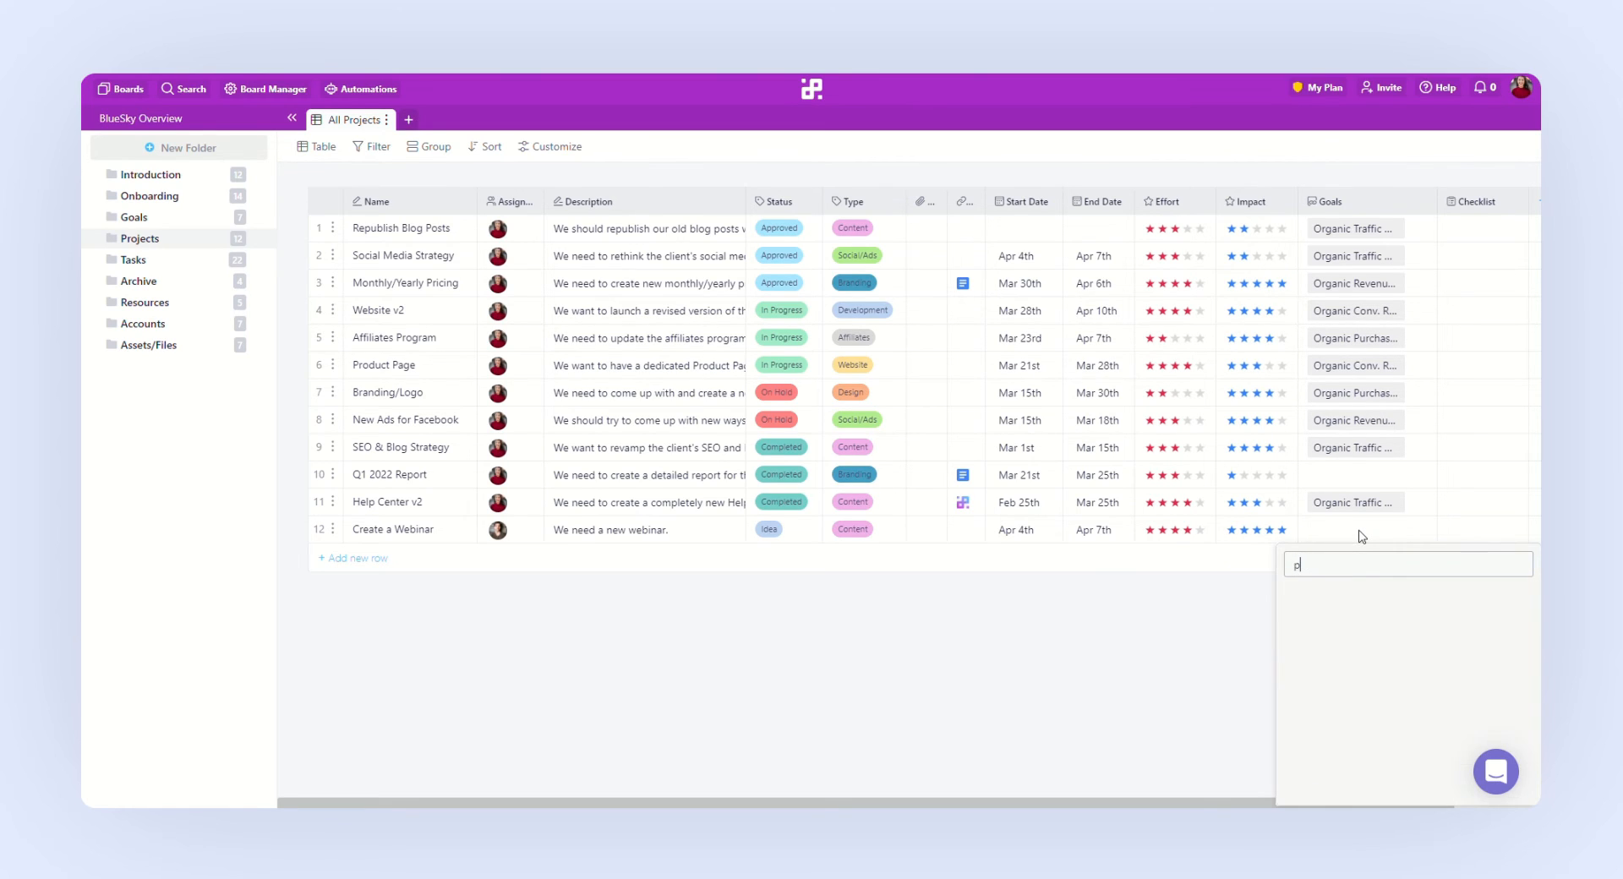
{"action": "type", "text": "urch"}
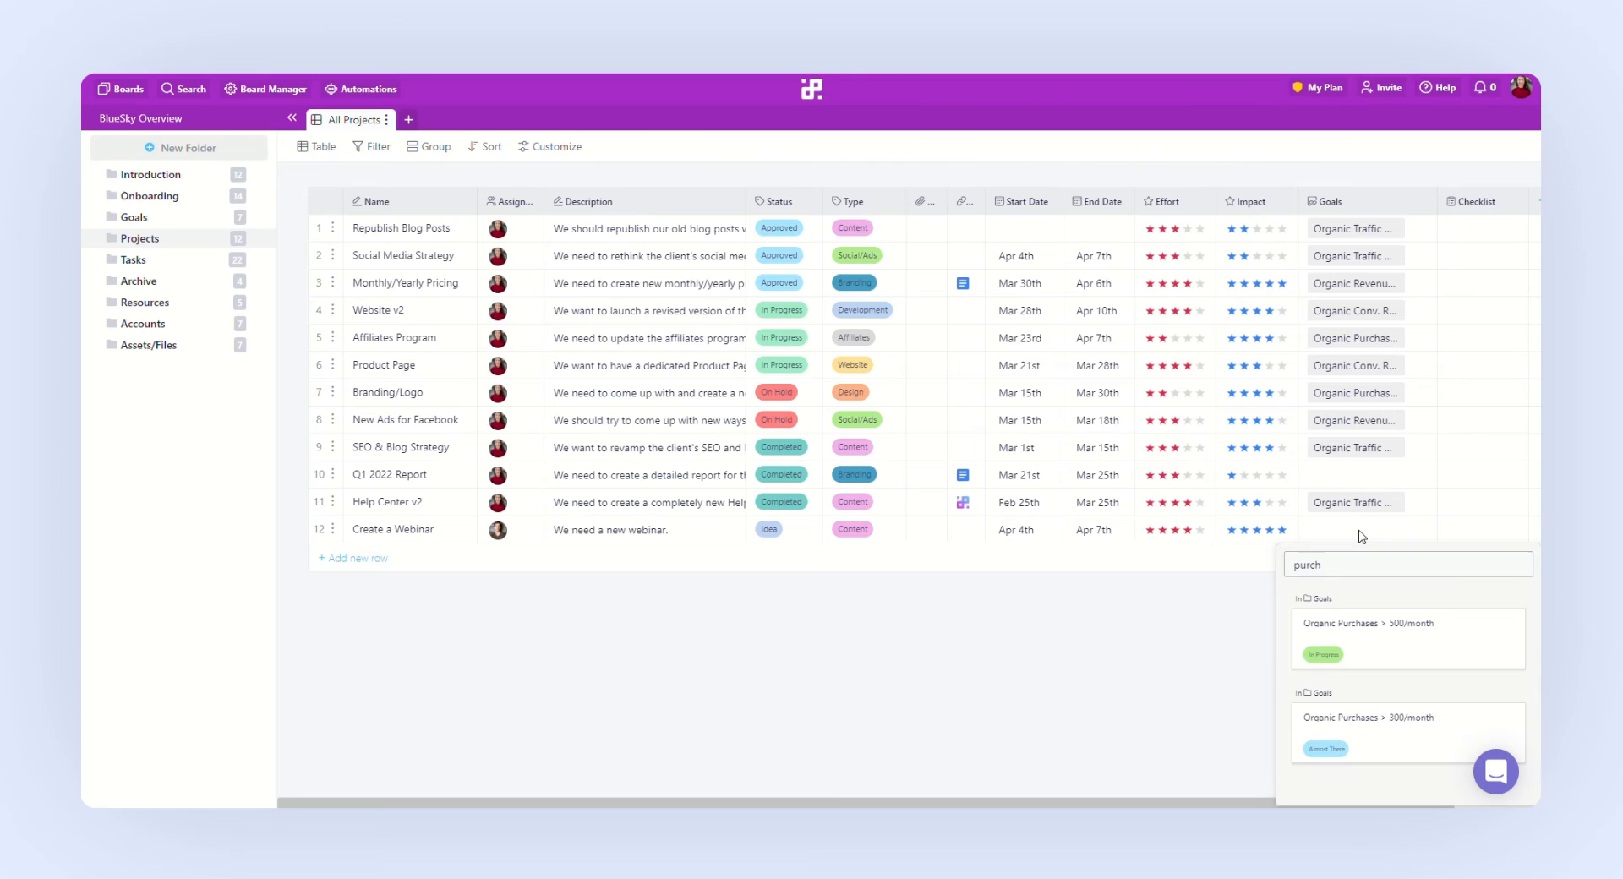
{"action": "left_click", "coordinate": [1366, 640]}
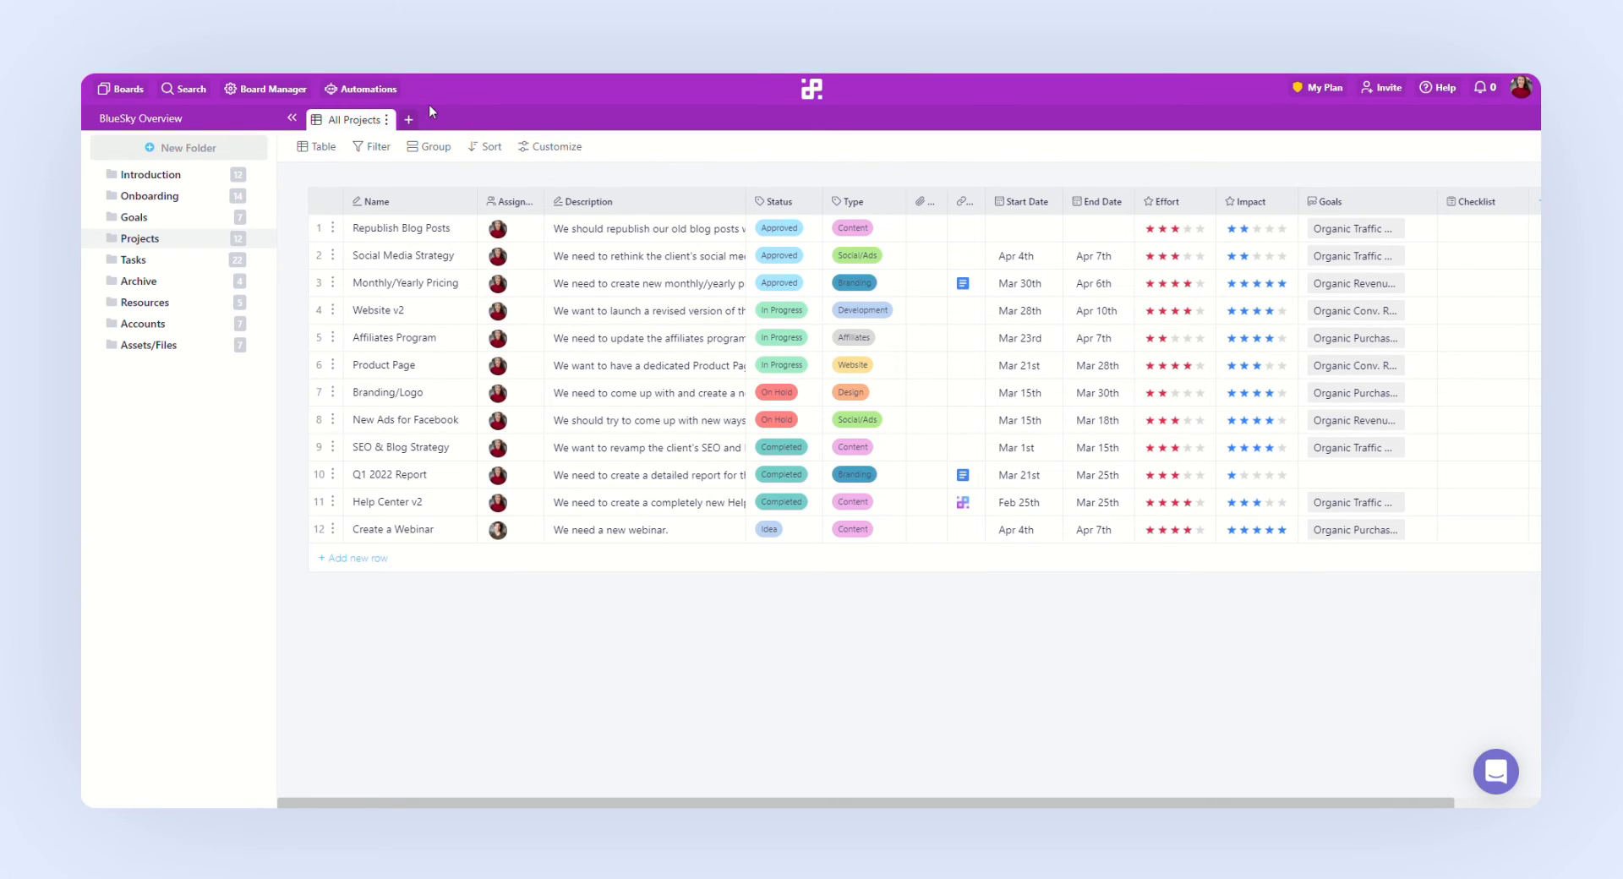
Step: Add a Columns view to Projects grouping cards by Status
{"action": "left_click", "coordinate": [408, 120]}
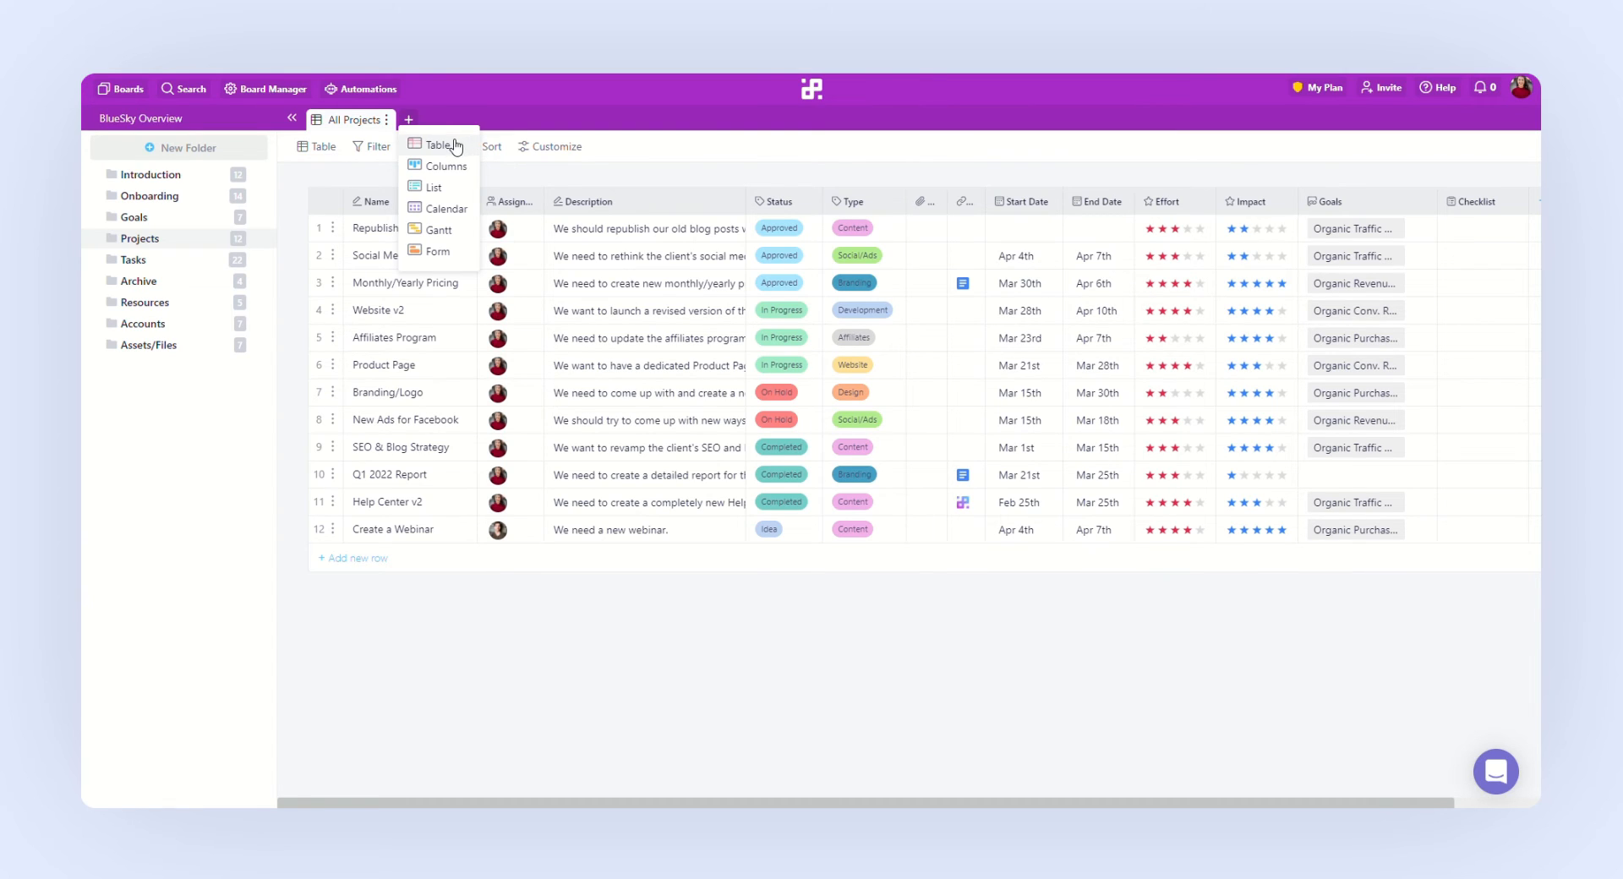
{"action": "mouse_move", "coordinate": [455, 208]}
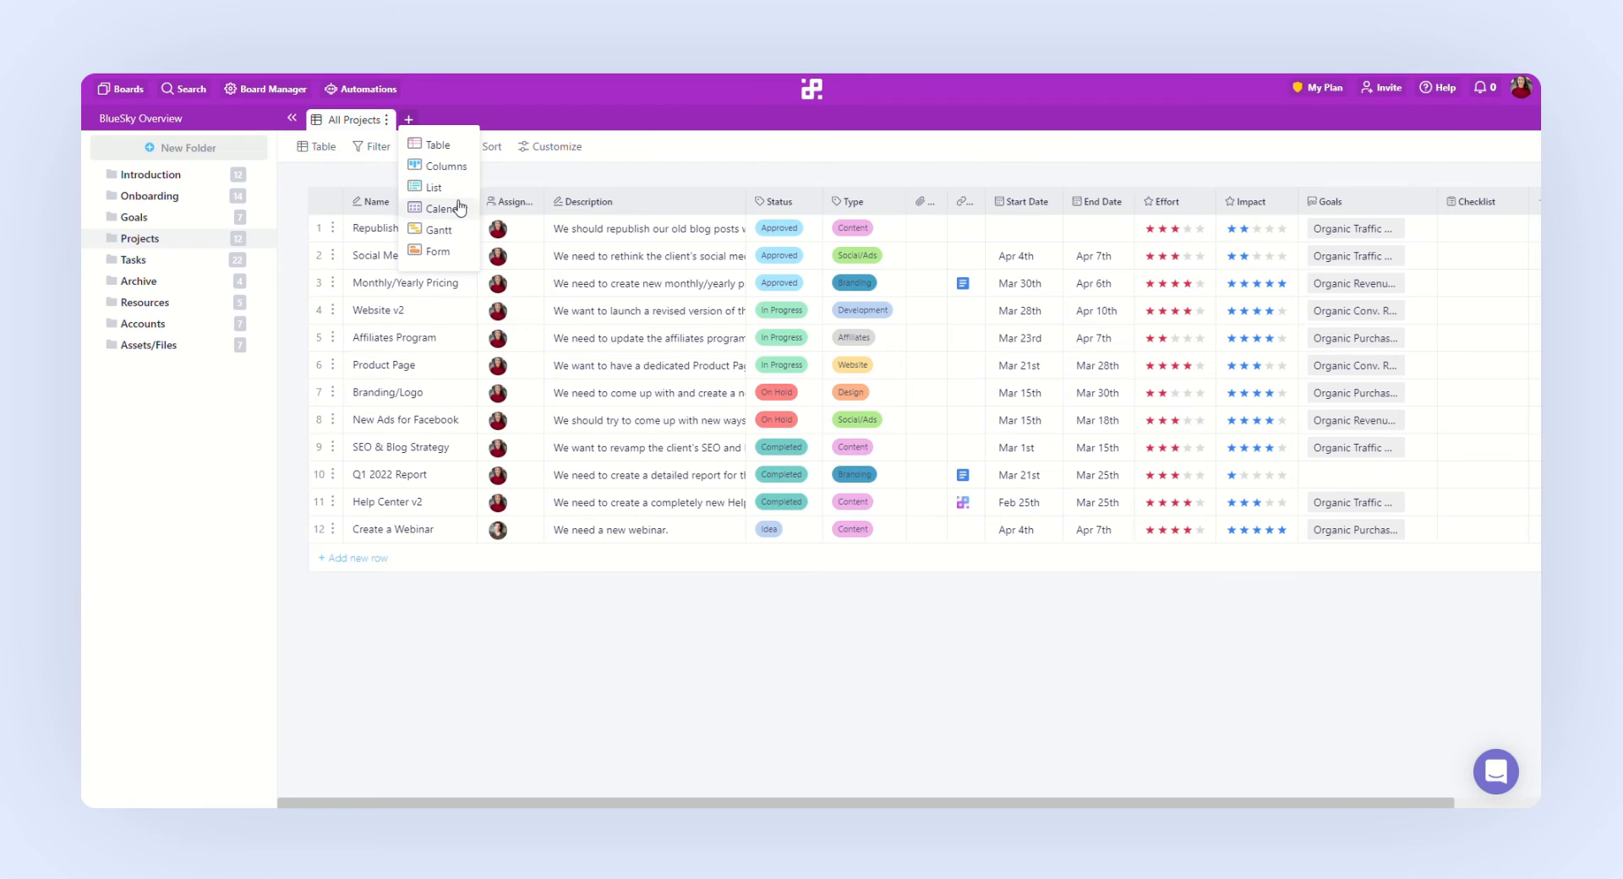
{"action": "mouse_move", "coordinate": [440, 250]}
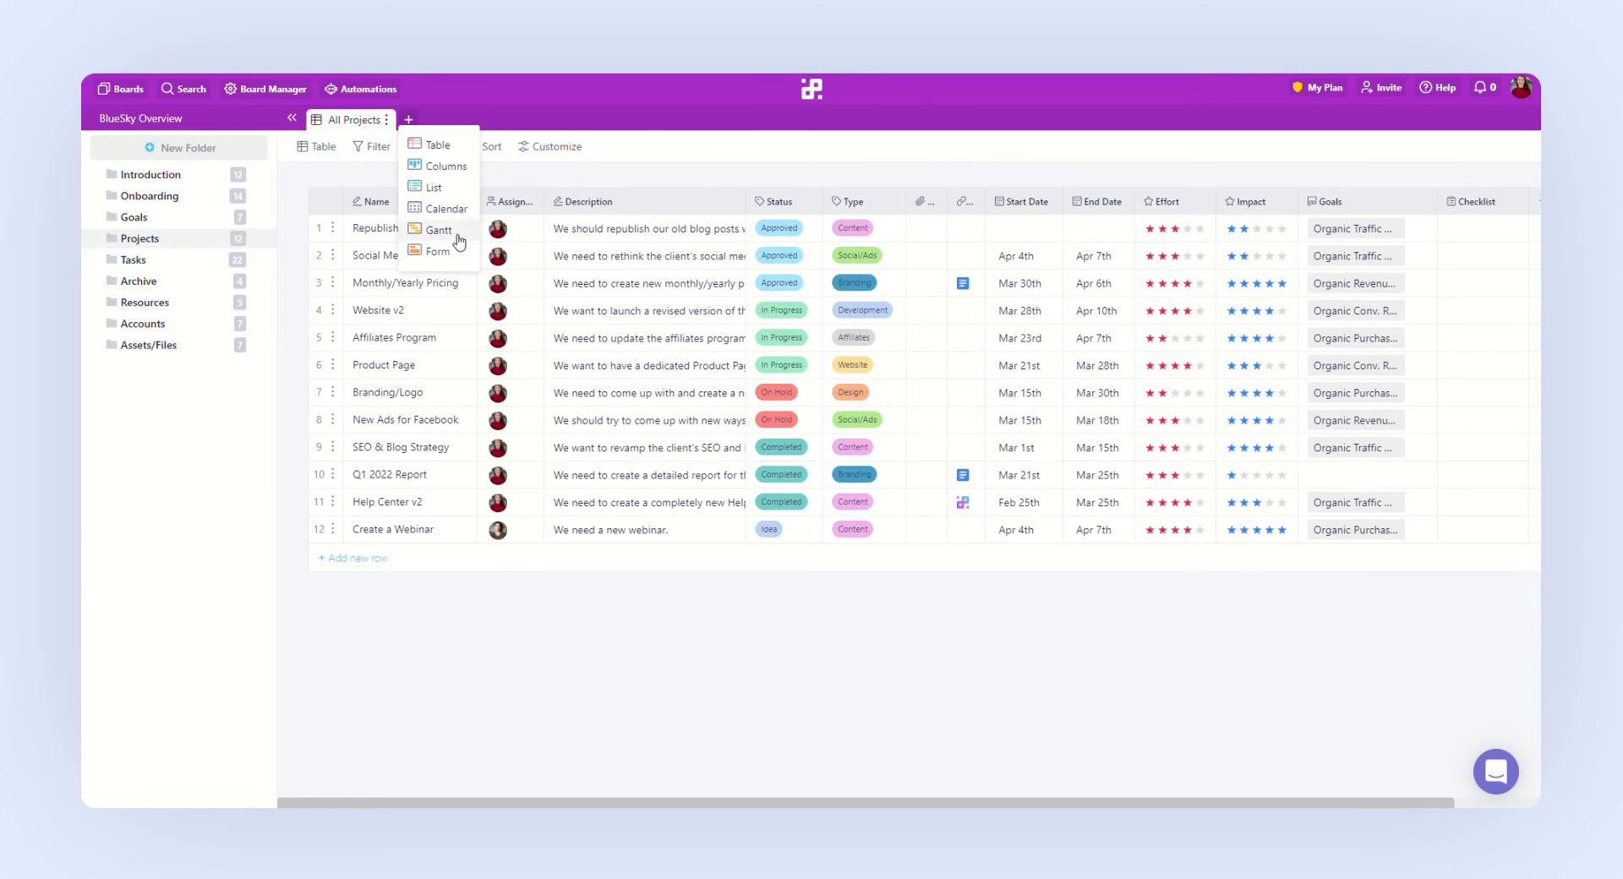
{"action": "left_click", "coordinate": [445, 167]}
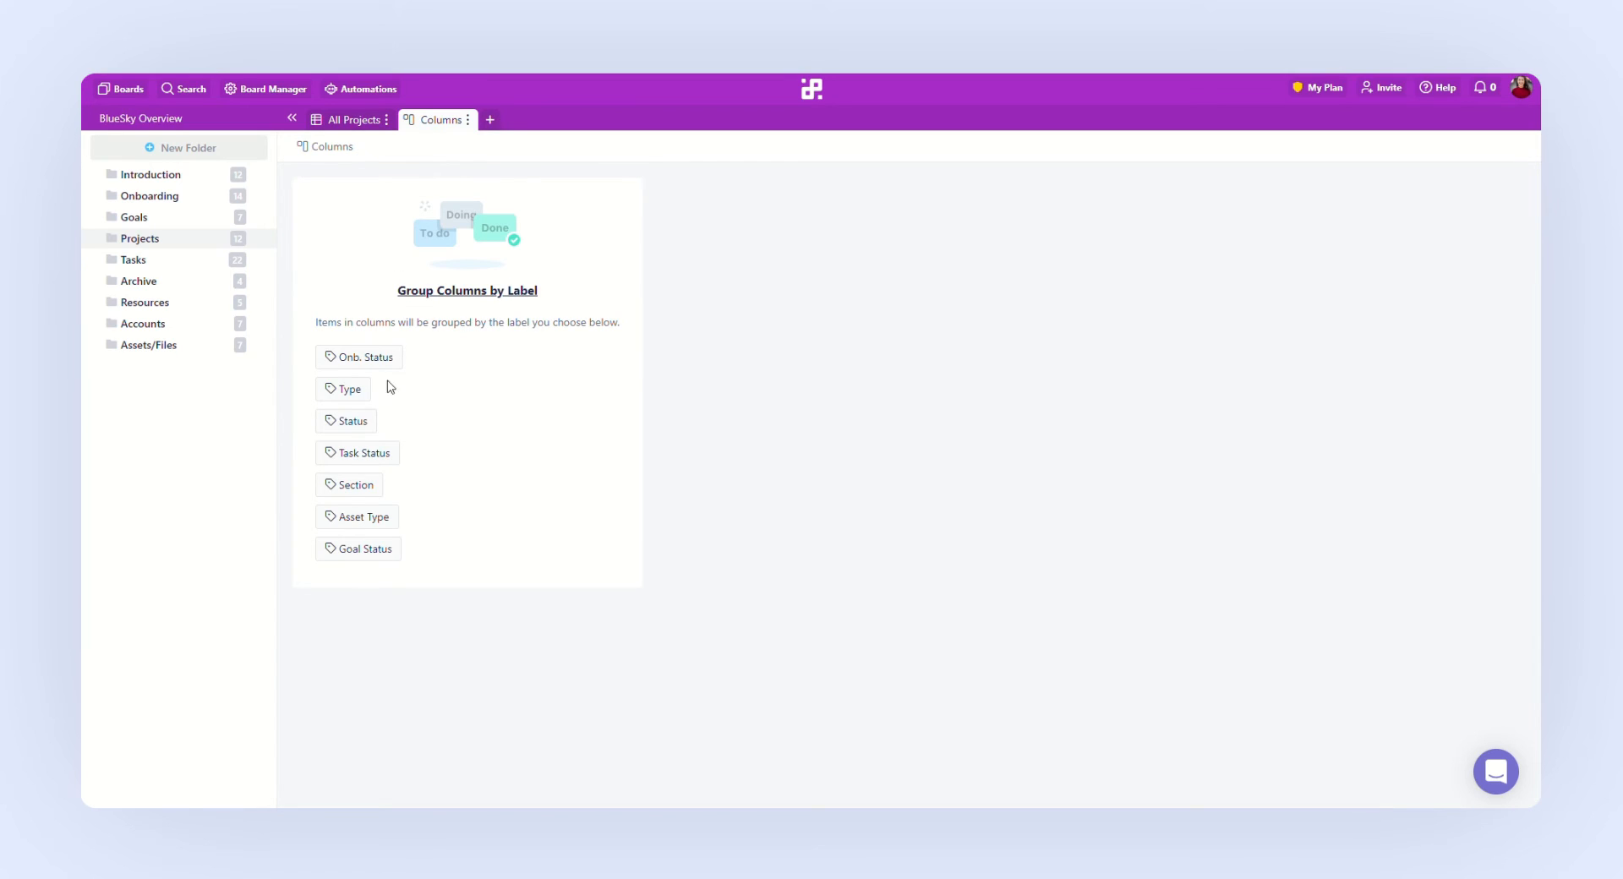
{"action": "left_click", "coordinate": [352, 421]}
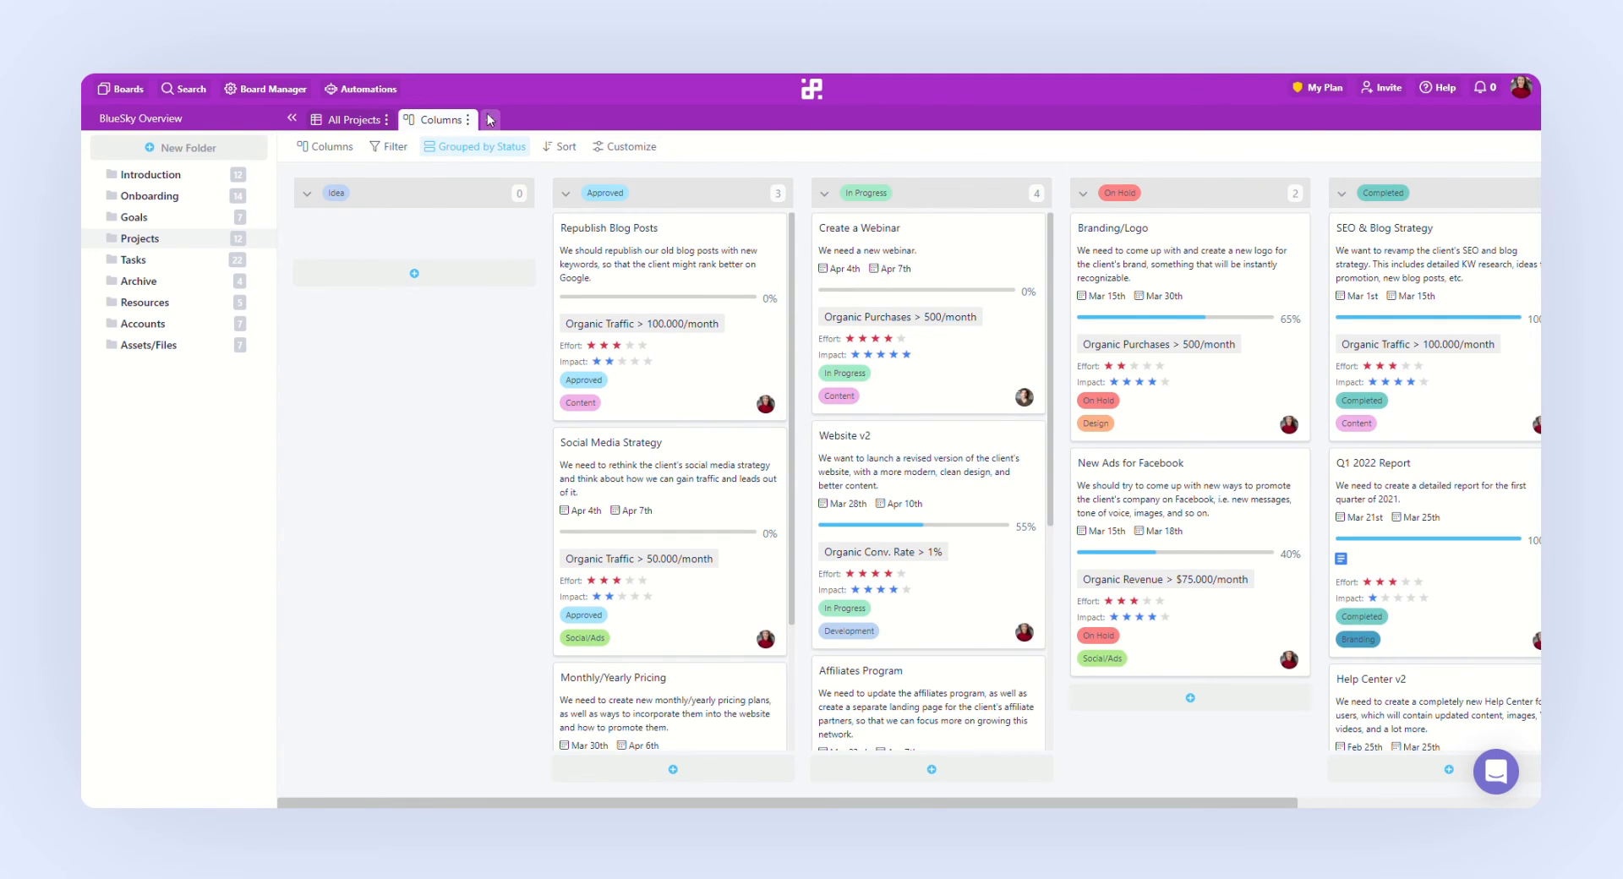
Step: Add a List view of Projects filtered to the first team member as assignee
{"action": "left_click", "coordinate": [489, 120]}
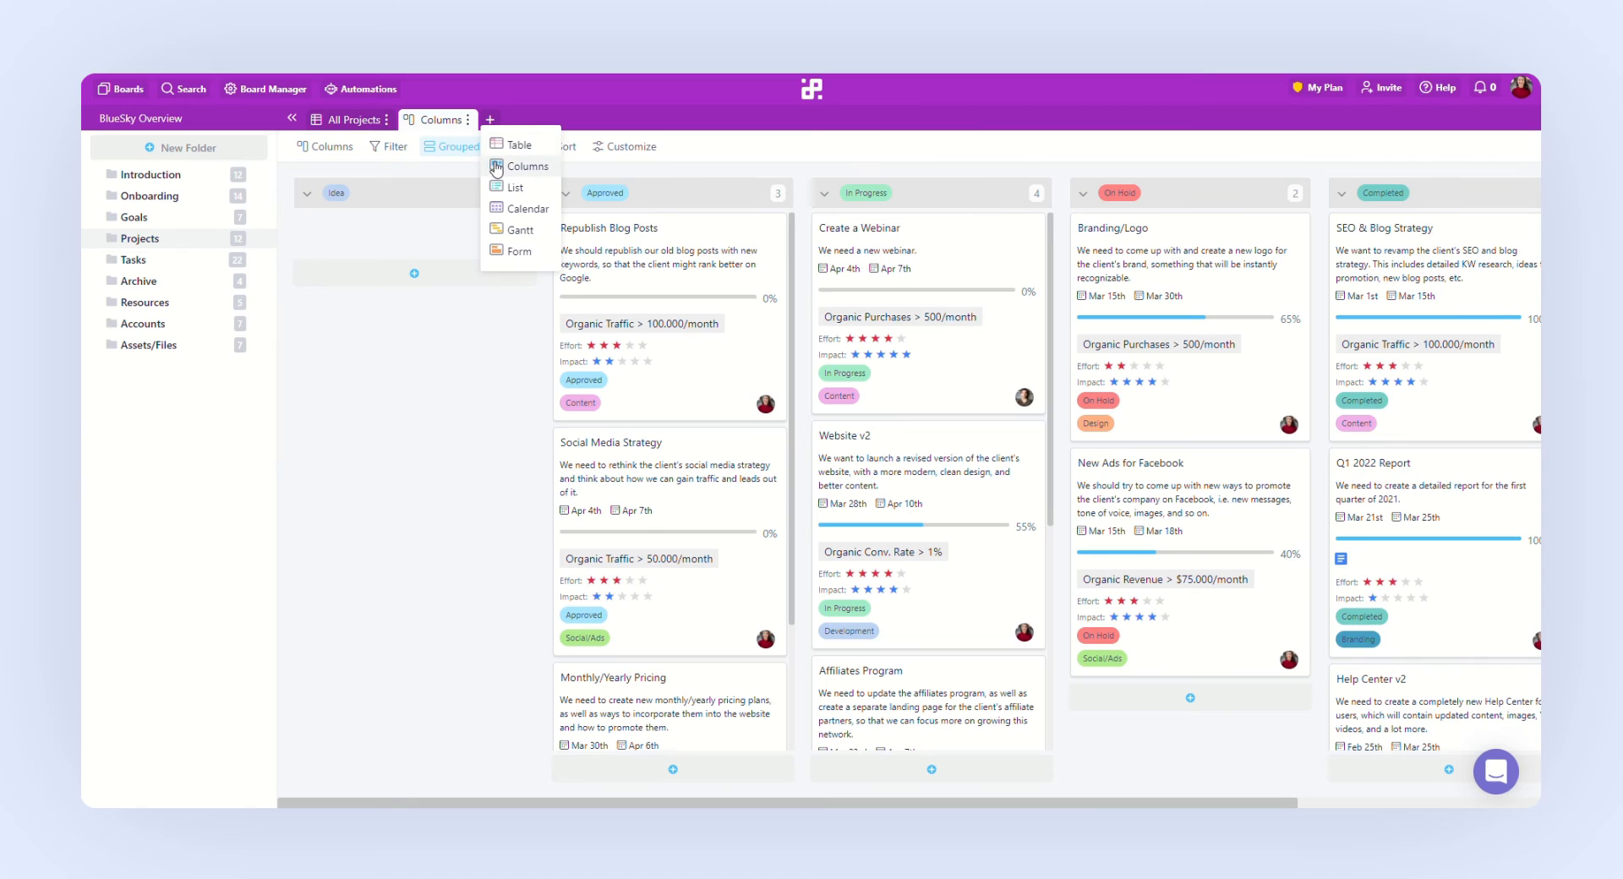
{"action": "left_click", "coordinate": [516, 187]}
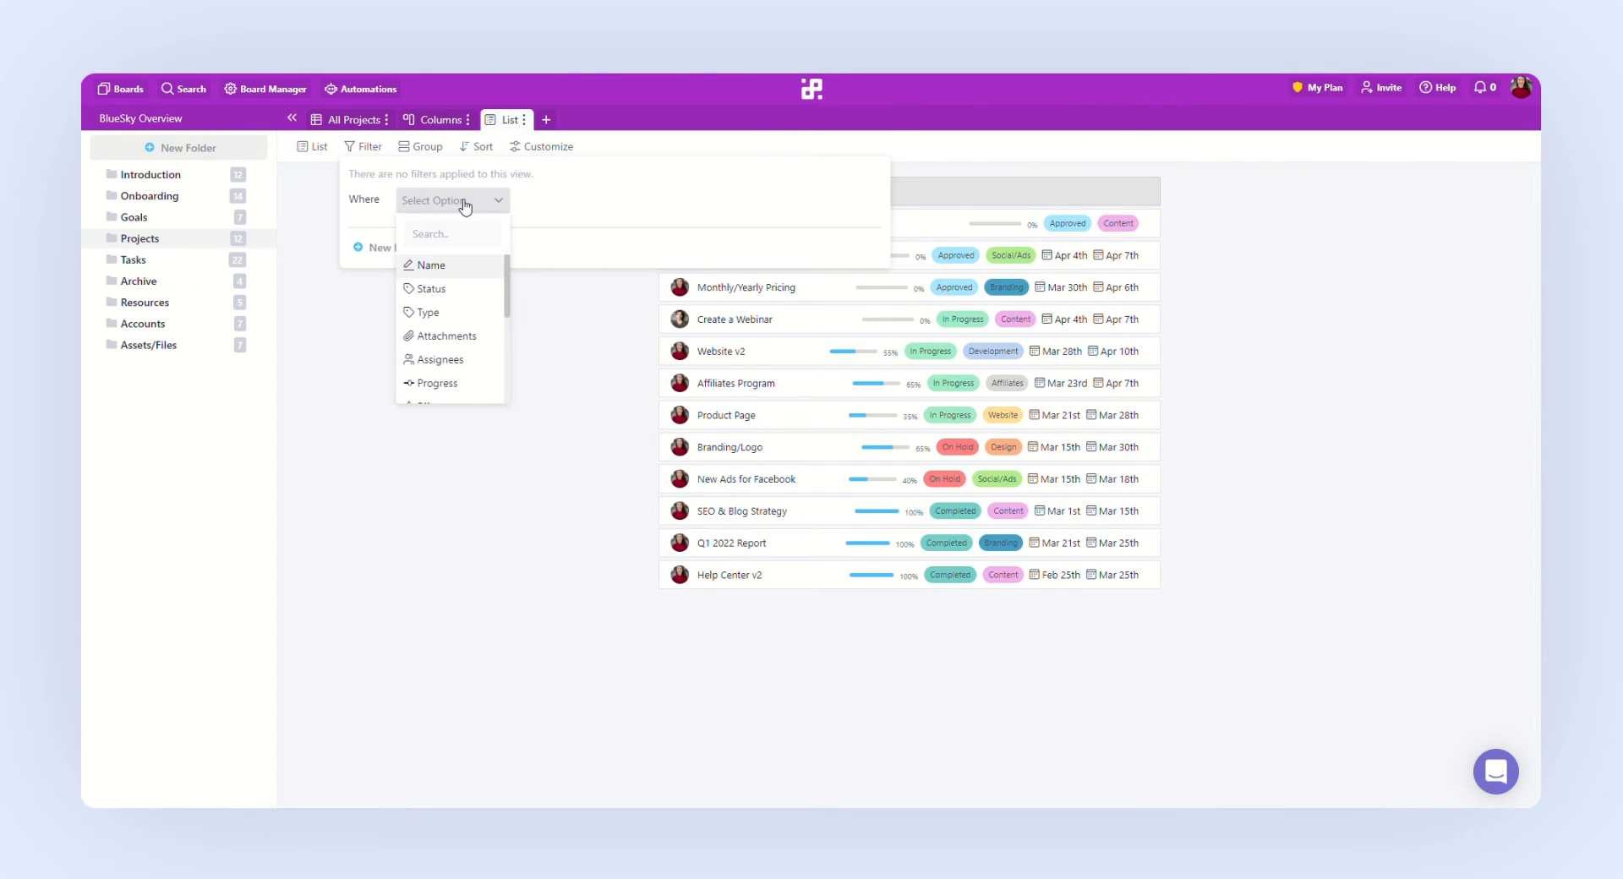
{"action": "left_click", "coordinate": [440, 360]}
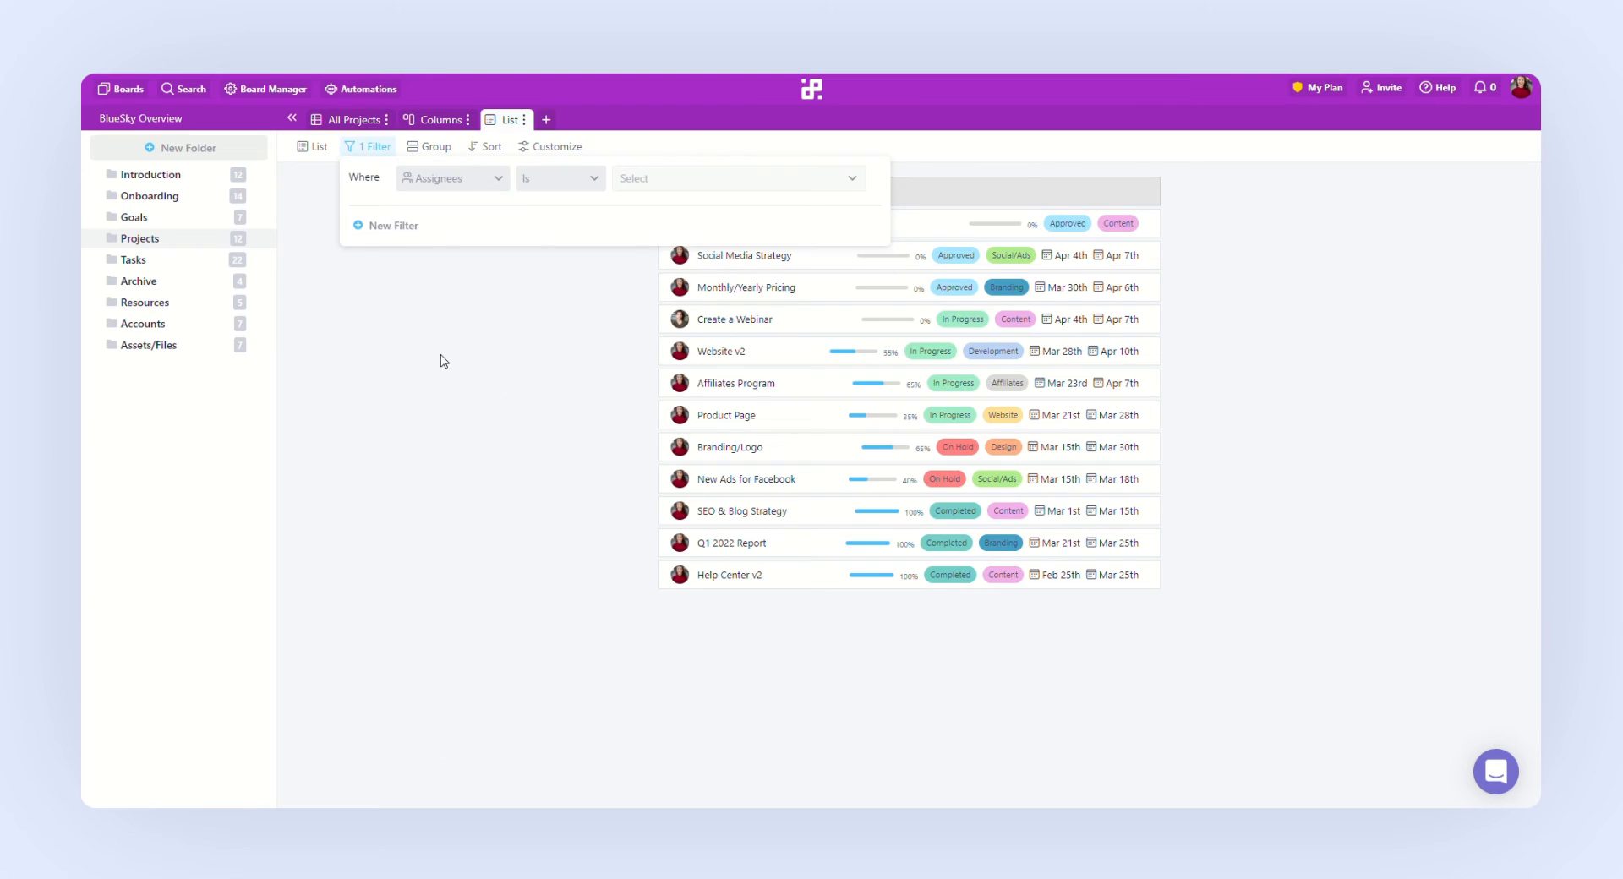
{"action": "left_click", "coordinate": [737, 178]}
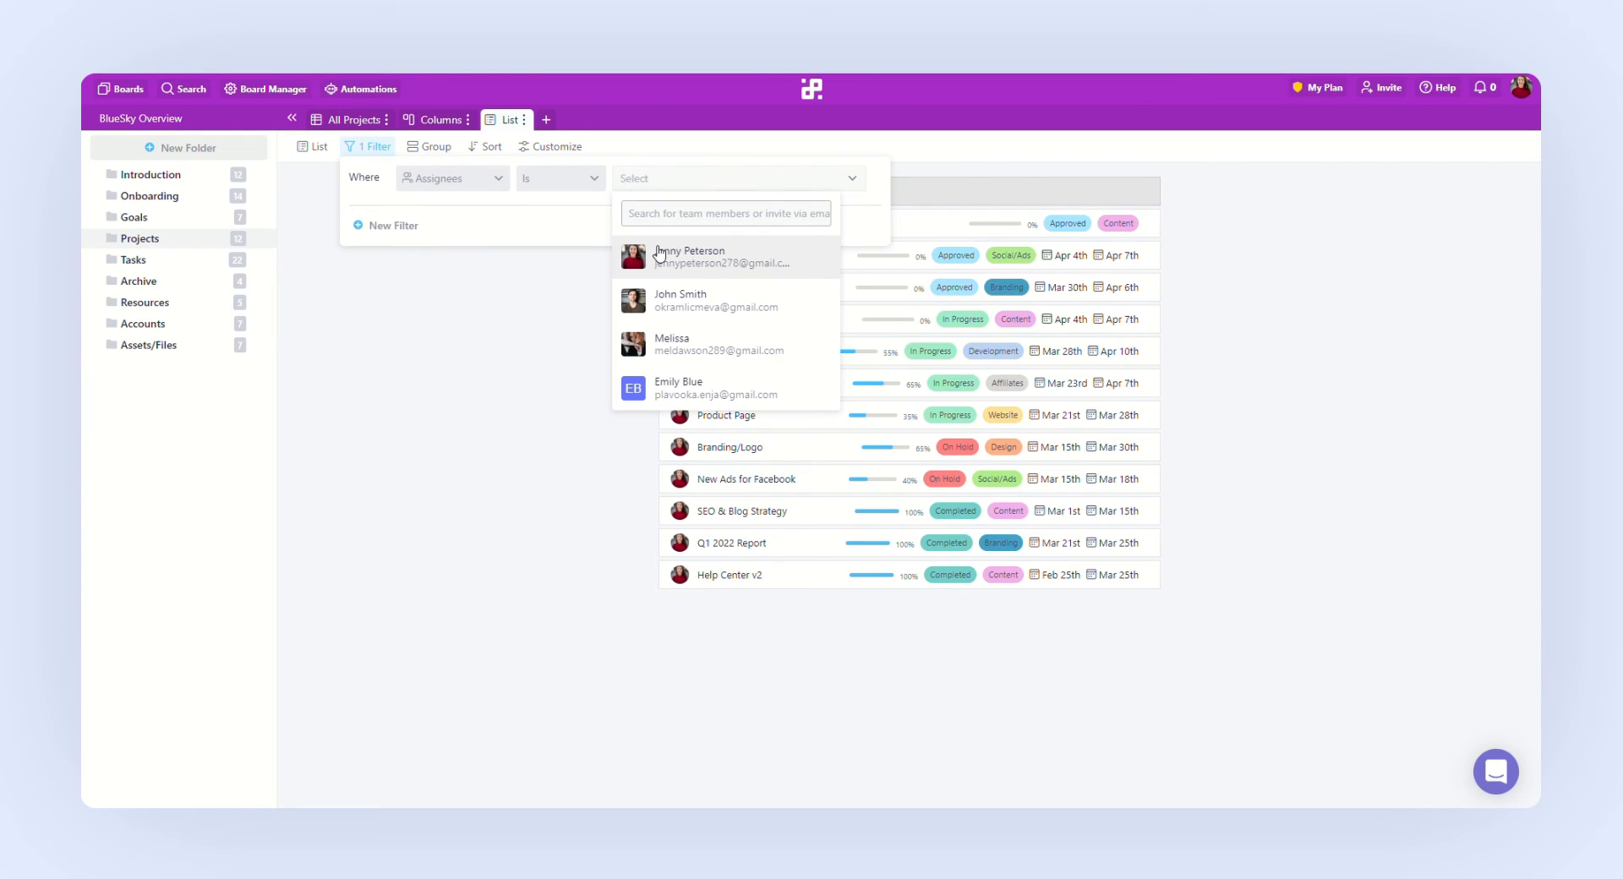
{"action": "left_click", "coordinate": [458, 229]}
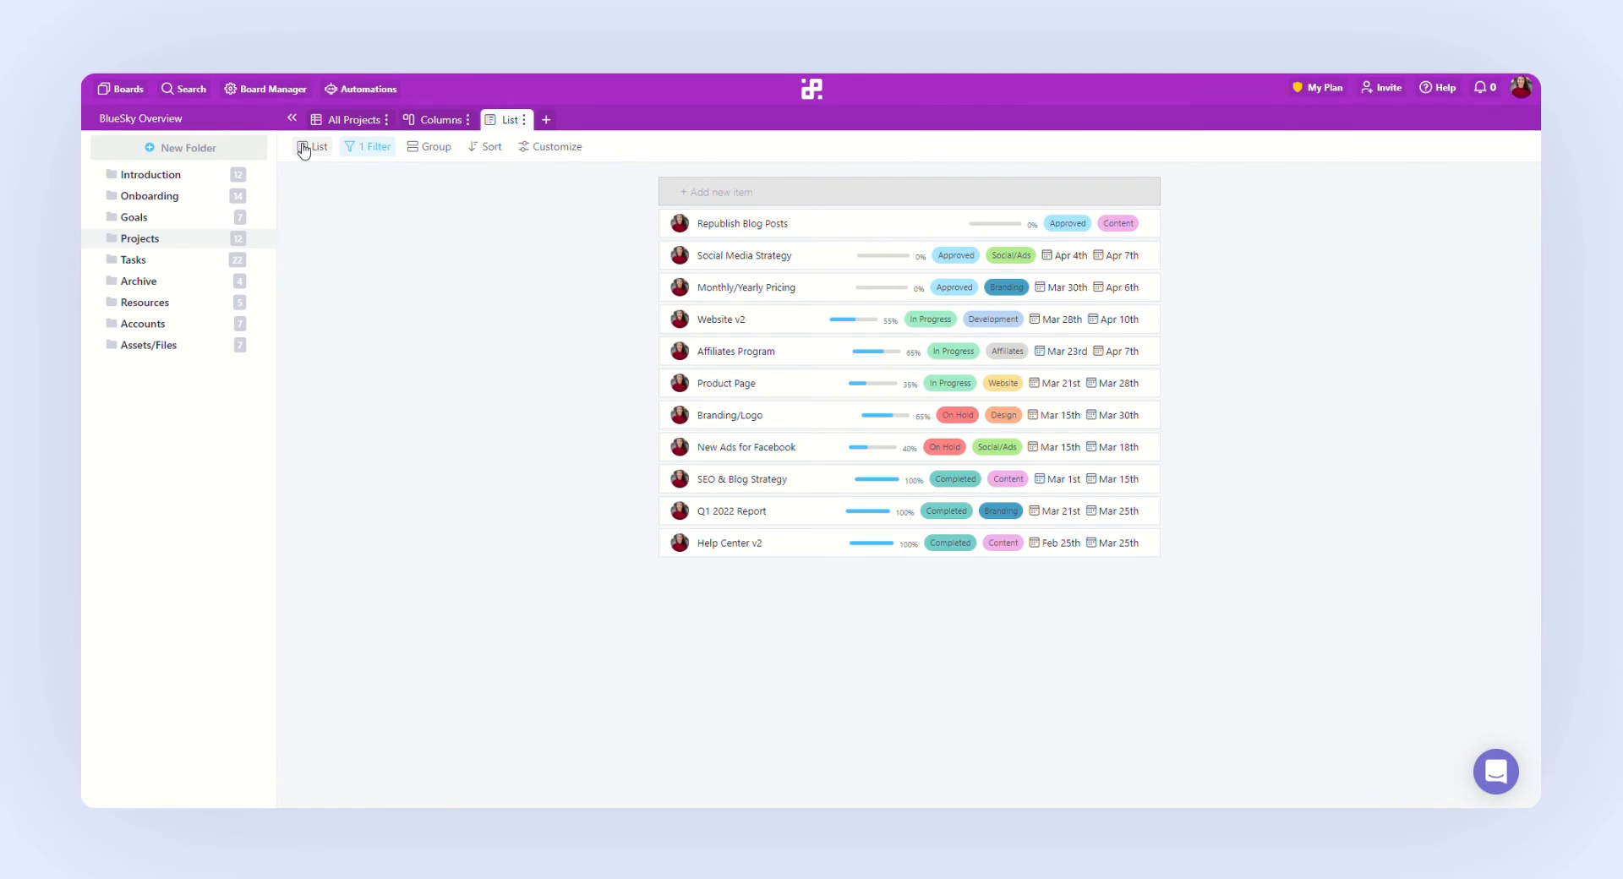
Step: Switch the view to a Table layout sorted by Progress, highest first
{"action": "left_click", "coordinate": [313, 146]}
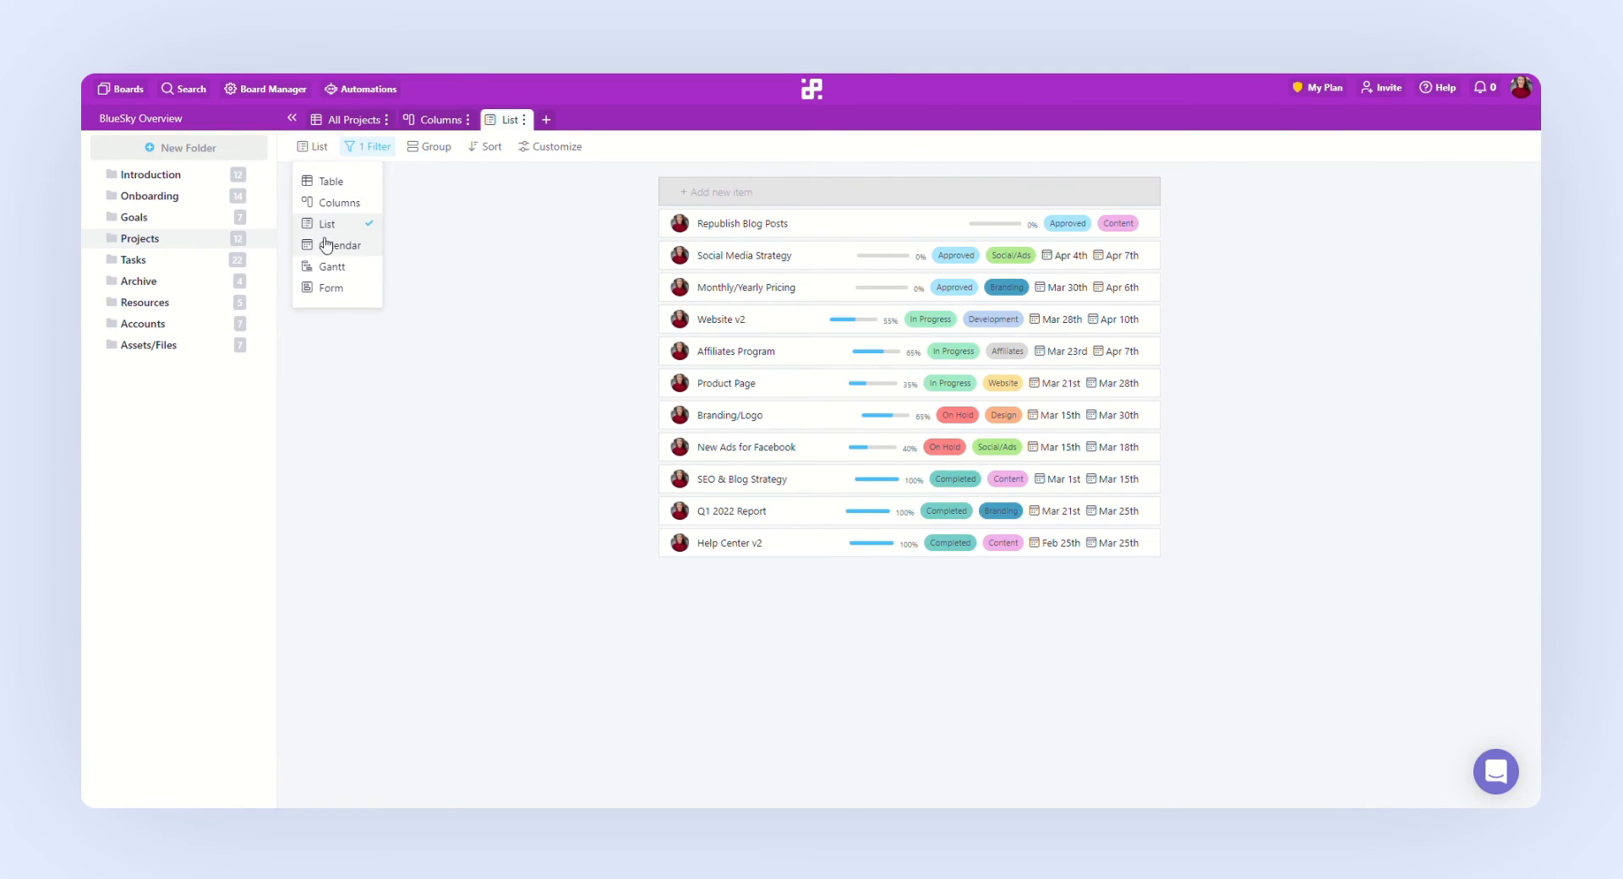
{"action": "mouse_move", "coordinate": [329, 181]}
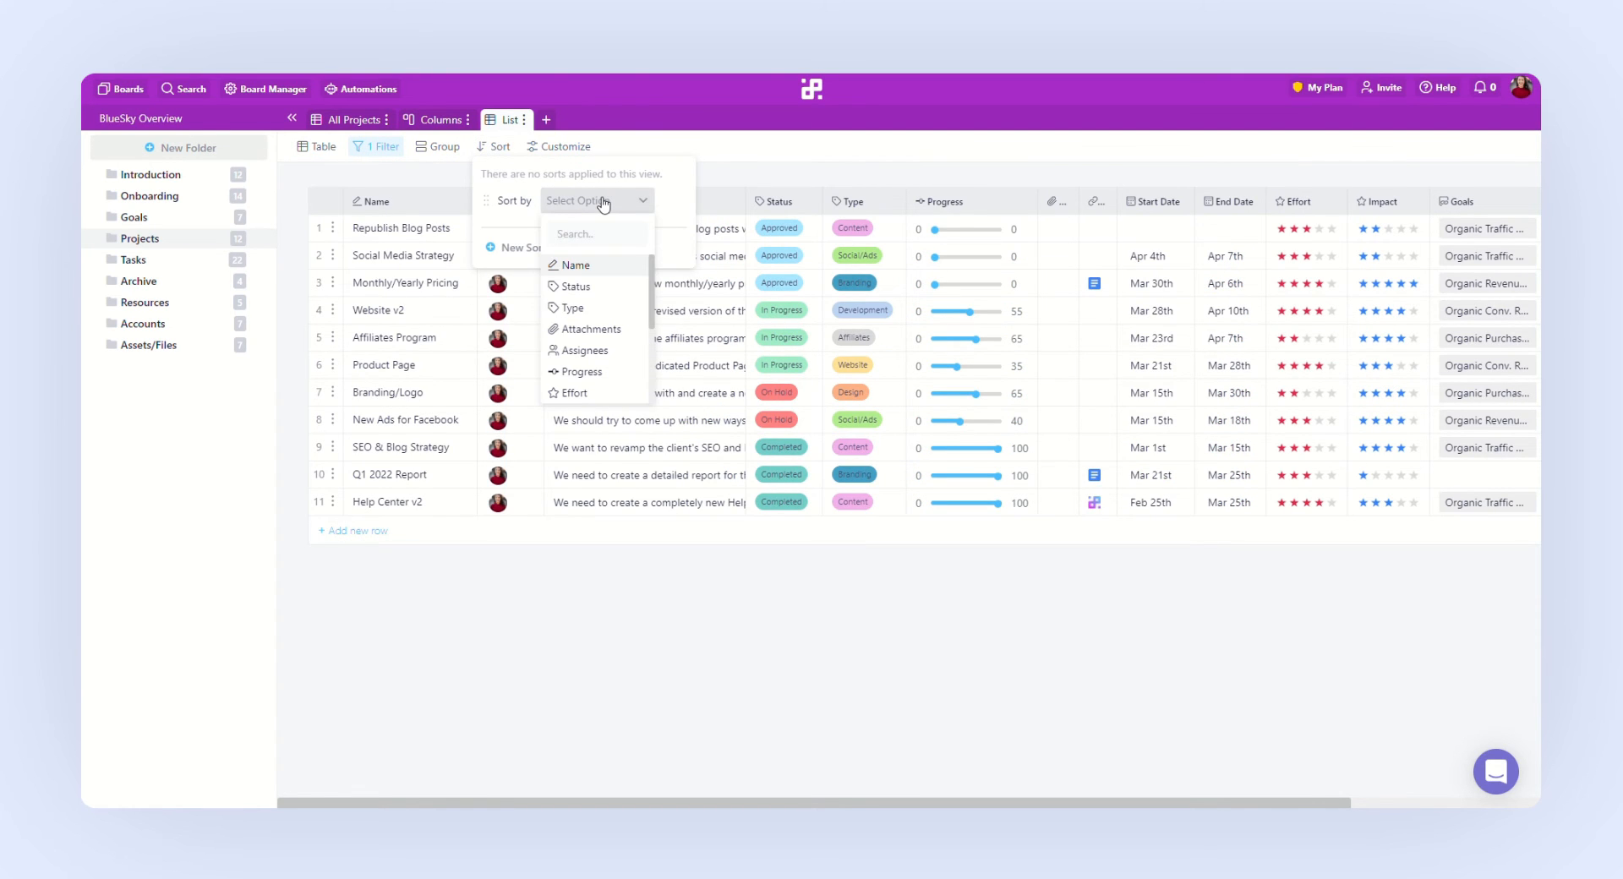
{"action": "type", "text": "pro"}
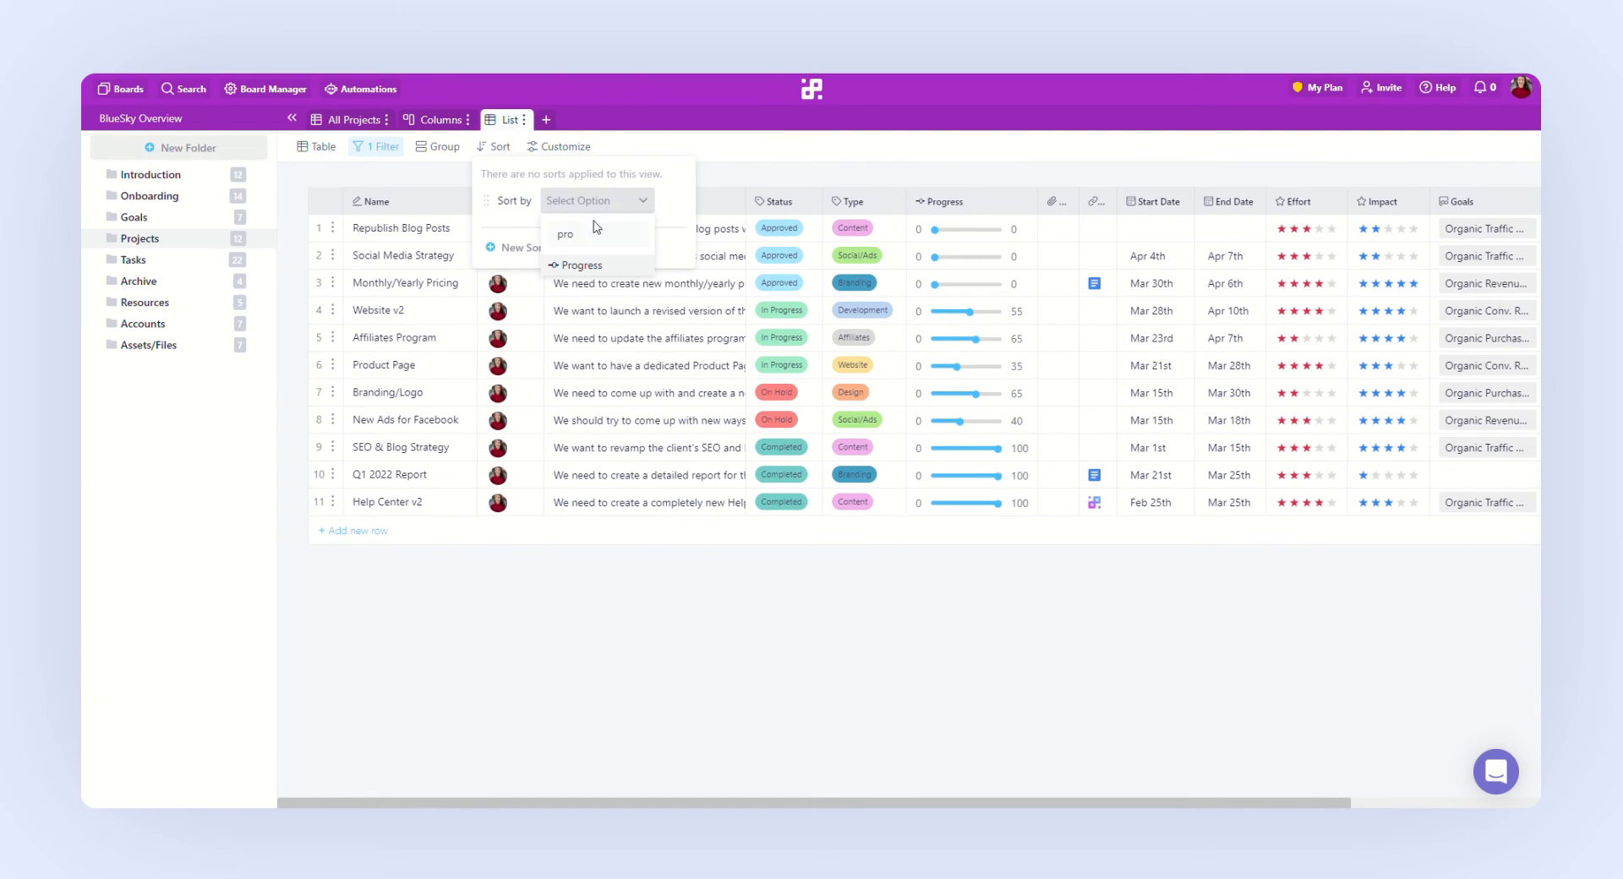
{"action": "left_click", "coordinate": [581, 266]}
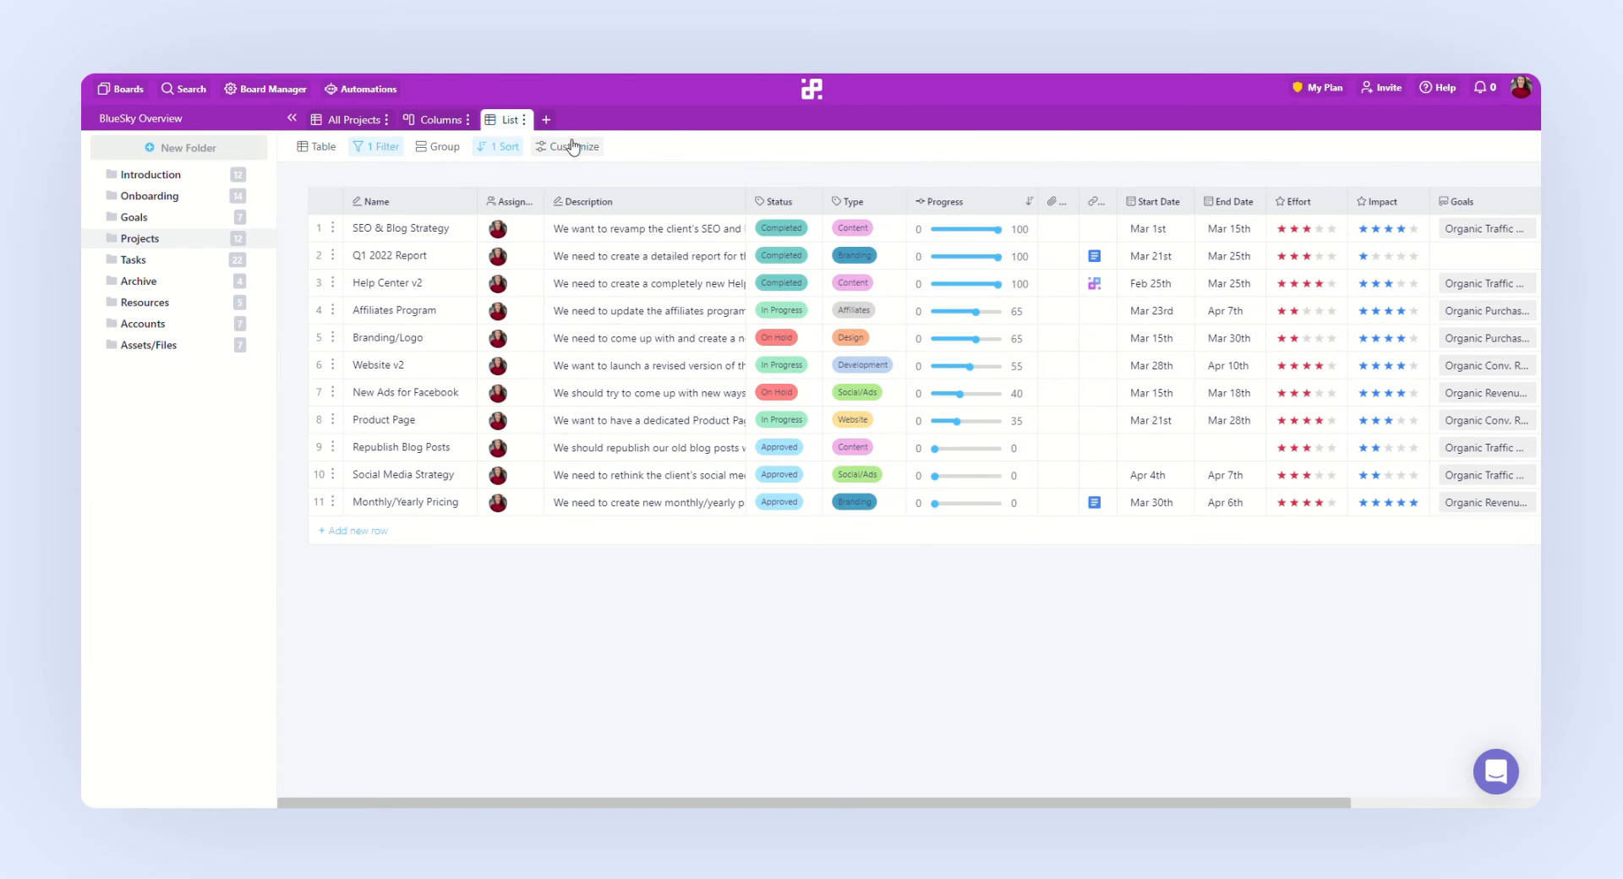
Step: Hide the Description, Attachments and End Date columns via Customize
{"action": "left_click", "coordinate": [569, 146]}
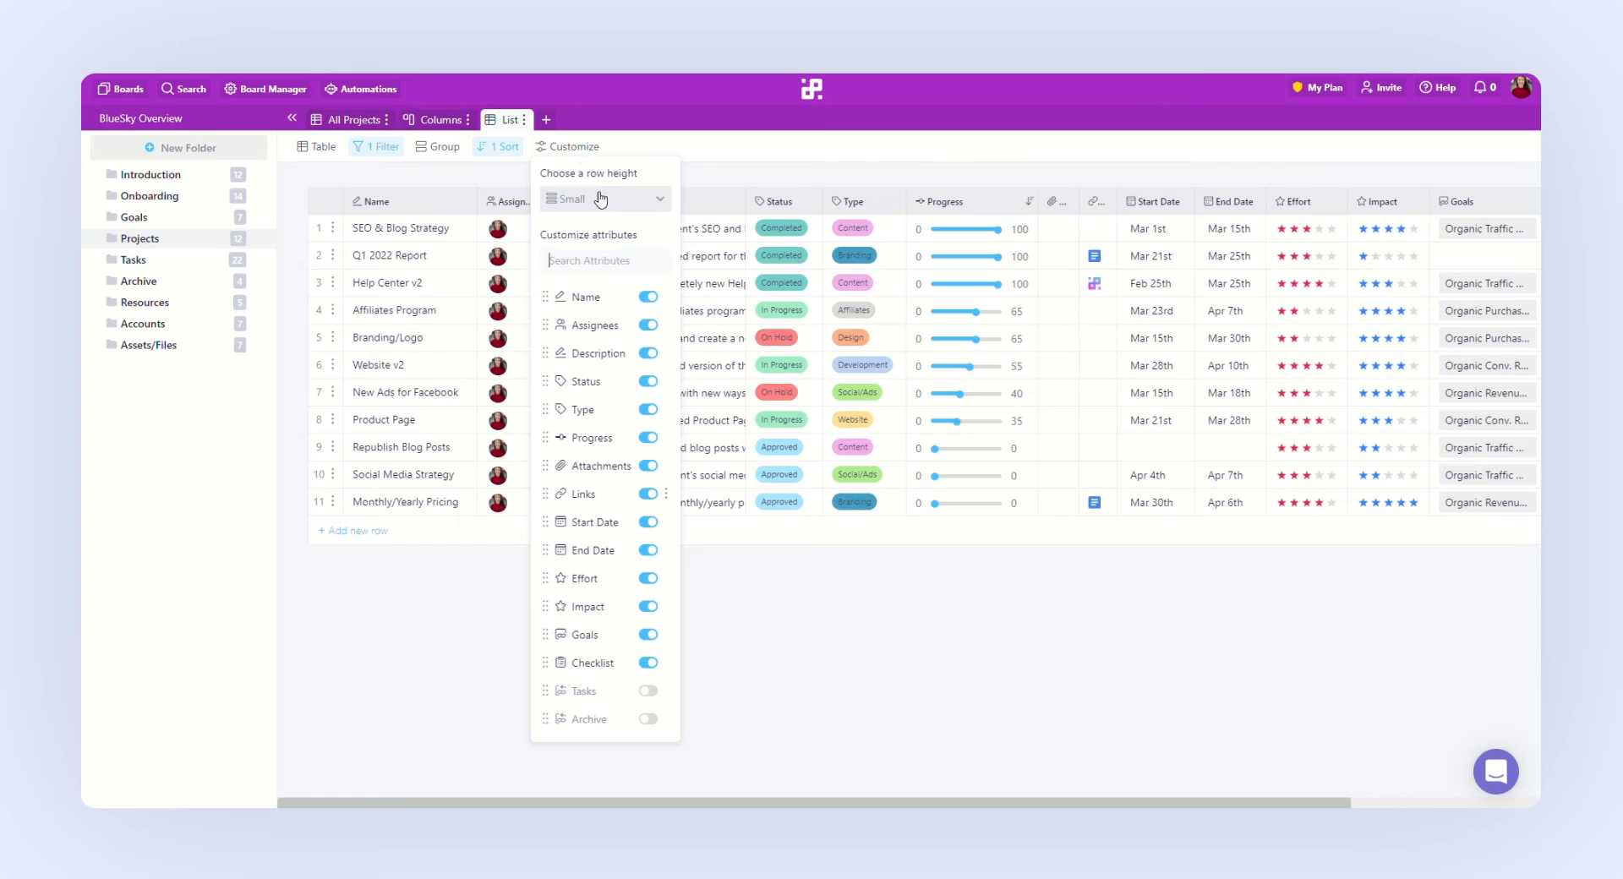
{"action": "mouse_move", "coordinate": [638, 463]}
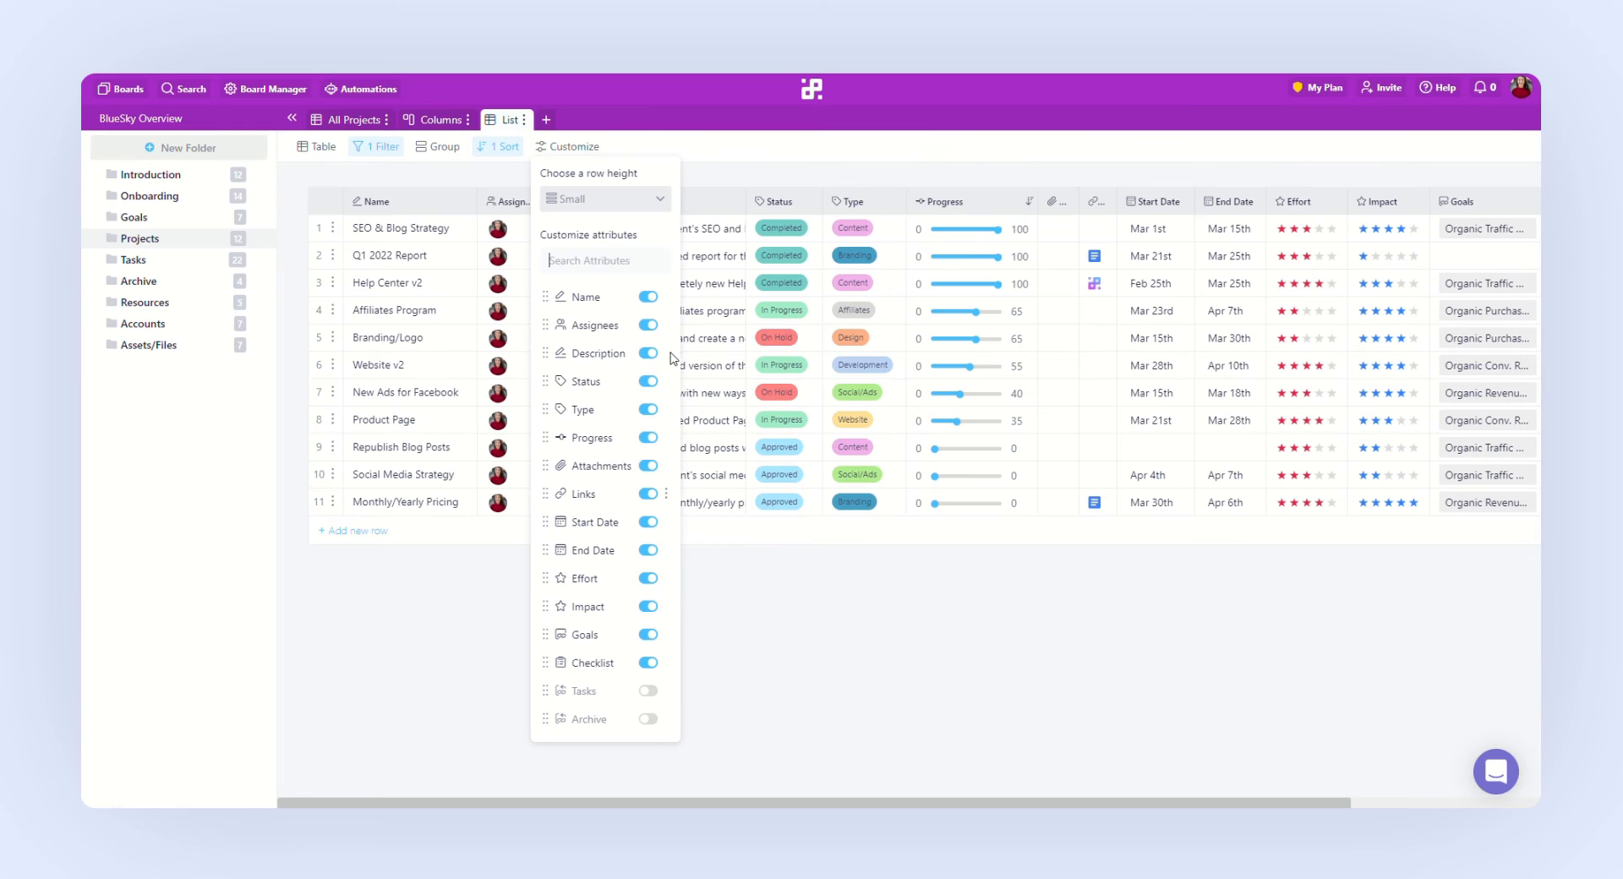
{"action": "left_click", "coordinate": [649, 467]}
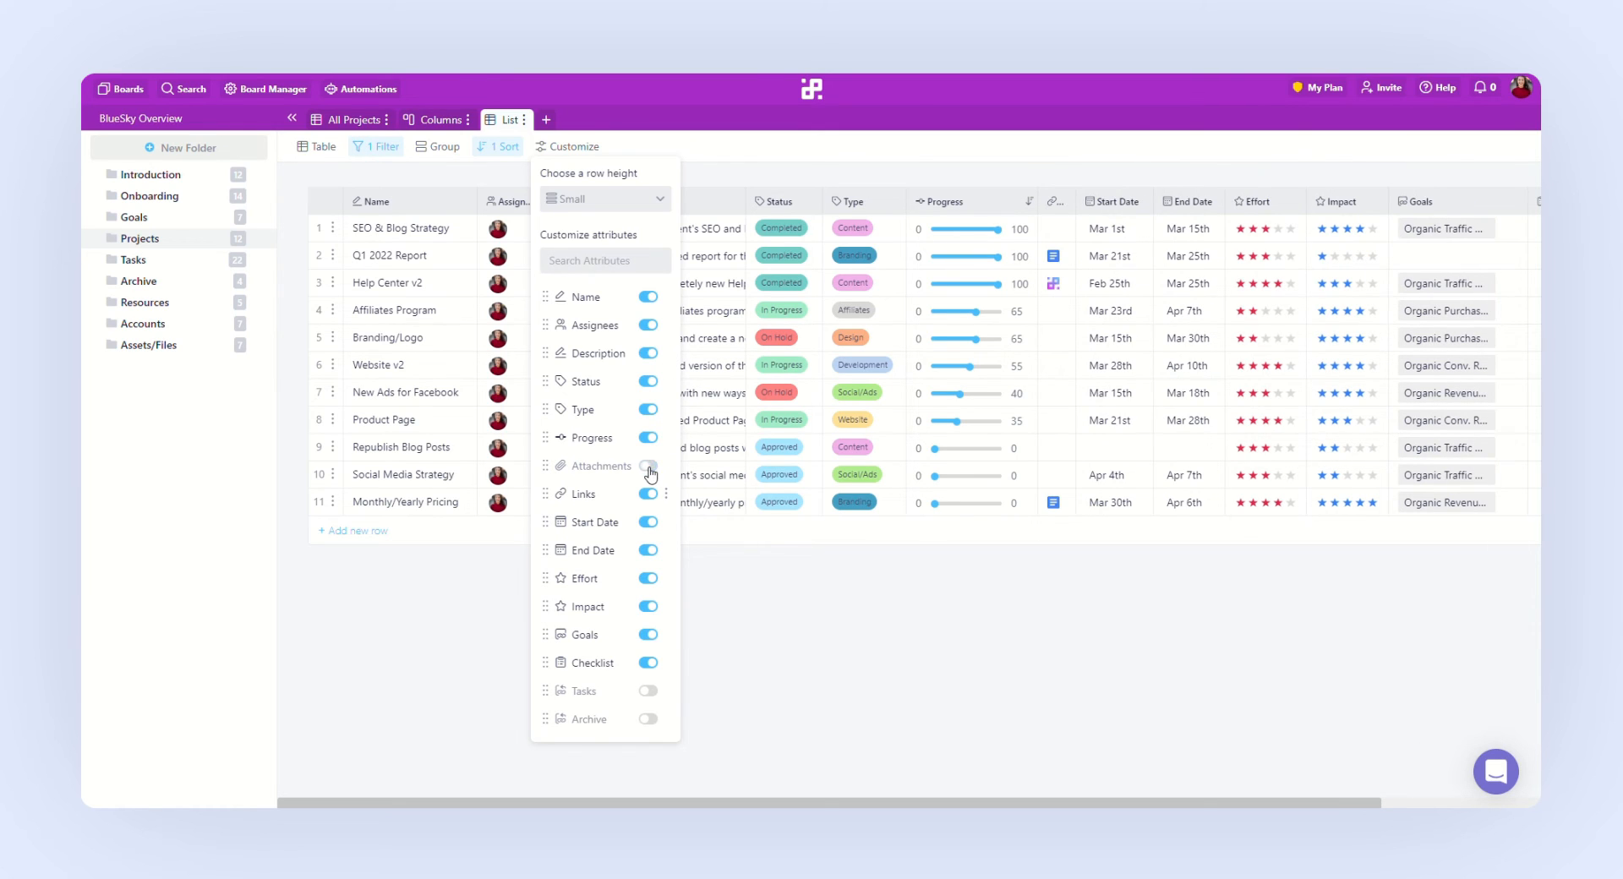
{"action": "left_click", "coordinate": [649, 353]}
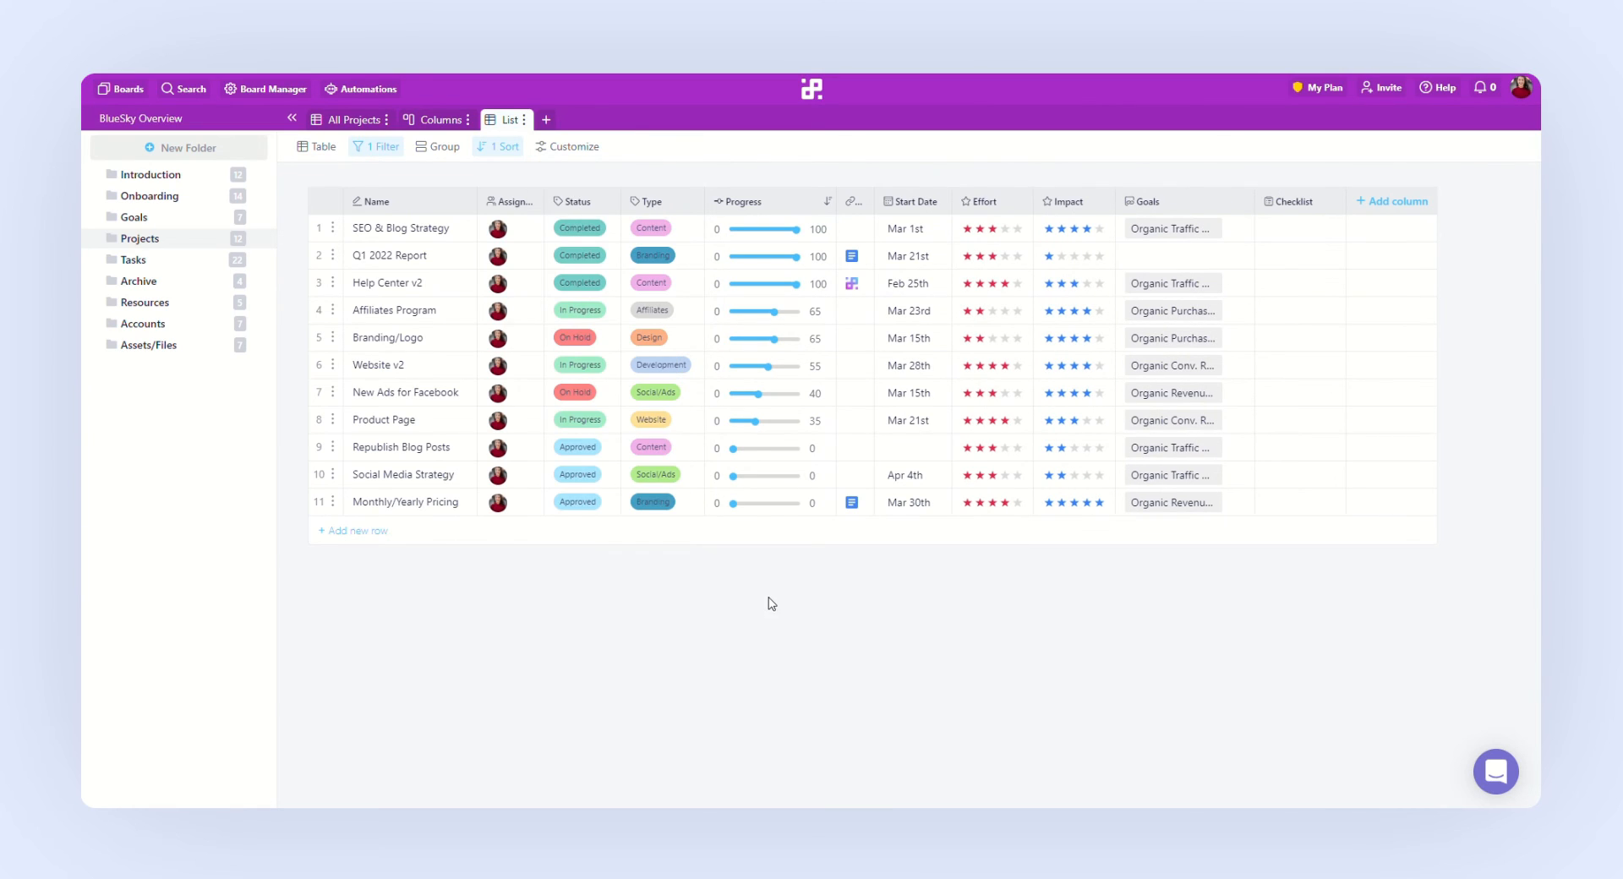
{"action": "mouse_move", "coordinate": [778, 593]}
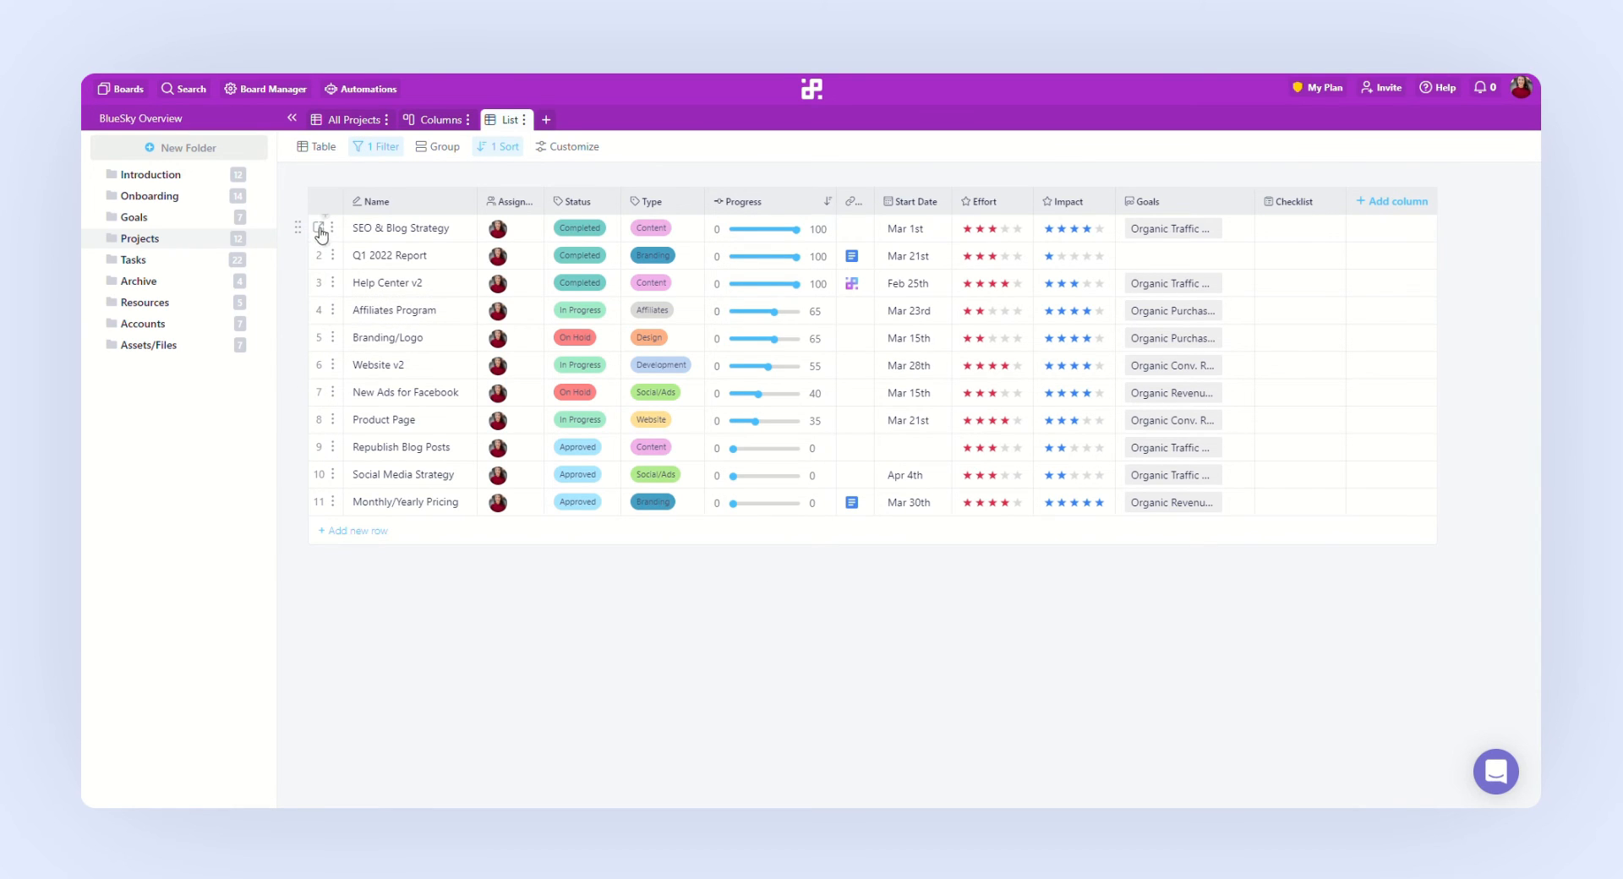
{"action": "left_click", "coordinate": [323, 228]}
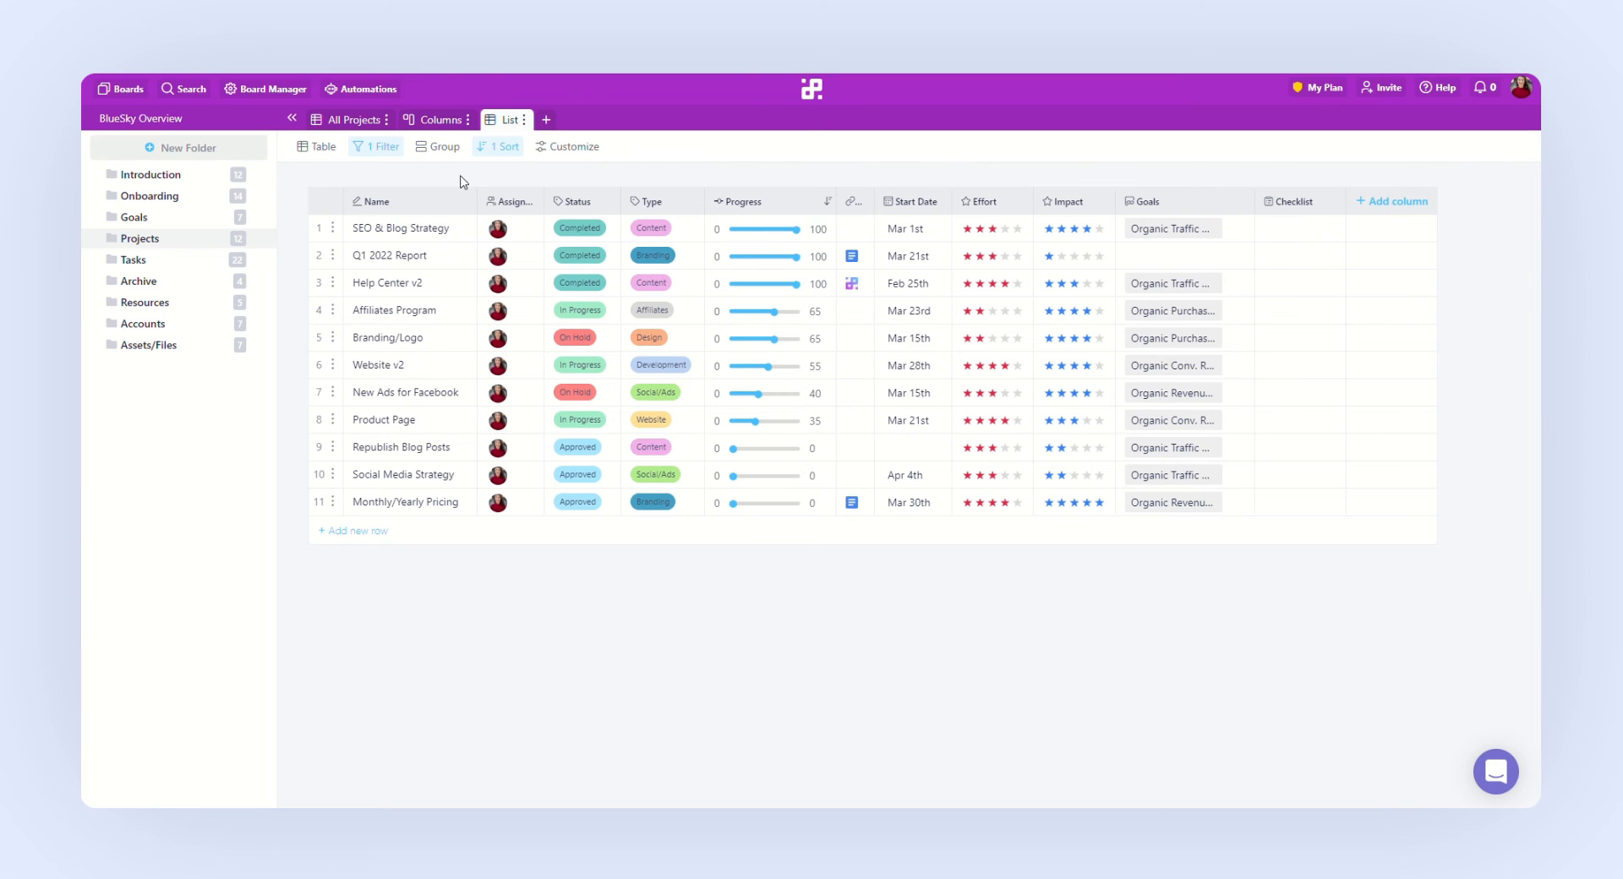
Step: Add a Calendar view placed by End Date and drag SEO & Blog Strategy to end Mar 17
{"action": "left_click", "coordinate": [546, 119]}
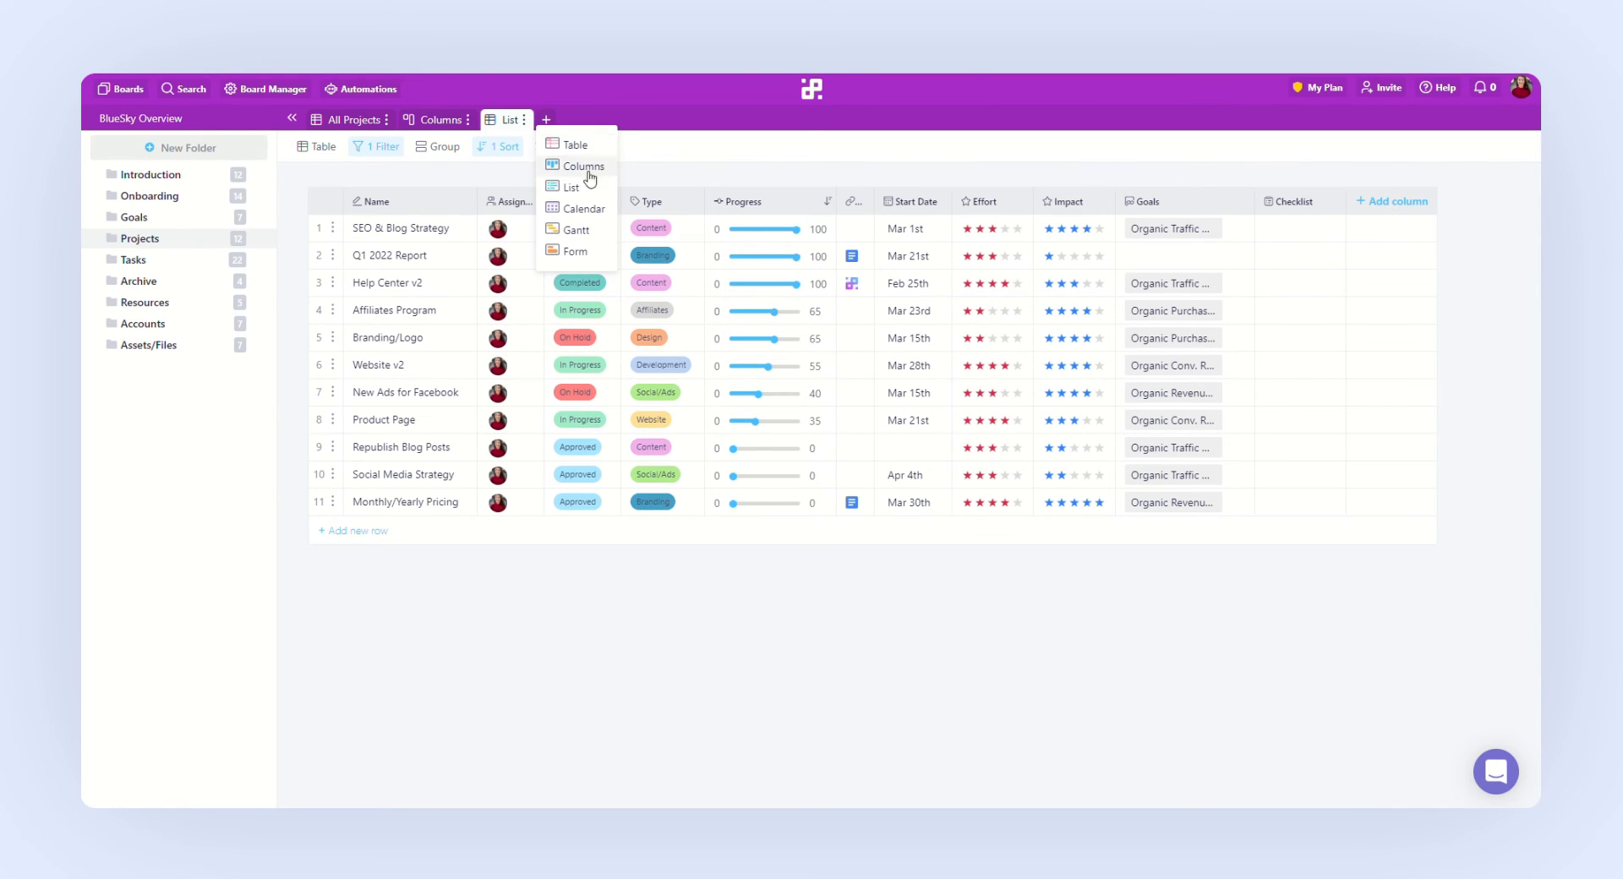
{"action": "left_click", "coordinate": [580, 208]}
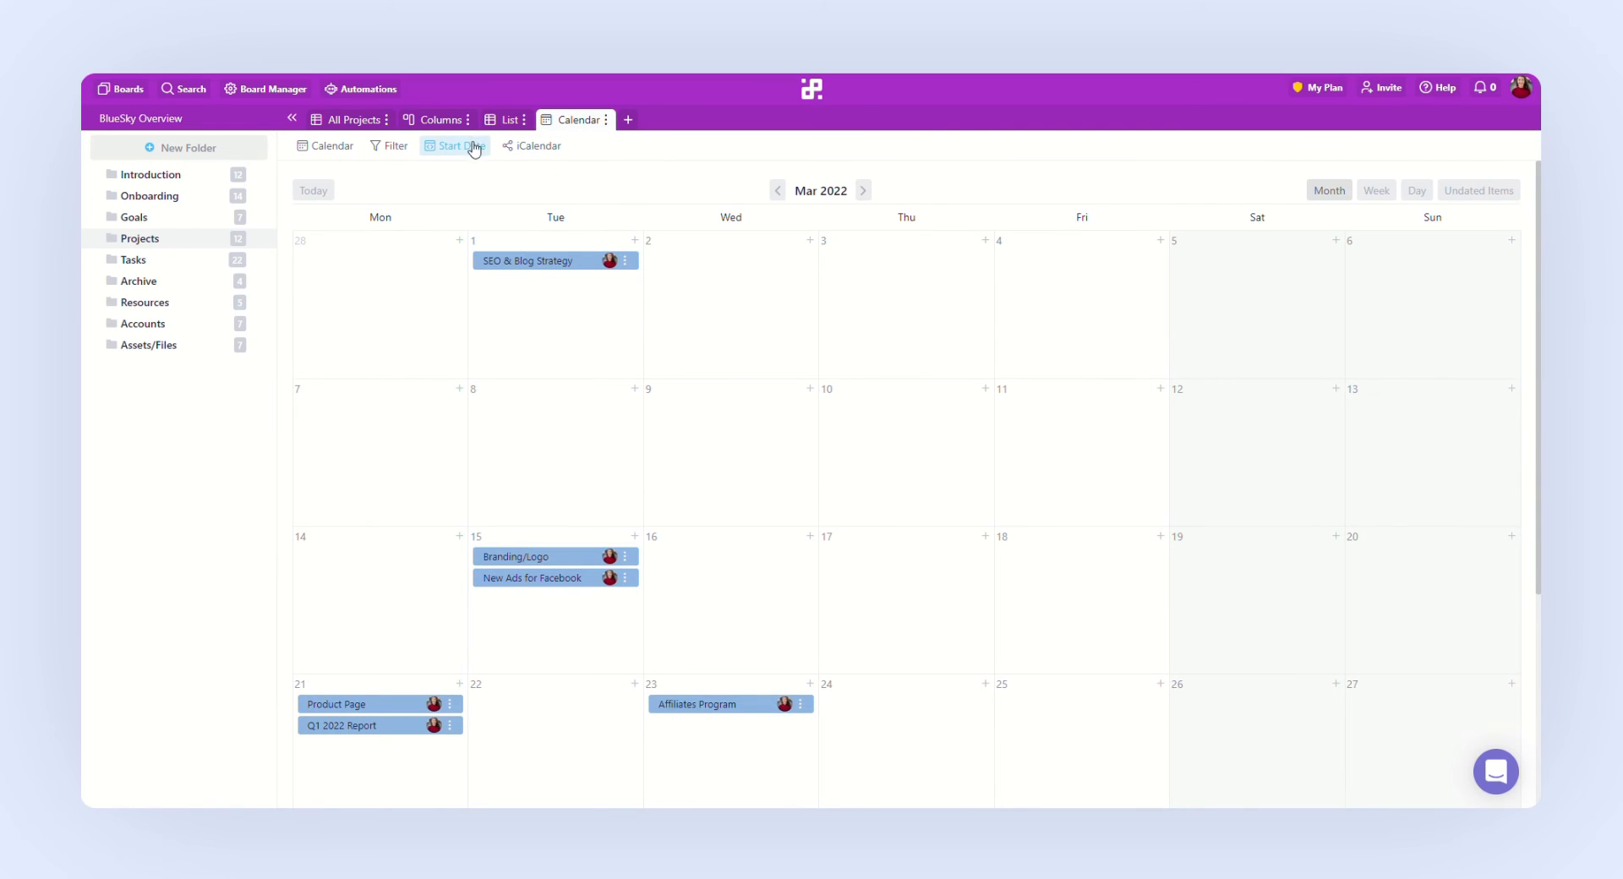
{"action": "left_click", "coordinate": [455, 145]}
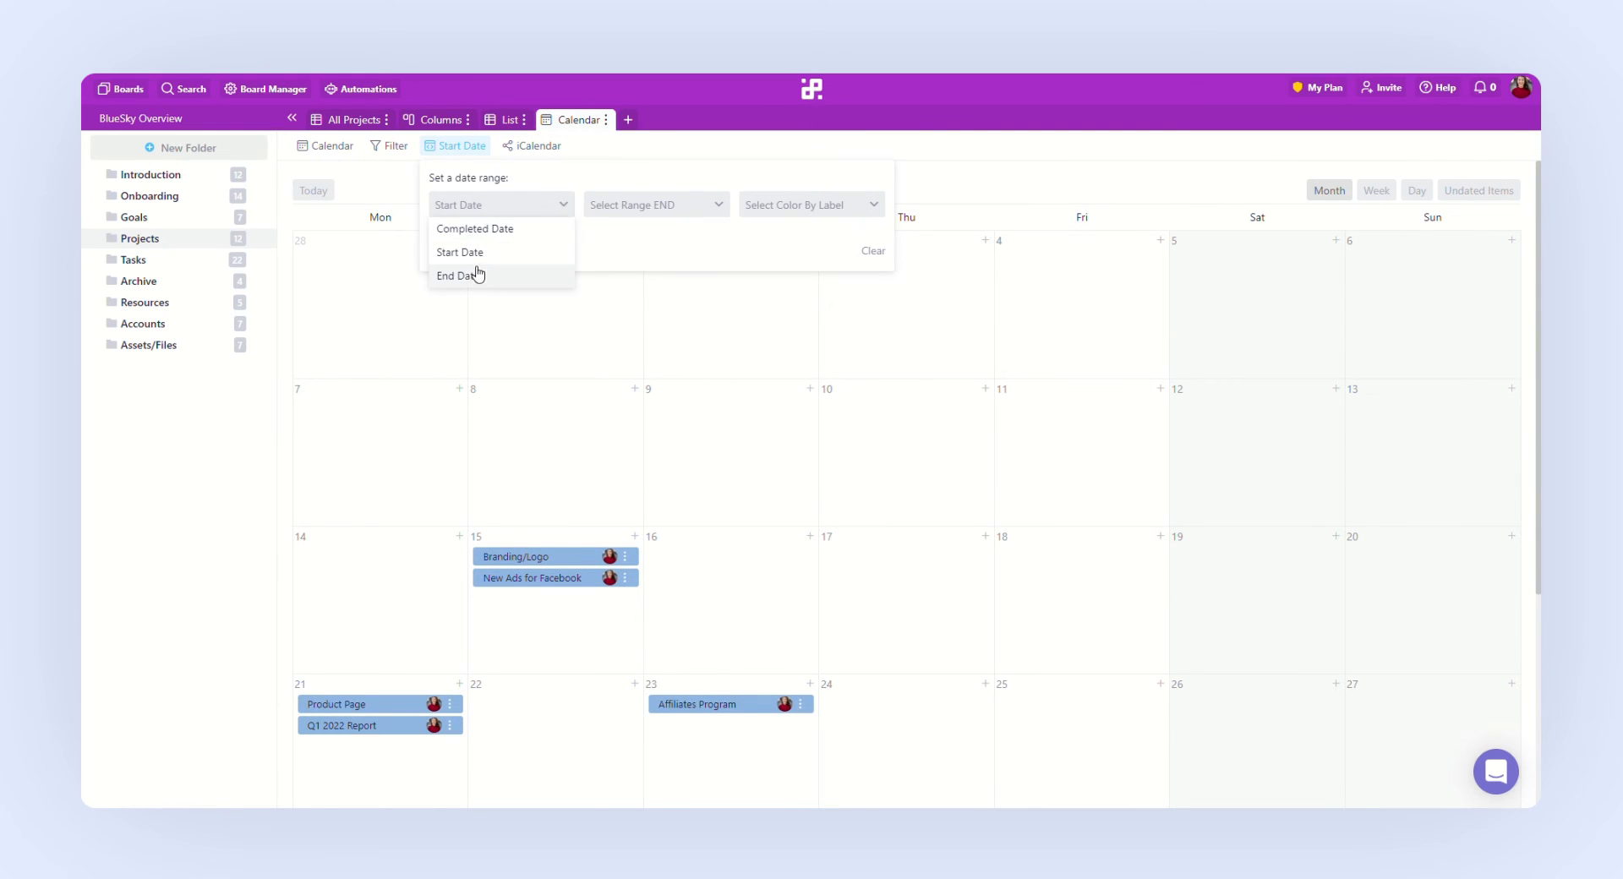
{"action": "left_click", "coordinate": [453, 276]}
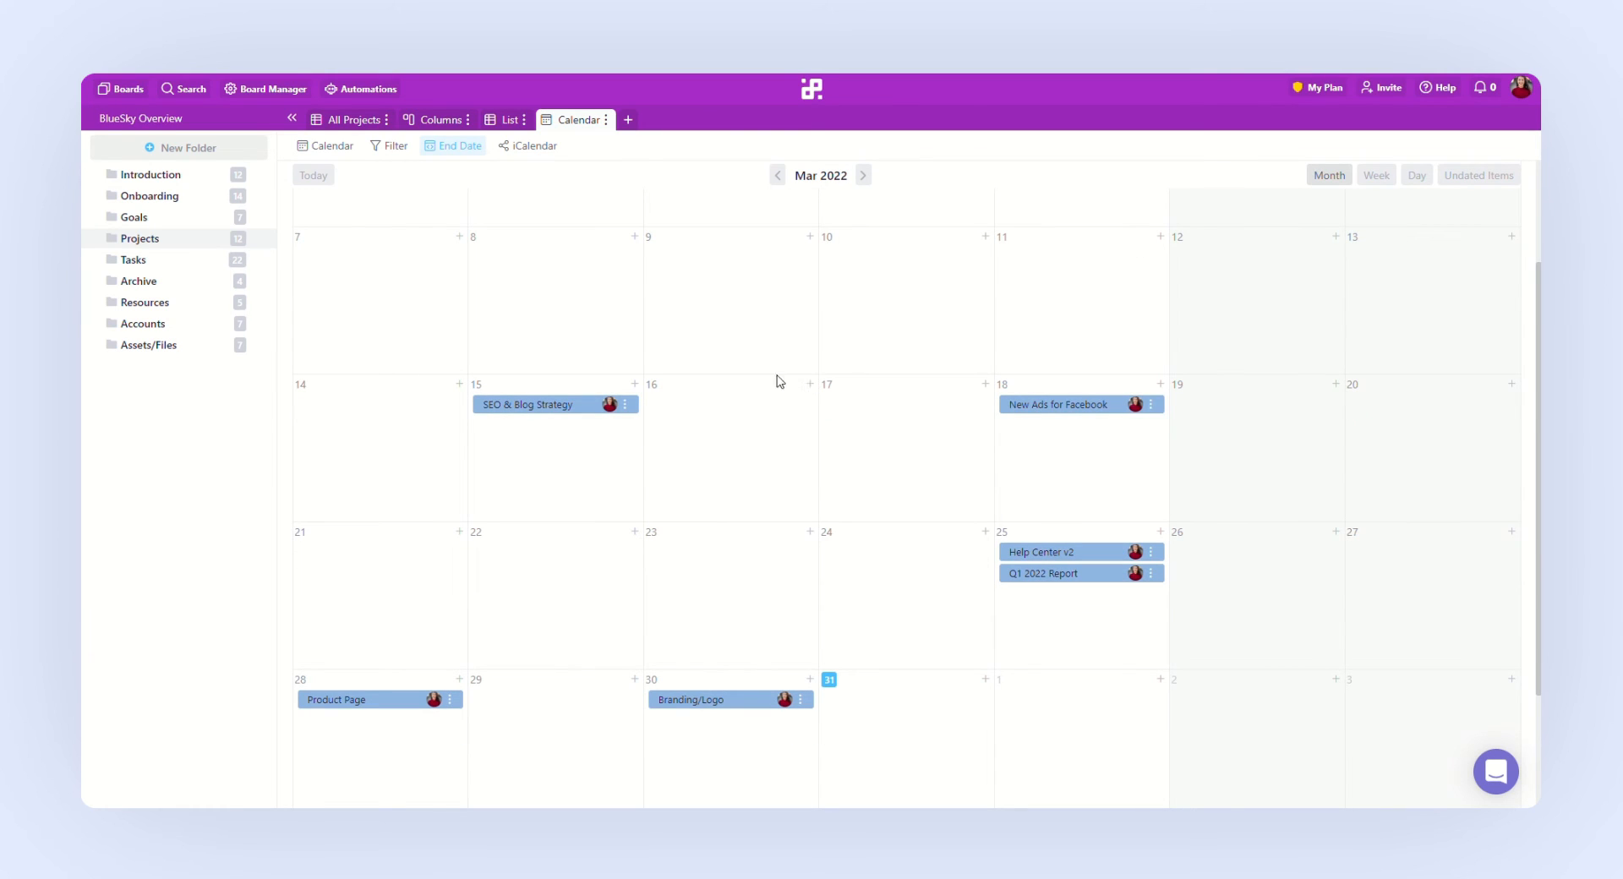
{"action": "left_click_drag", "start_coordinate": [556, 405], "coordinate": [868, 413]}
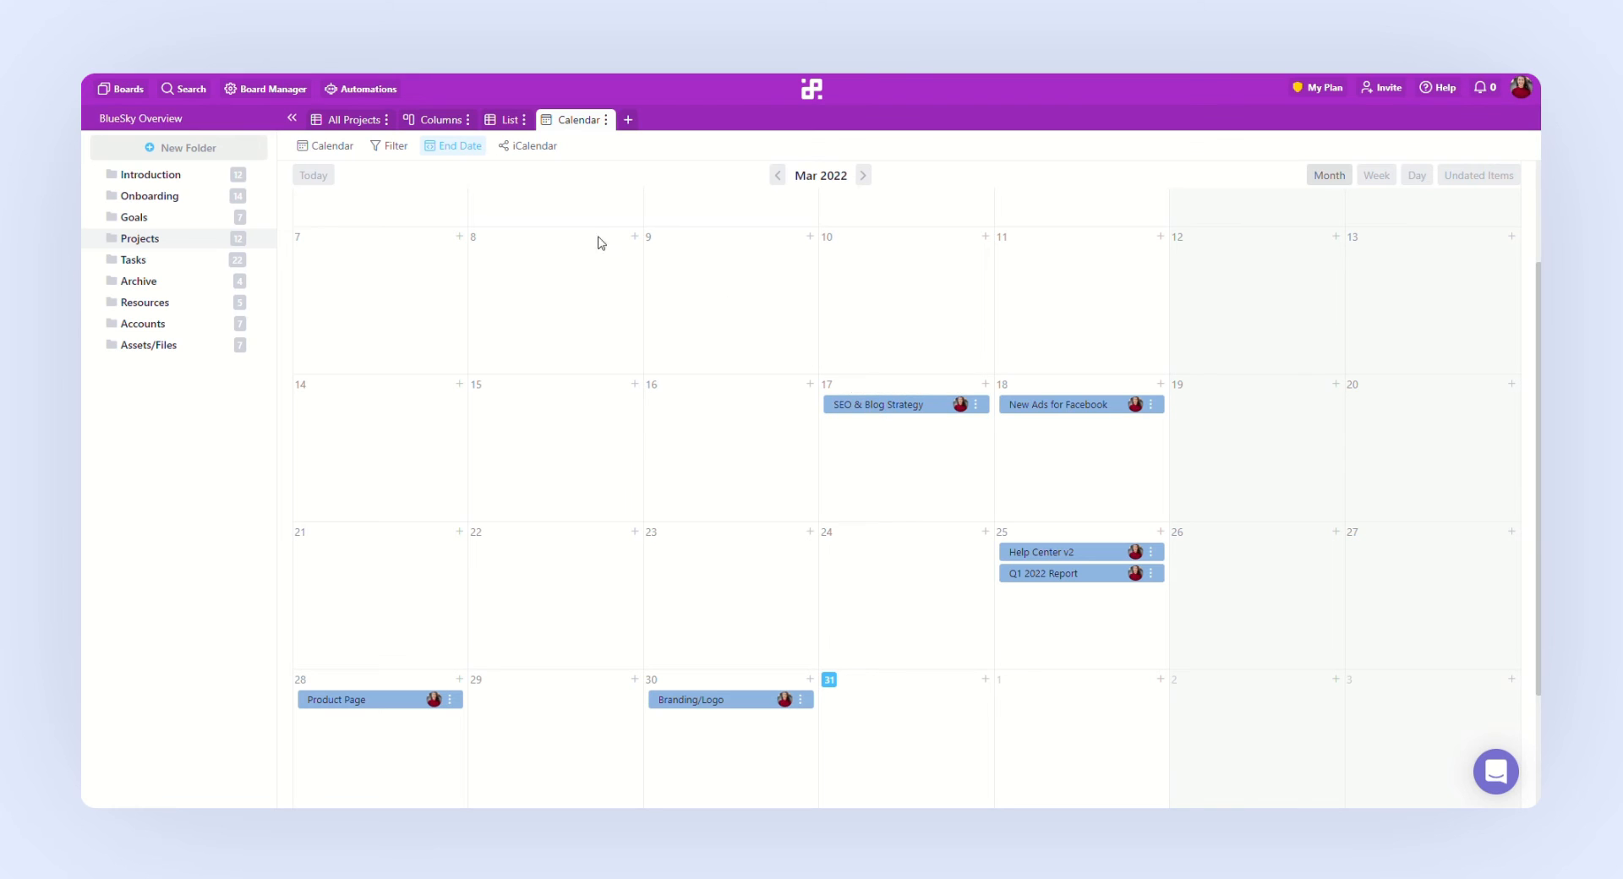
Step: Switch the new view to a Gantt timeline, then return to the All Projects table
{"action": "left_click", "coordinate": [326, 146]}
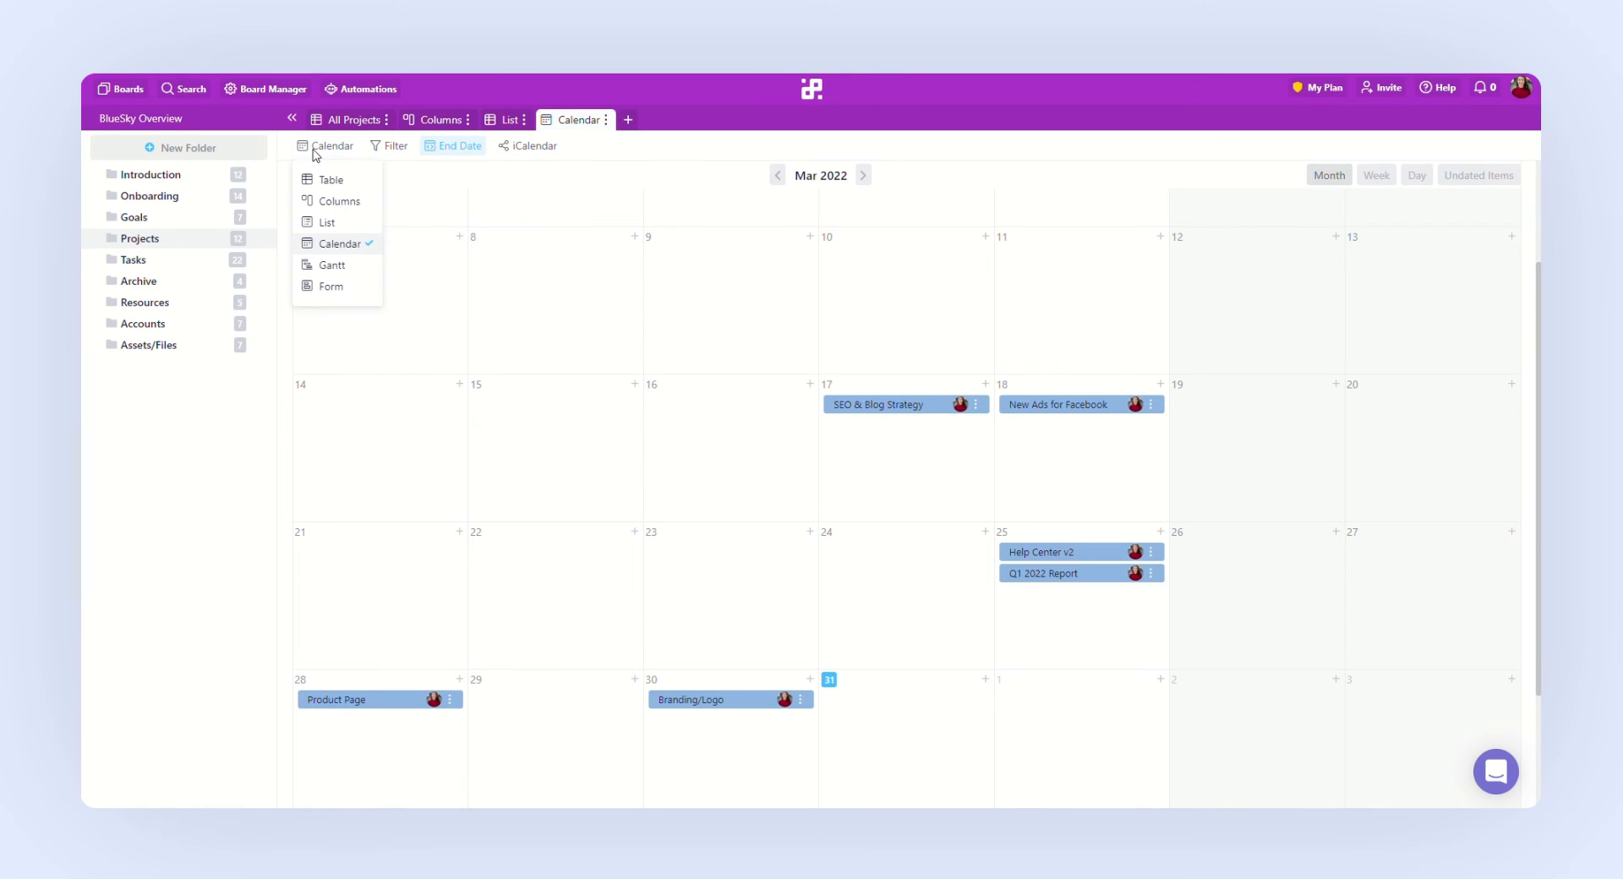
{"action": "left_click", "coordinate": [333, 266]}
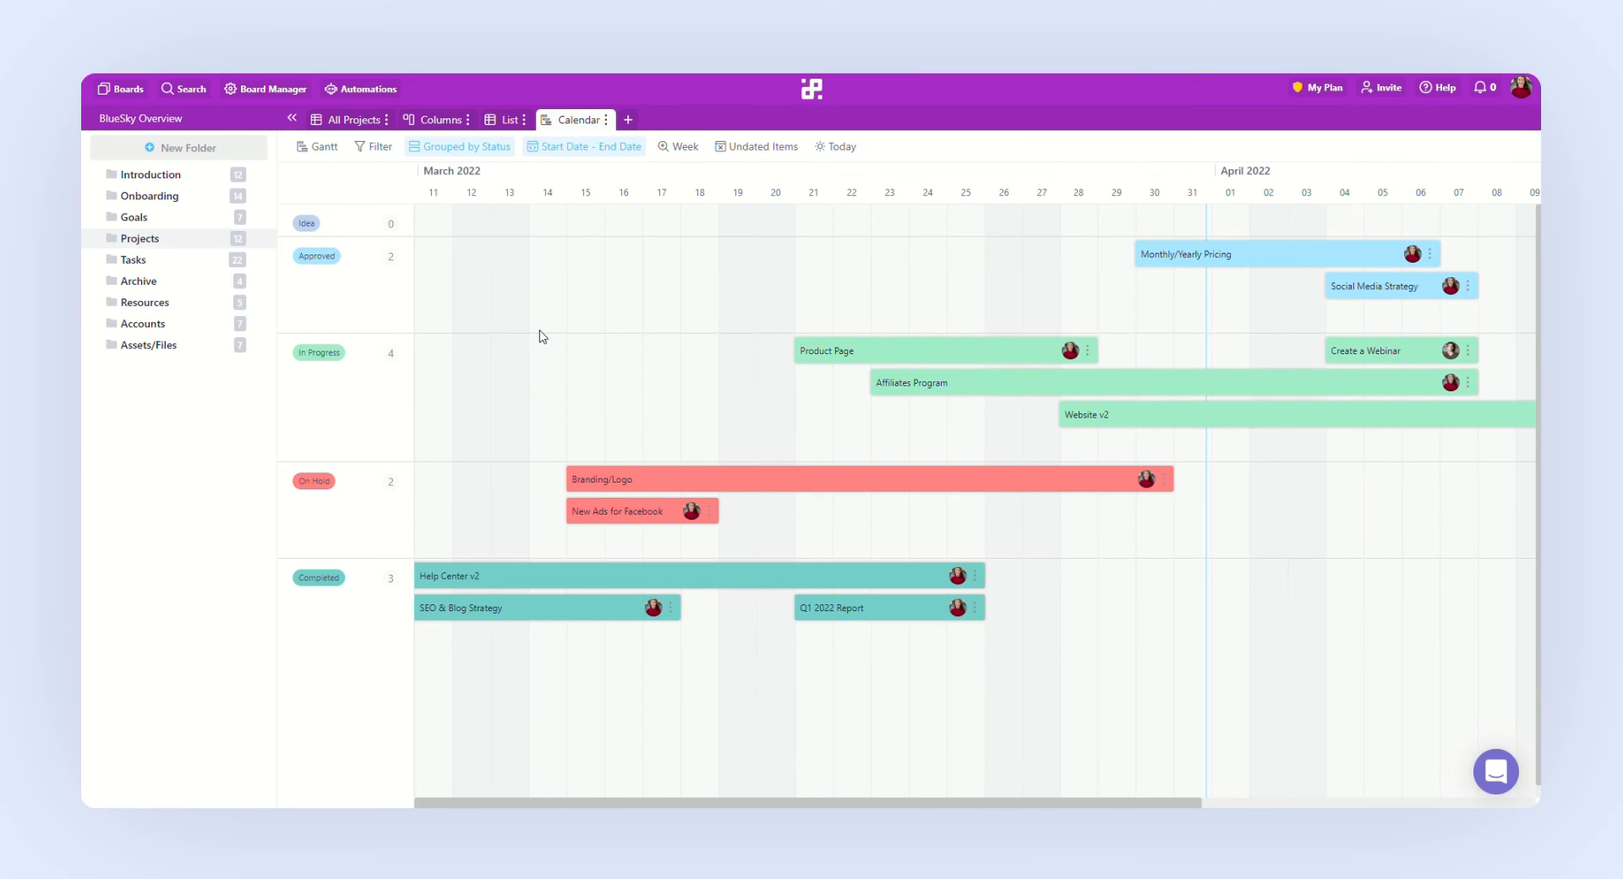
{"action": "left_click", "coordinate": [509, 118]}
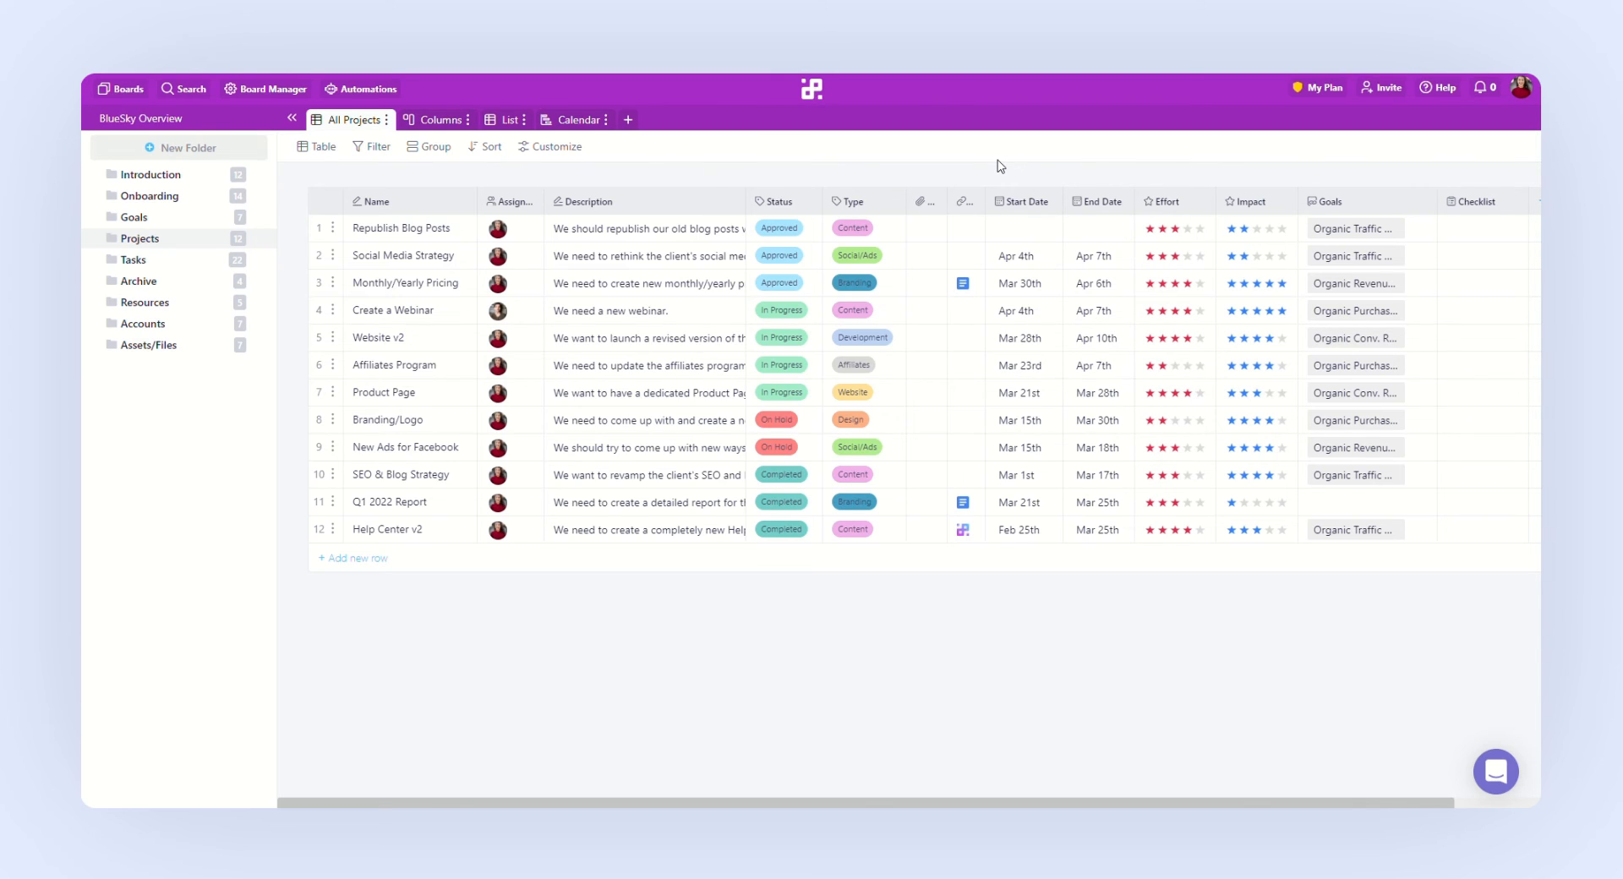
{"action": "mouse_move", "coordinate": [1349, 147]}
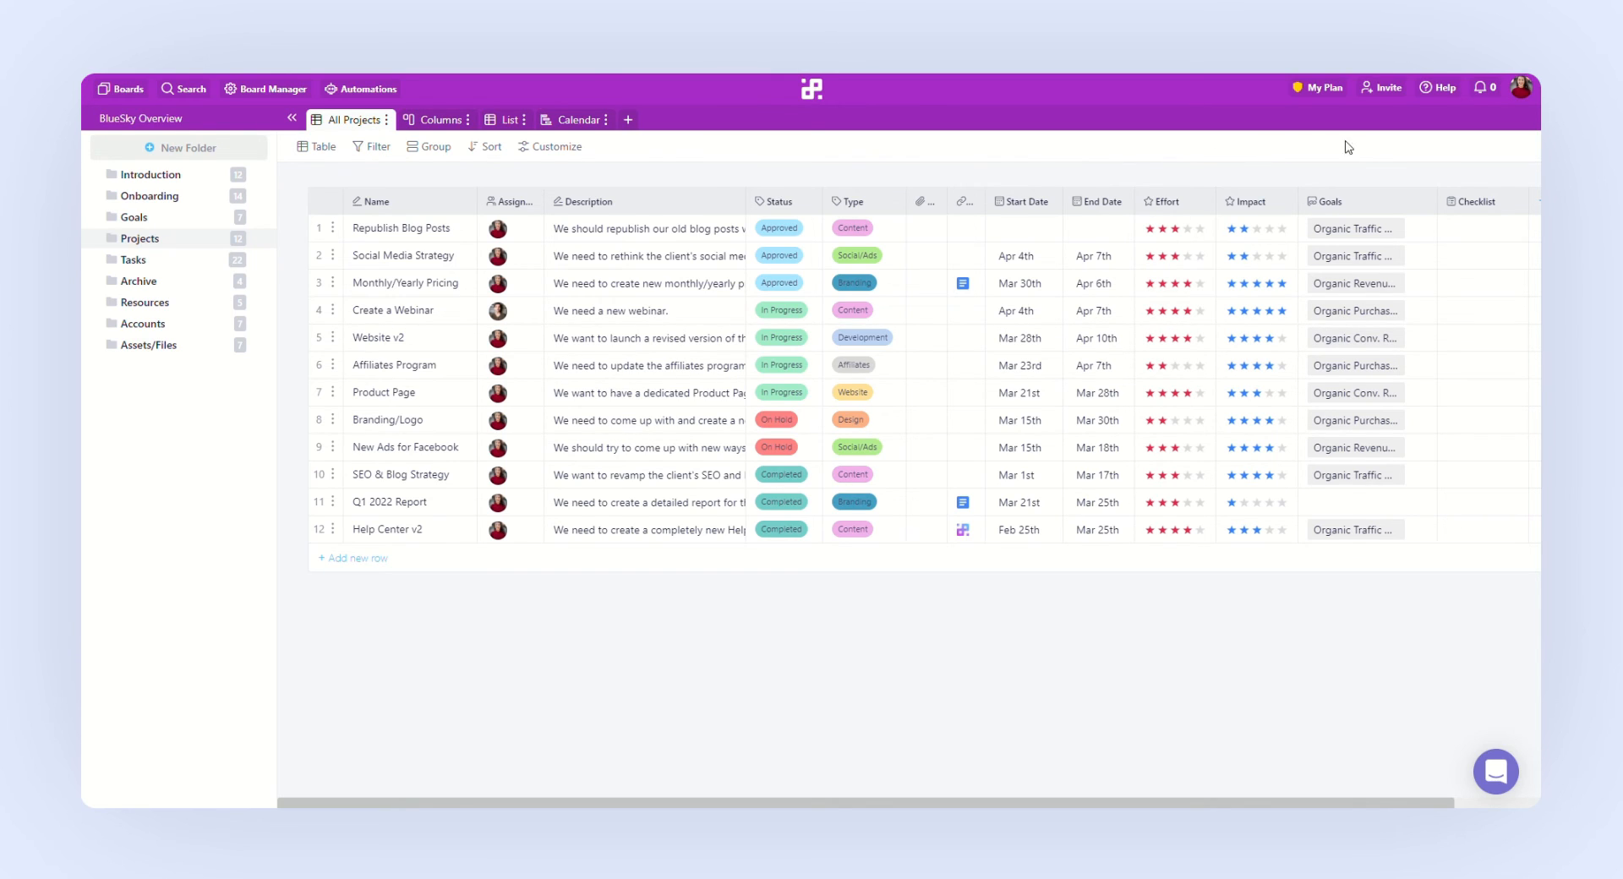
Step: Post a comment on Republish Blog Posts mentioning Melissa with 'check this out!'
{"action": "left_click", "coordinate": [1387, 87]}
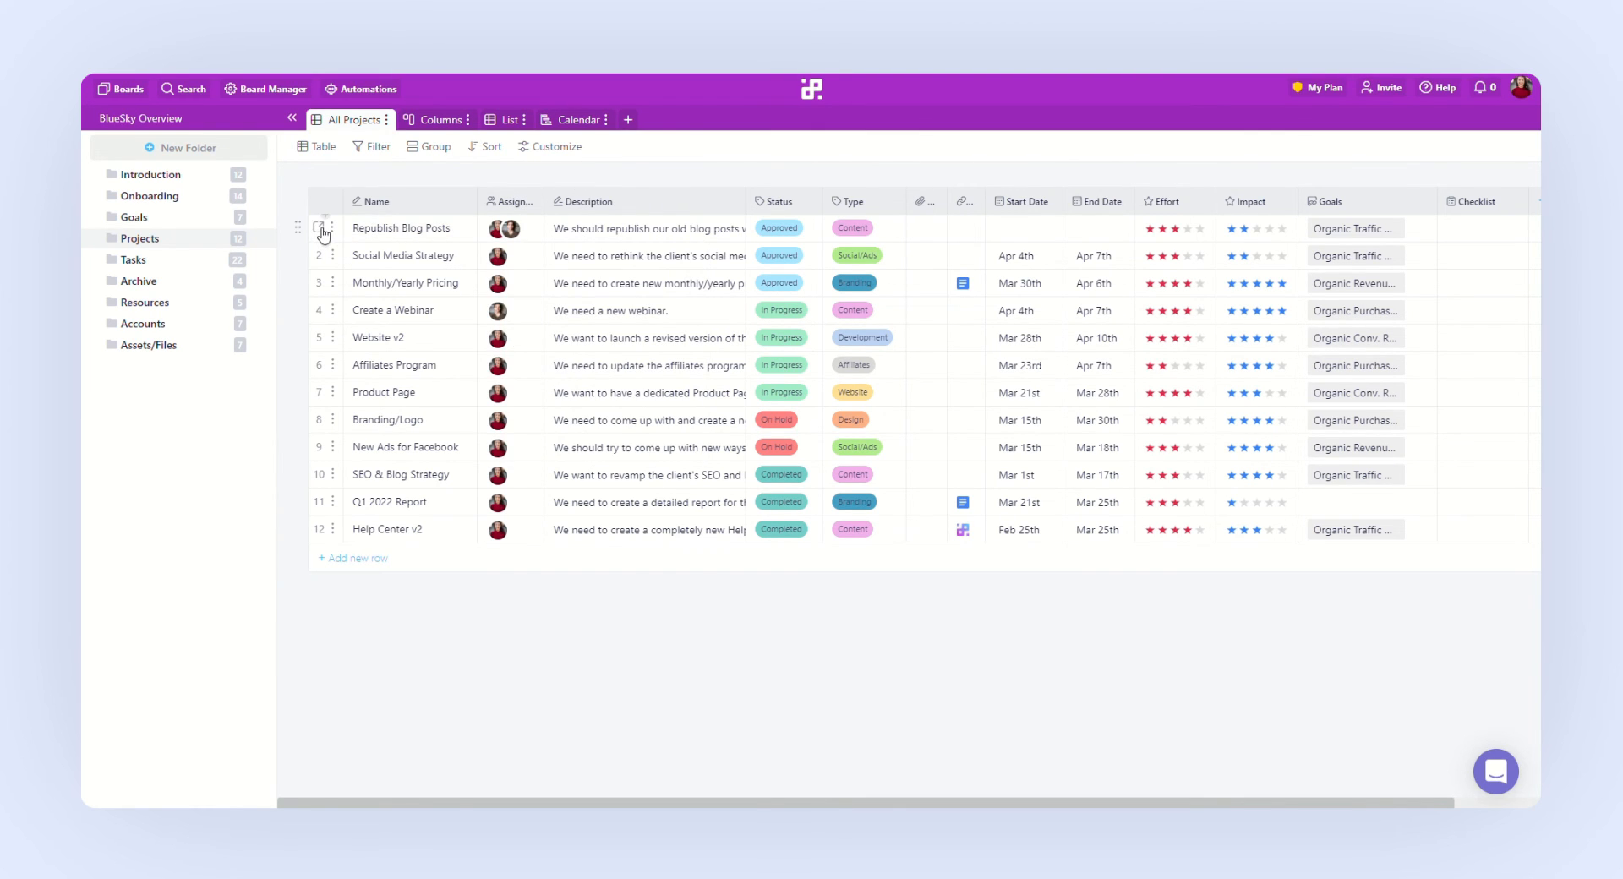
{"action": "left_click", "coordinate": [324, 228]}
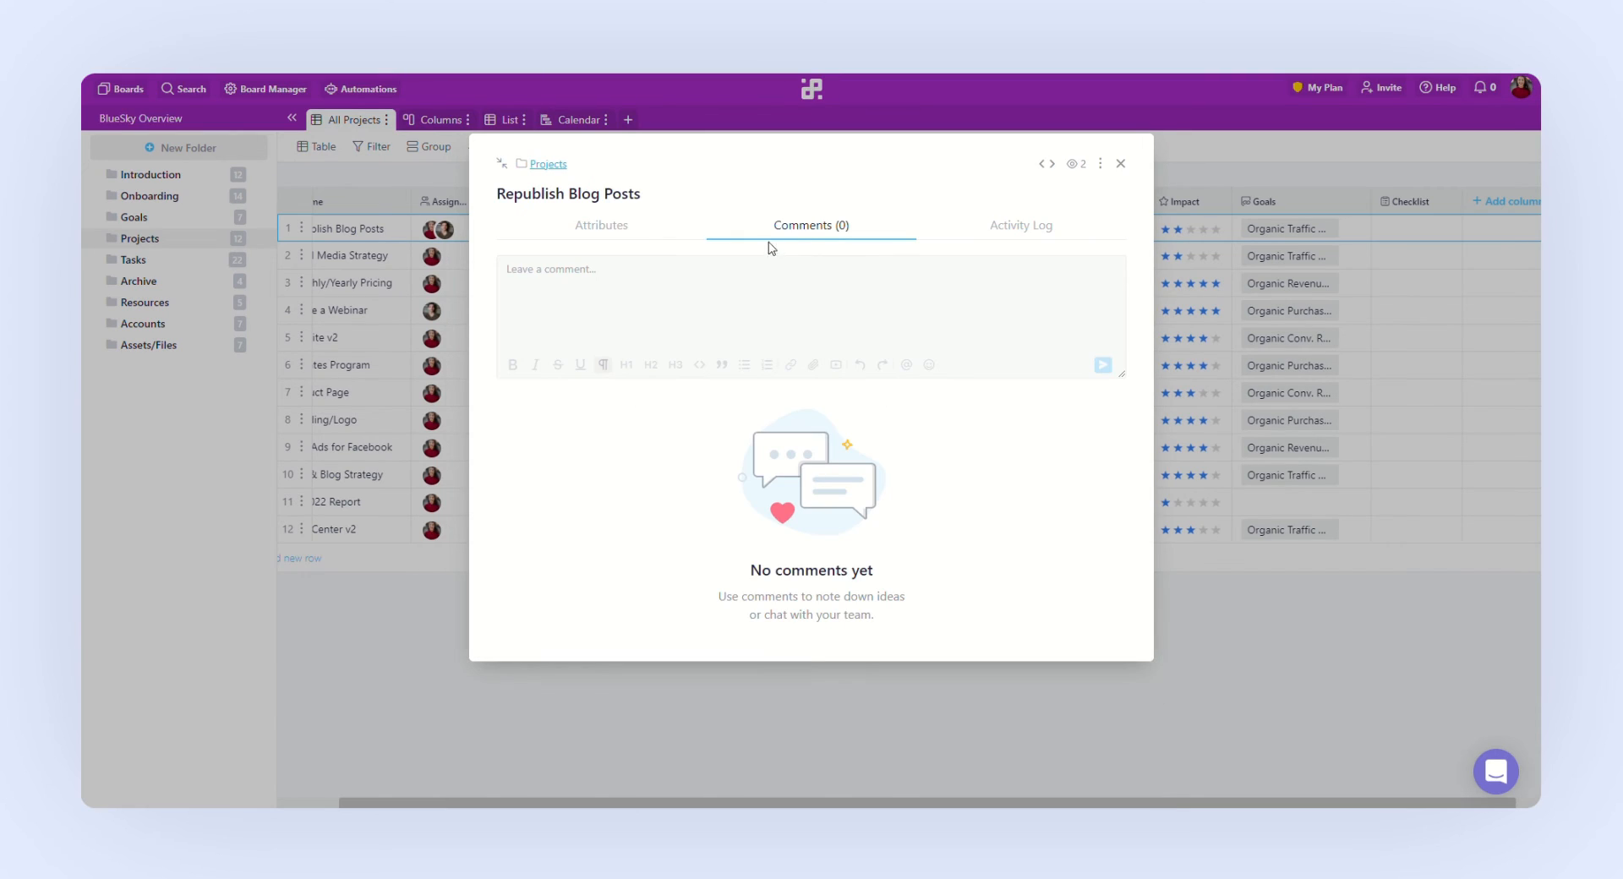
{"action": "left_click", "coordinate": [688, 289]}
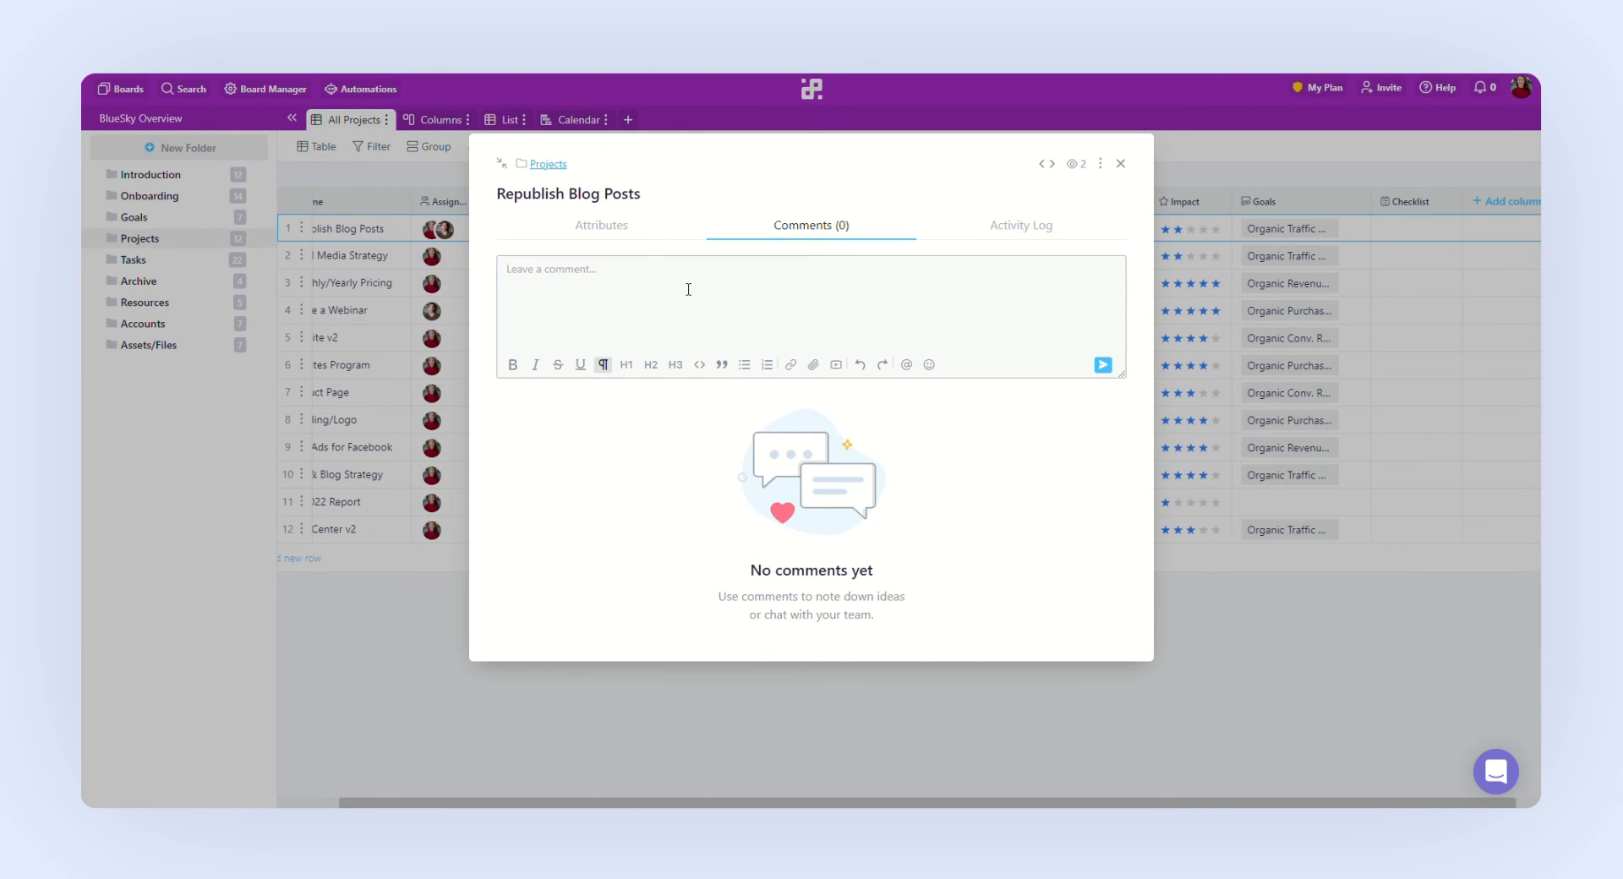
{"action": "type", "text": "@"}
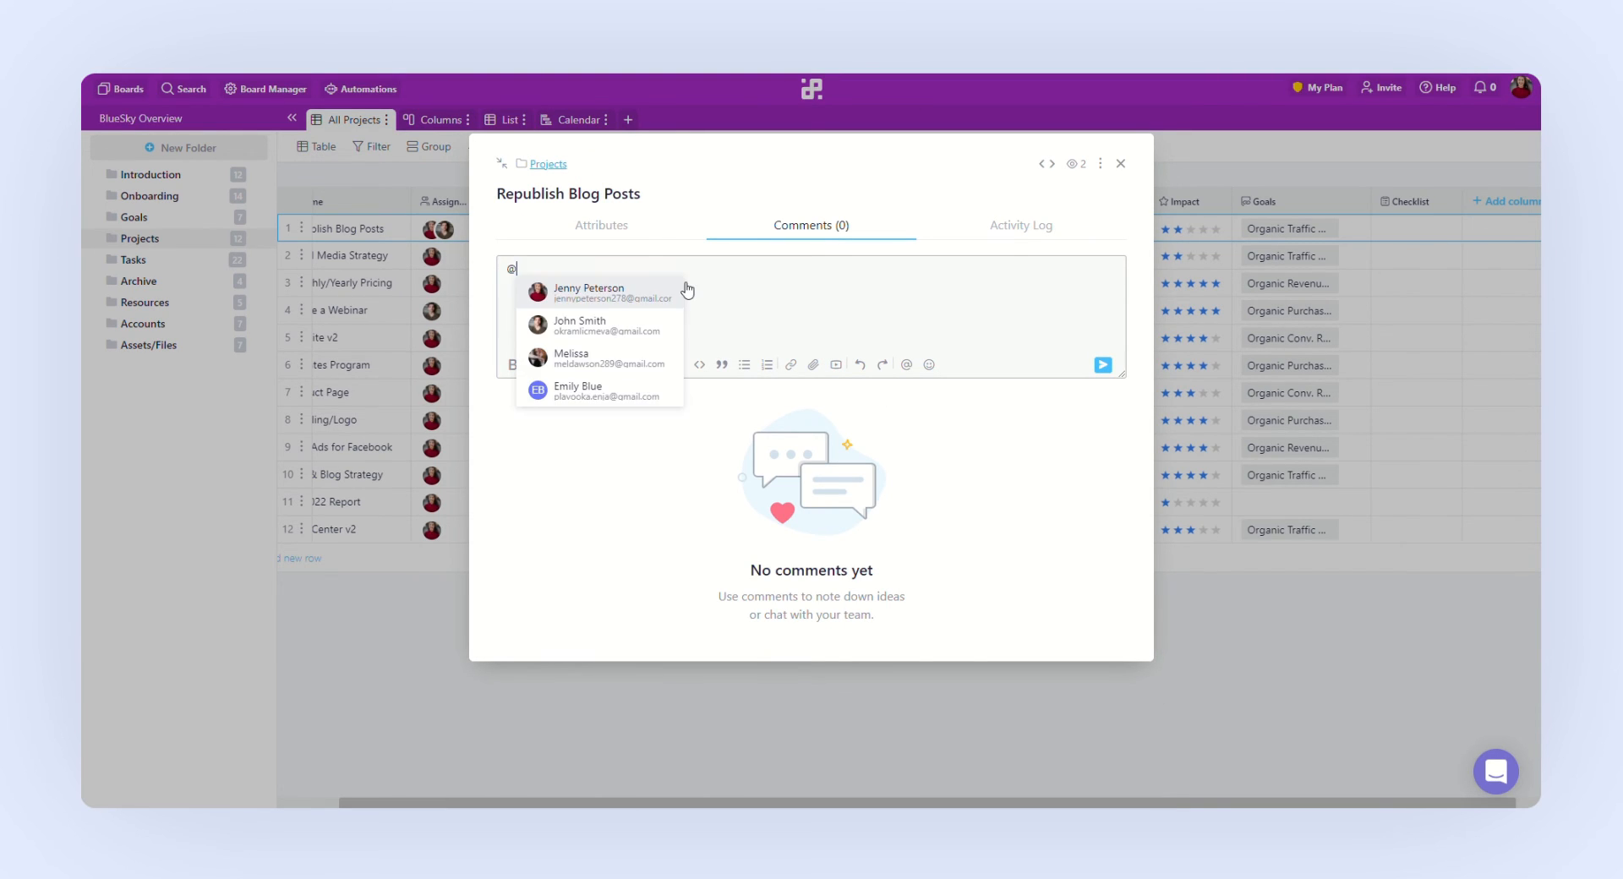
{"action": "type", "text": "mel"}
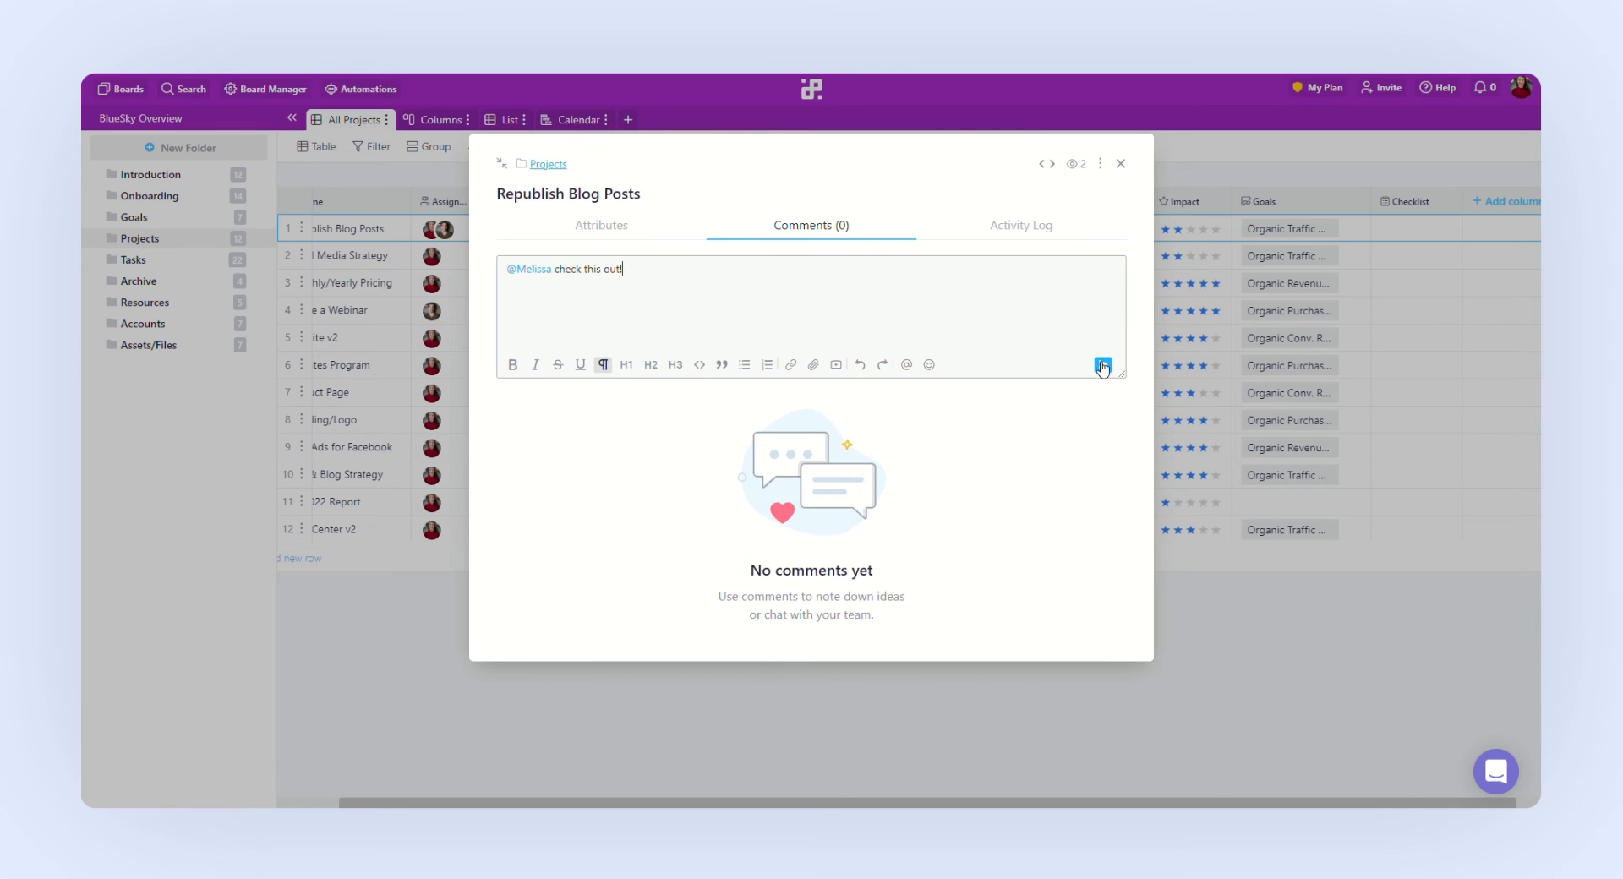
{"action": "left_click", "coordinate": [1102, 366]}
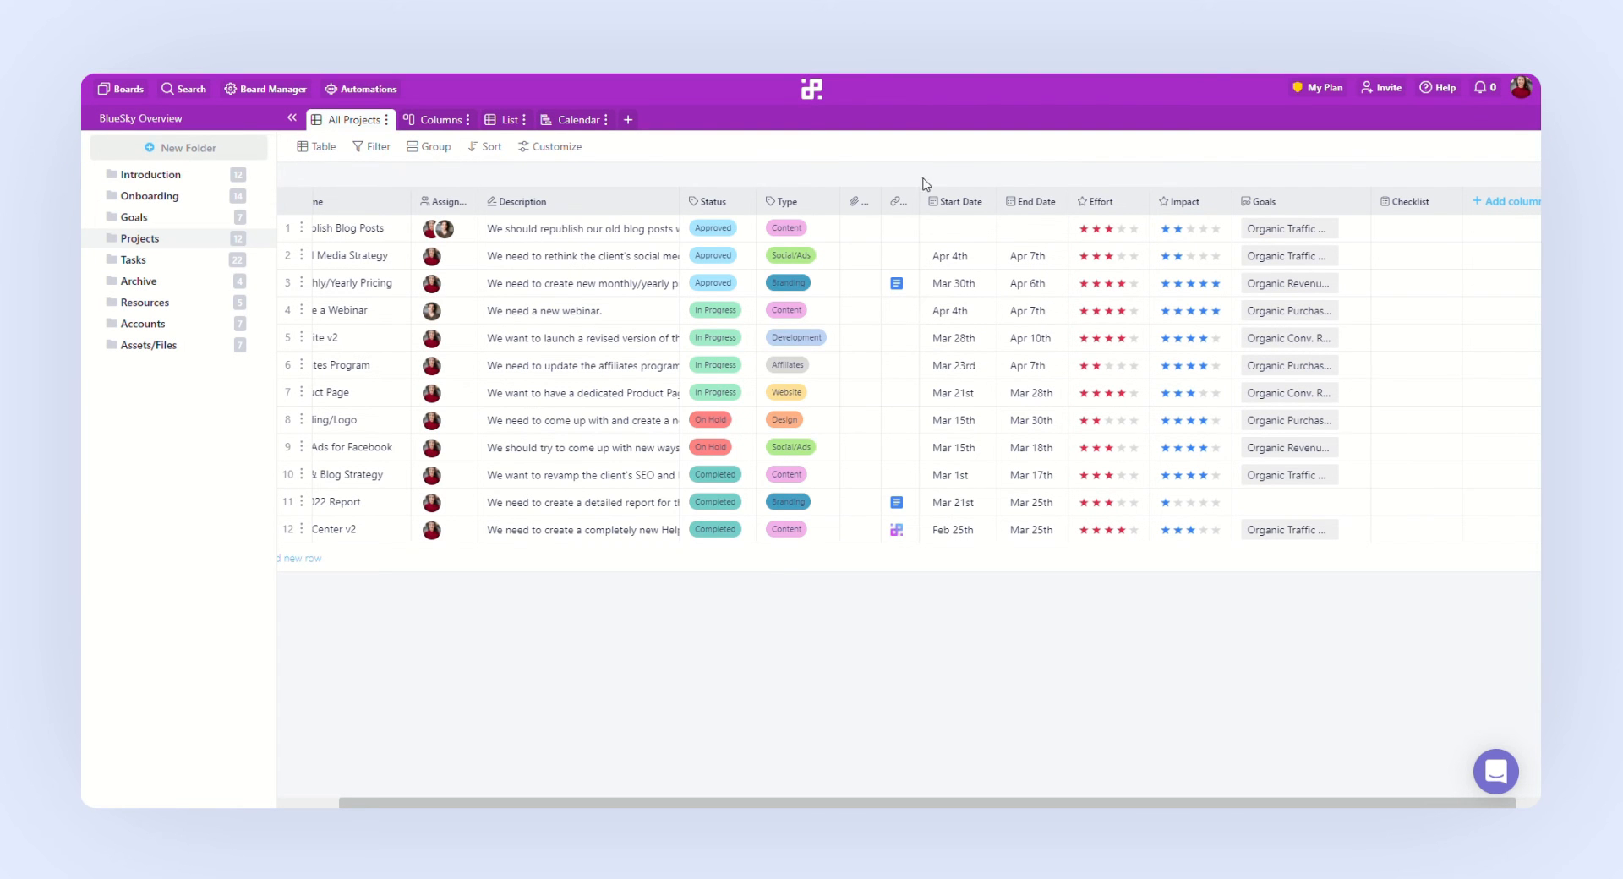
Step: Show the BlueSky board's Permissions page in Board Manager
{"action": "left_click", "coordinate": [265, 88]}
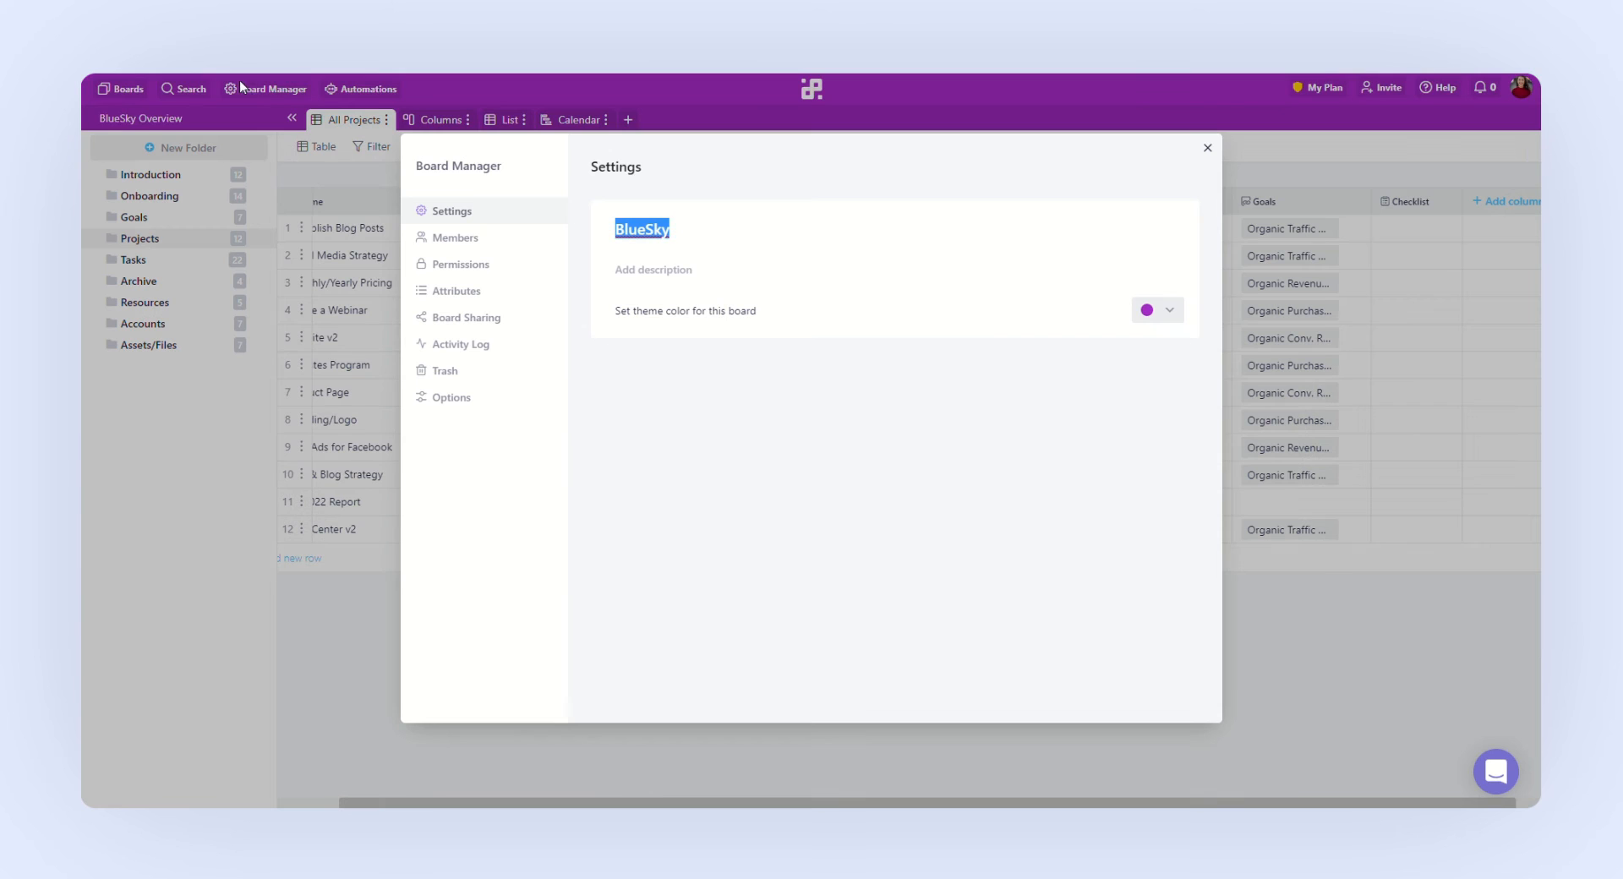
{"action": "left_click", "coordinate": [460, 264]}
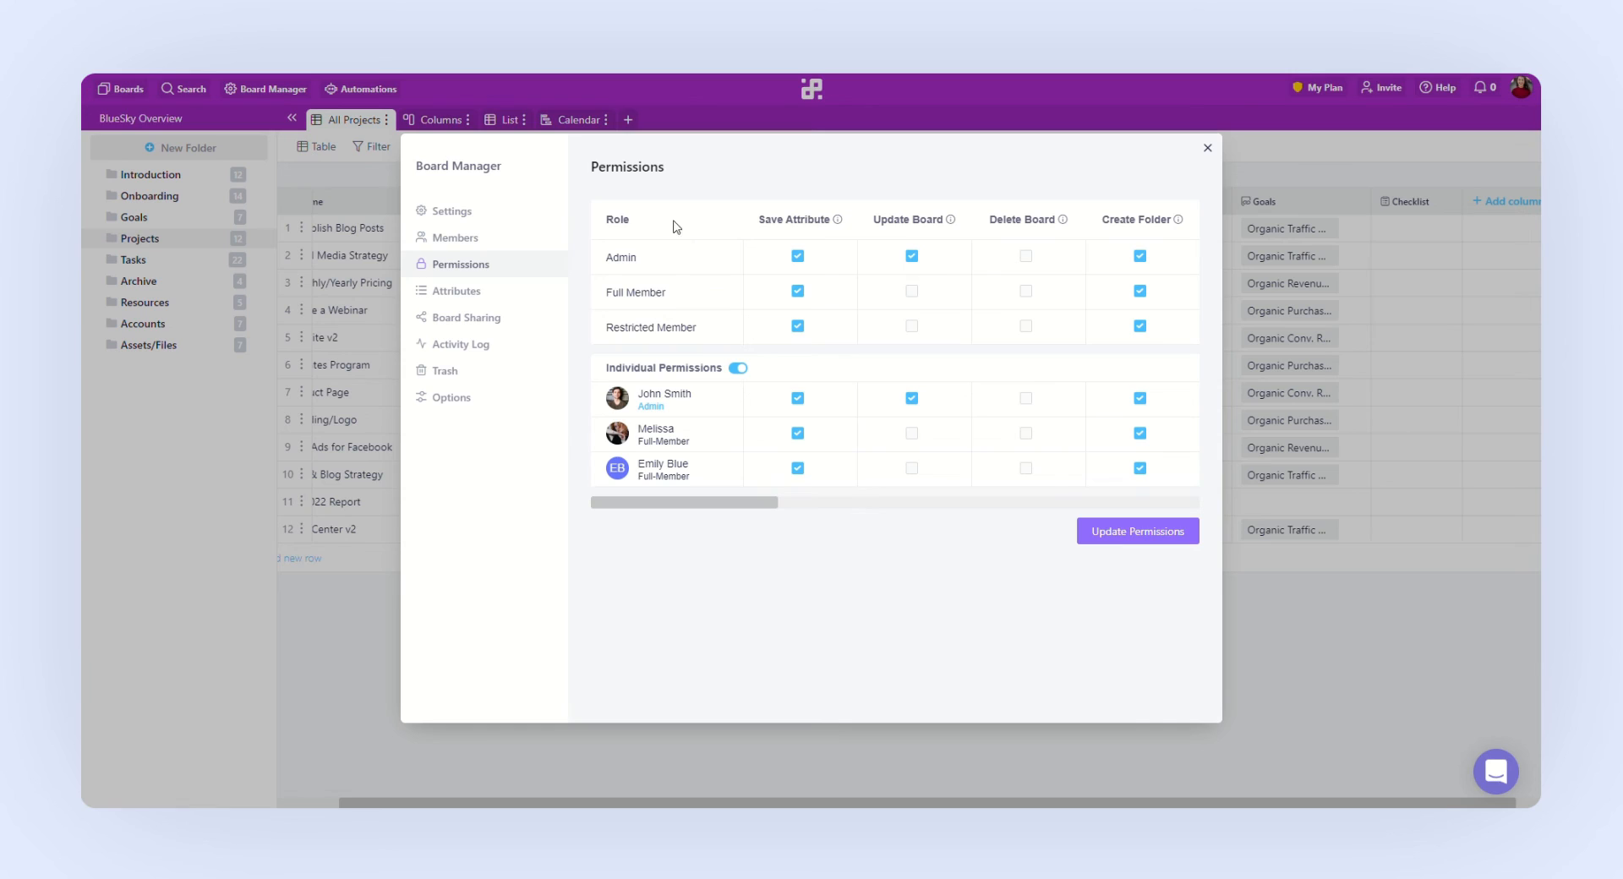
{"action": "mouse_move", "coordinate": [707, 228]}
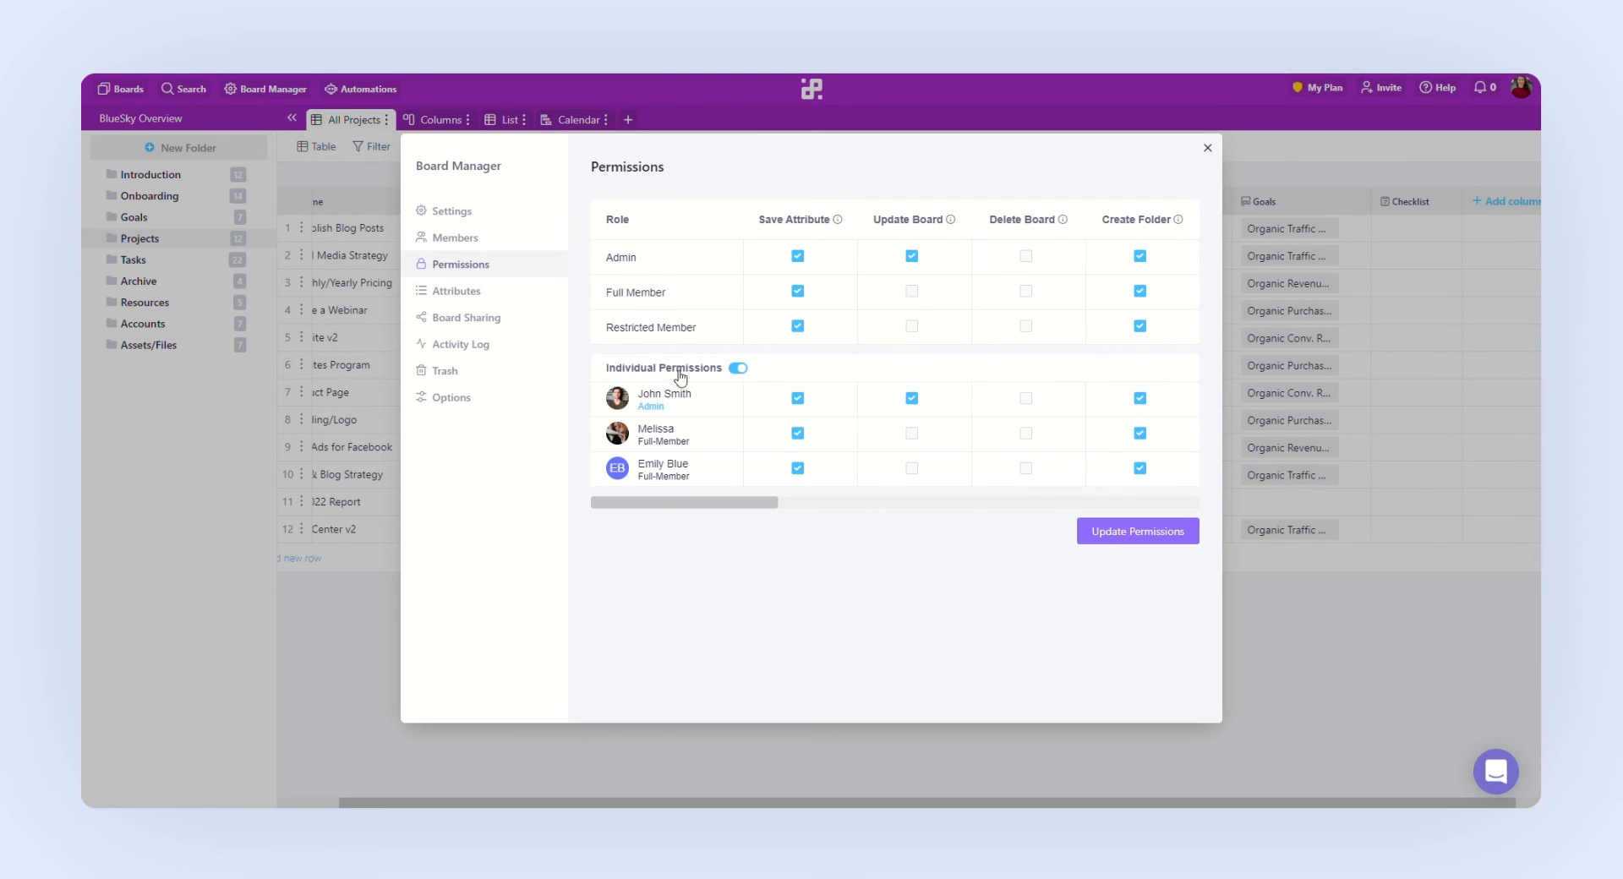
{"action": "mouse_move", "coordinate": [717, 376]}
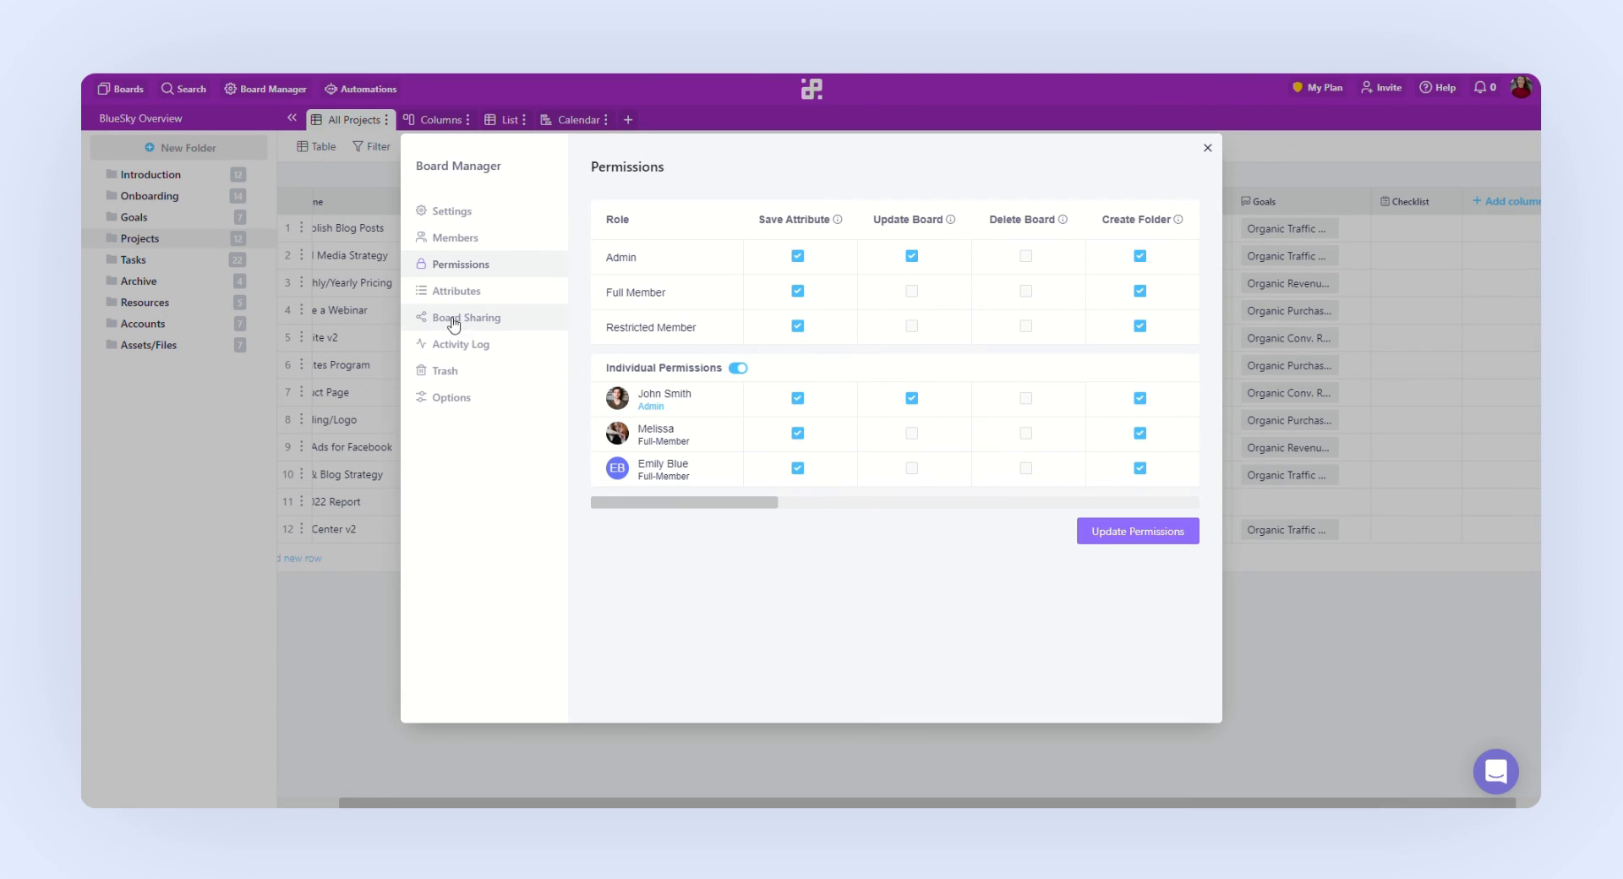
Step: Make BlueSky public with guests allowed to create and edit all items, then close Board Manager
{"action": "left_click", "coordinate": [465, 318]}
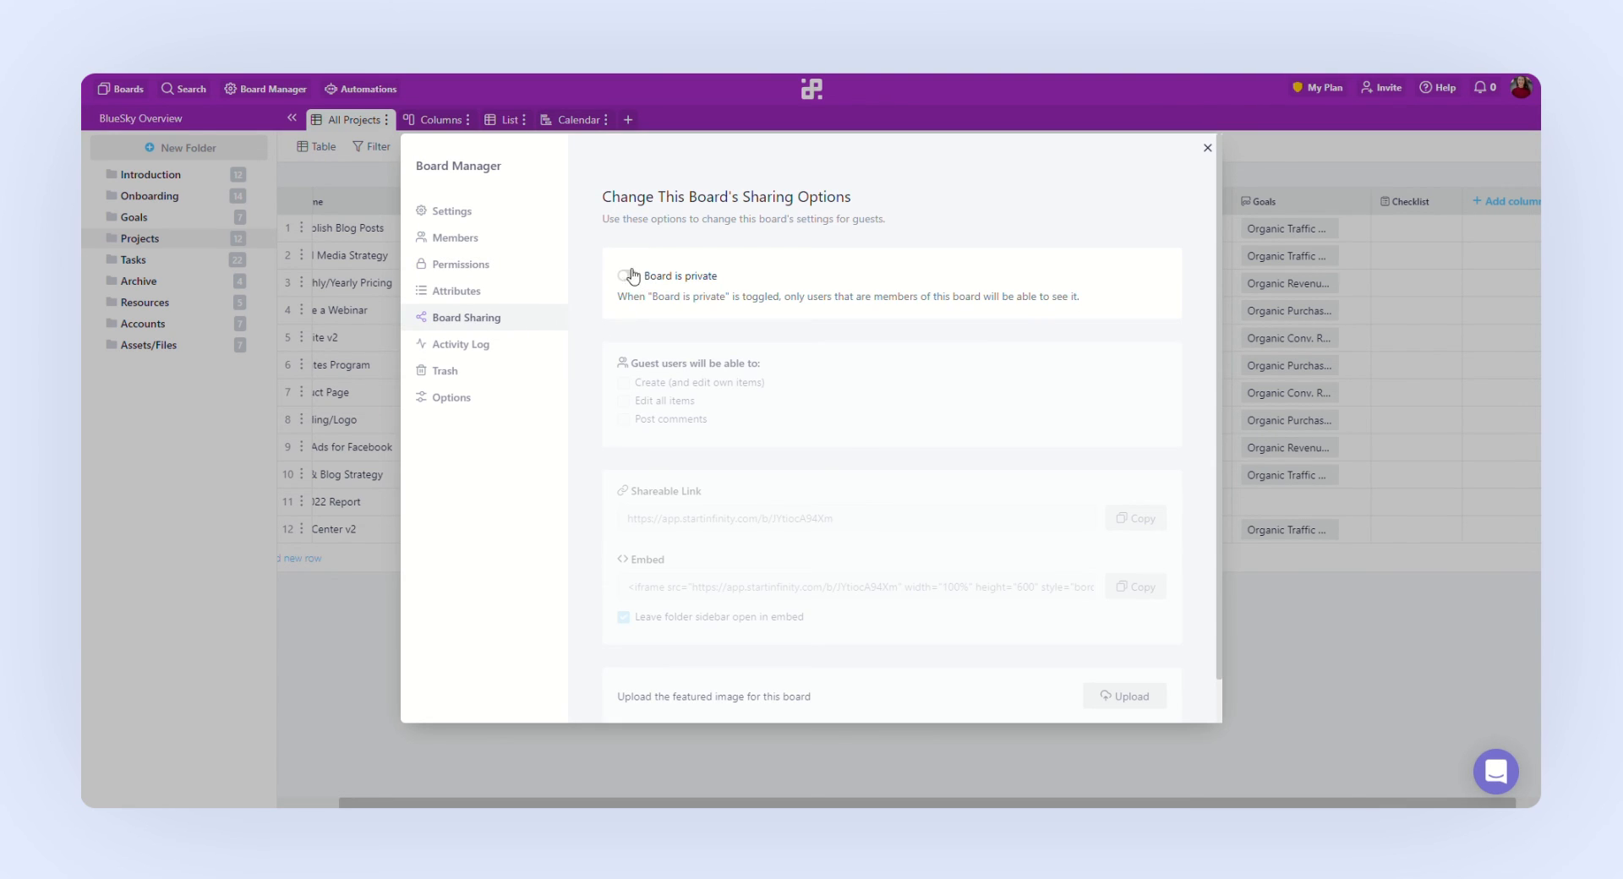
{"action": "left_click", "coordinate": [626, 276]}
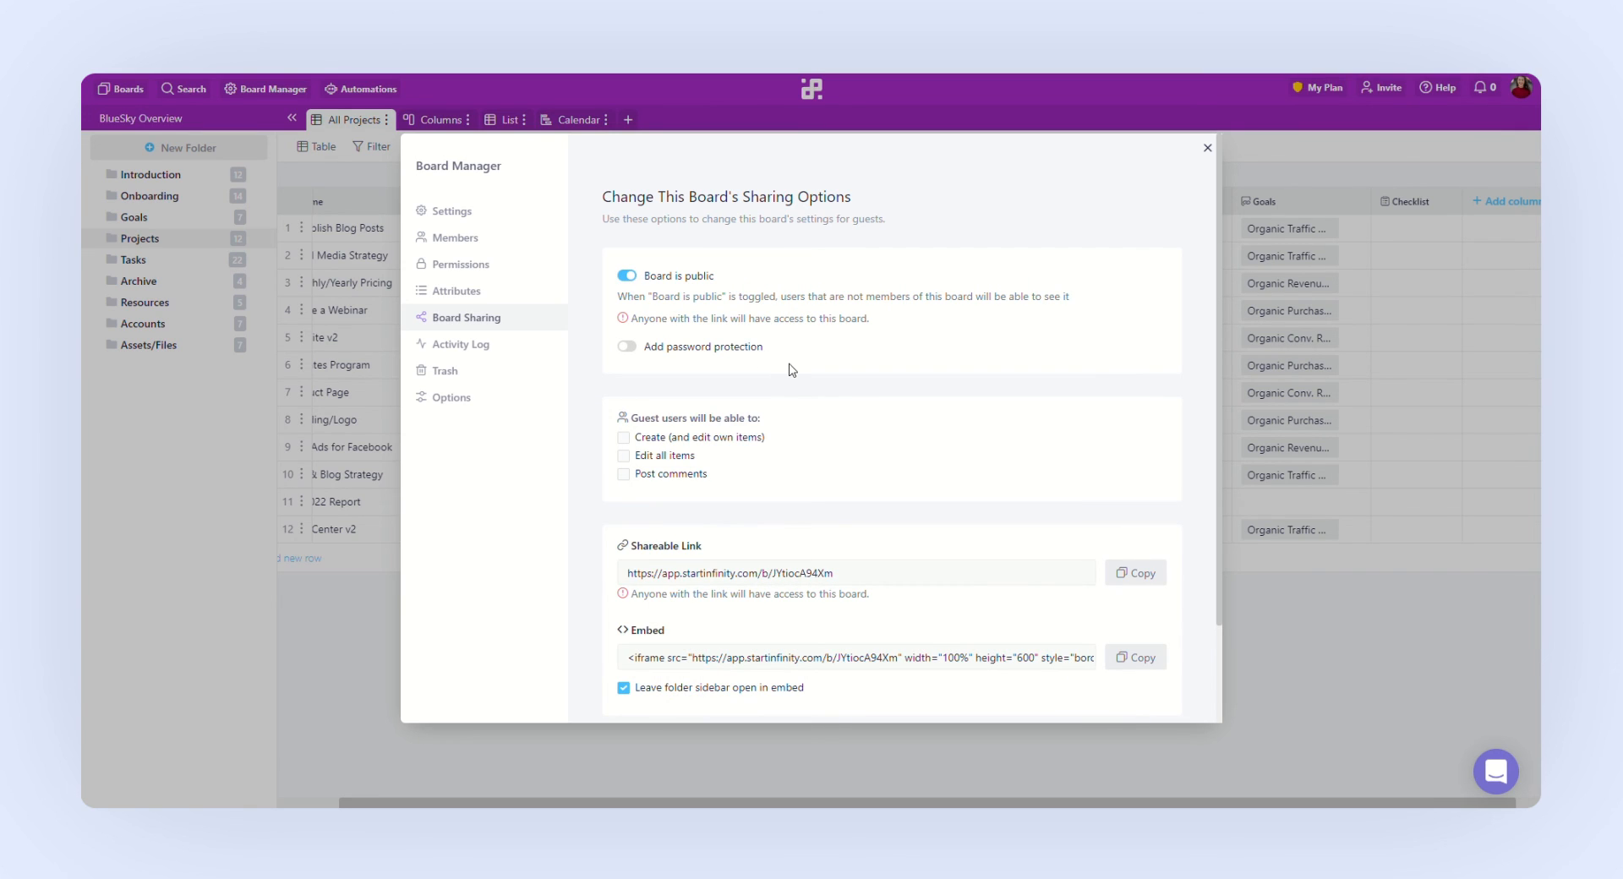
{"action": "mouse_move", "coordinate": [632, 445]}
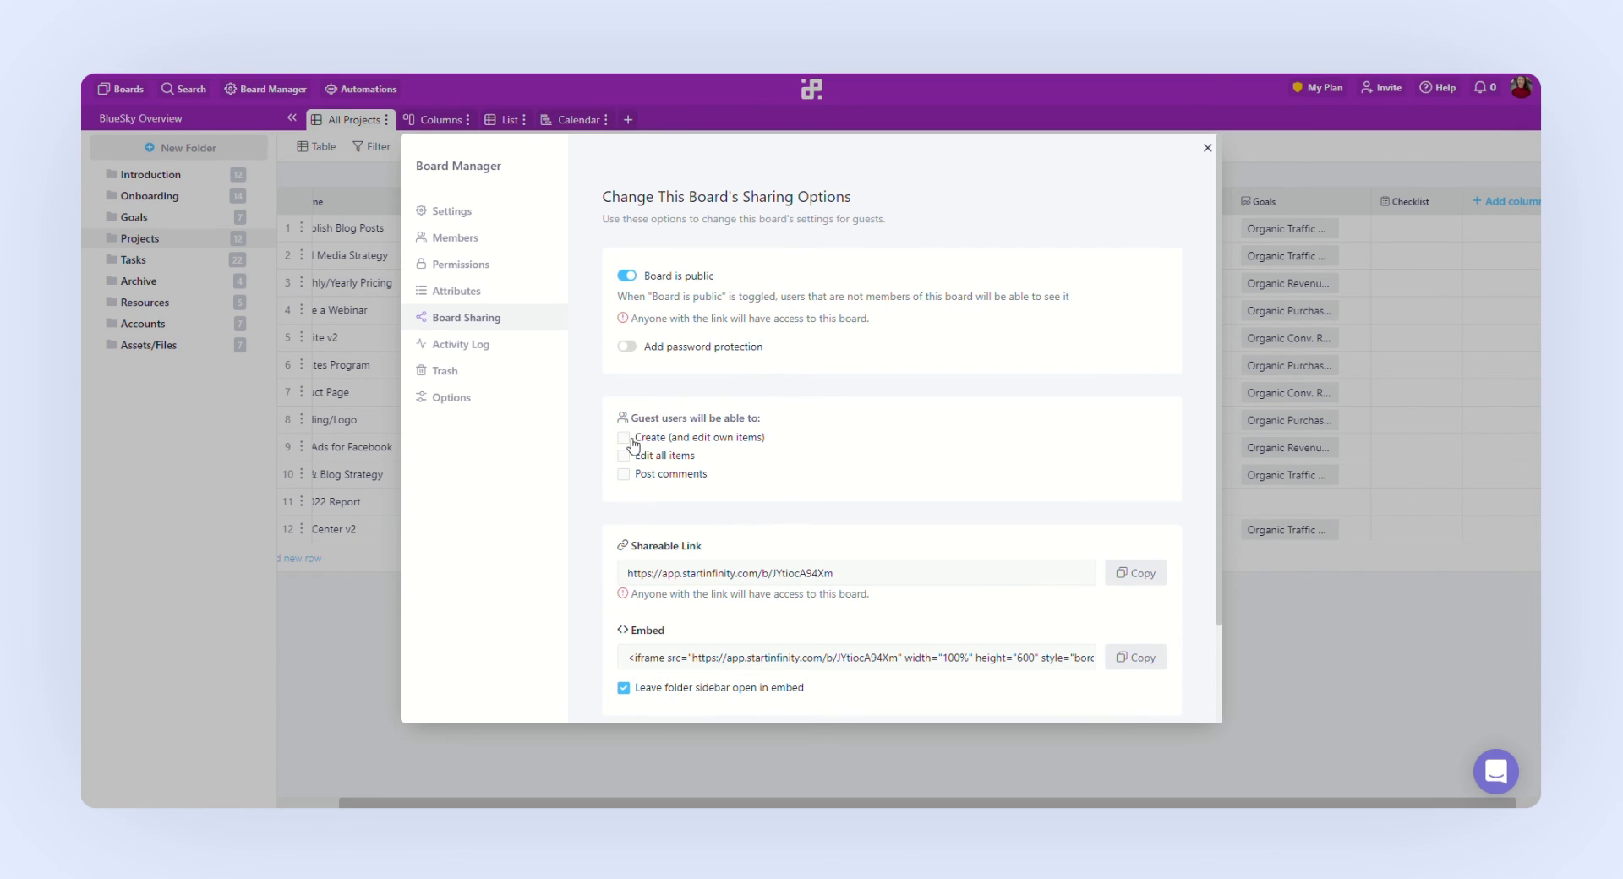
{"action": "left_click", "coordinate": [624, 455]}
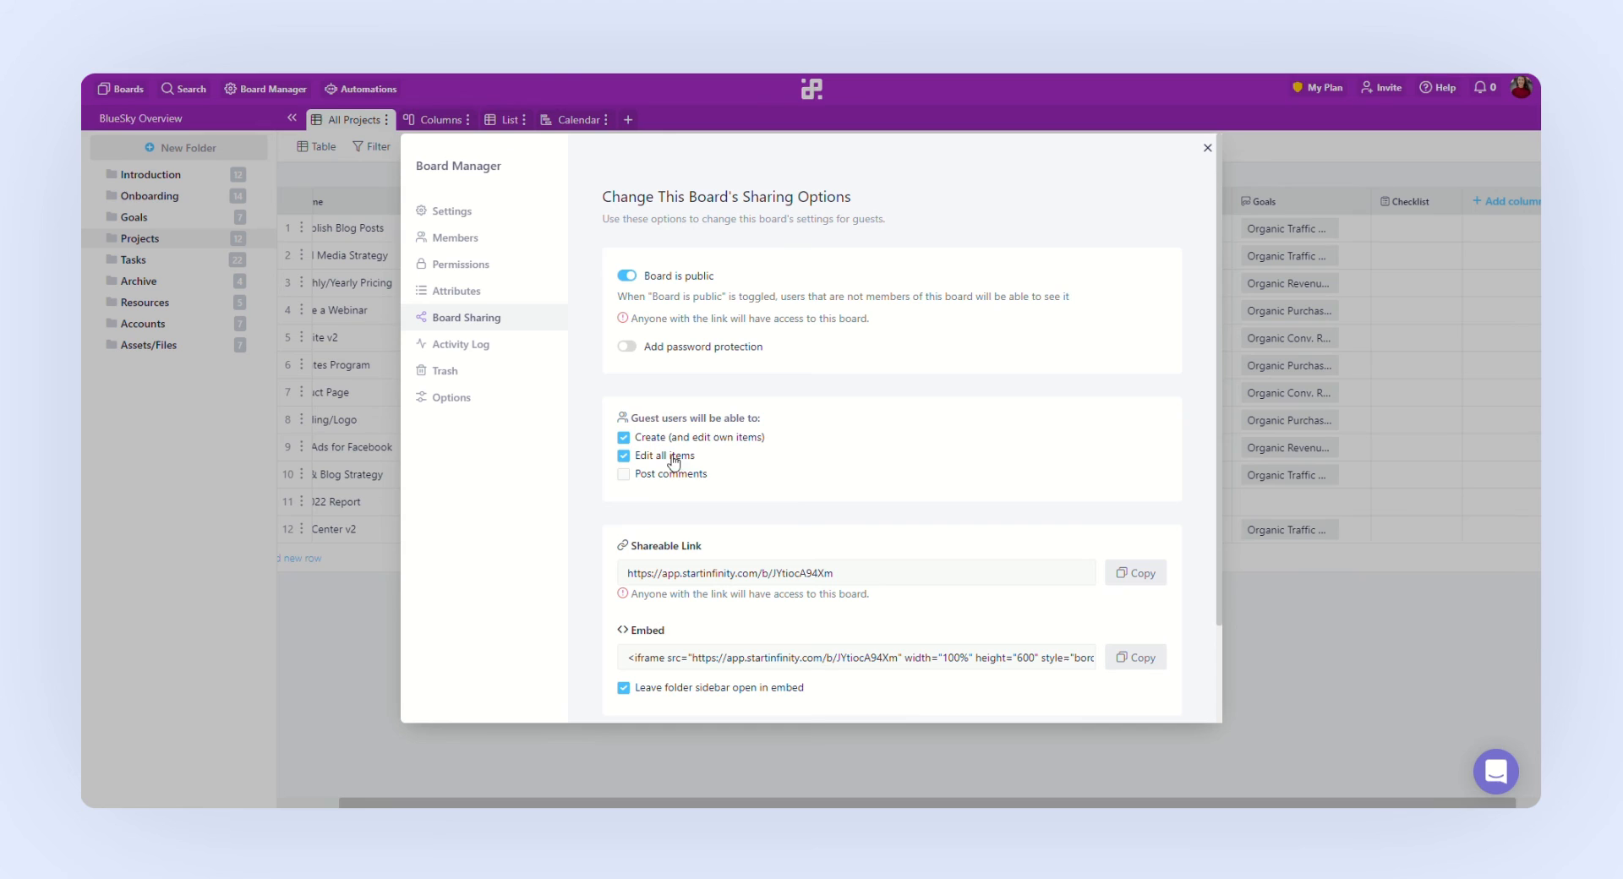
{"action": "scroll", "scroll_direction": "down", "scroll_amount": 3}
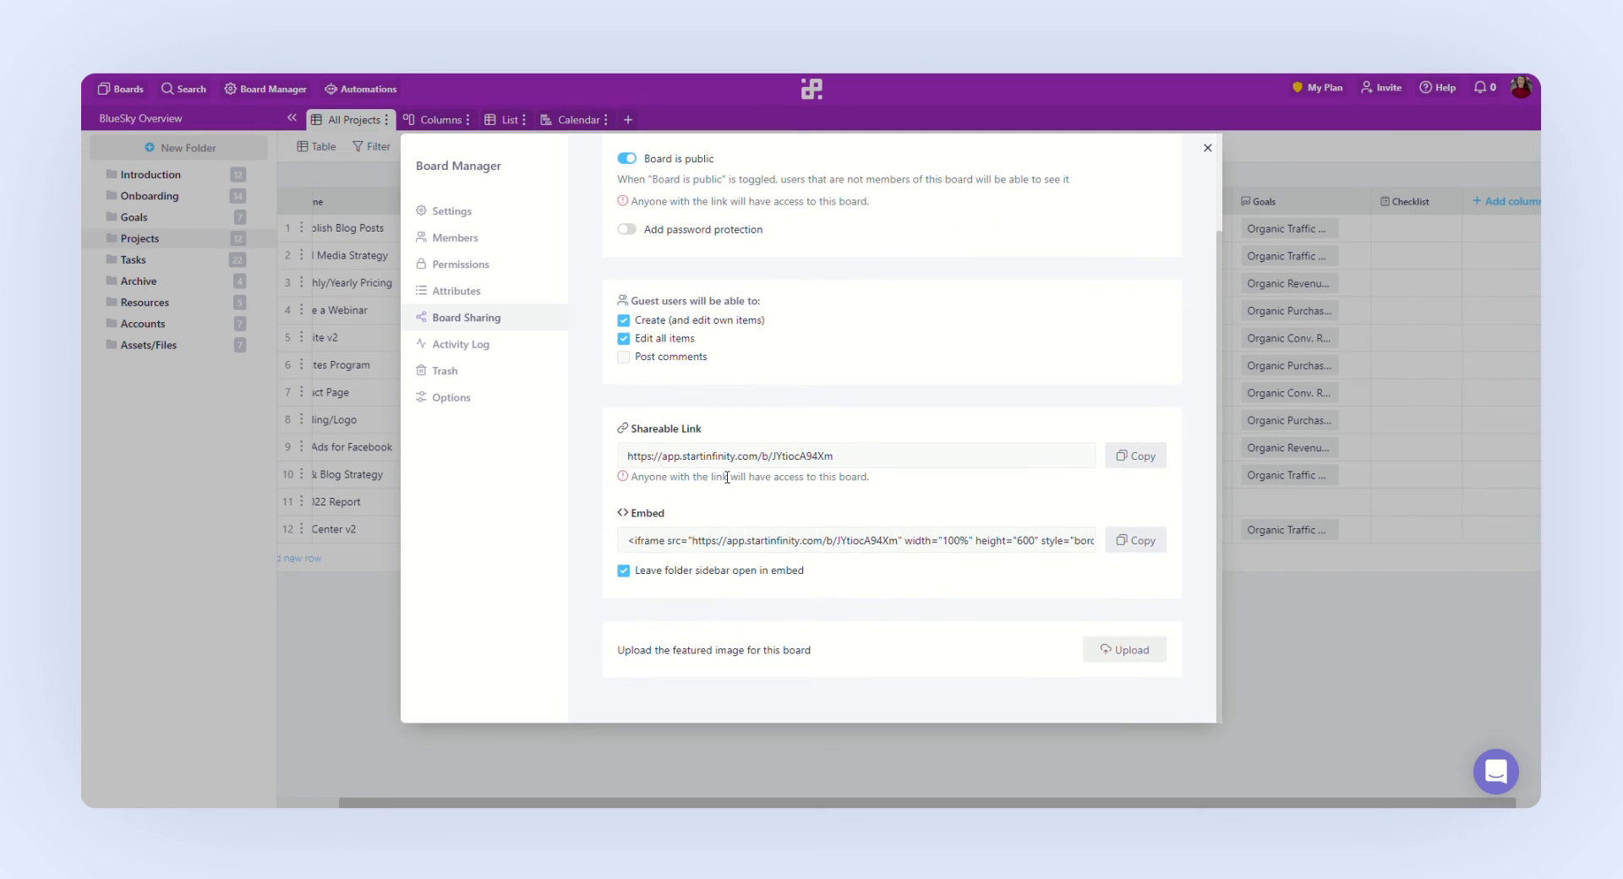
{"action": "mouse_move", "coordinate": [695, 521]}
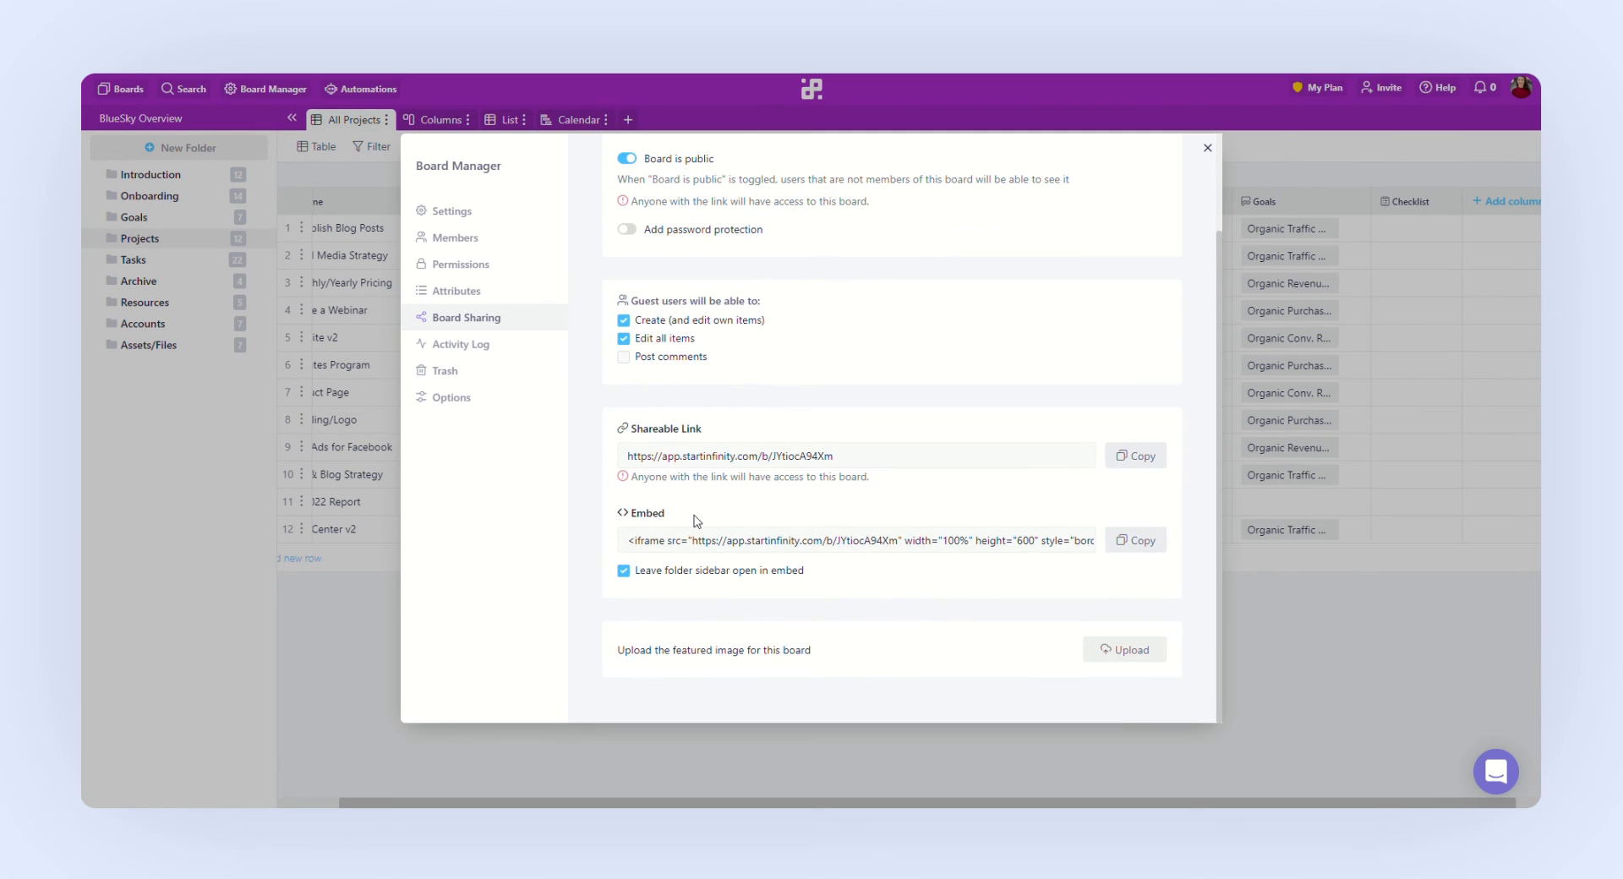
{"action": "left_click", "coordinate": [1207, 149]}
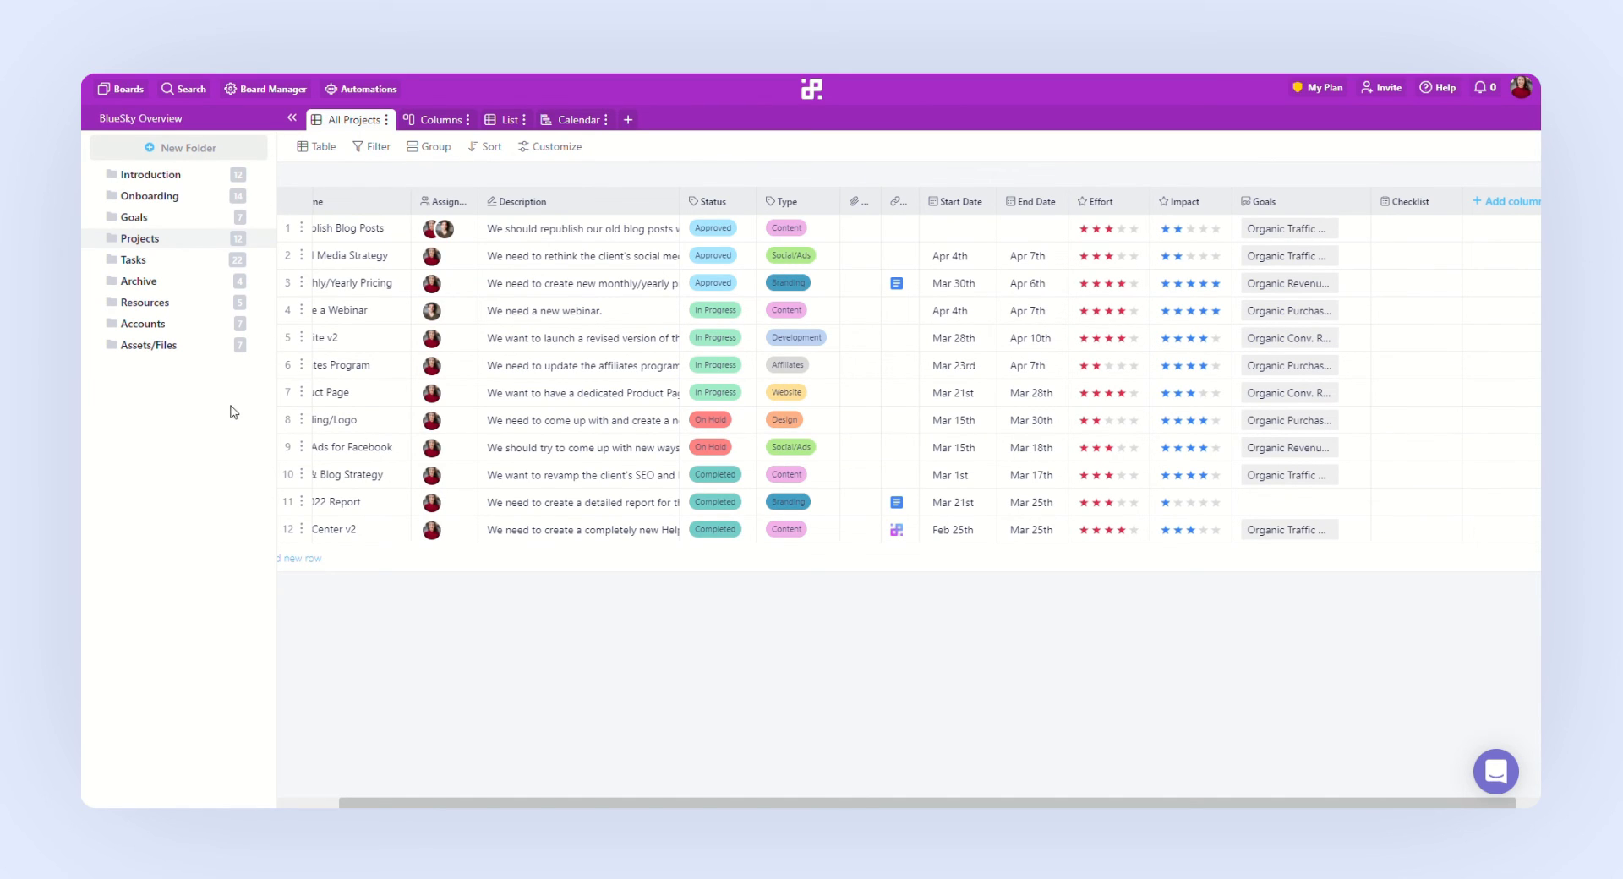
{"action": "mouse_move", "coordinate": [237, 394]}
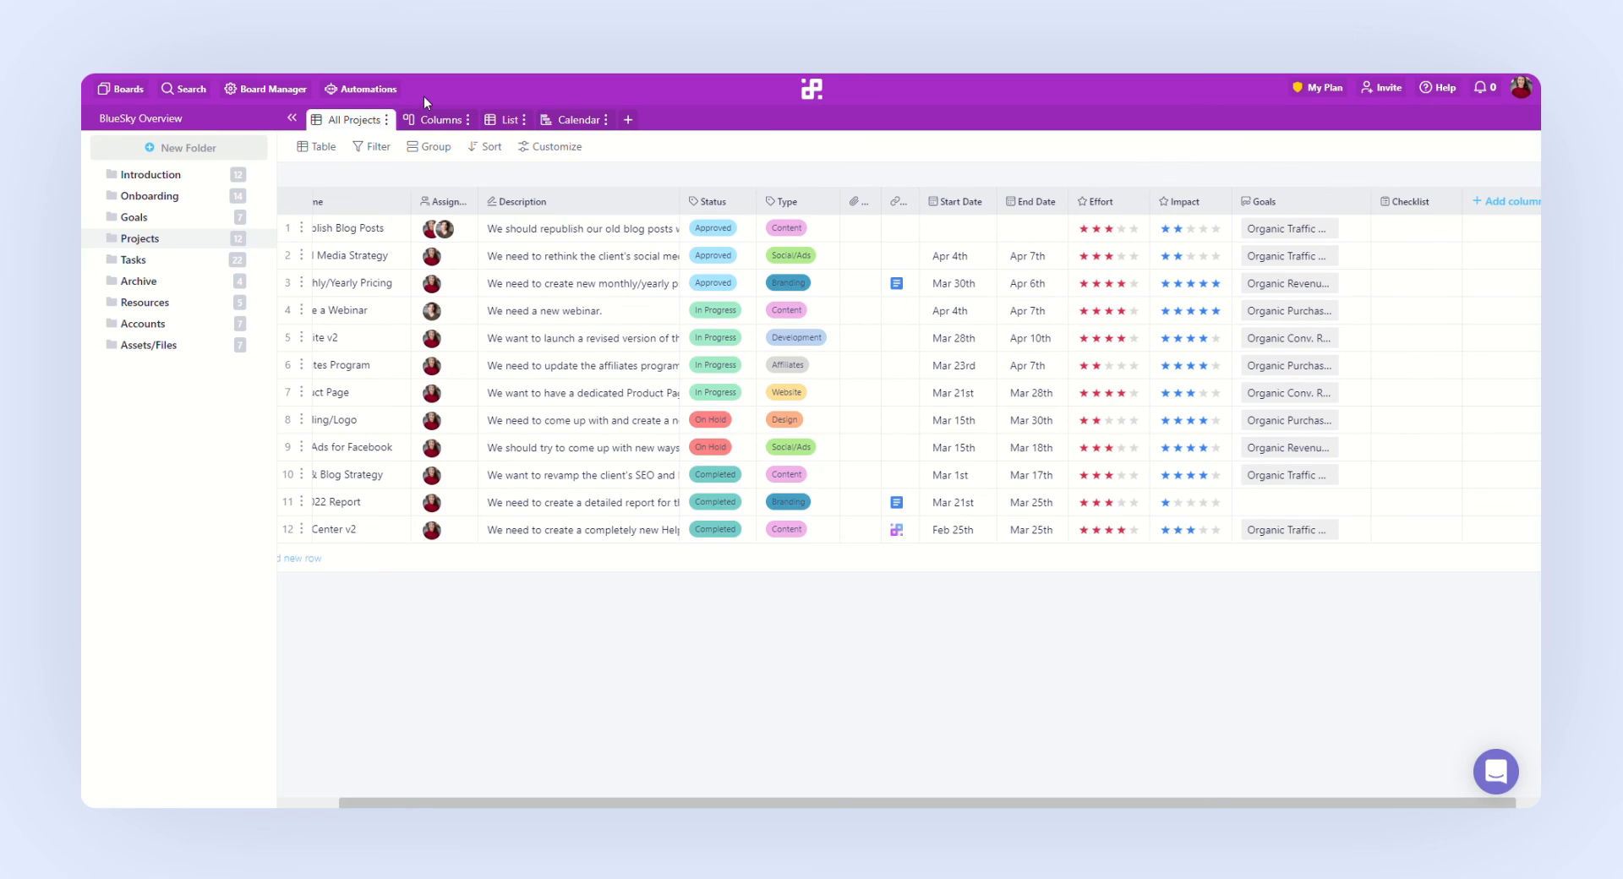
Step: Draft a new automation with a Date arrives trigger, then cancel back to the Browse gallery
{"action": "left_click", "coordinate": [362, 88]}
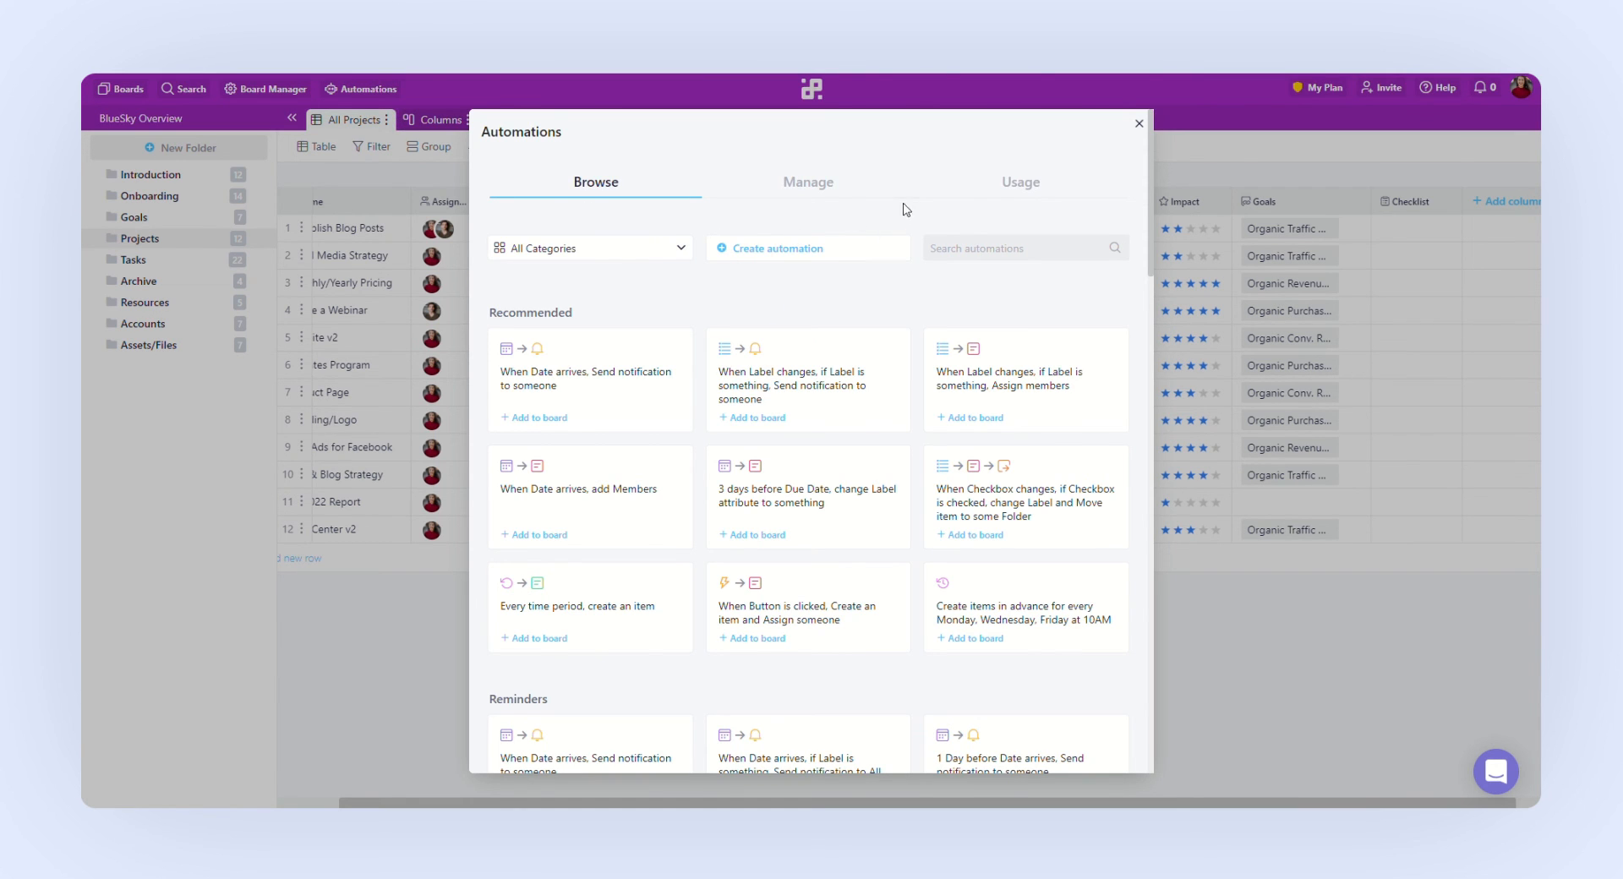
{"action": "left_click", "coordinate": [768, 247]}
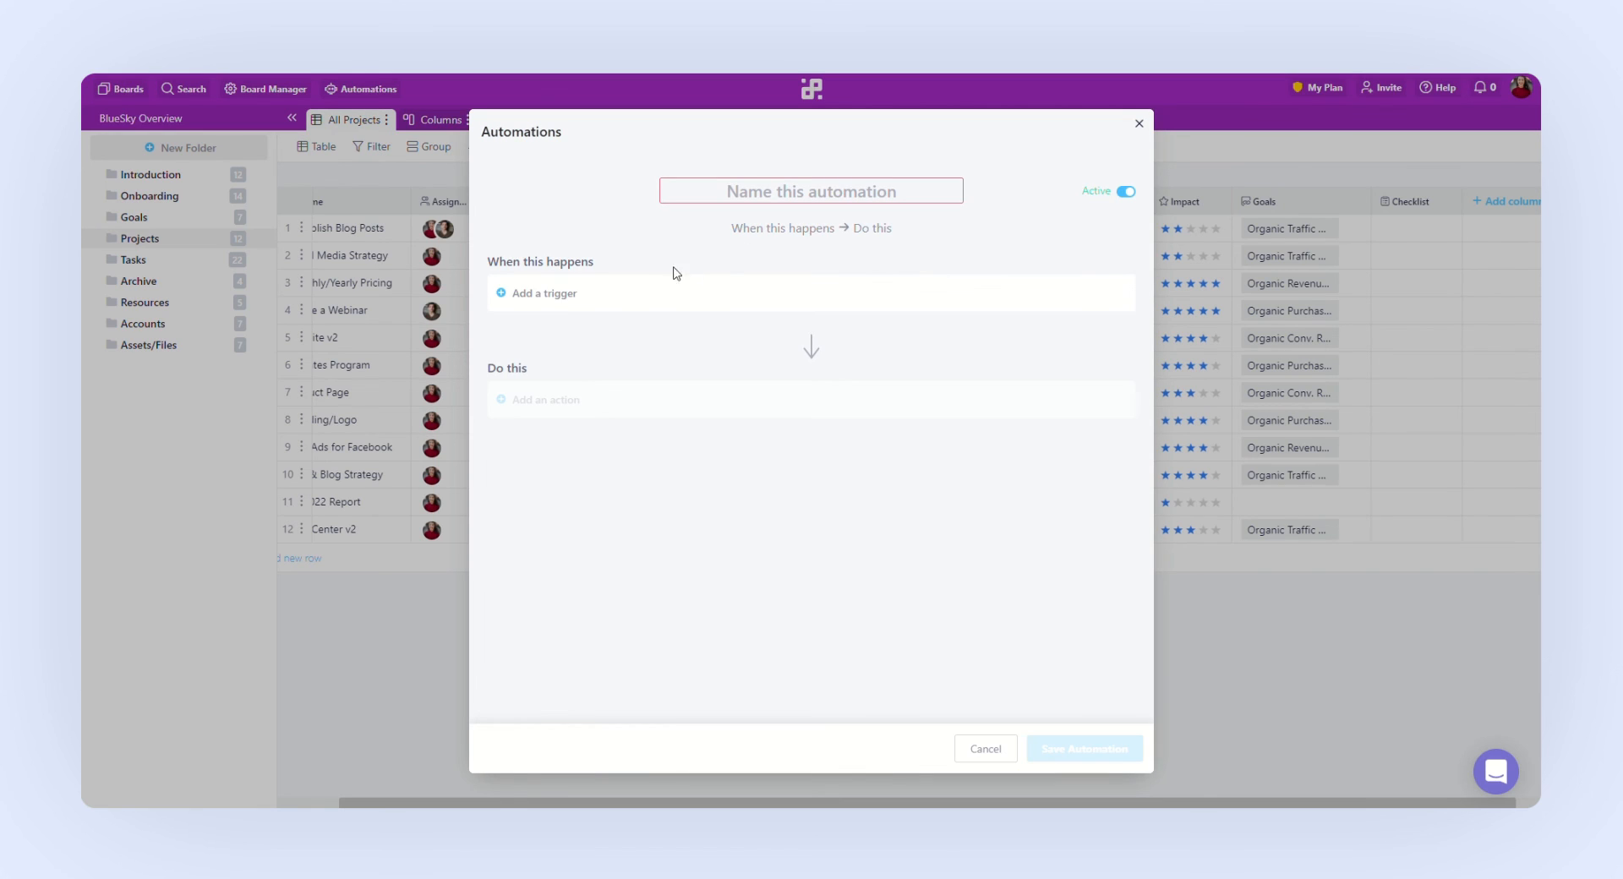
{"action": "mouse_move", "coordinate": [763, 297]}
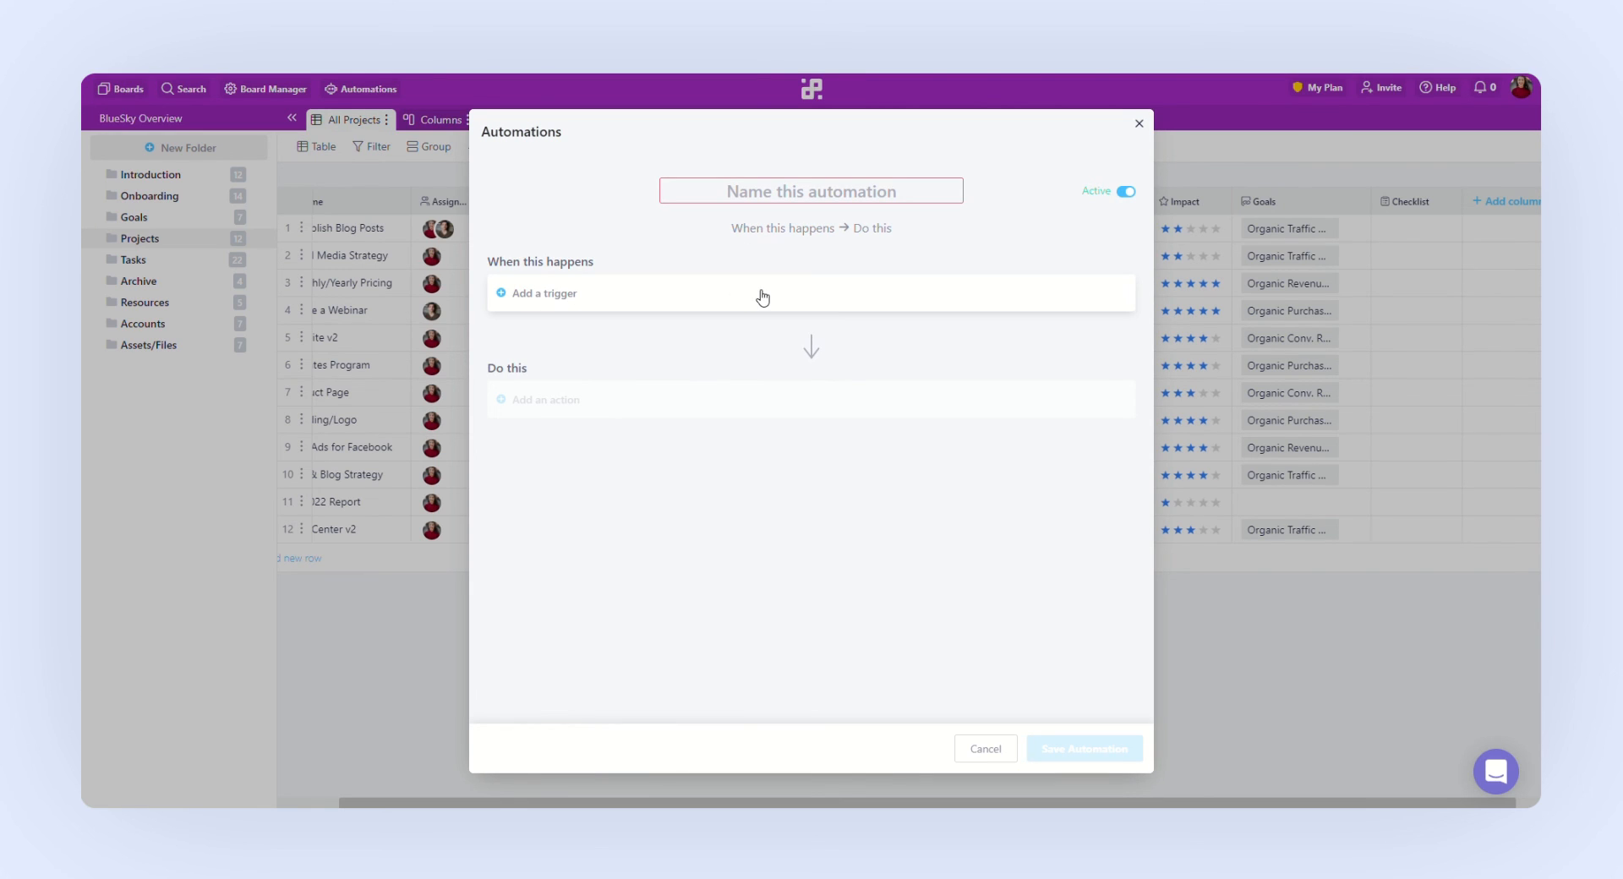
{"action": "mouse_move", "coordinate": [562, 293]}
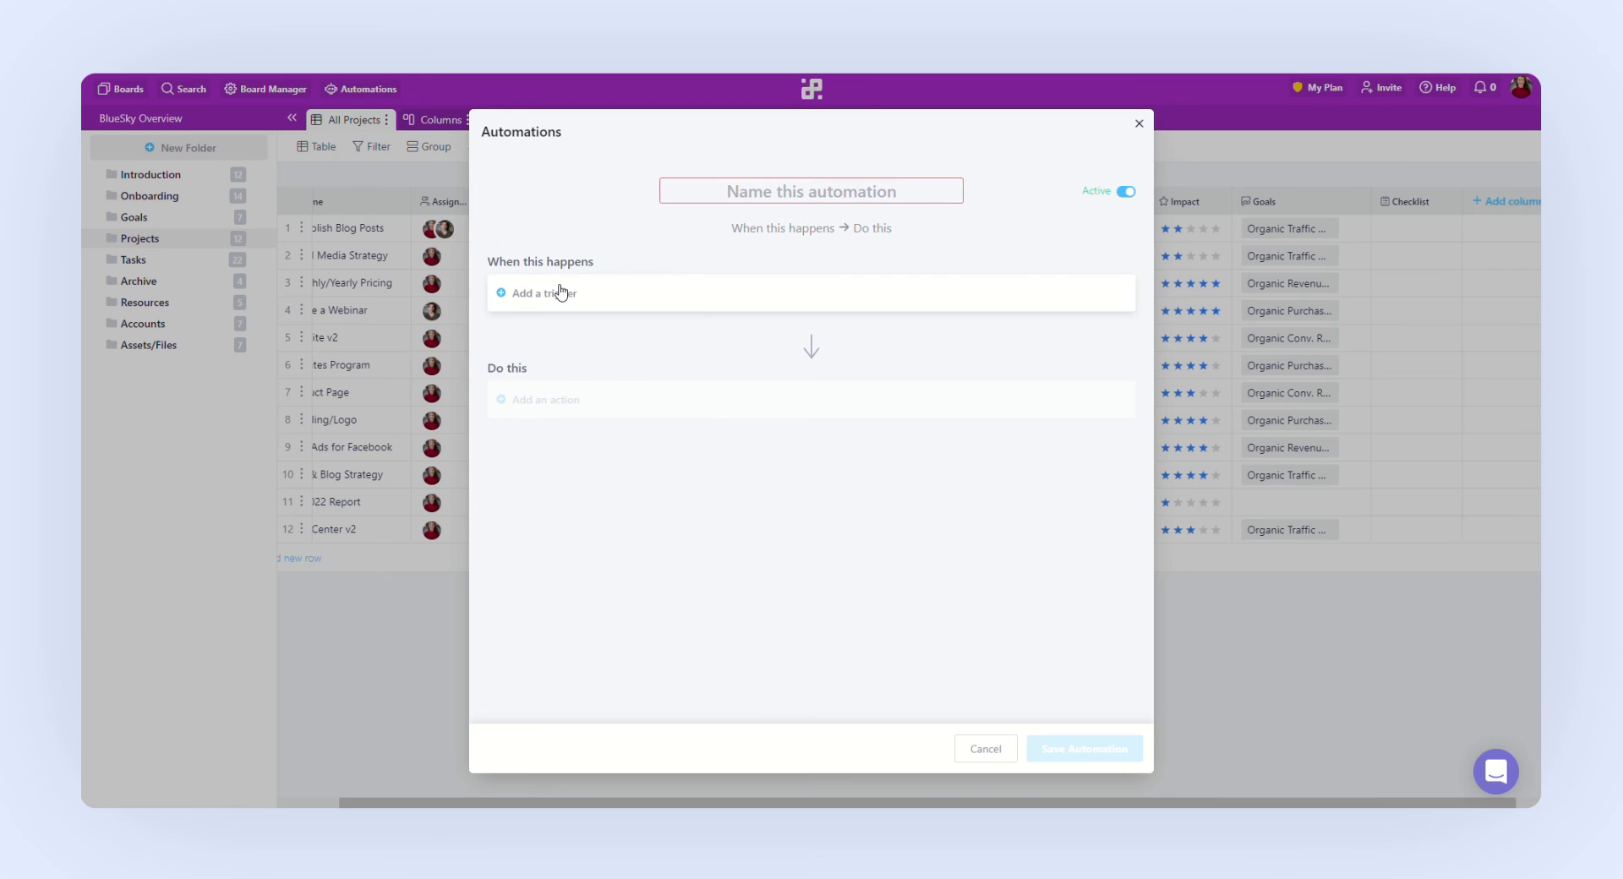
{"action": "left_click", "coordinate": [538, 293]}
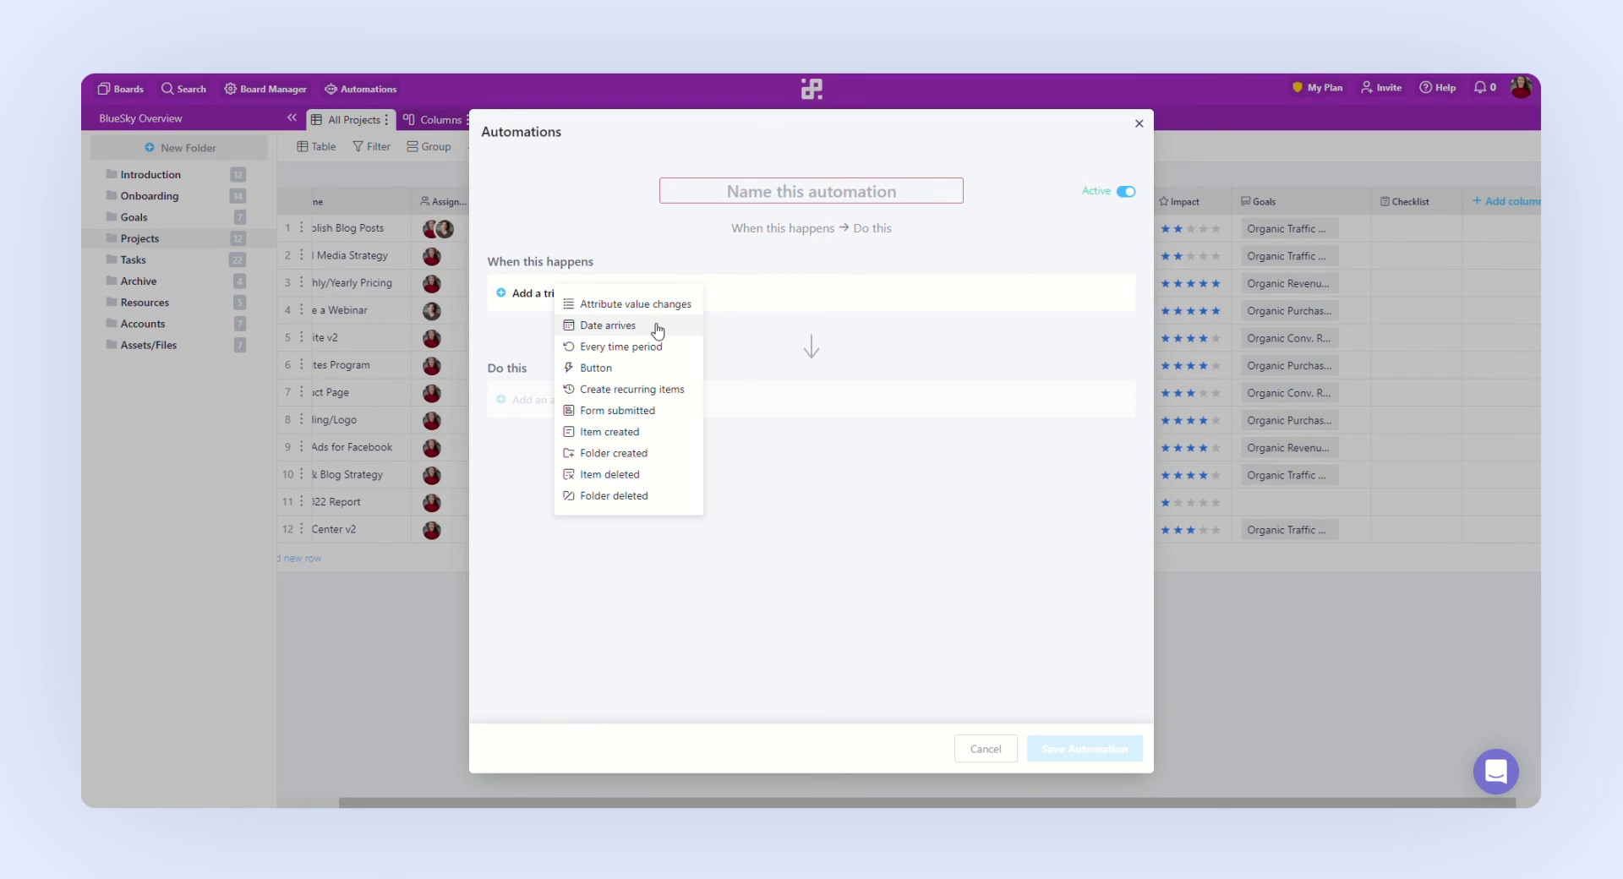
{"action": "mouse_move", "coordinate": [650, 346]}
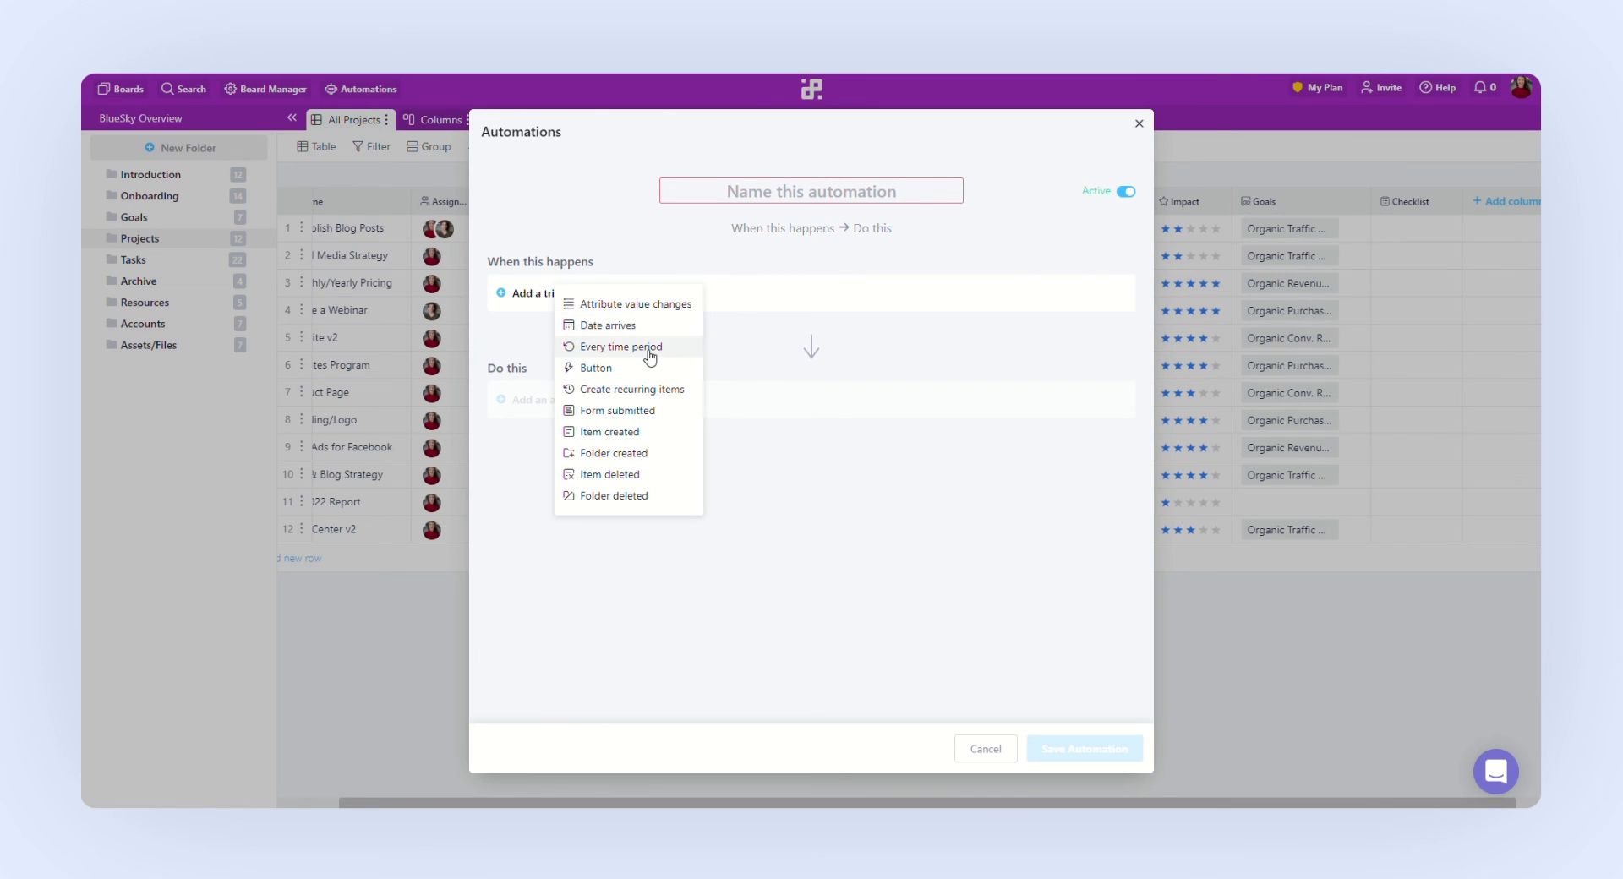
{"action": "left_click", "coordinate": [605, 325]}
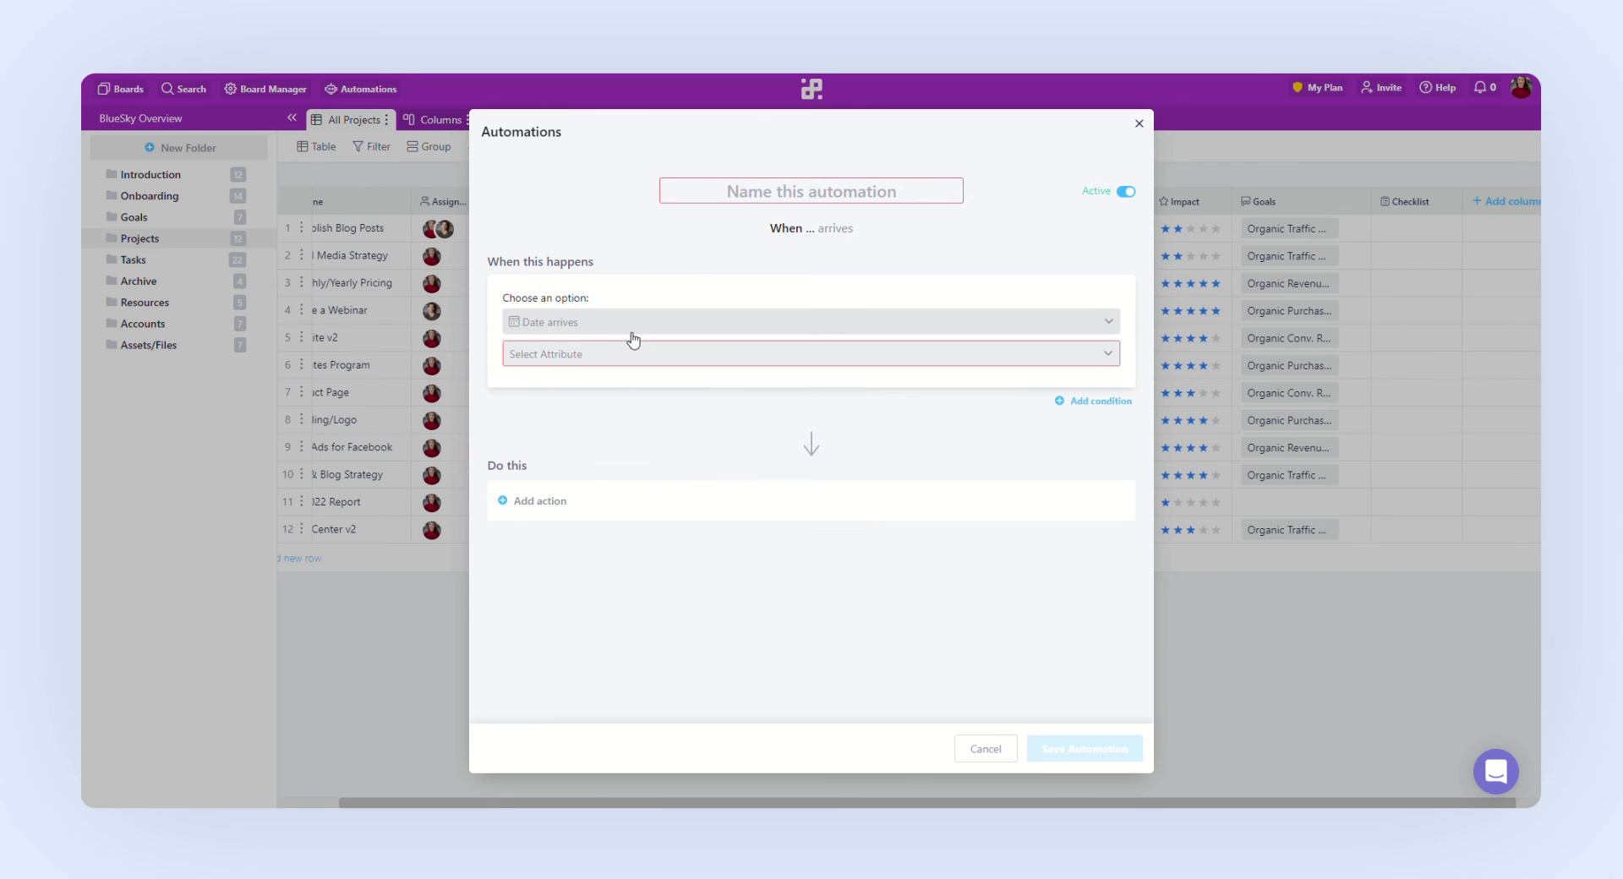
{"action": "left_click", "coordinate": [539, 501]}
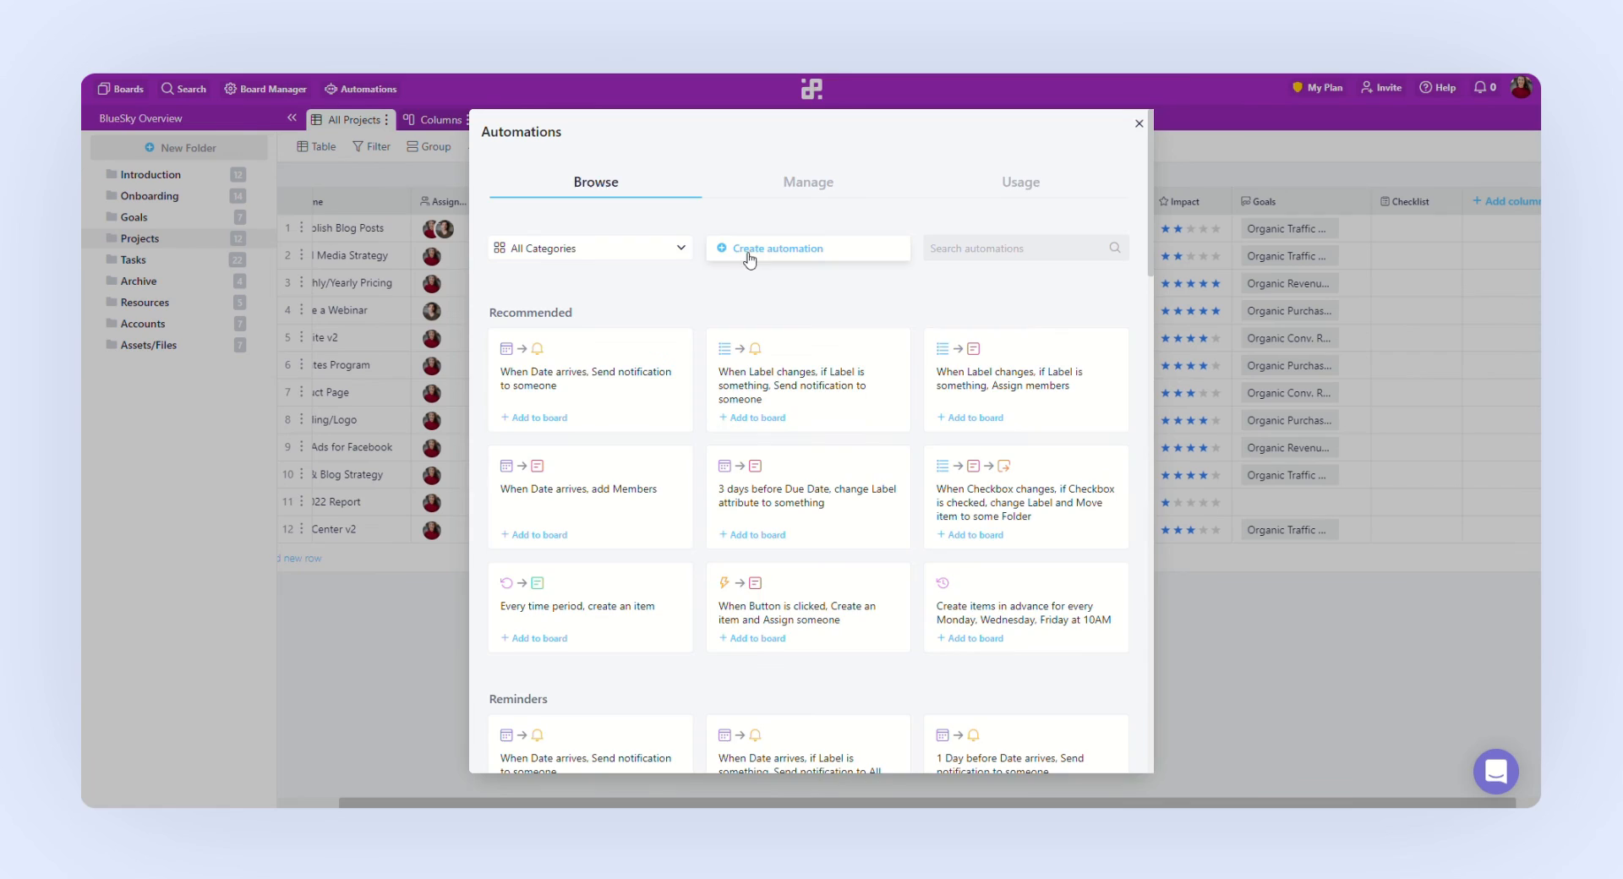
Step: Create an automation named Reminder with a Date arrives trigger
{"action": "left_click", "coordinate": [775, 249]}
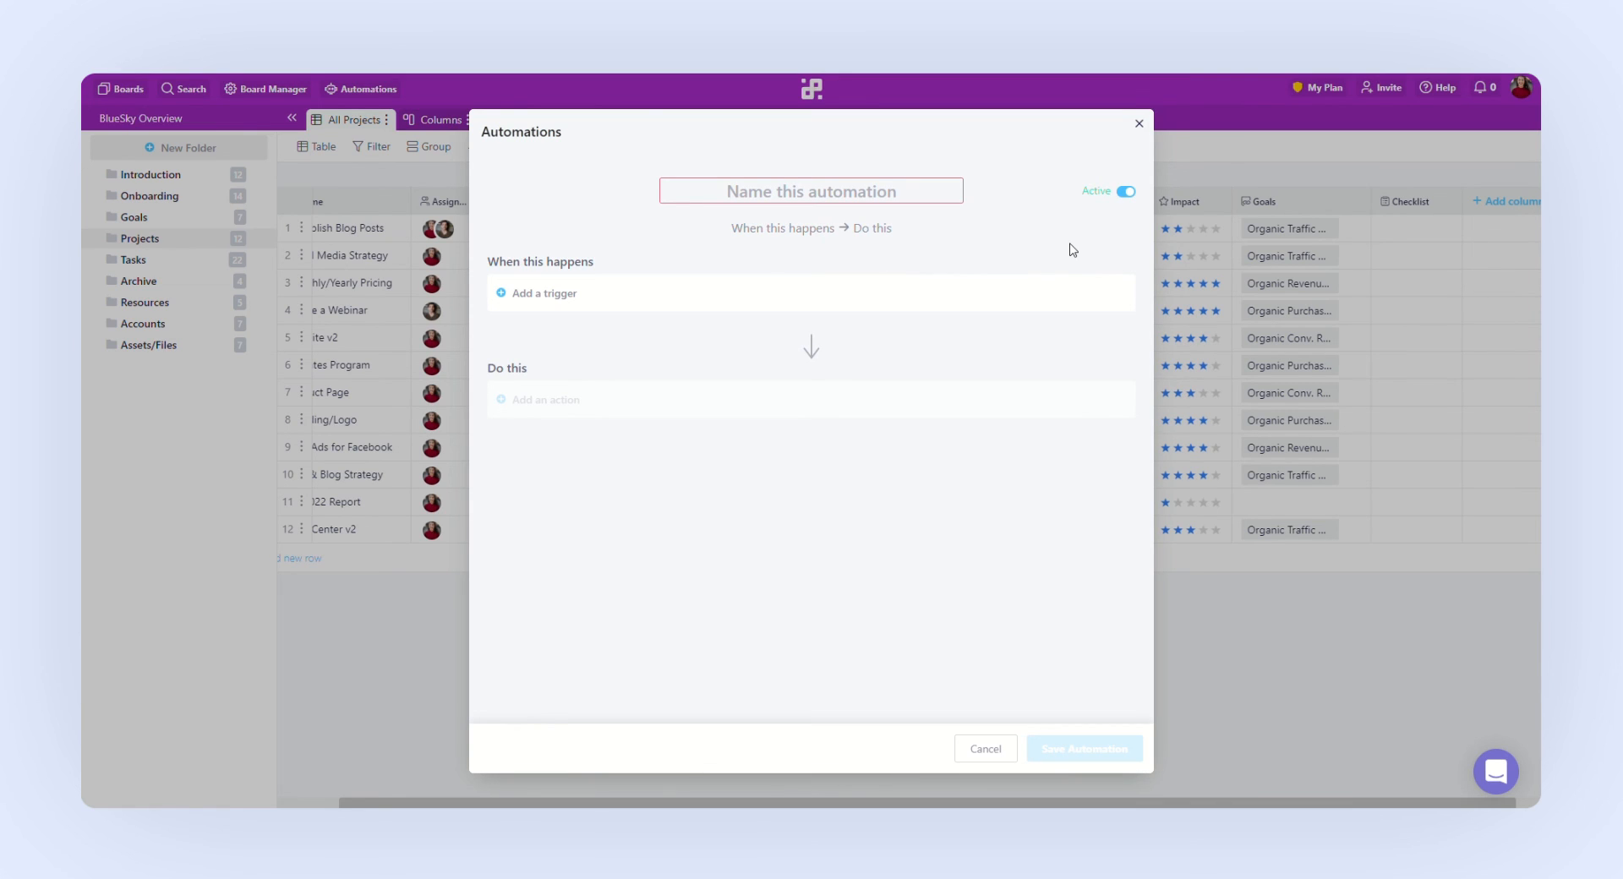
{"action": "left_click", "coordinate": [810, 191]}
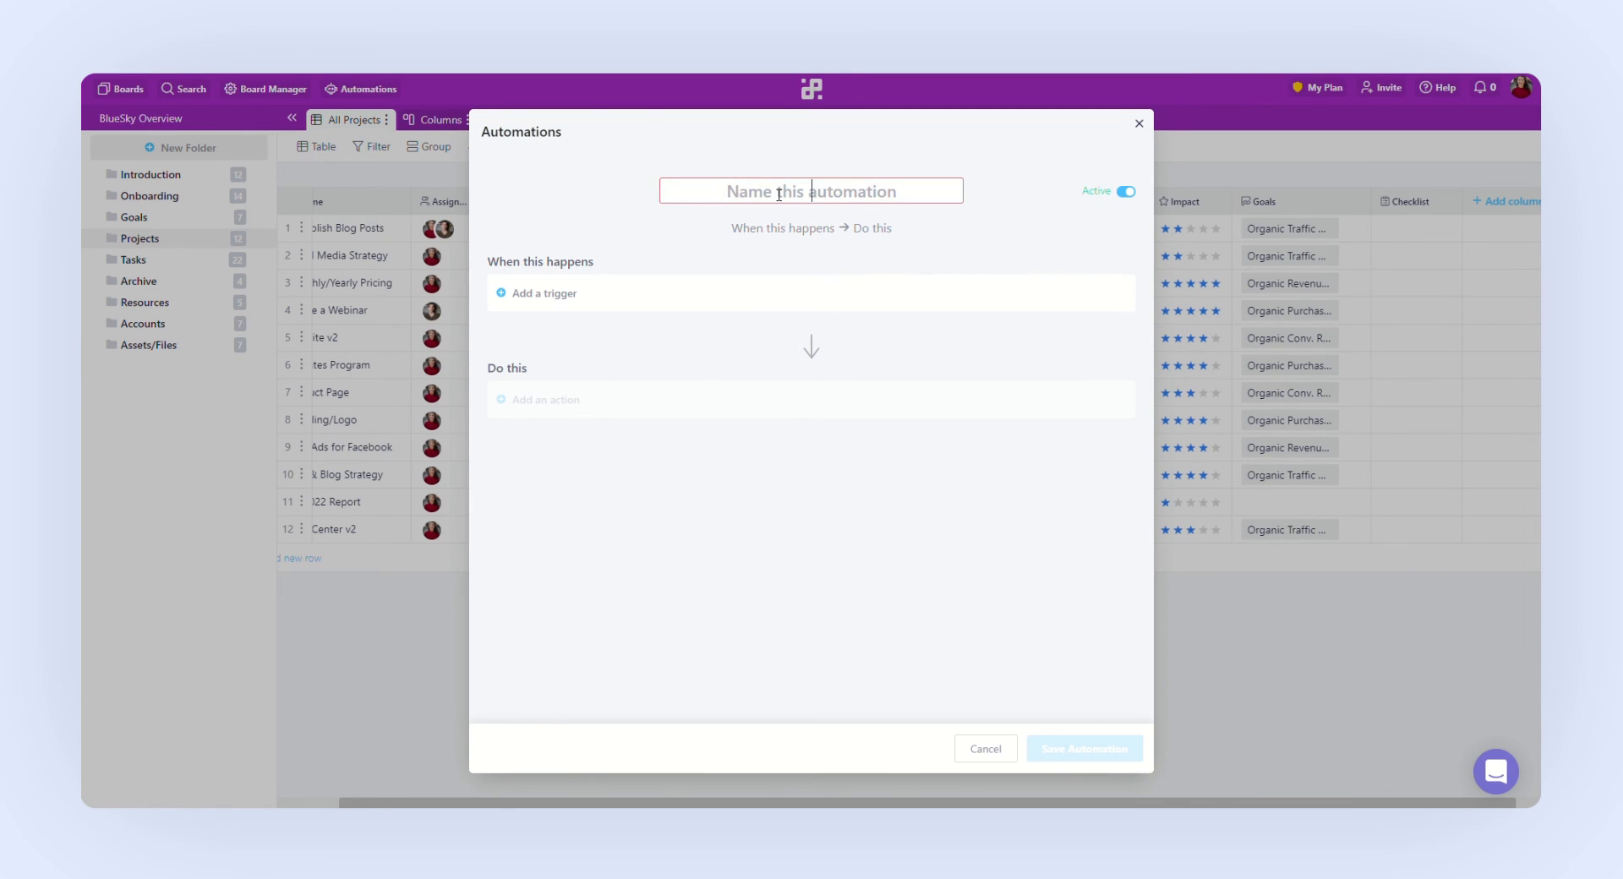
{"action": "type", "text": "Reminder"}
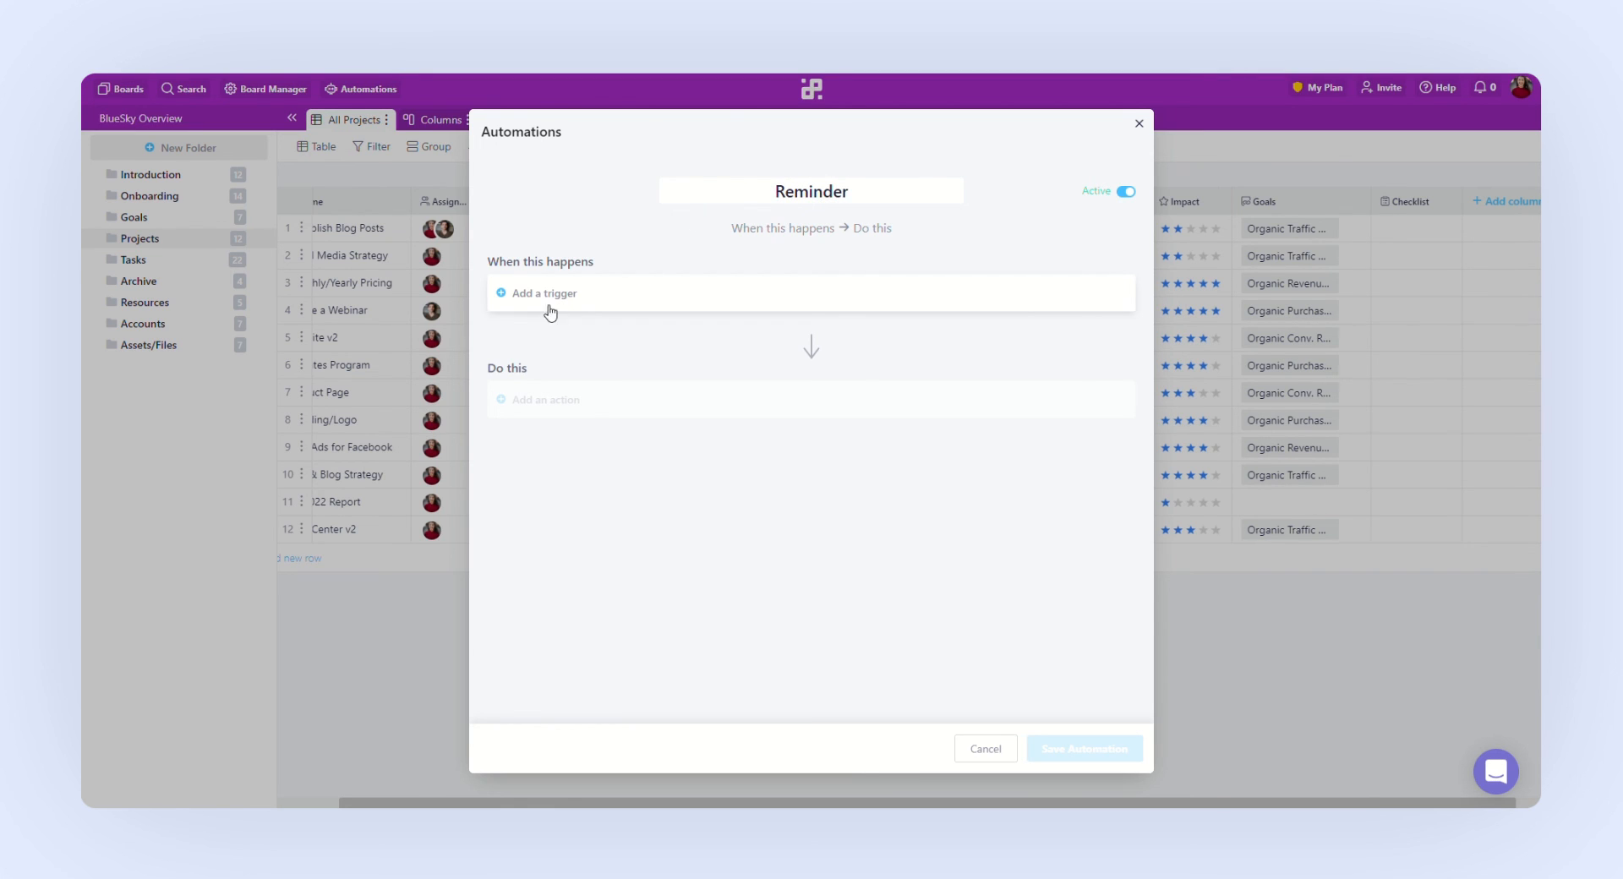
{"action": "left_click", "coordinate": [543, 292]}
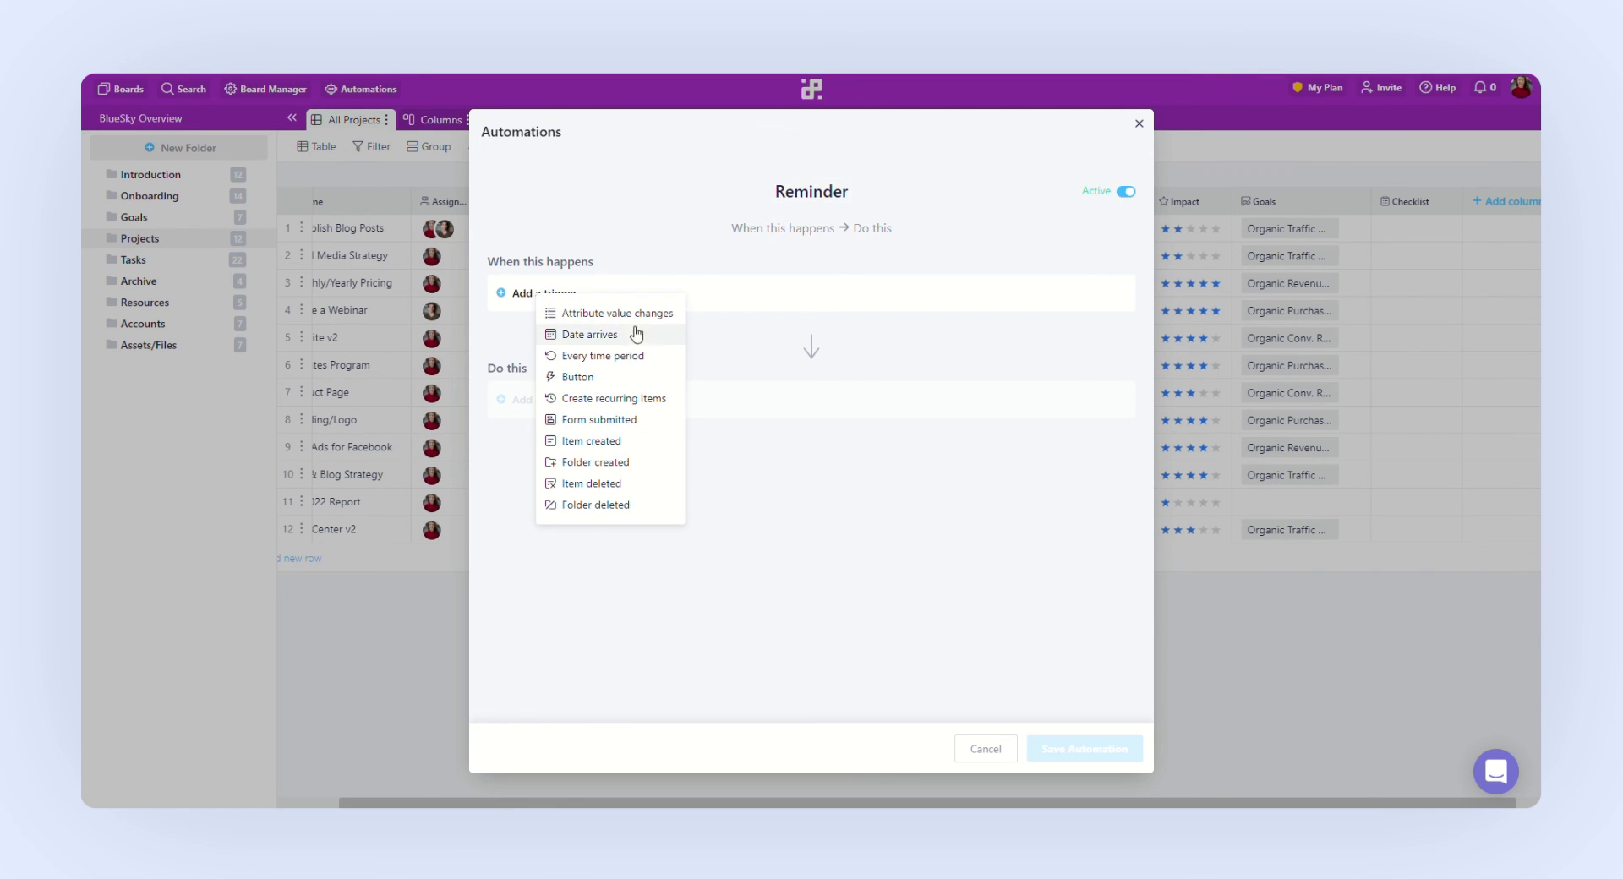
{"action": "left_click", "coordinate": [590, 333]}
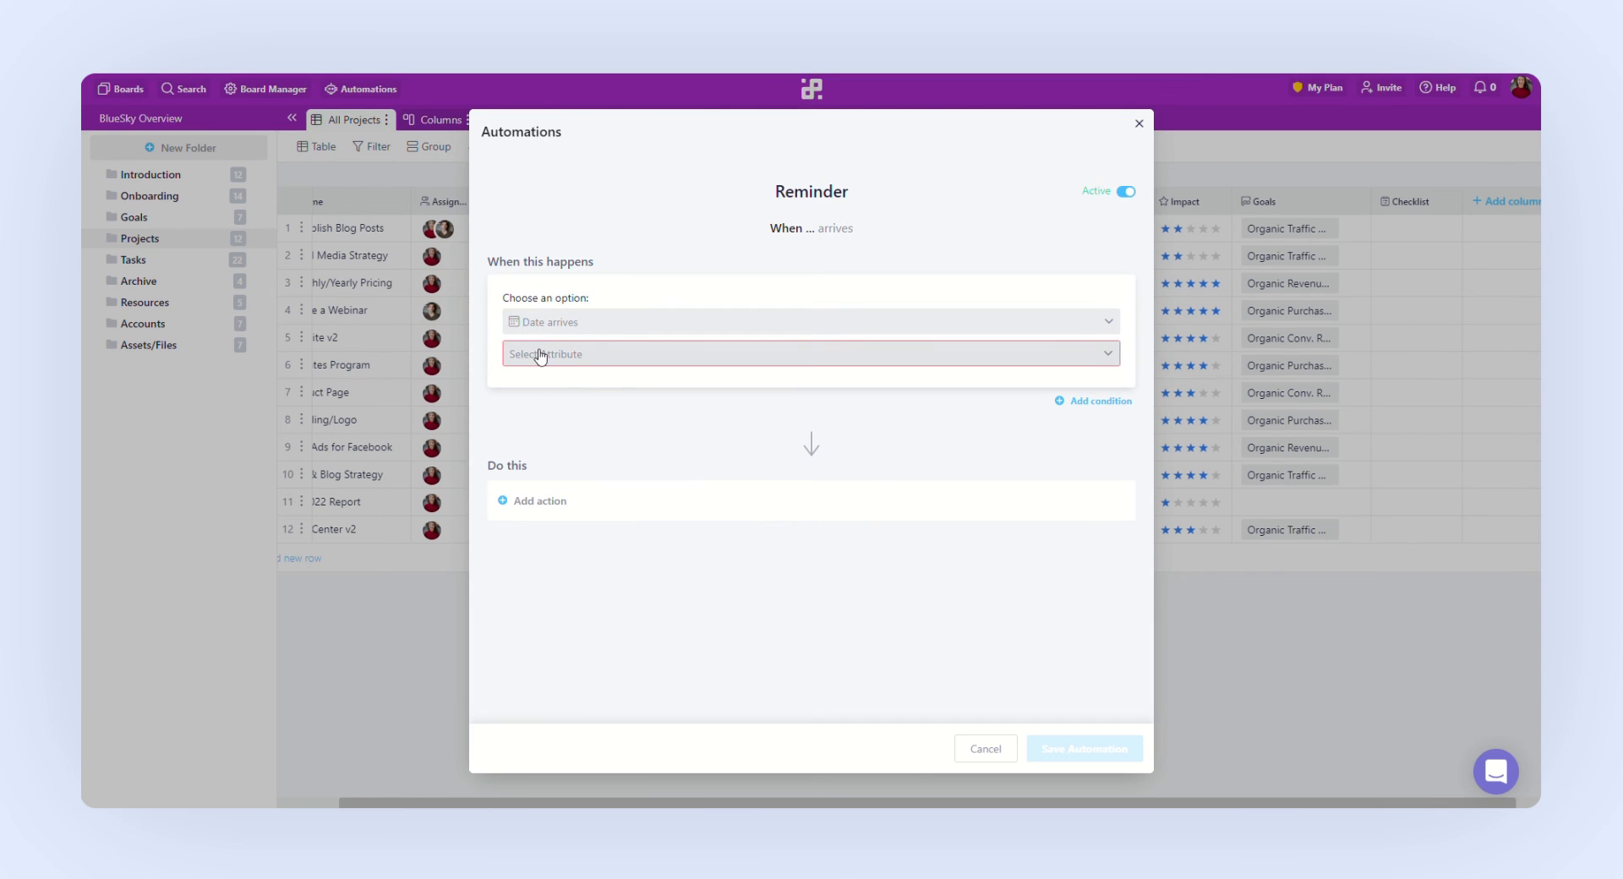
Step: Set the trigger to 1 day before End Date at 10:00 AM
{"action": "left_click", "coordinate": [810, 353]}
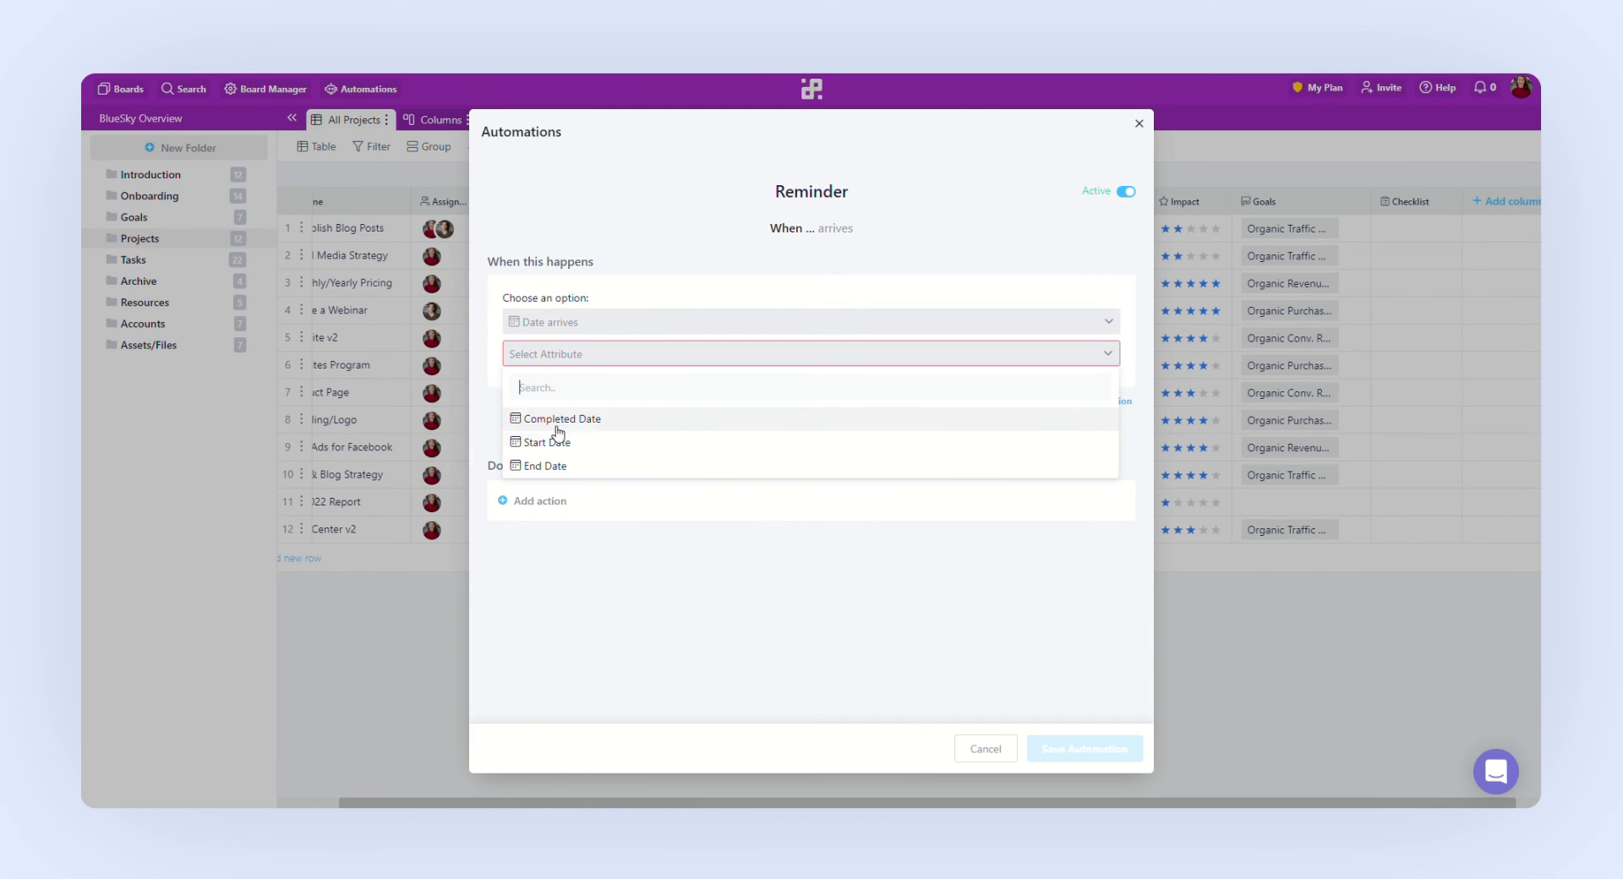
{"action": "left_click", "coordinate": [545, 465]}
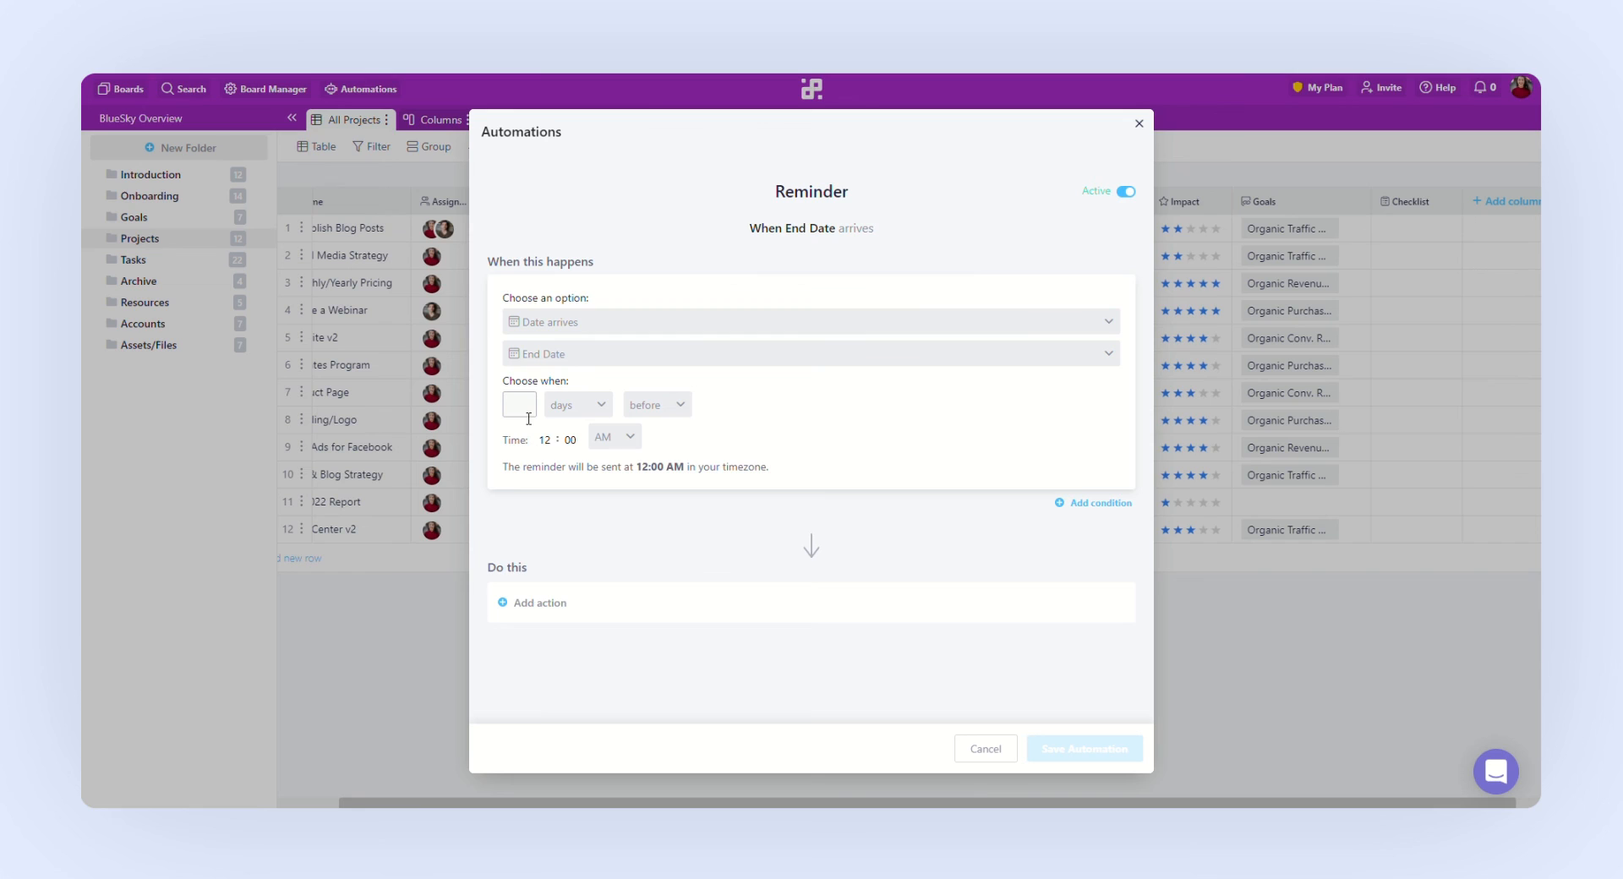
{"action": "type", "text": "1"}
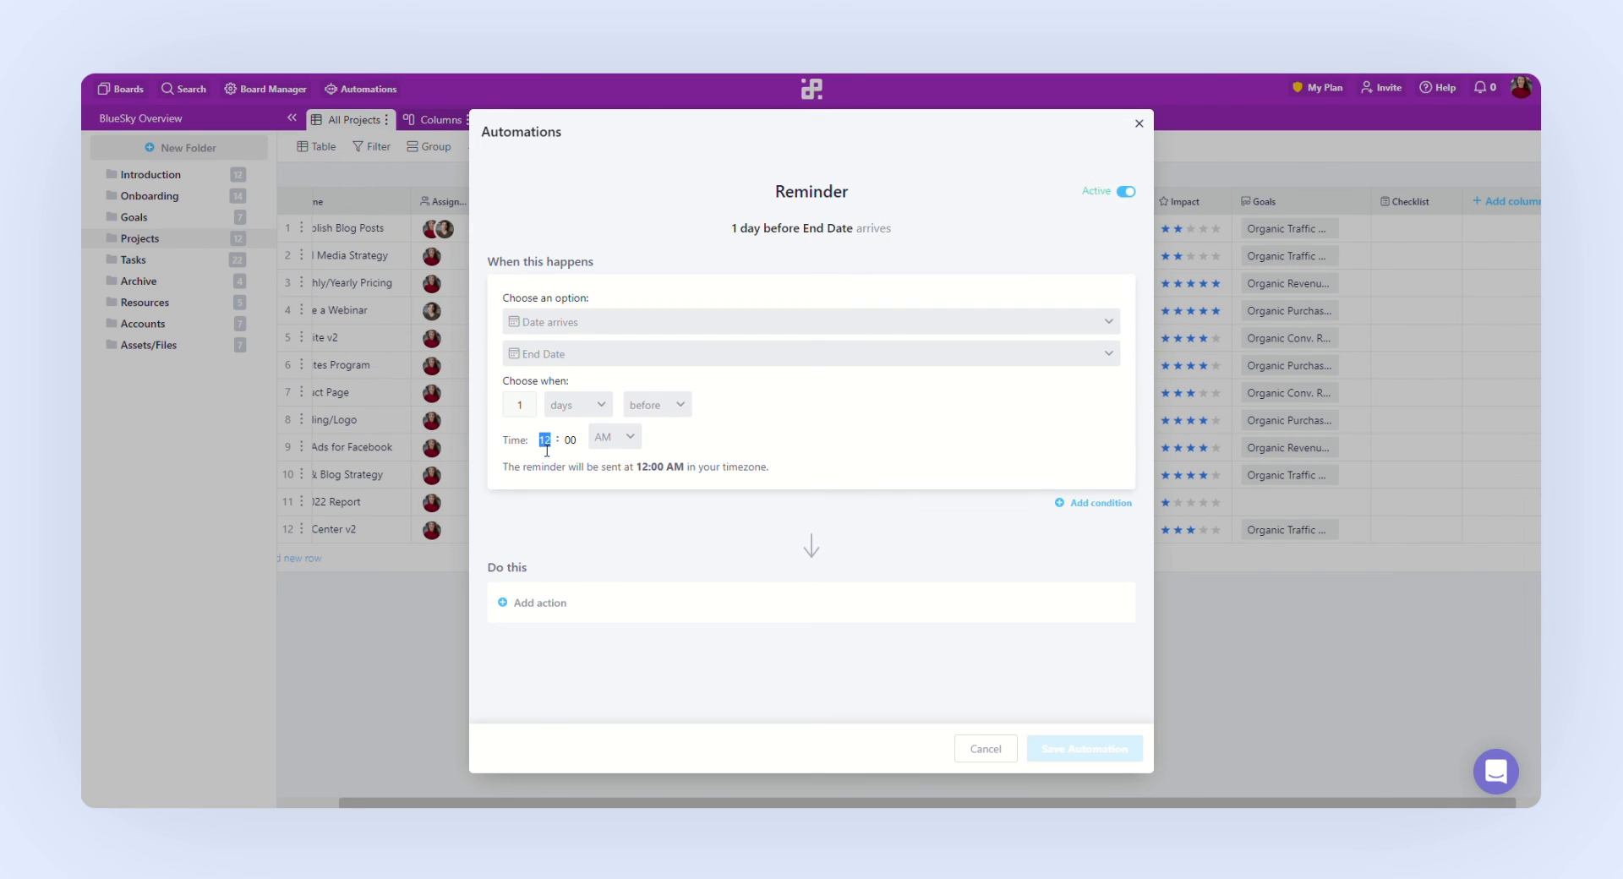
{"action": "type", "text": "10"}
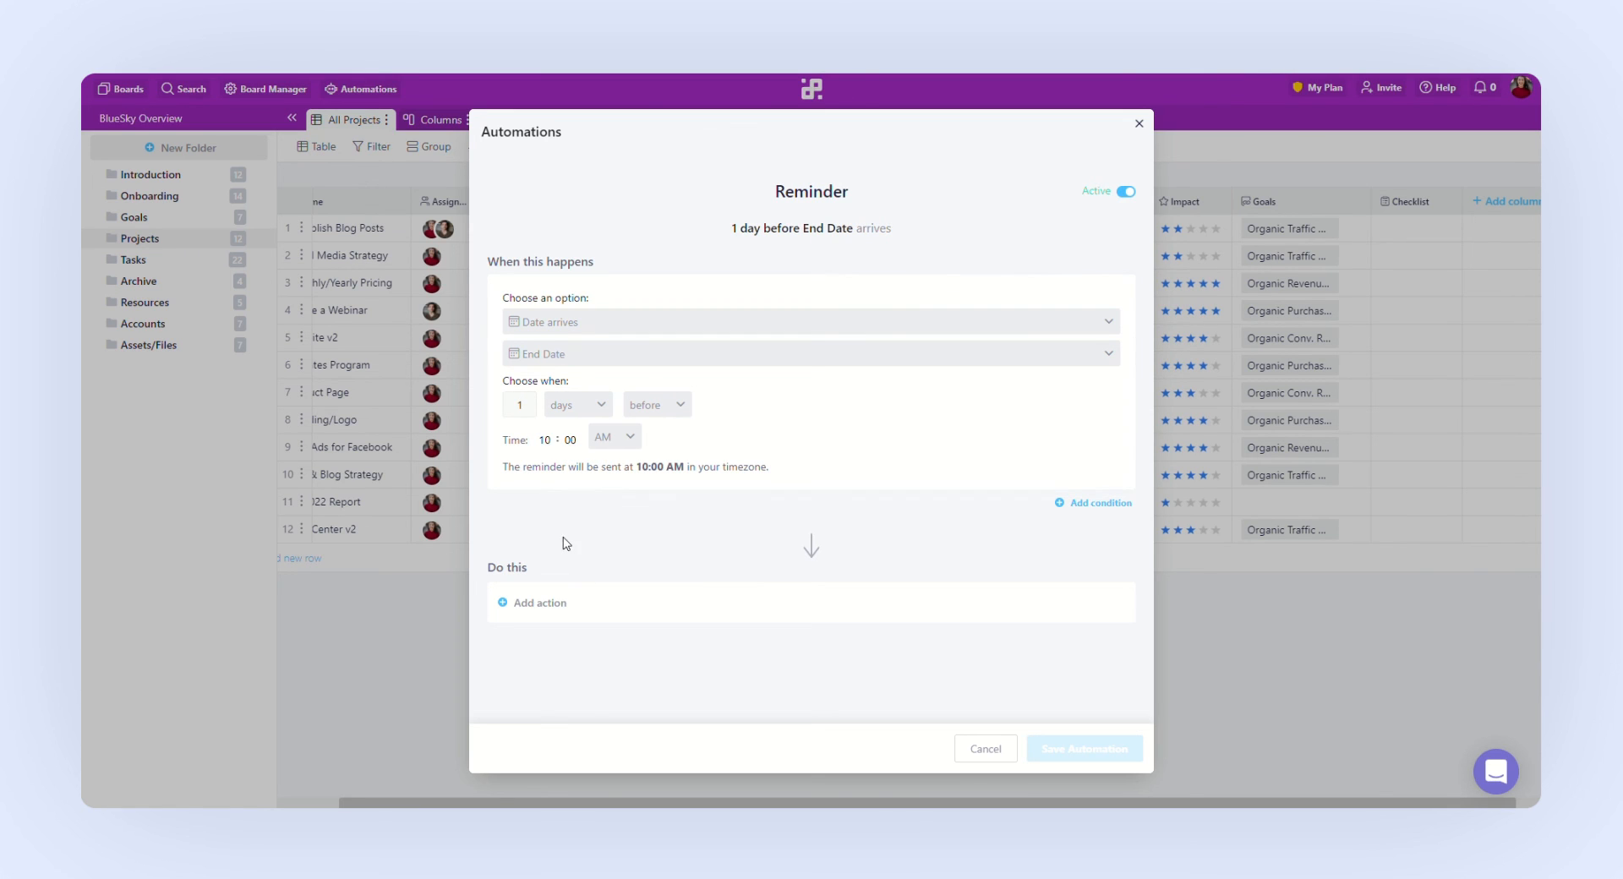
Step: Add a Send notification action to the Assignees member attribute and save the Reminder automation
{"action": "left_click", "coordinate": [540, 602]}
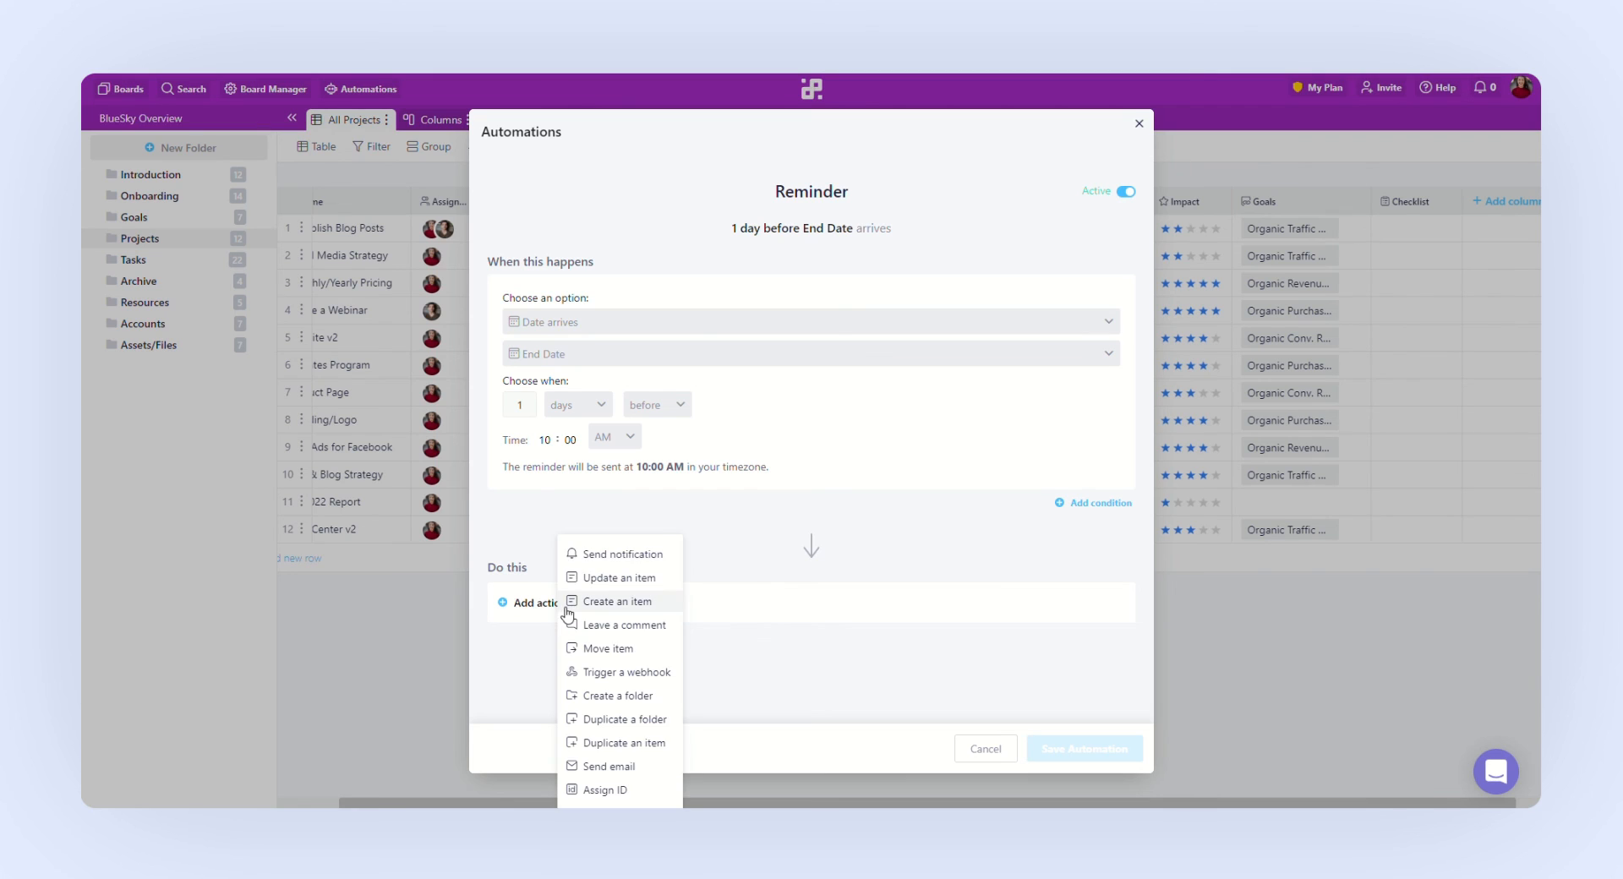
{"action": "left_click", "coordinate": [619, 553]}
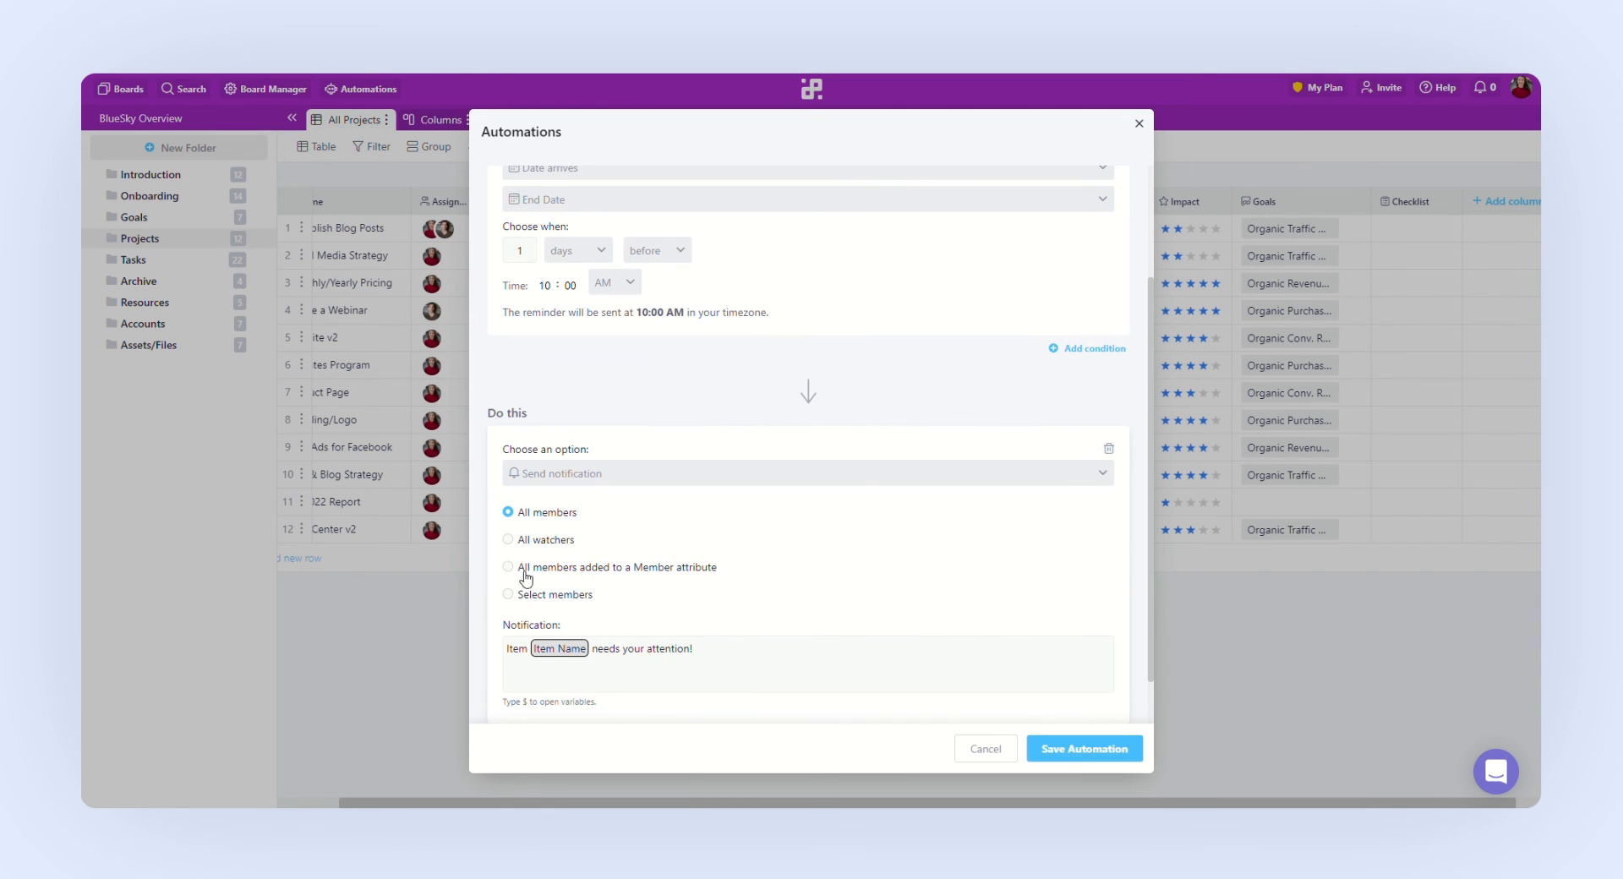
{"action": "left_click", "coordinate": [509, 566]}
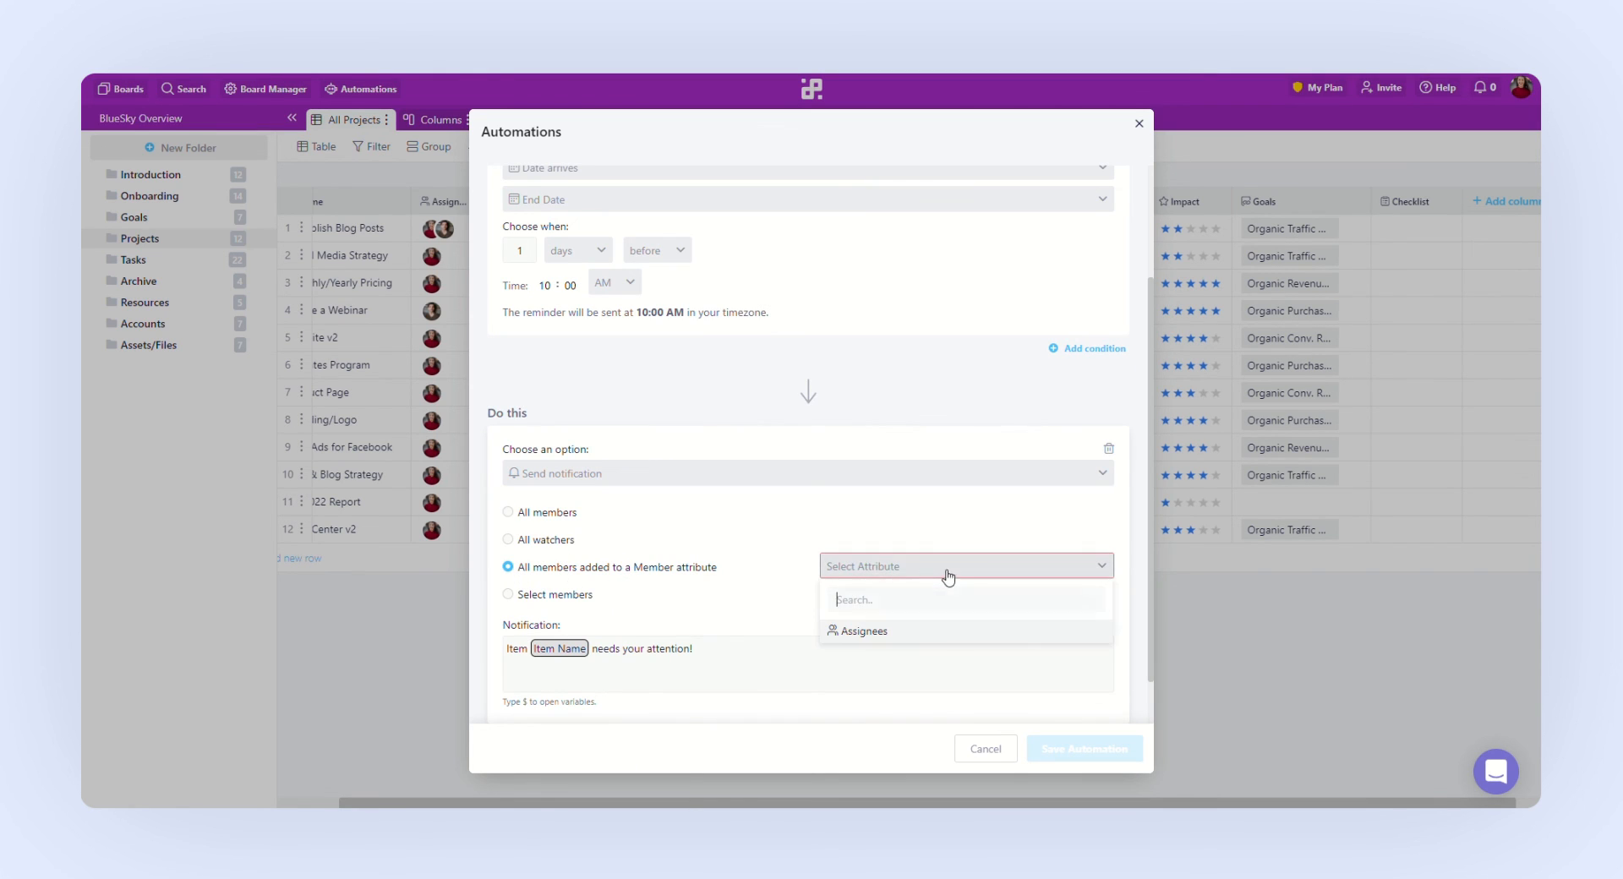
{"action": "left_click", "coordinate": [863, 631]}
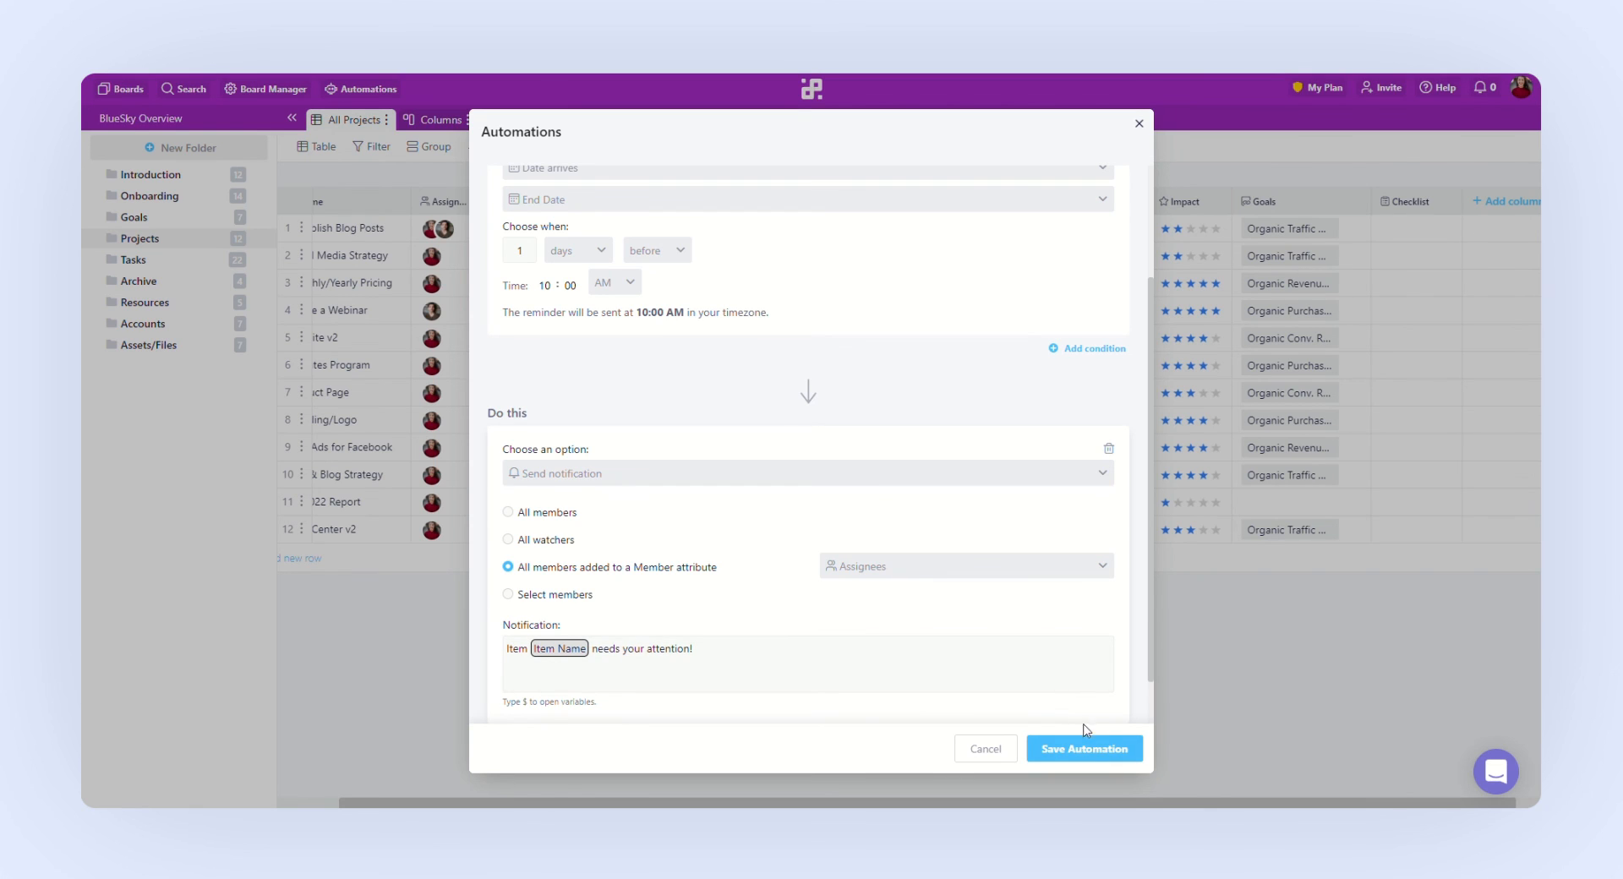
{"action": "left_click", "coordinate": [1084, 750]}
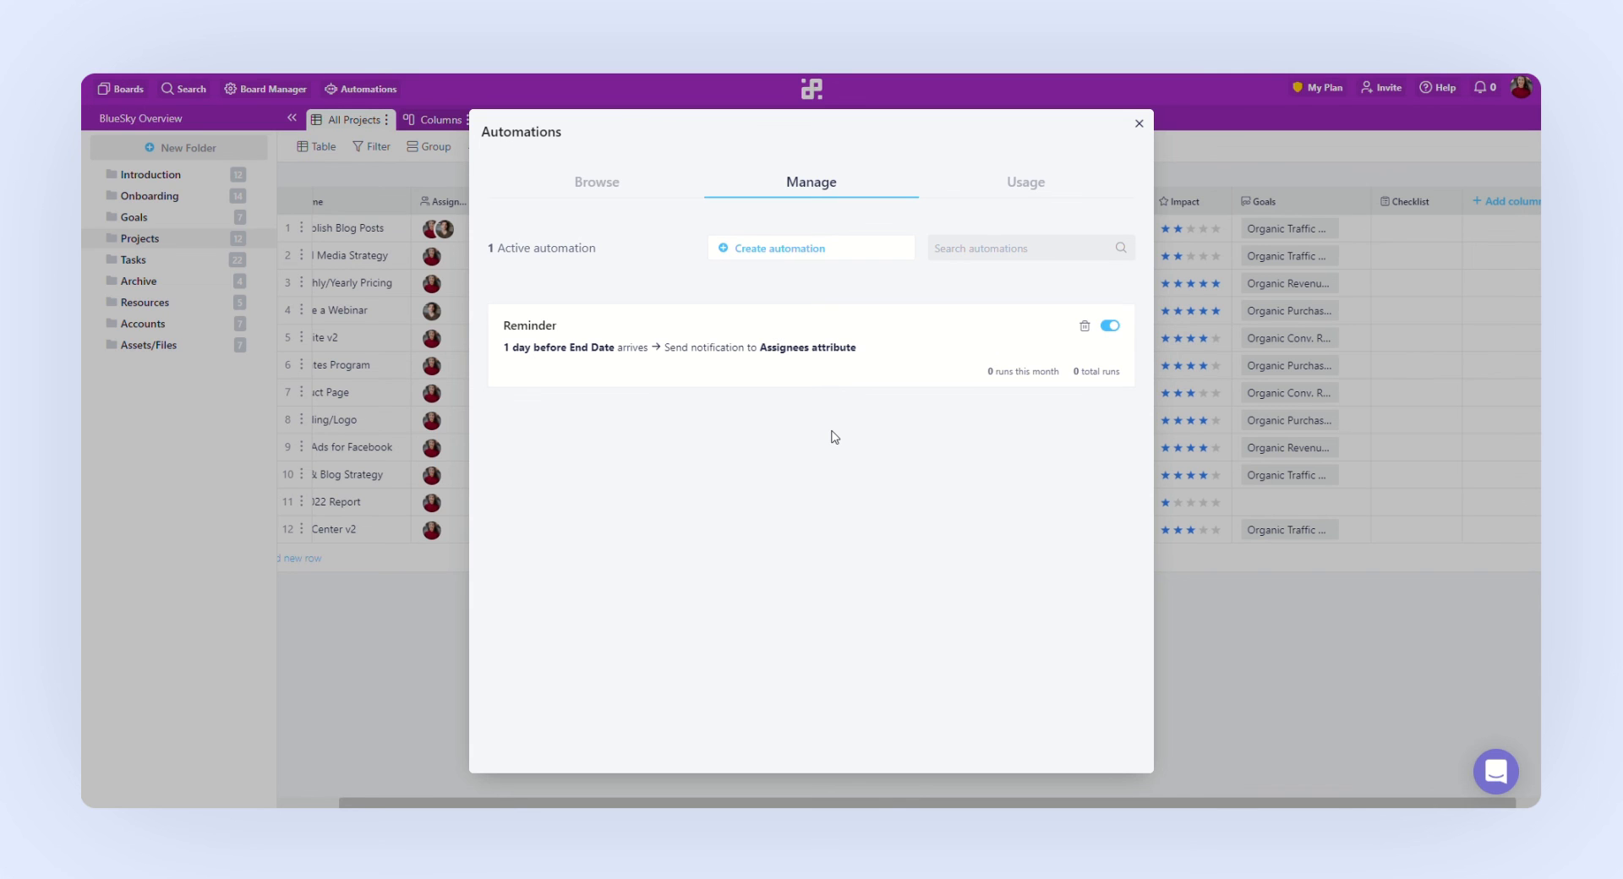
{"action": "mouse_move", "coordinate": [1138, 128]}
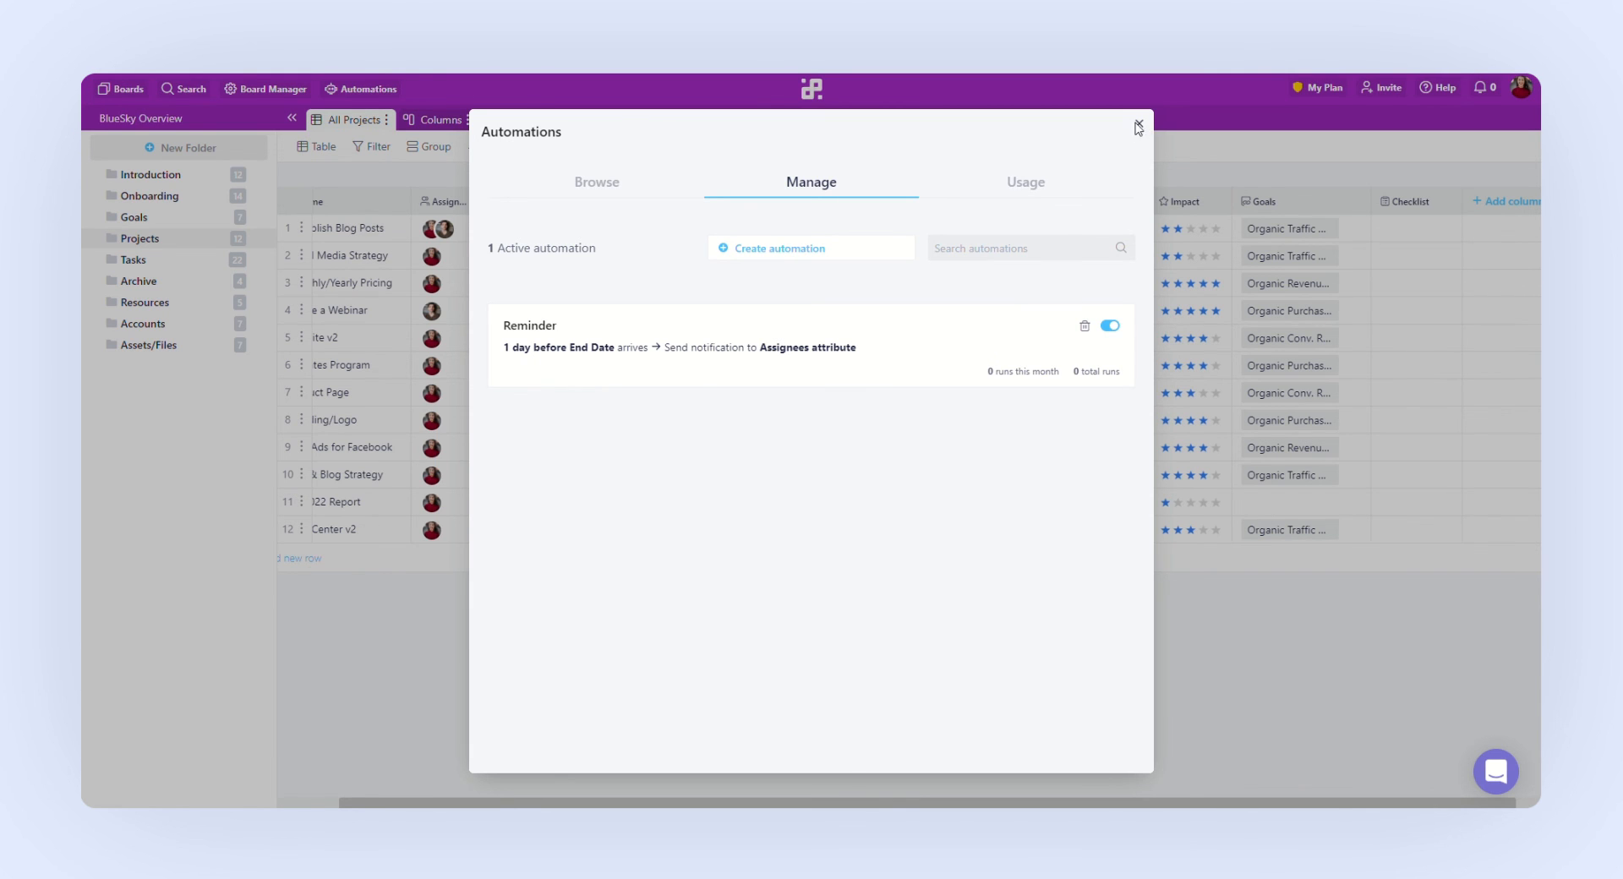
Step: Close Automations and open the Projects folder's Settings from the sidebar menu
{"action": "left_click", "coordinate": [1137, 127]}
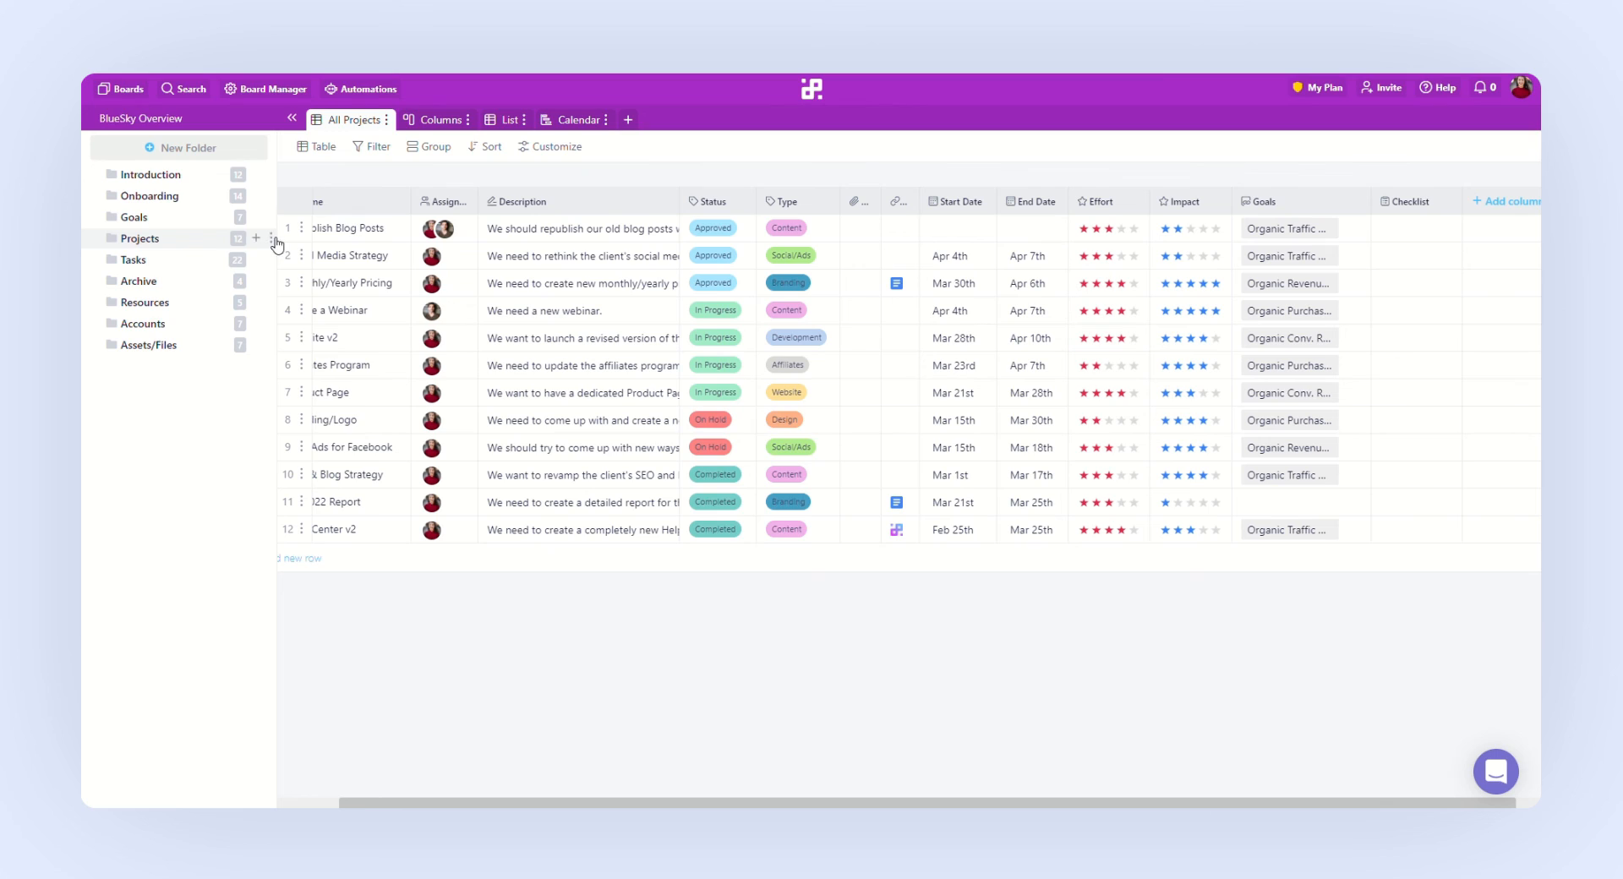
{"action": "left_click", "coordinate": [255, 238]}
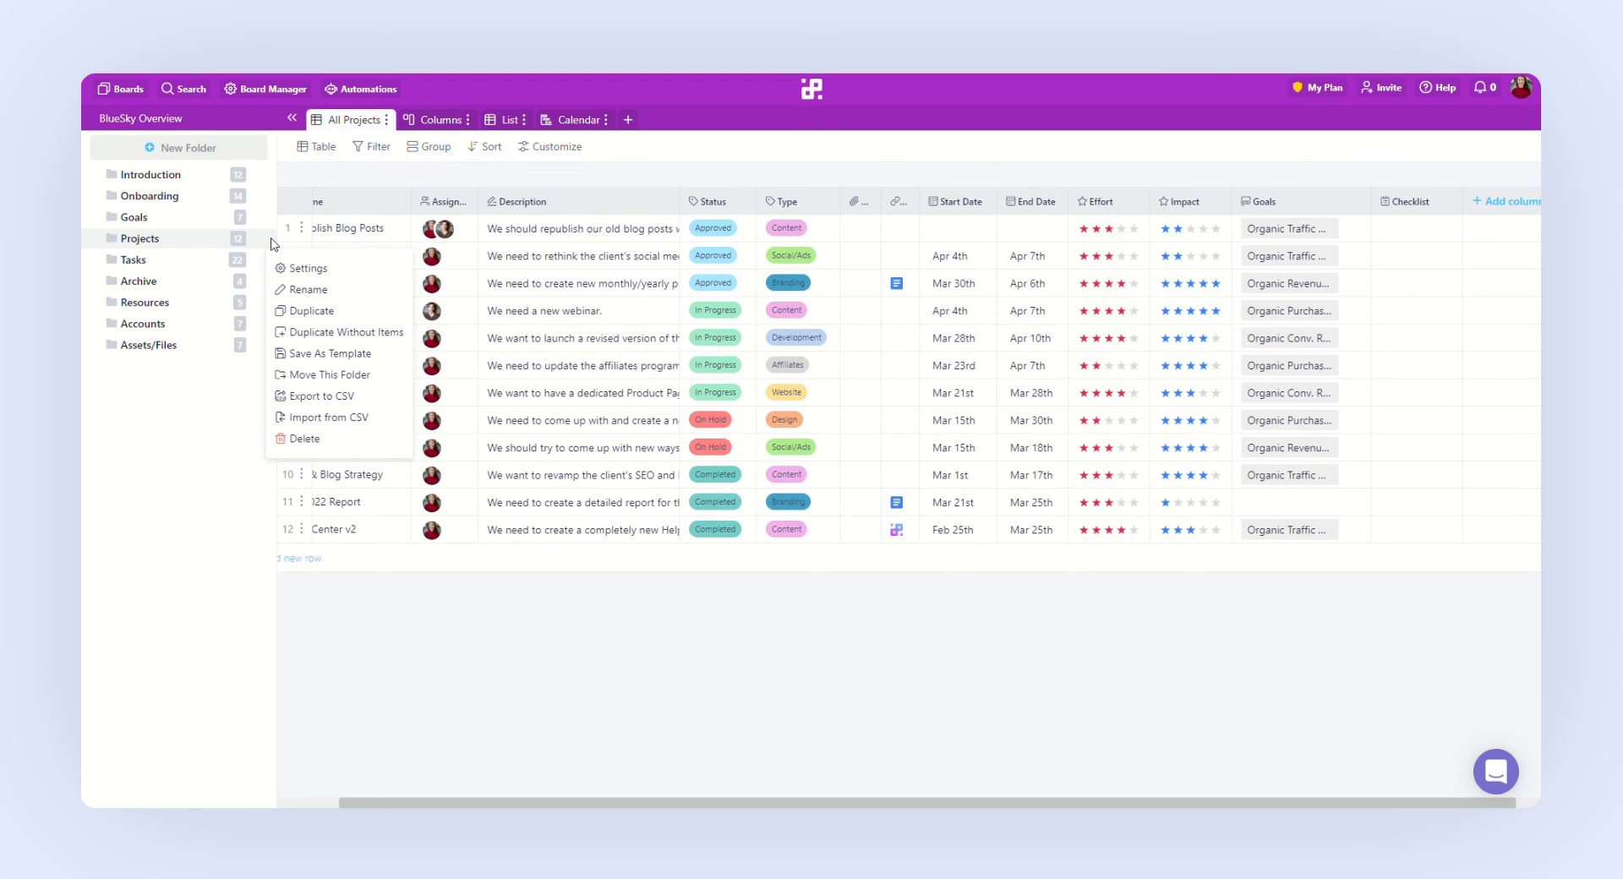
{"action": "mouse_move", "coordinate": [328, 311]}
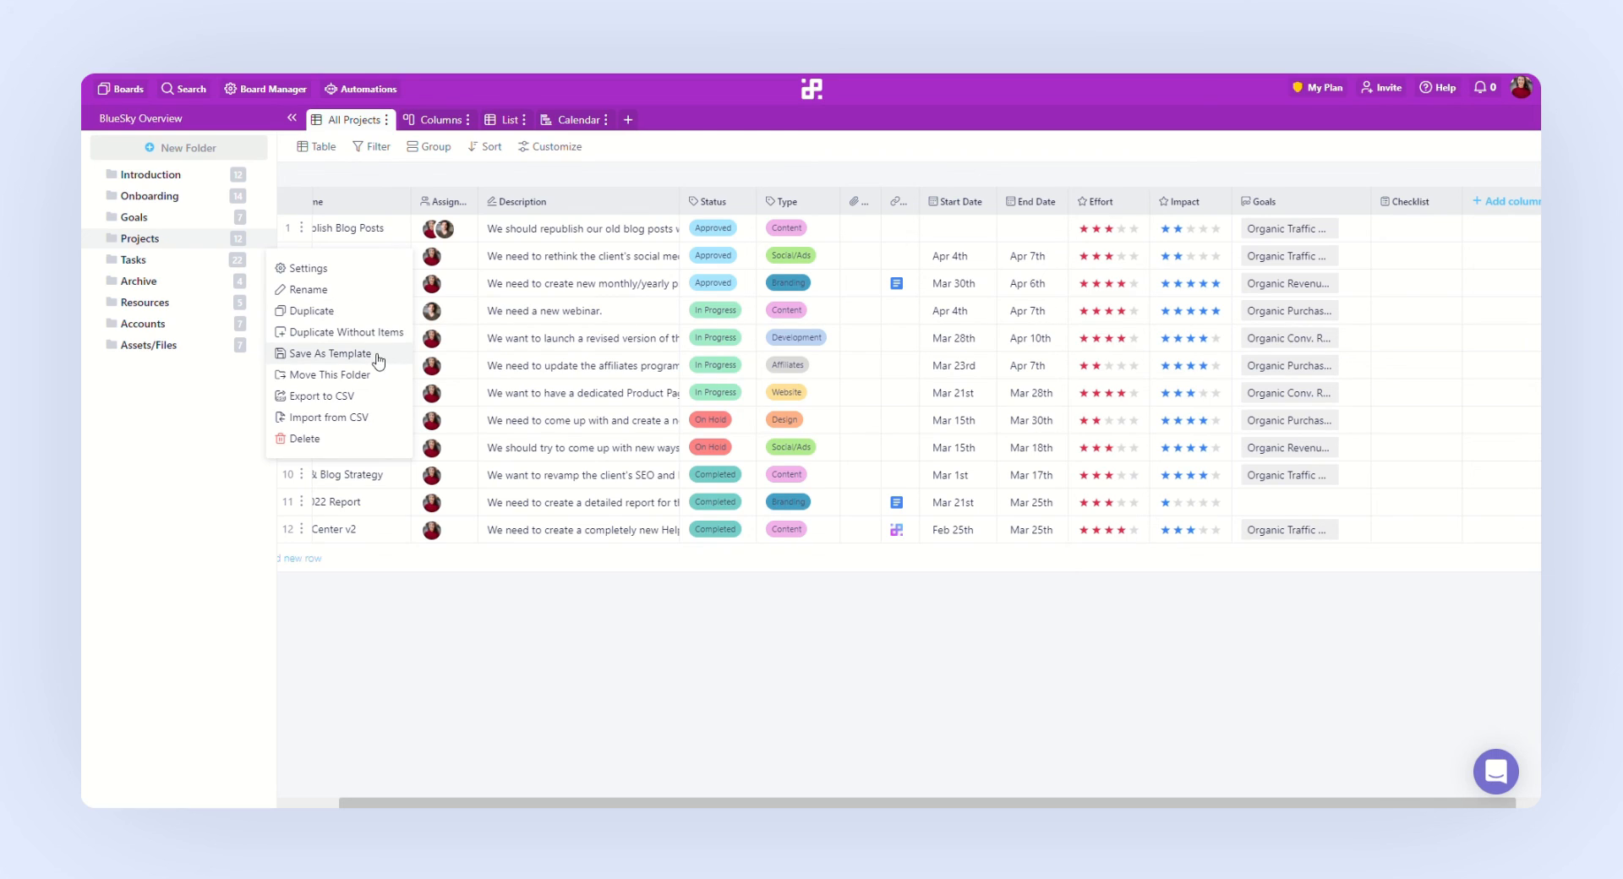
{"action": "mouse_move", "coordinate": [362, 375]}
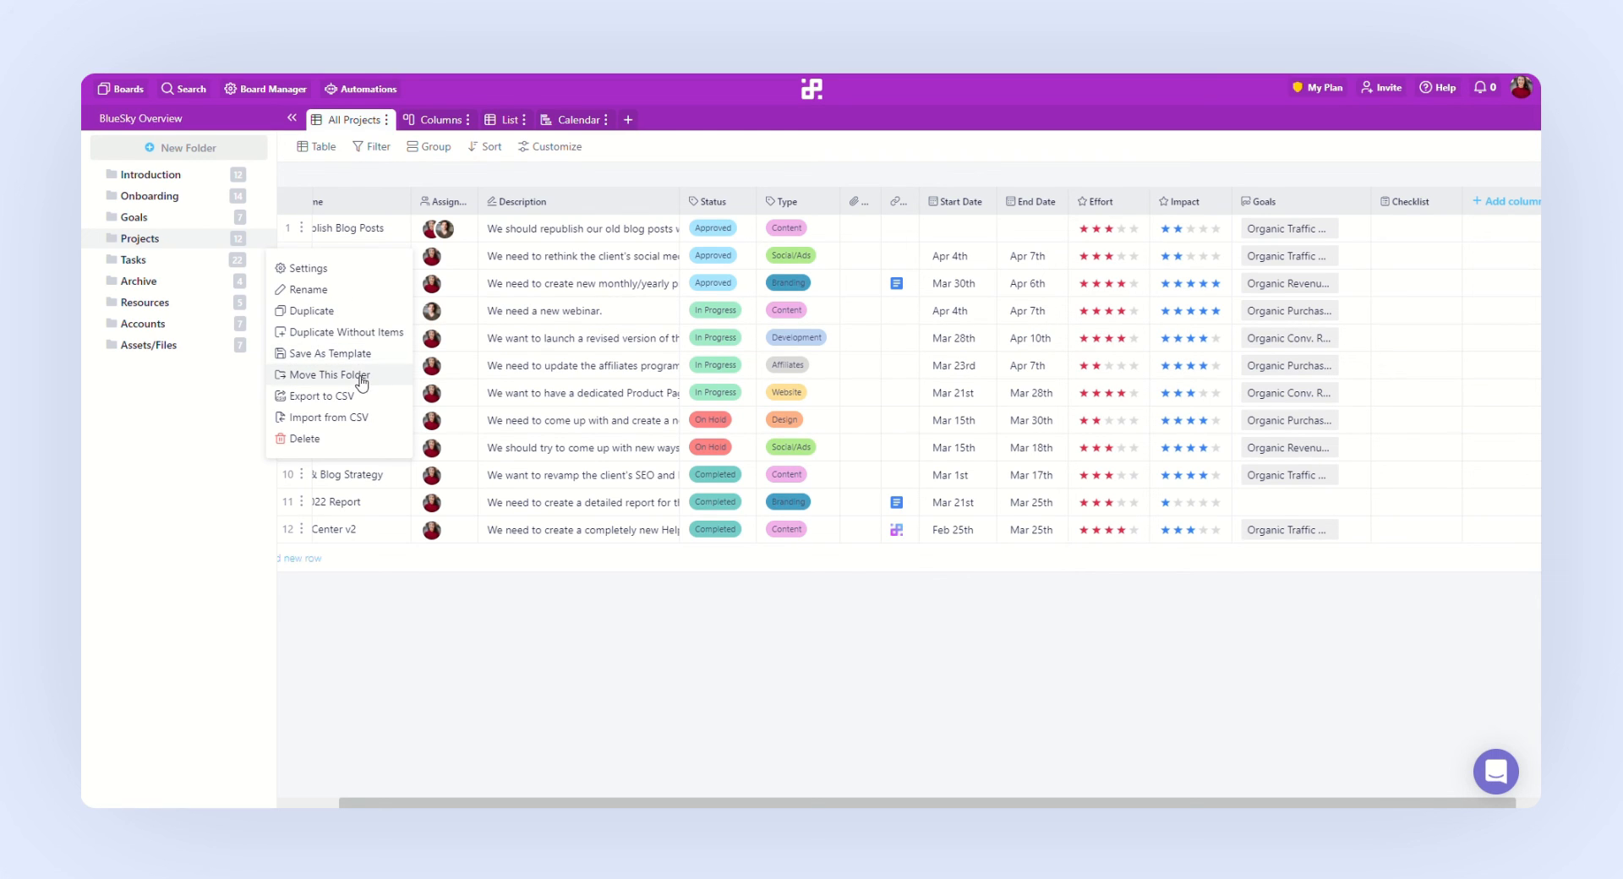
{"action": "mouse_move", "coordinate": [234, 399]}
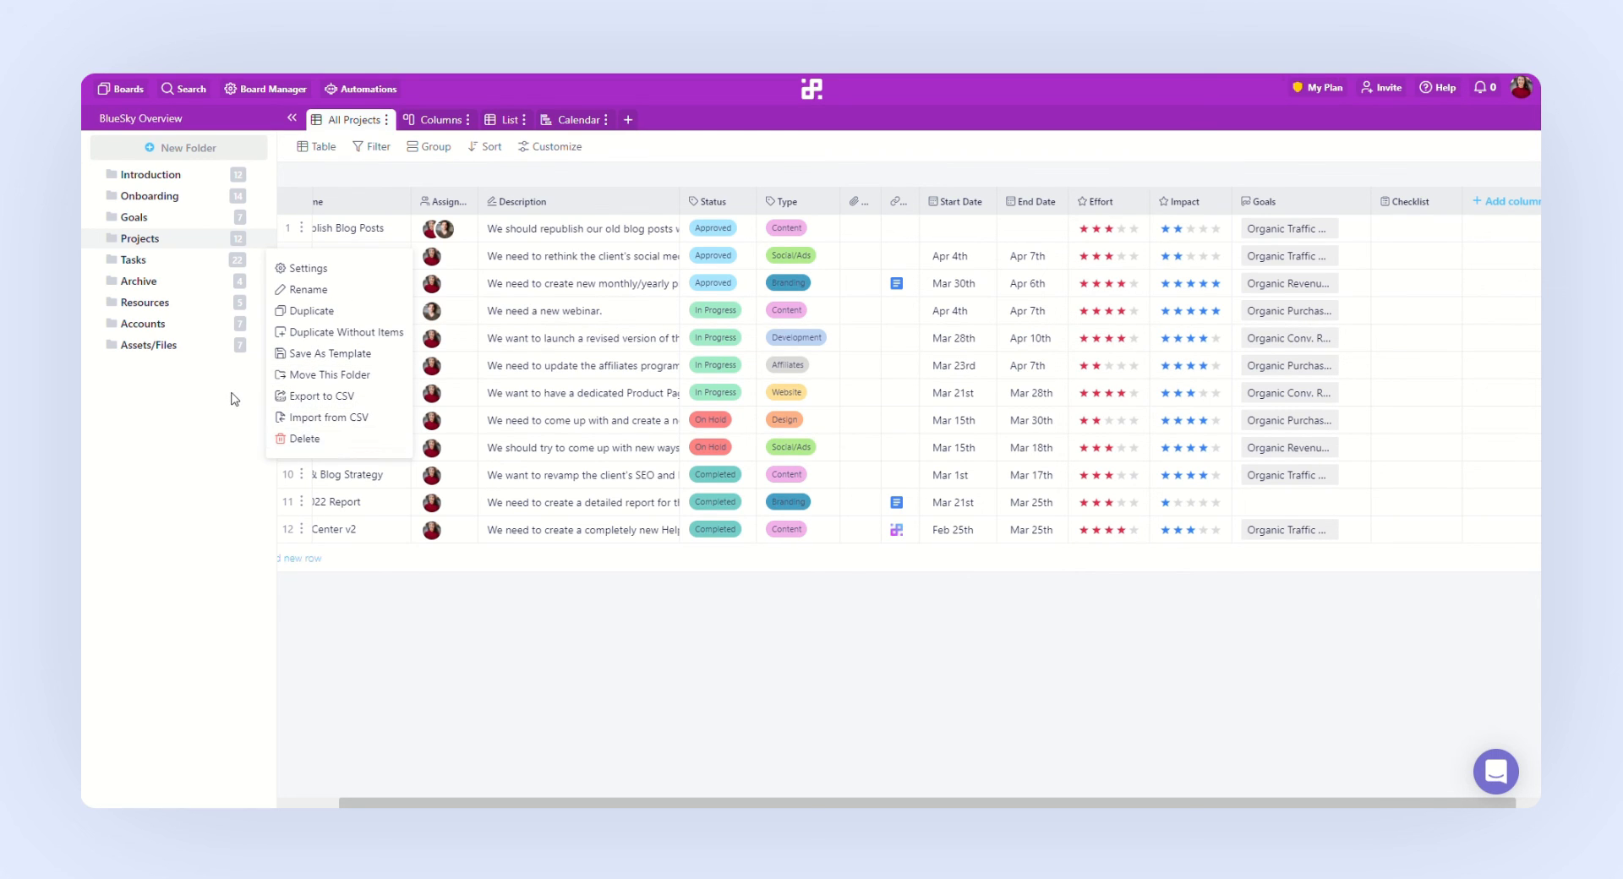
{"action": "left_click", "coordinate": [305, 269]}
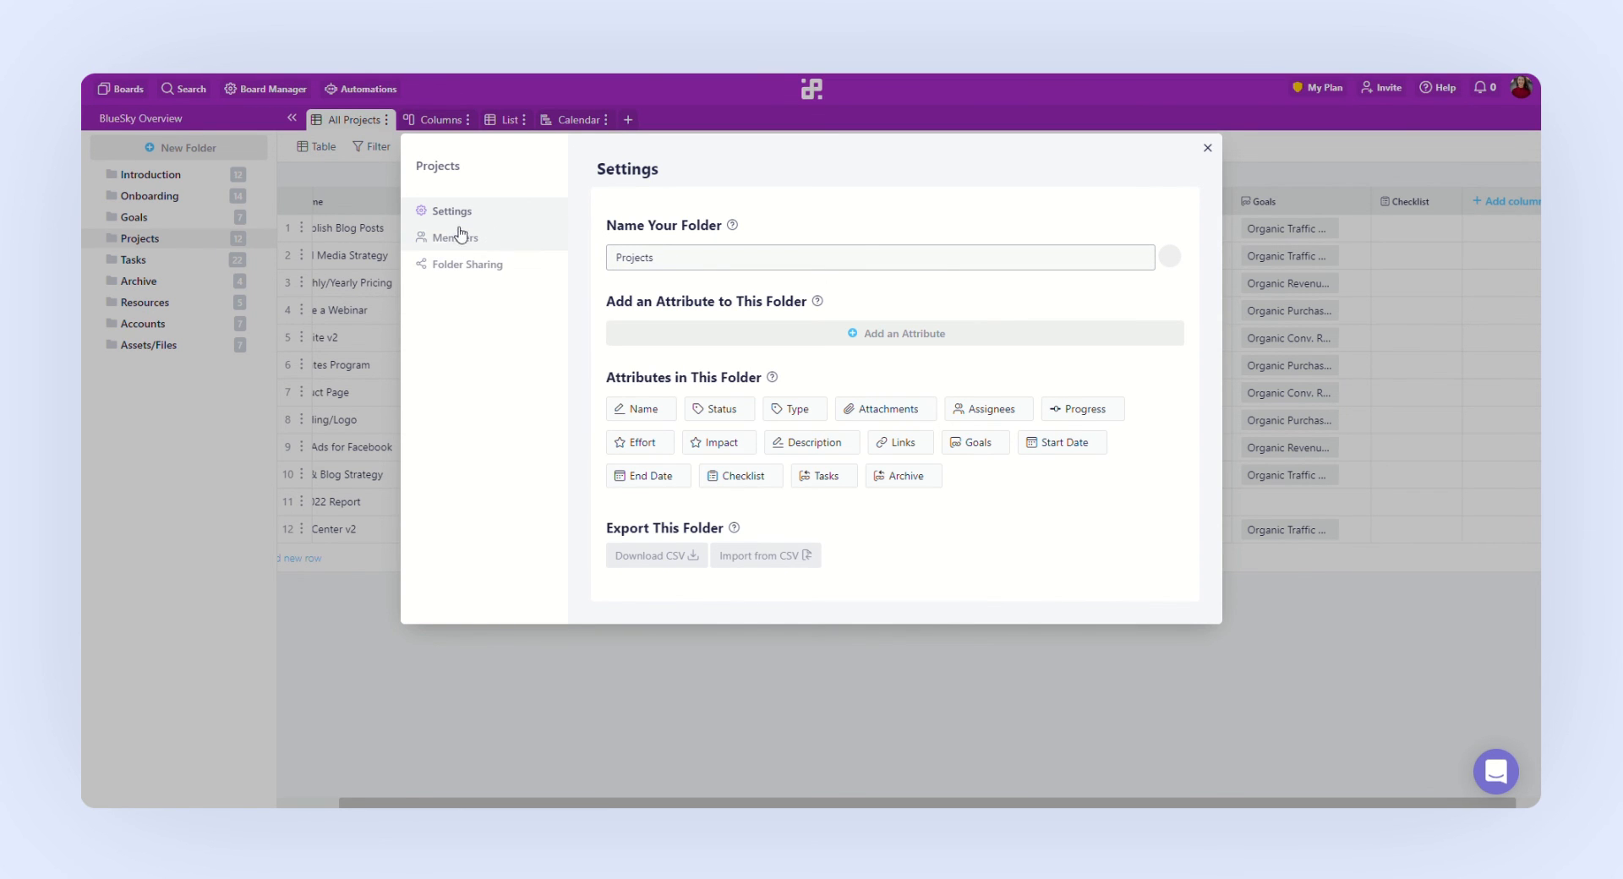
Step: Hide the Projects folder, remove both Full Members' access, and return to the Lyfe Agency boards dashboard
{"action": "left_click", "coordinate": [453, 236]}
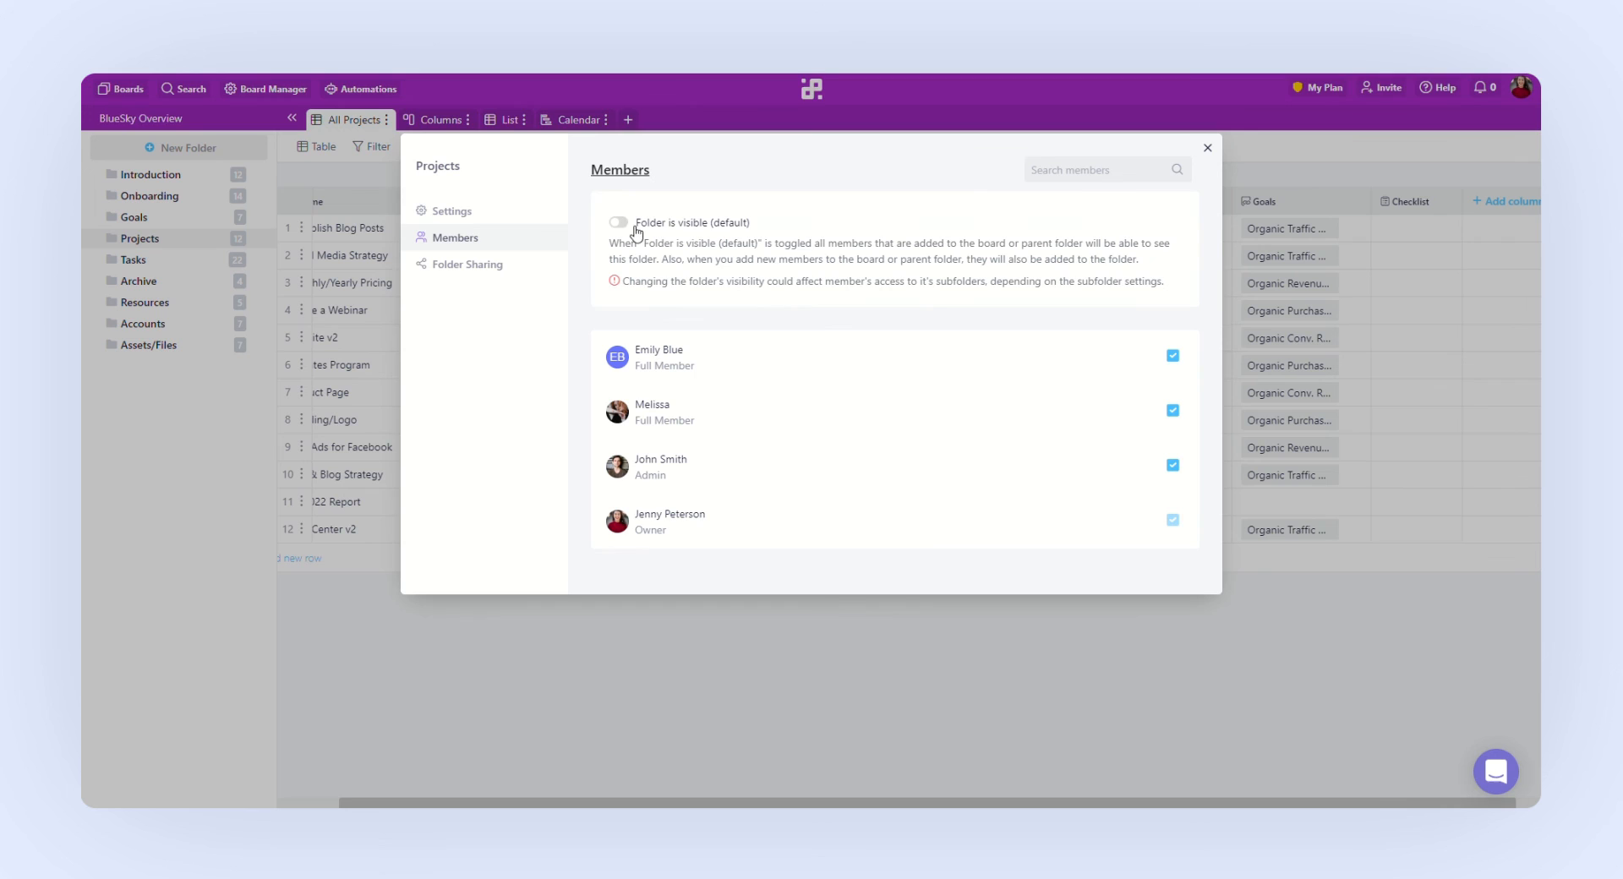
{"action": "left_click", "coordinate": [619, 222]}
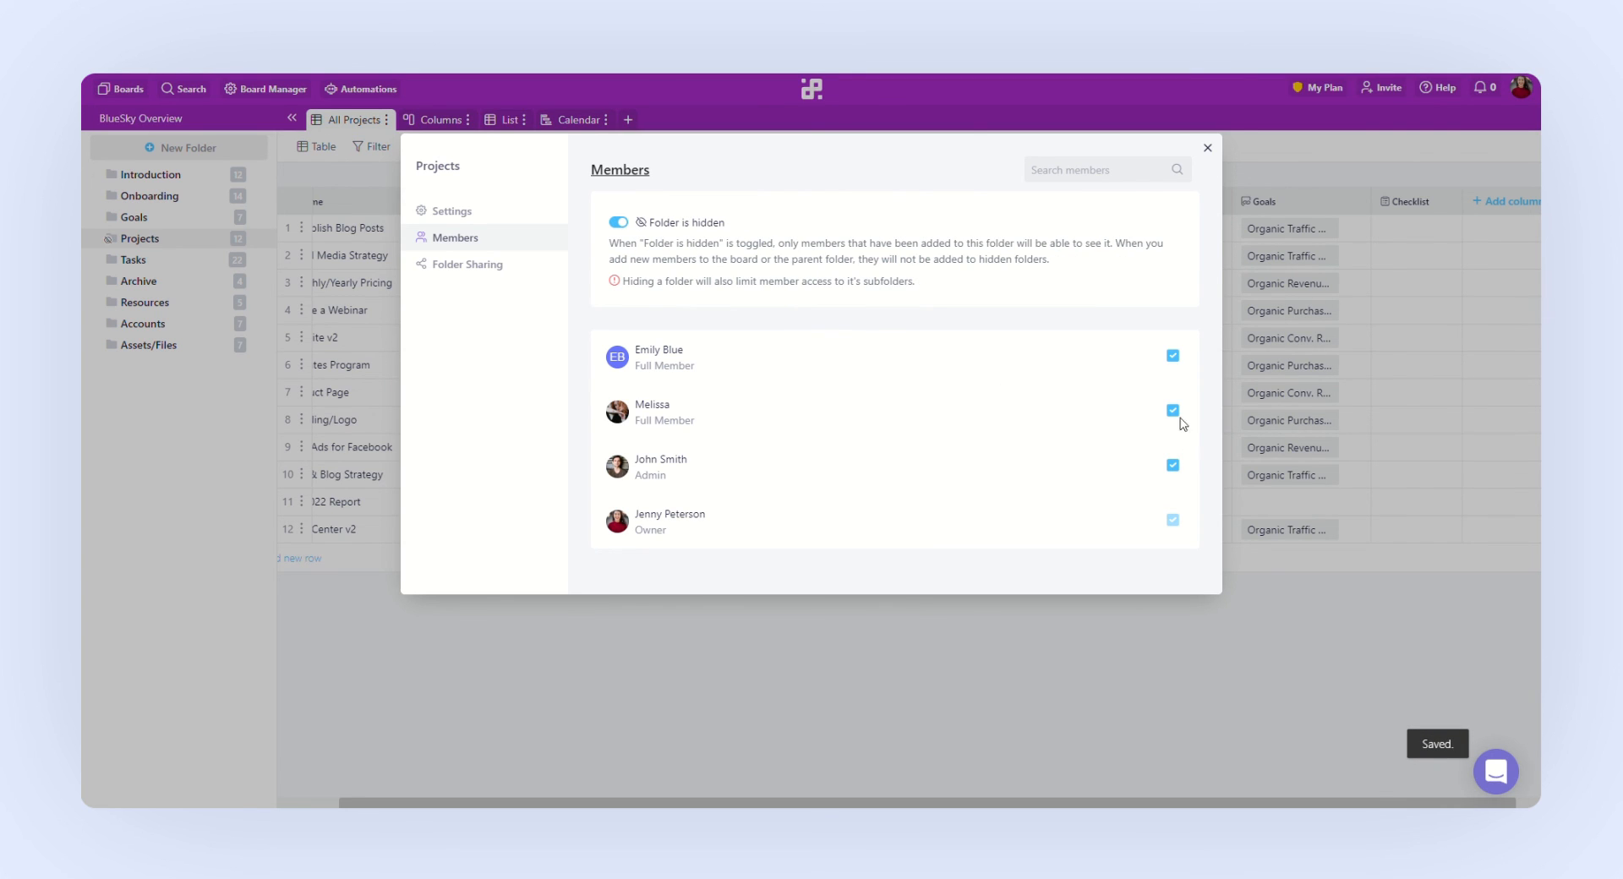
{"action": "left_click", "coordinate": [1174, 355]}
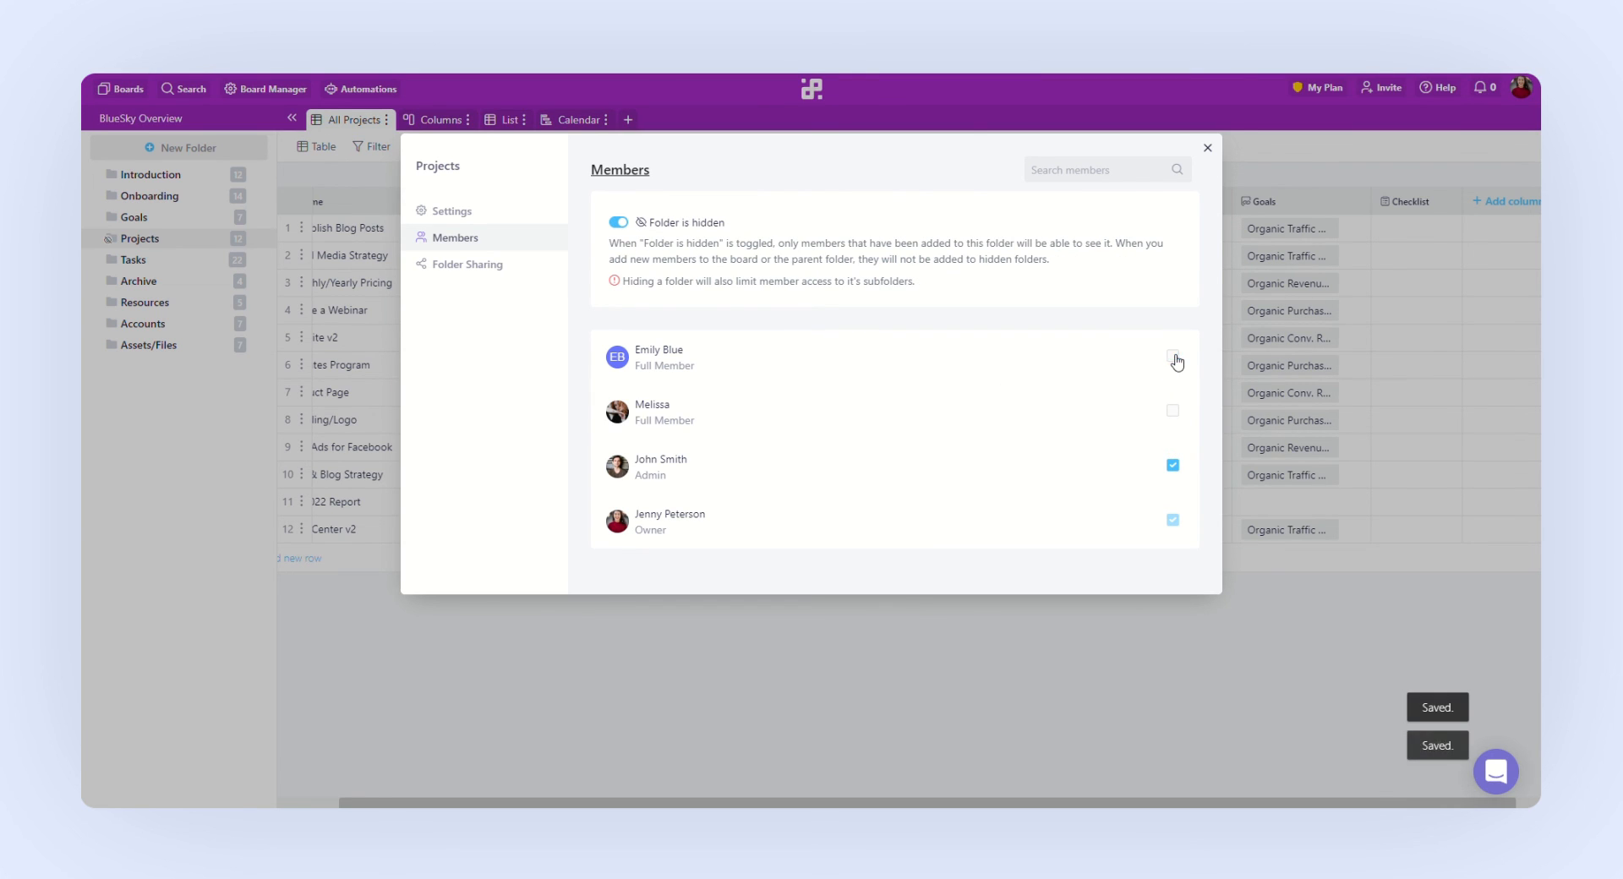
{"action": "left_click", "coordinate": [1174, 357]}
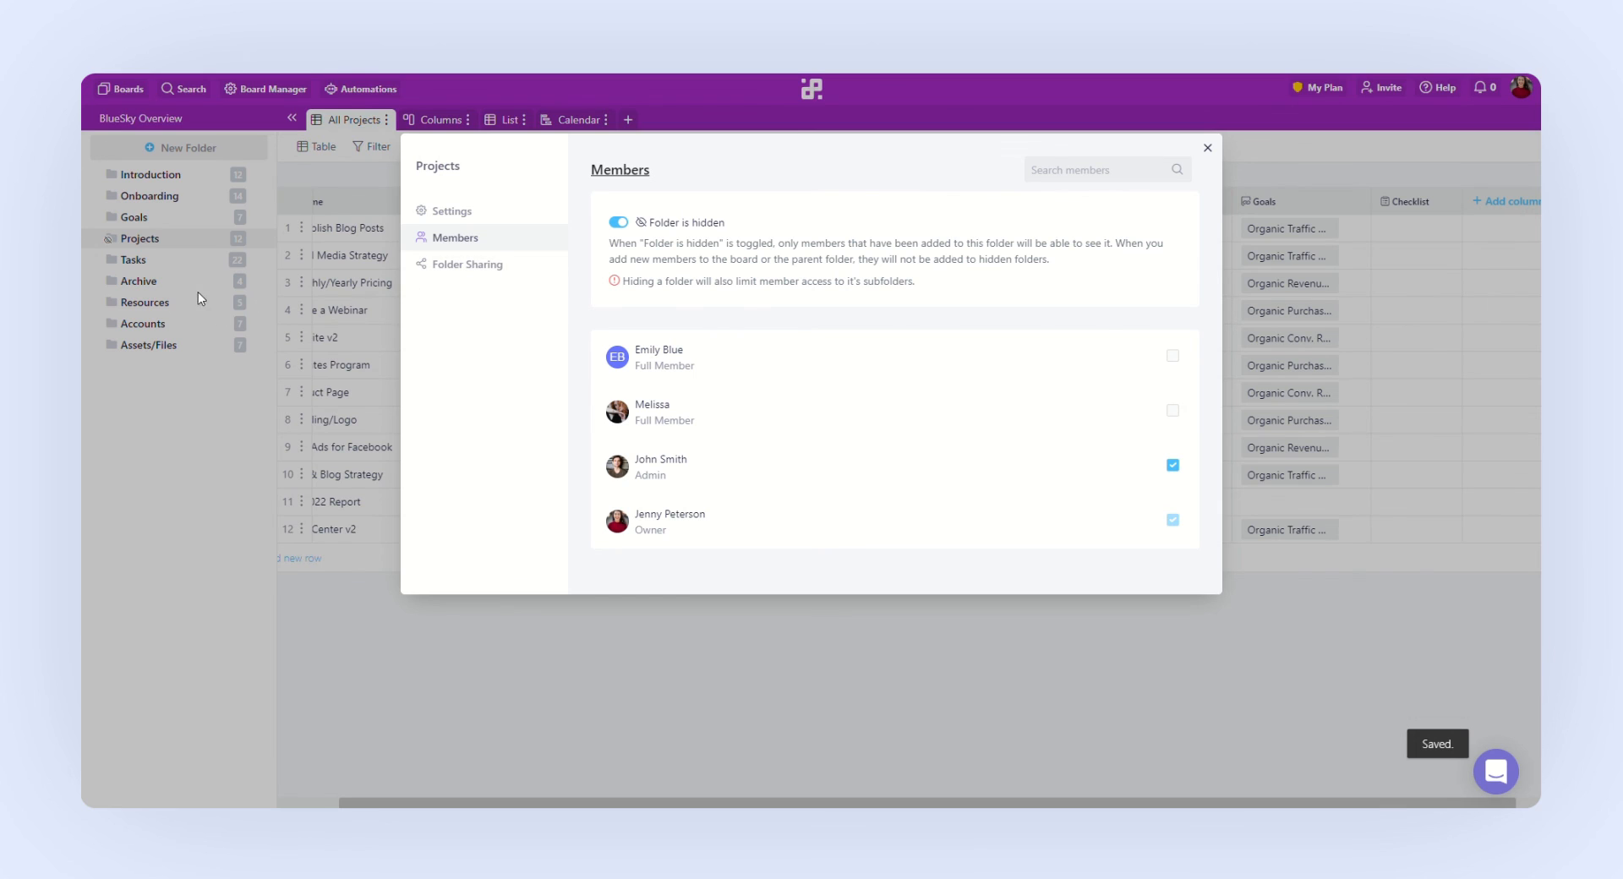
{"action": "left_click", "coordinate": [1205, 149]}
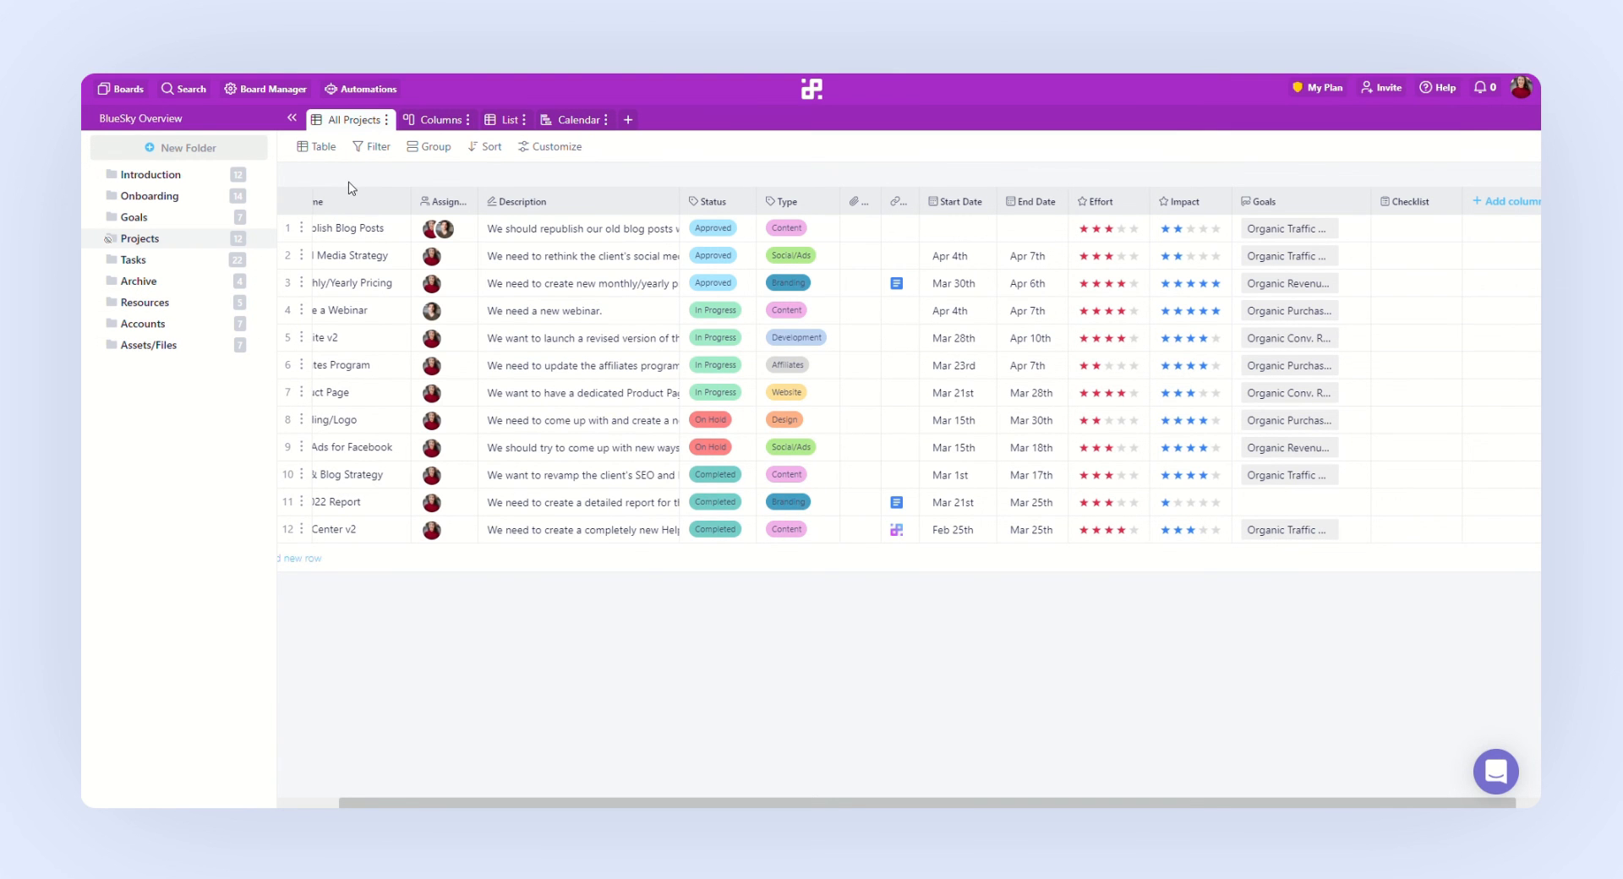
{"action": "left_click", "coordinate": [389, 118]}
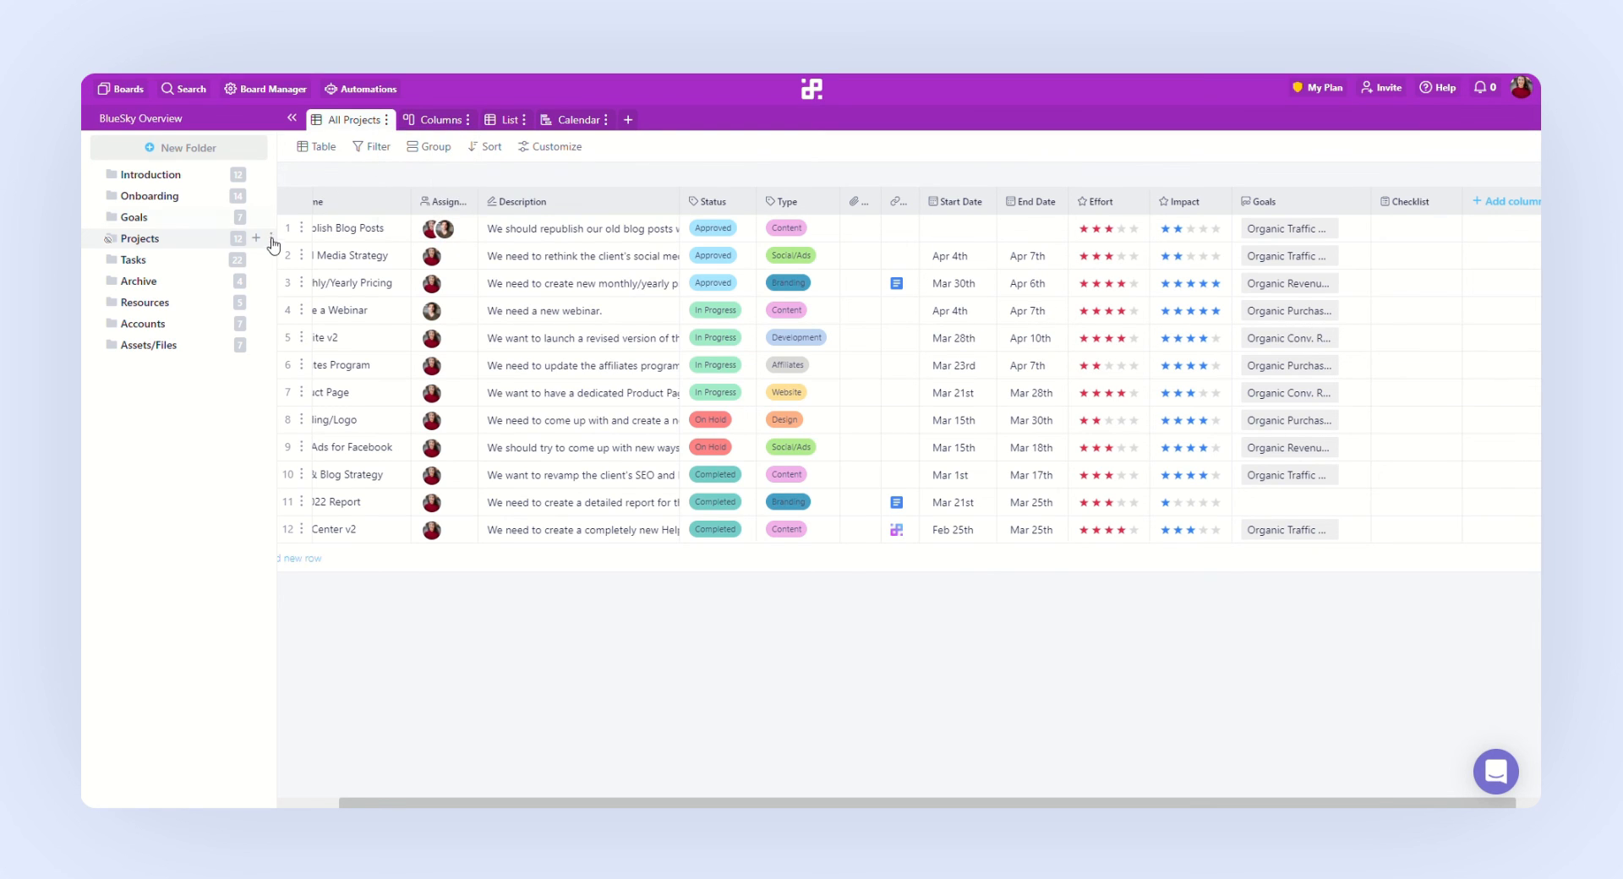
{"action": "left_click", "coordinate": [255, 239]}
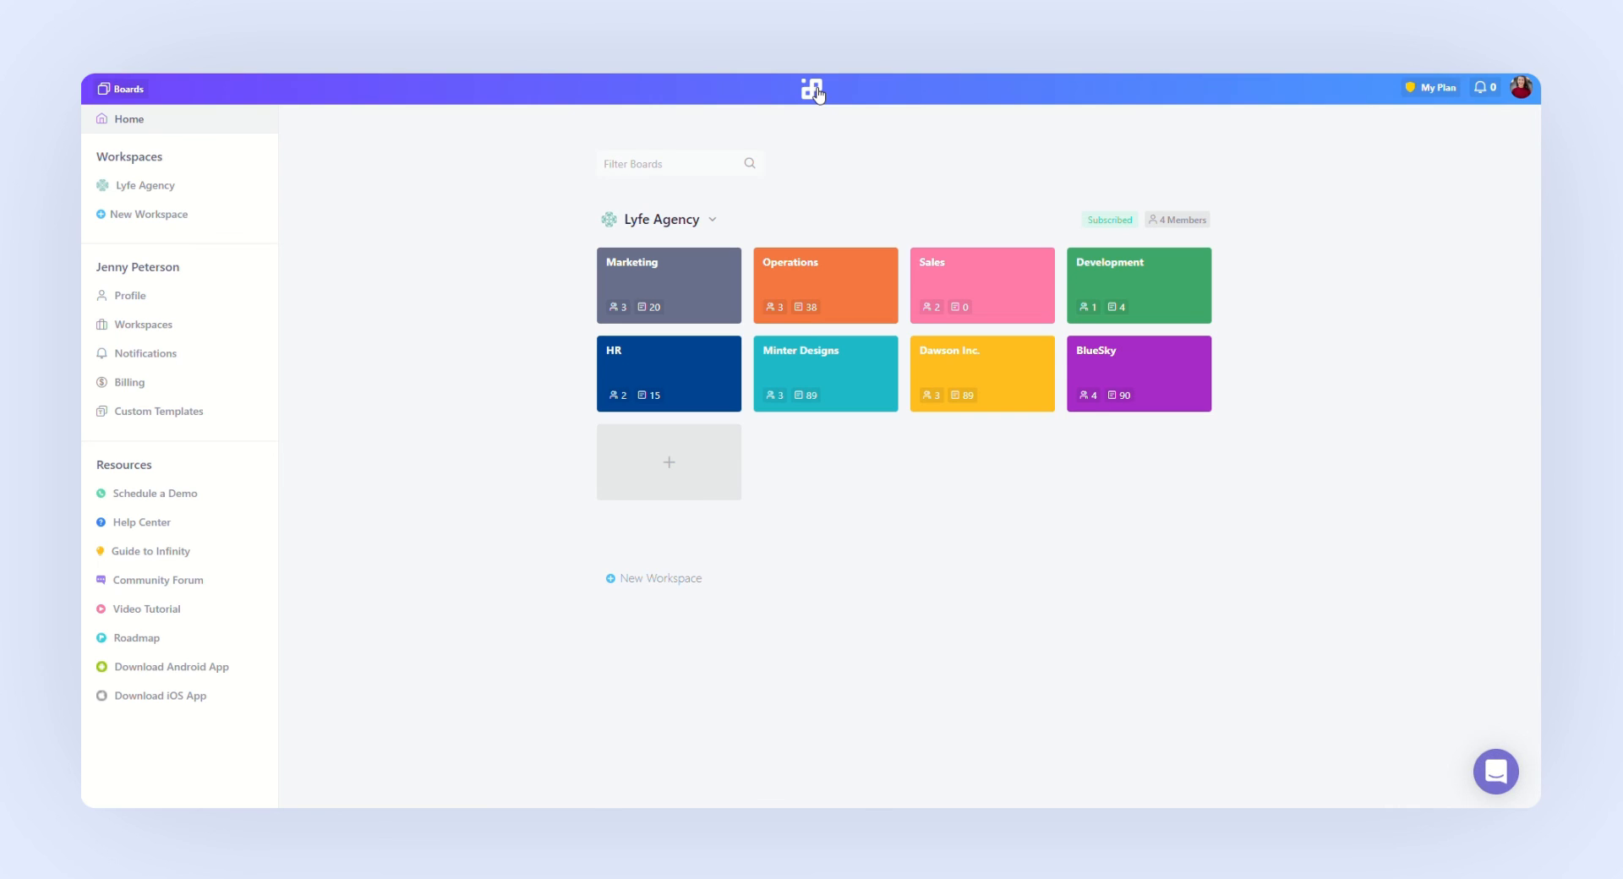
{"action": "mouse_move", "coordinate": [682, 453]}
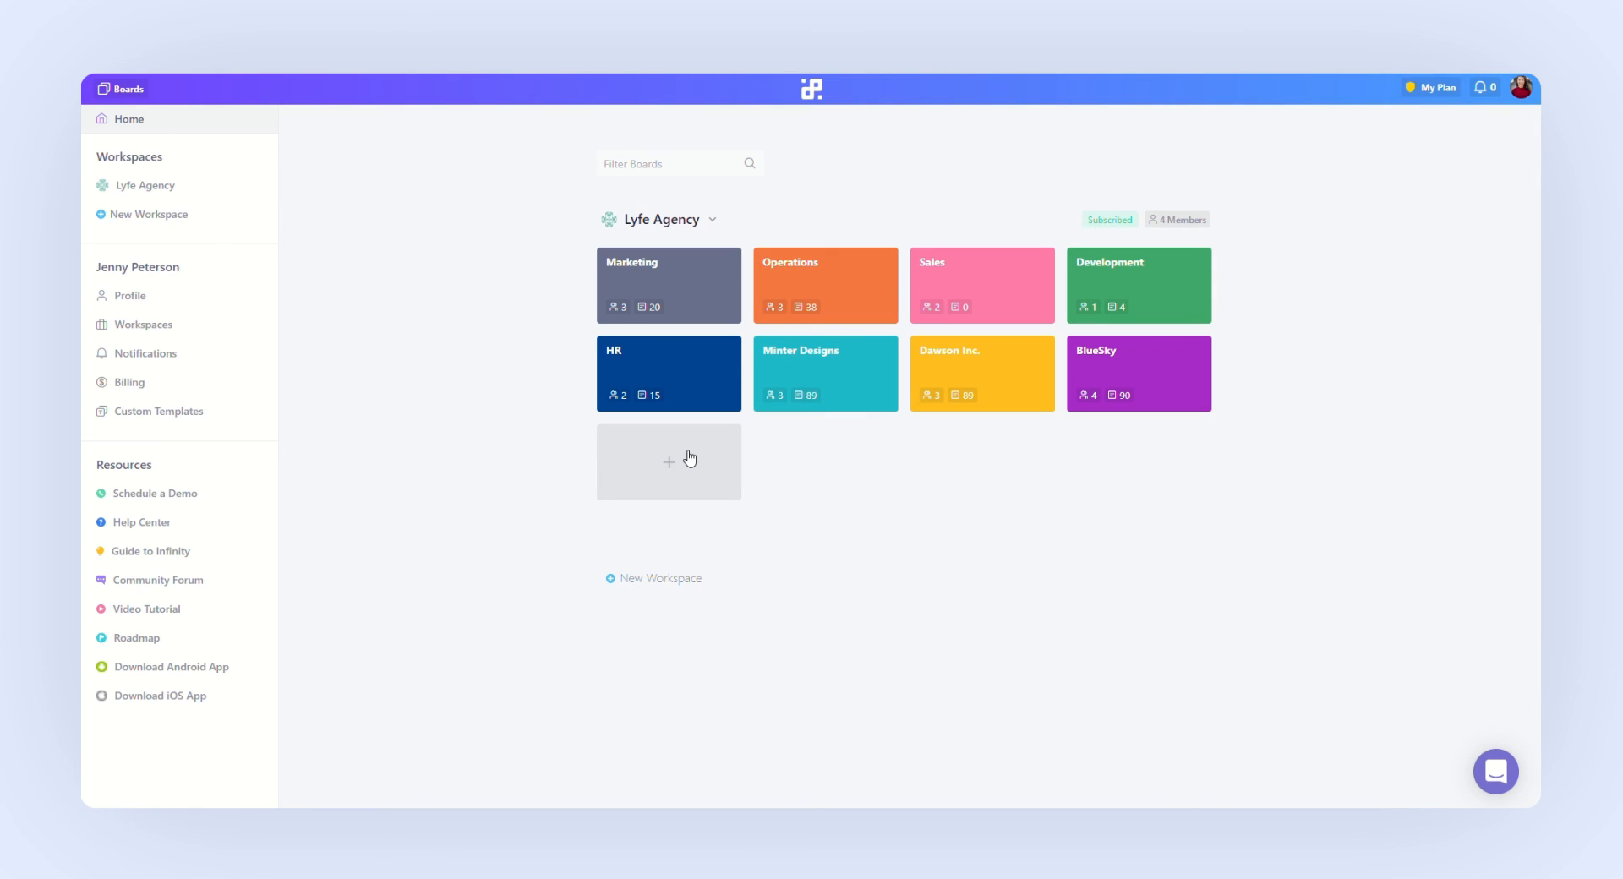
{"action": "mouse_move", "coordinate": [906, 412]}
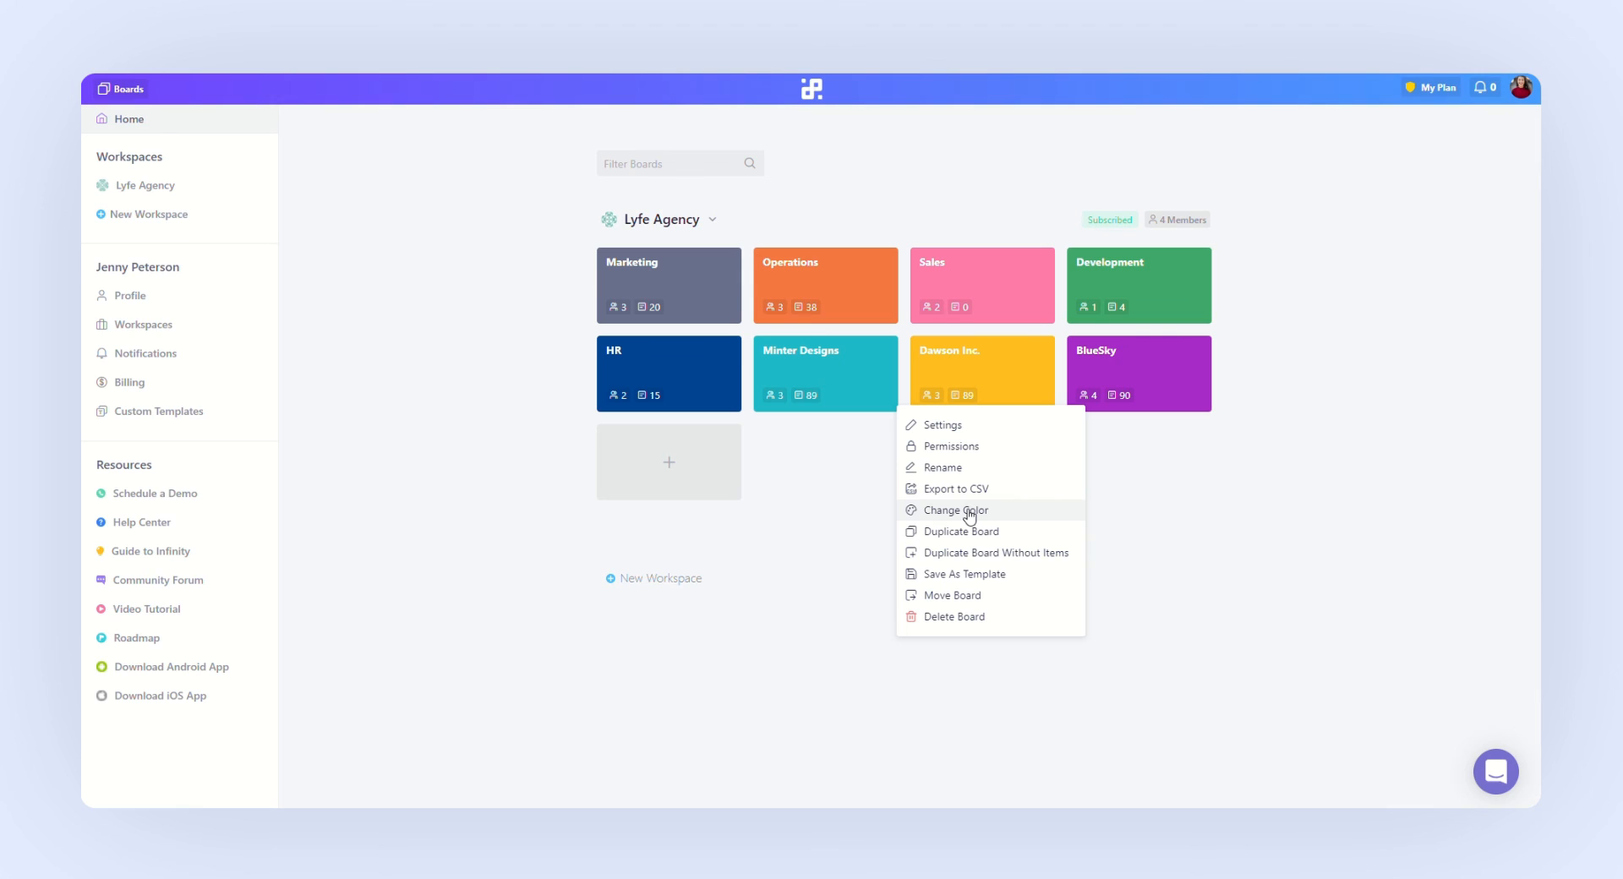
{"action": "mouse_move", "coordinate": [984, 580]}
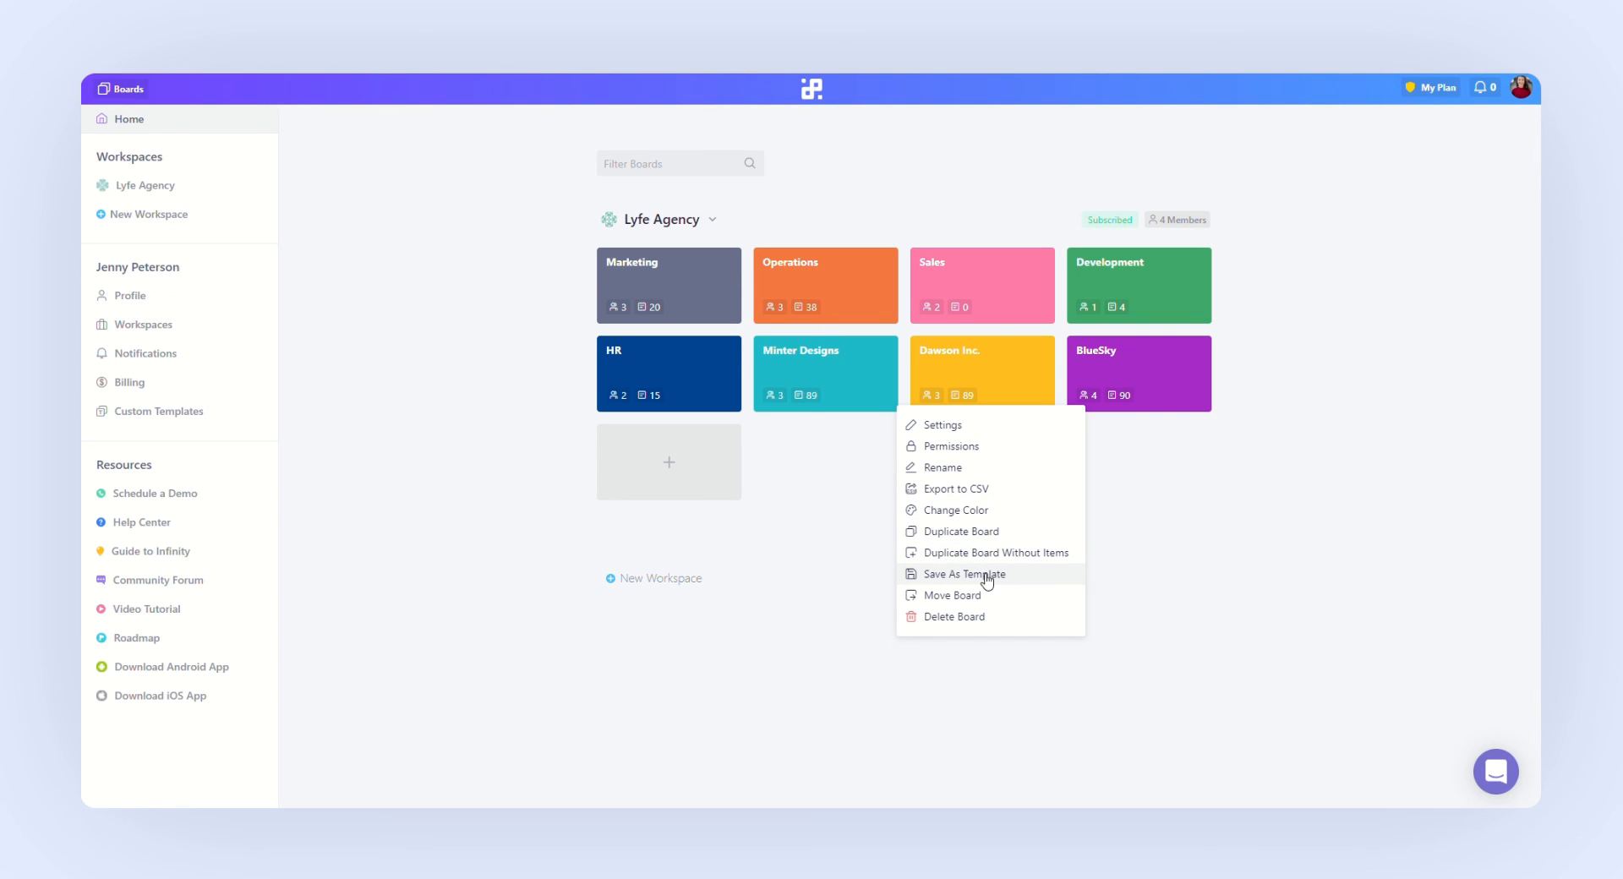
{"action": "mouse_move", "coordinate": [866, 558]}
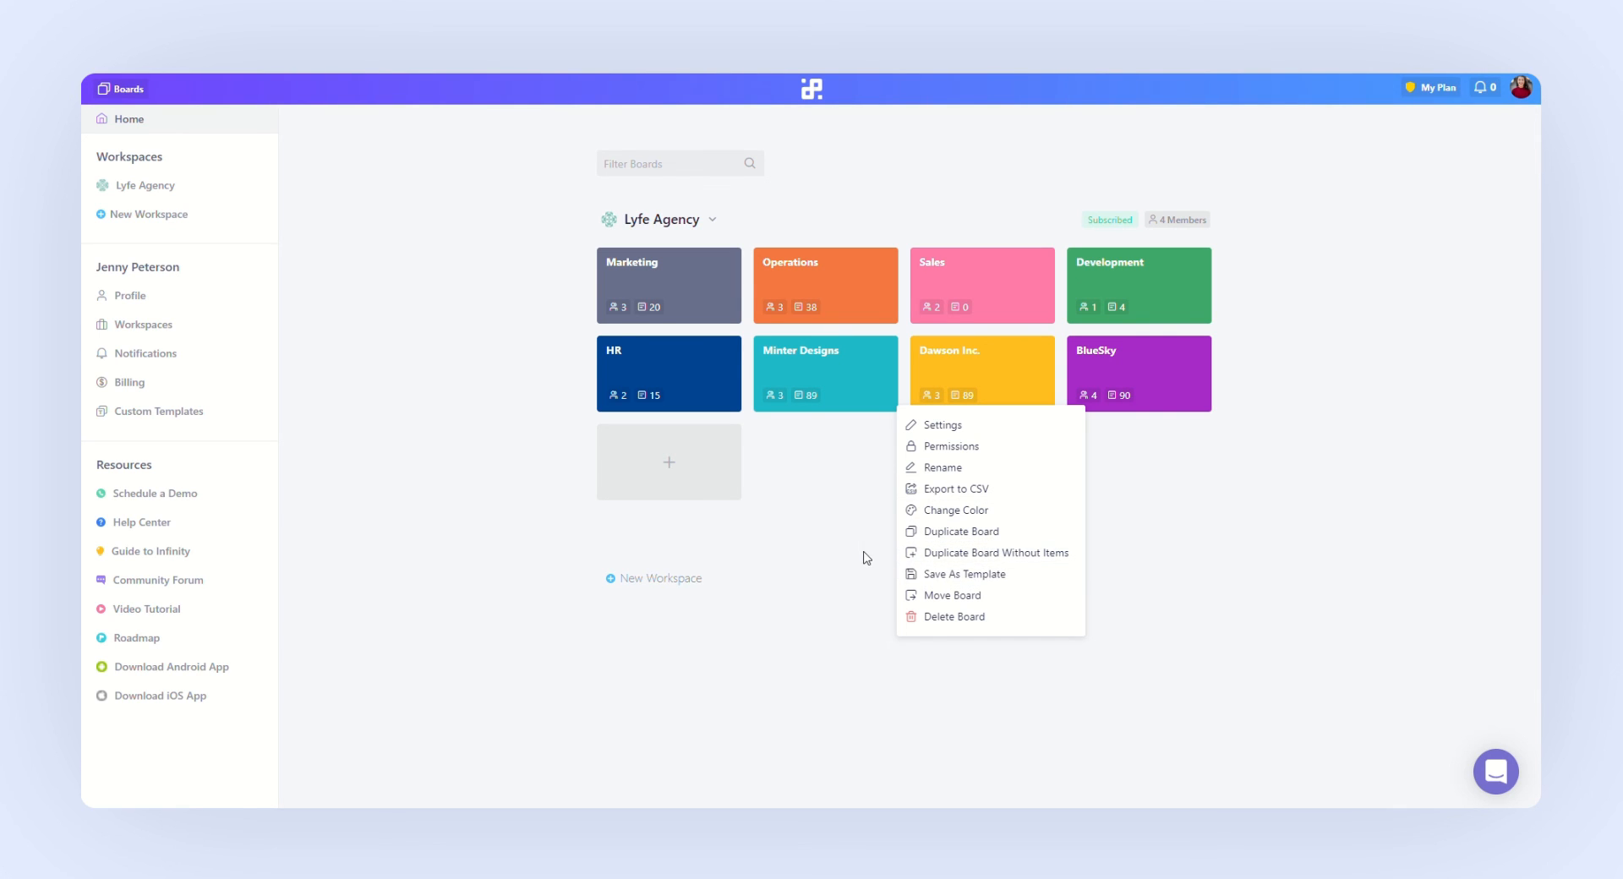